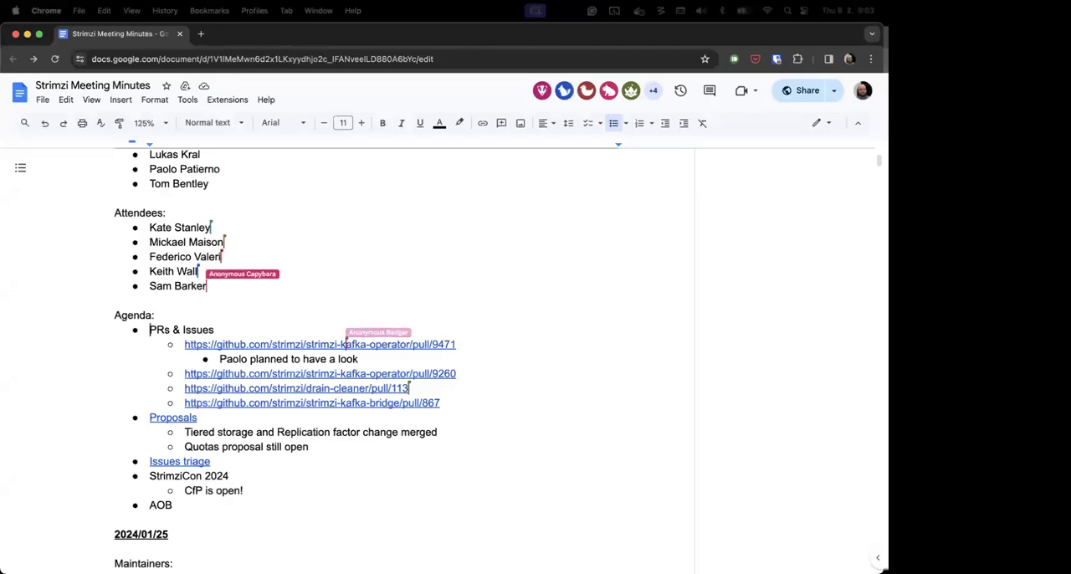
text(Luke CHen)
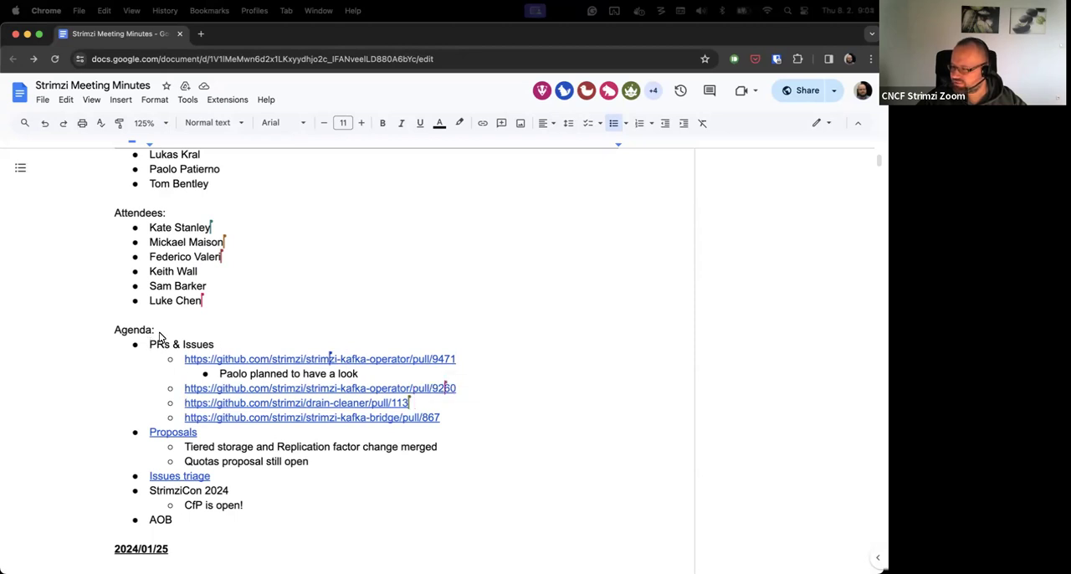
scroll(down, 3)
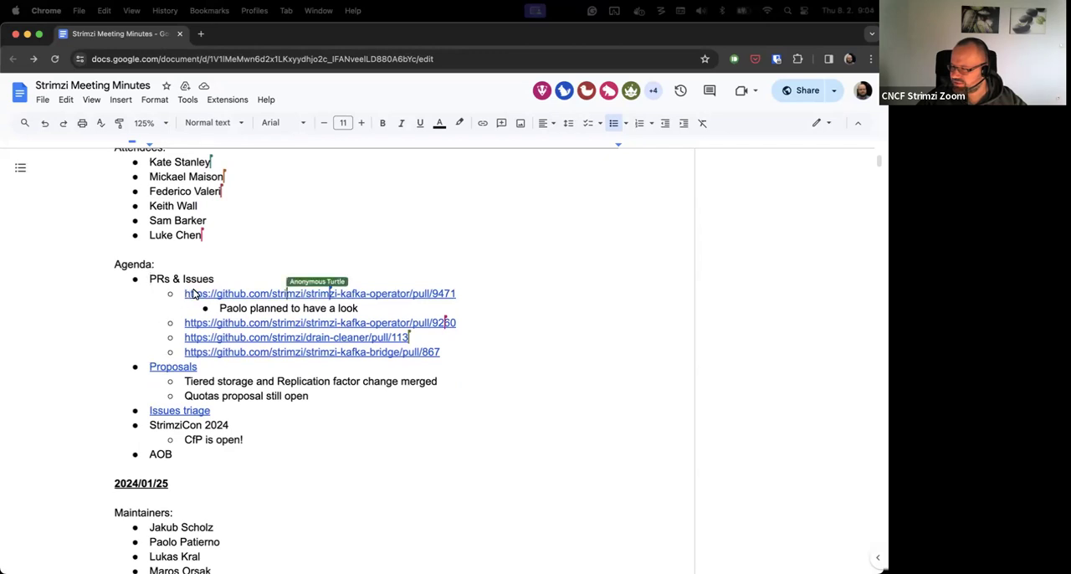
scroll(down, 3)
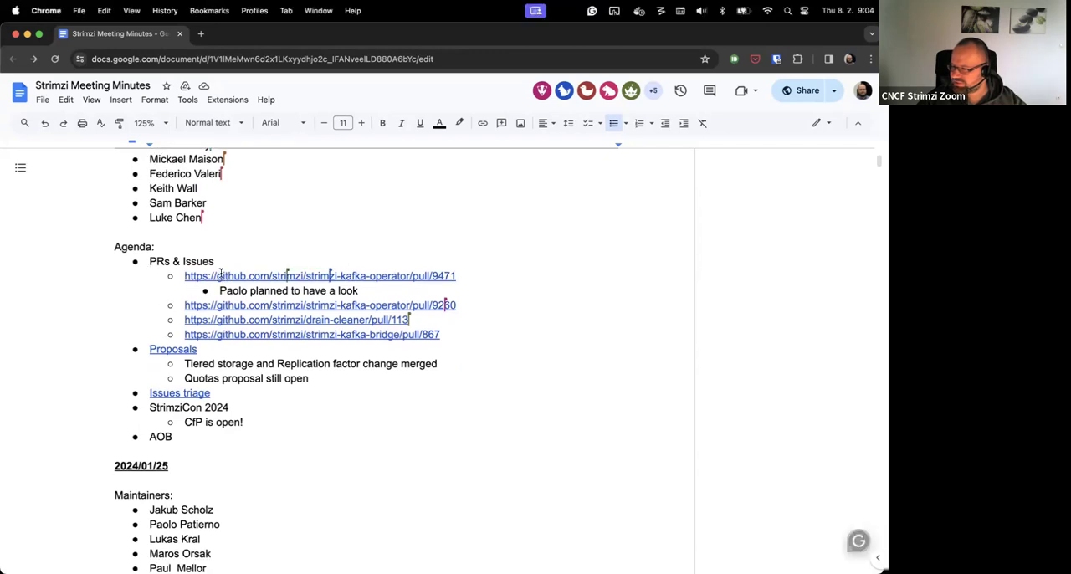
click(320, 275)
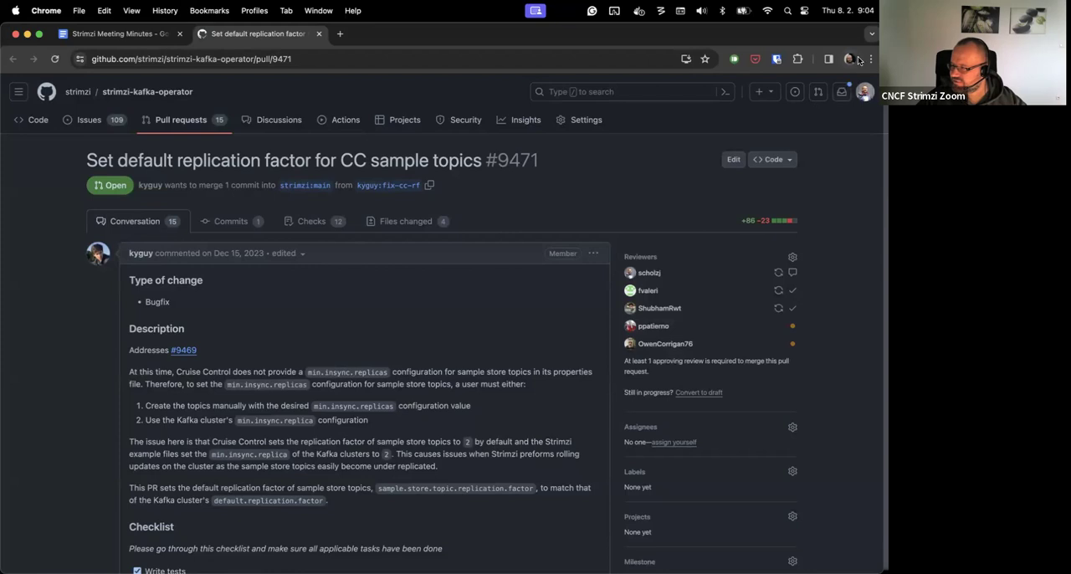
mouse_move(870, 59)
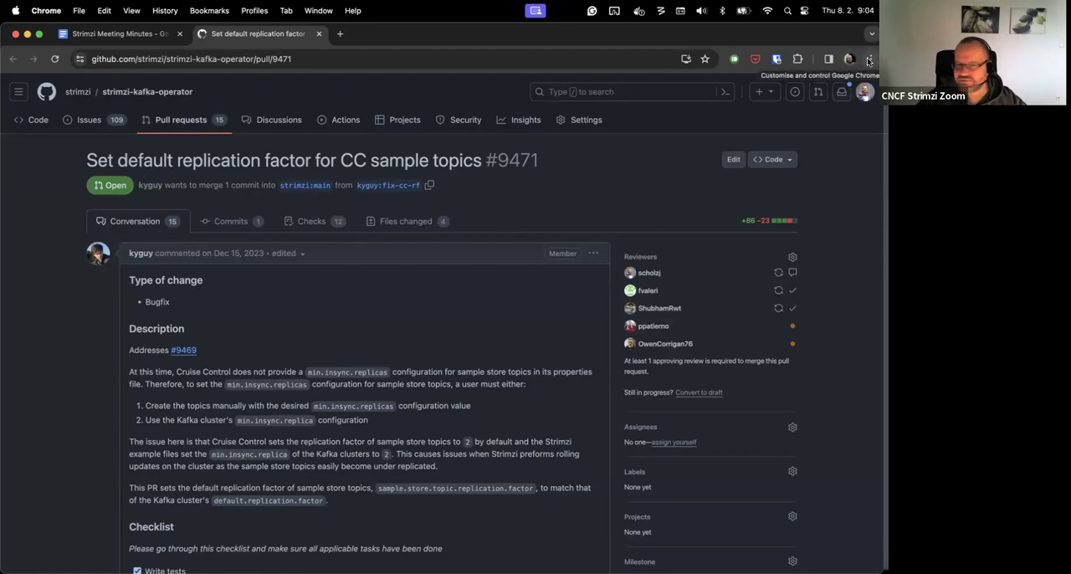
- Zoom the browser in two levels on the pull request #9471 page
click(868, 59)
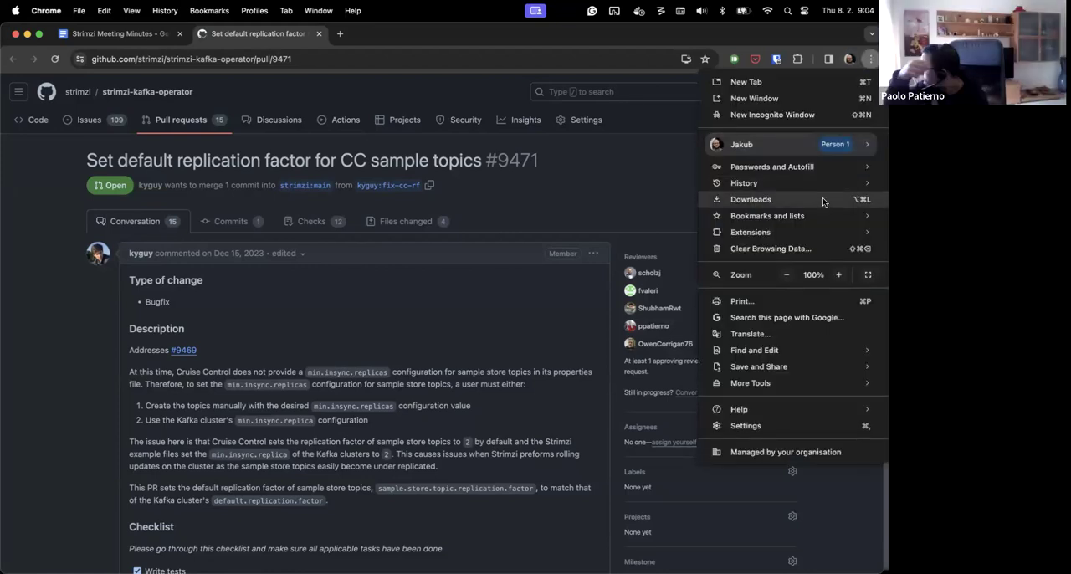
click(838, 274)
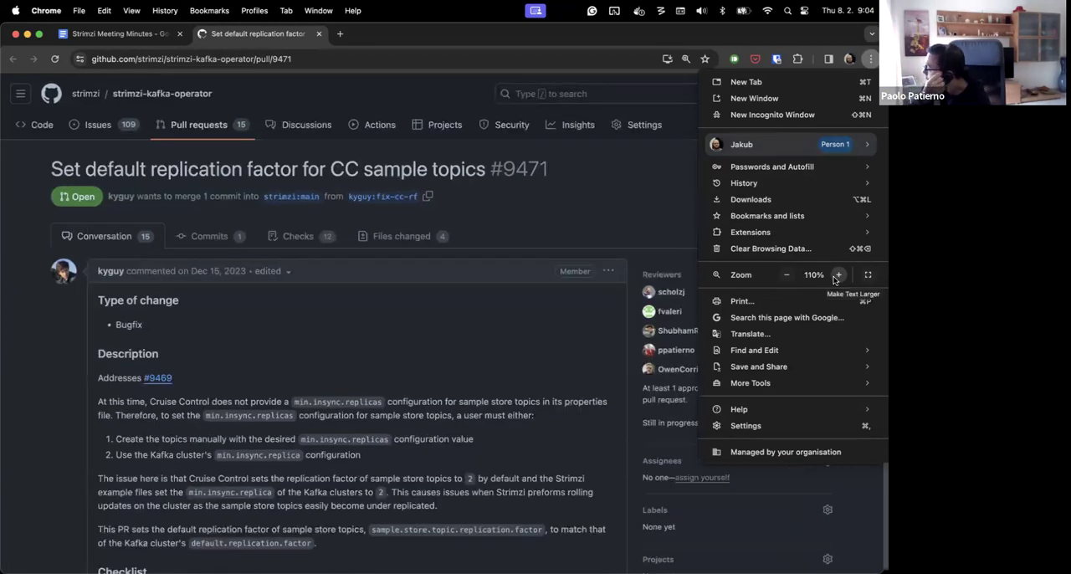
click(838, 274)
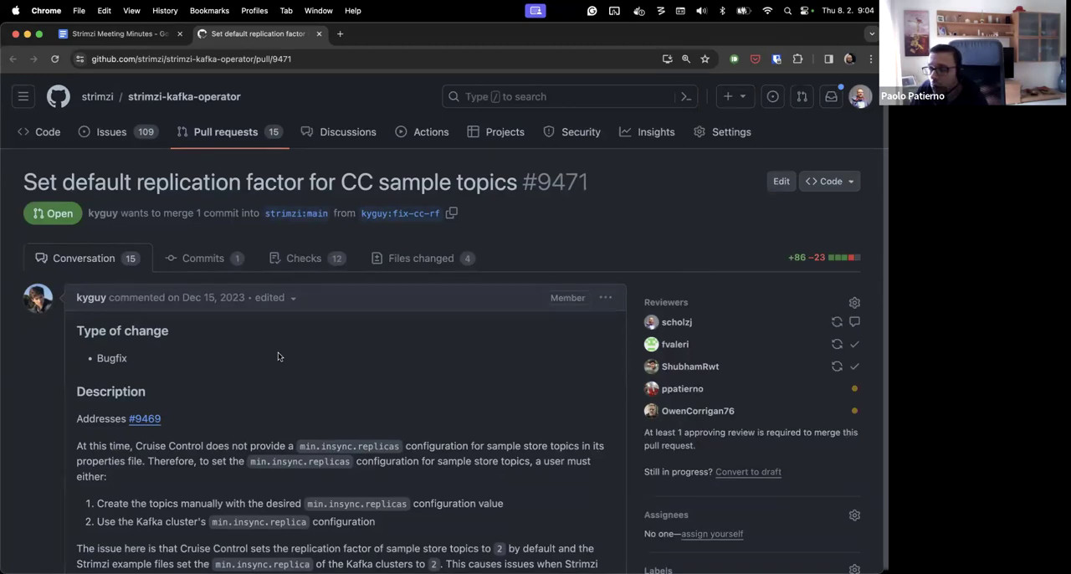
- Read through the PR comments and open the linked linkedin/cruise-control#2093 issue
scroll(down, 3)
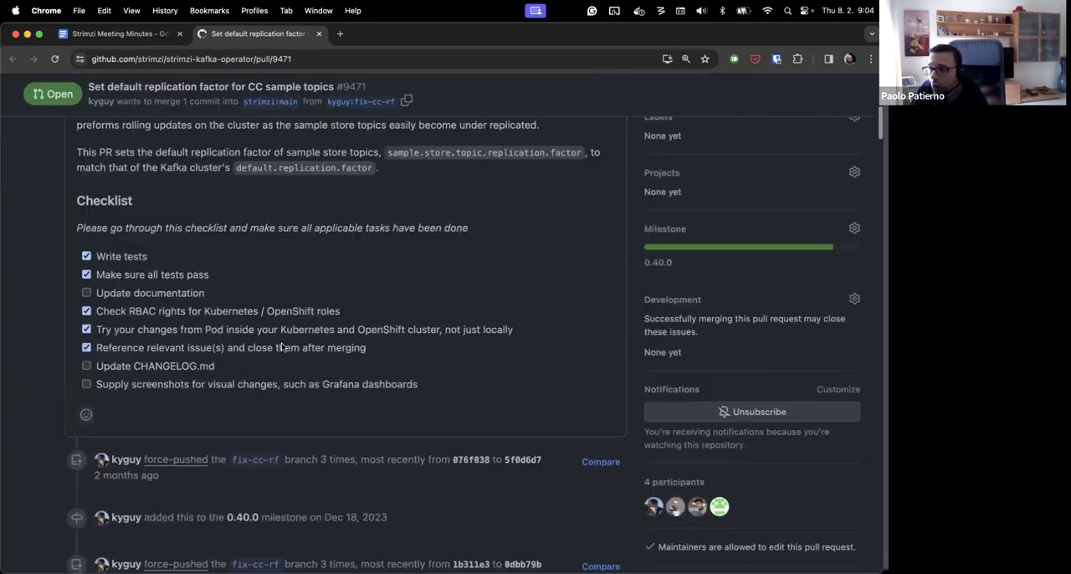
scroll(down, 3)
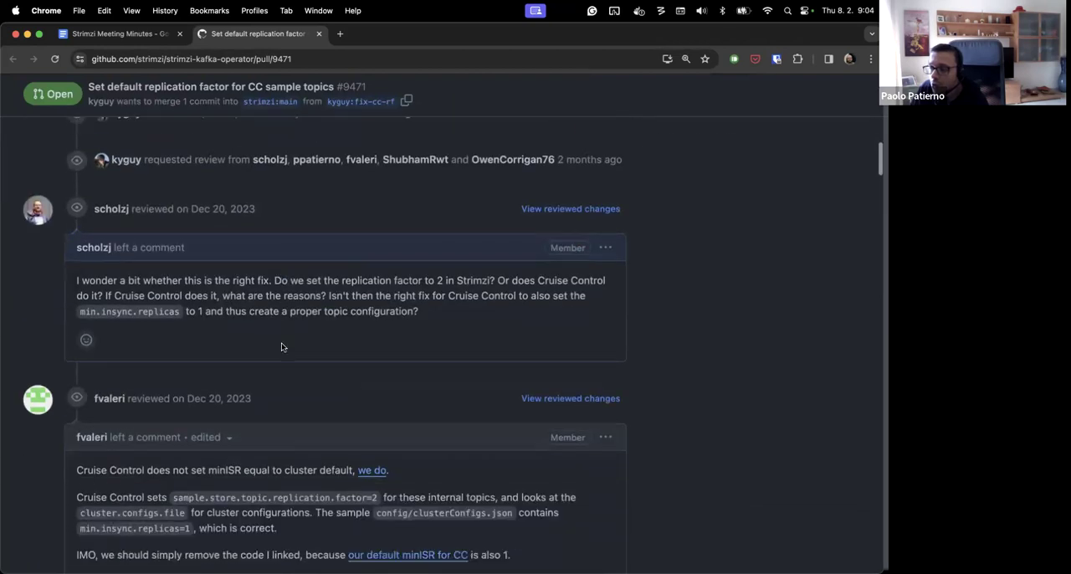
scroll(down, 3)
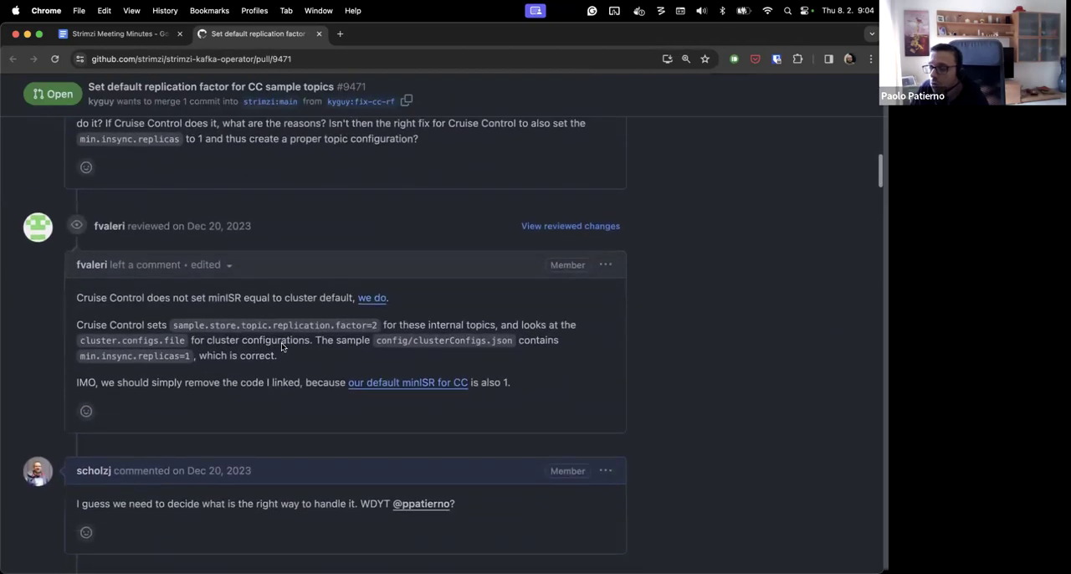
scroll(down, 3)
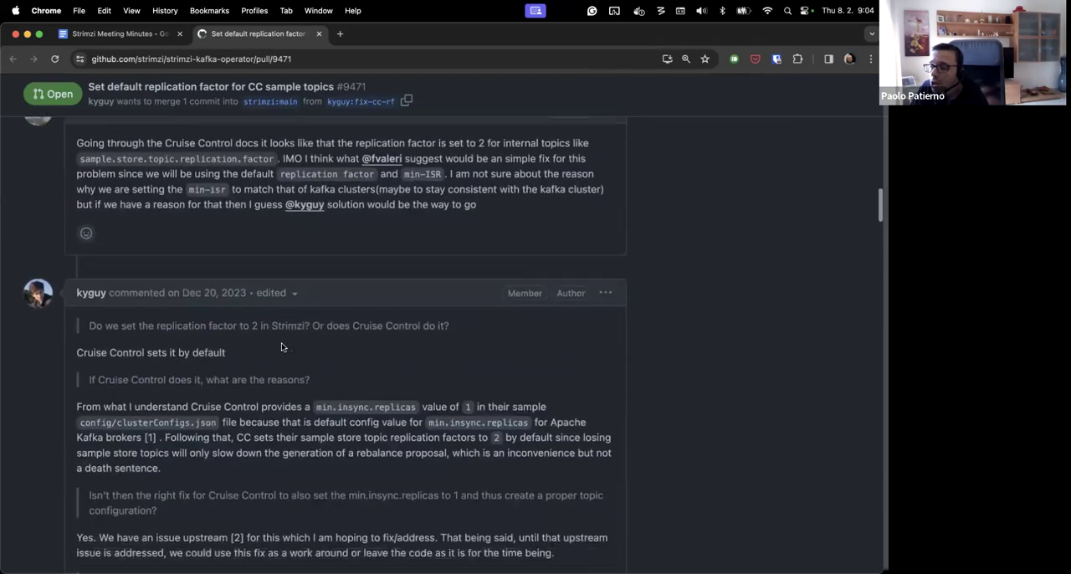
scroll(down, 3)
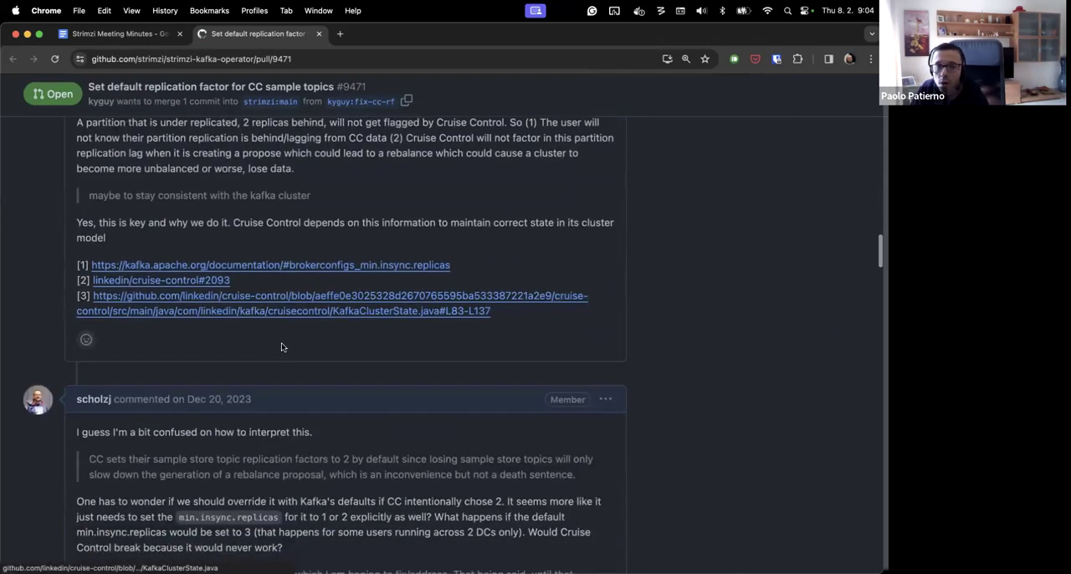
scroll(down, 3)
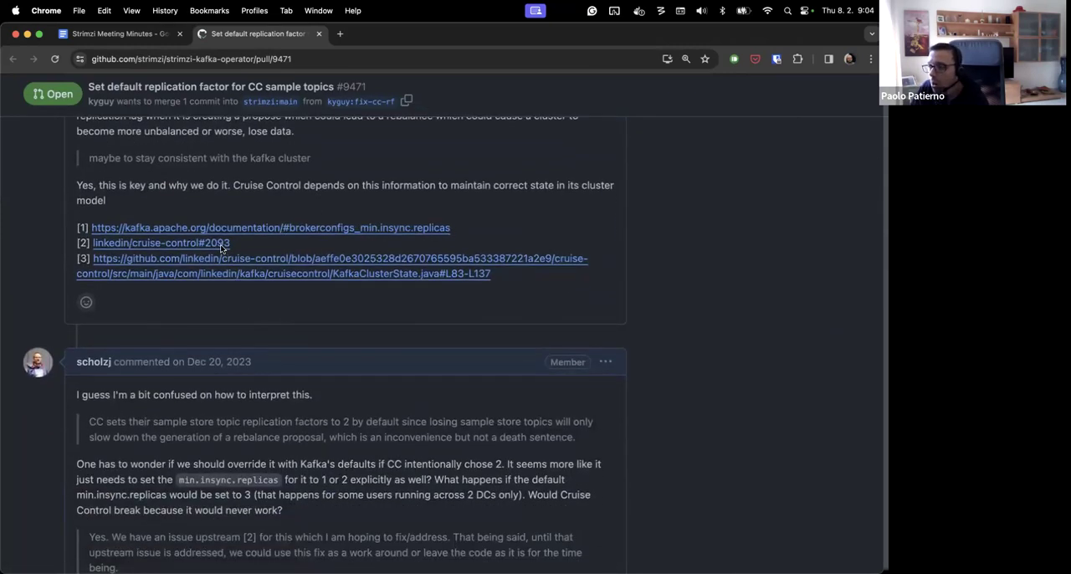
click(160, 243)
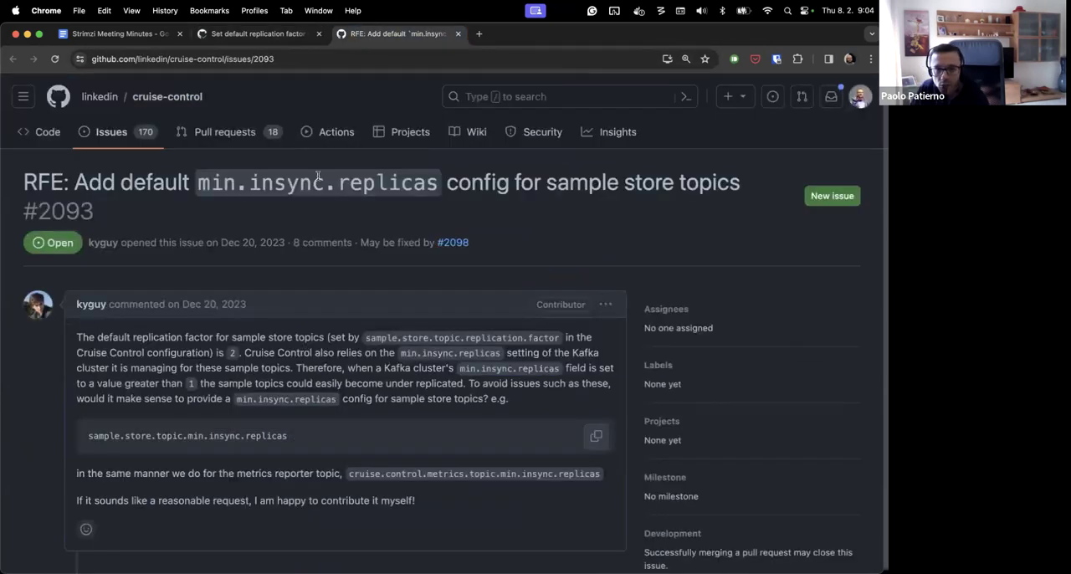
- Read Cruise Control issue #2093's comments, then return to the pull request #9471 tab
scroll(down, 3)
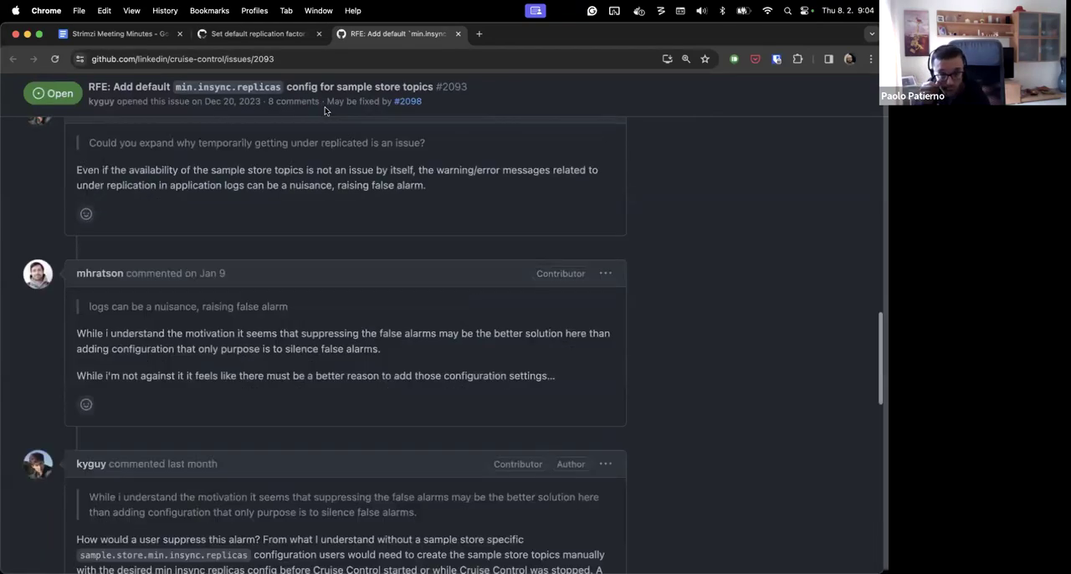
scroll(down, 3)
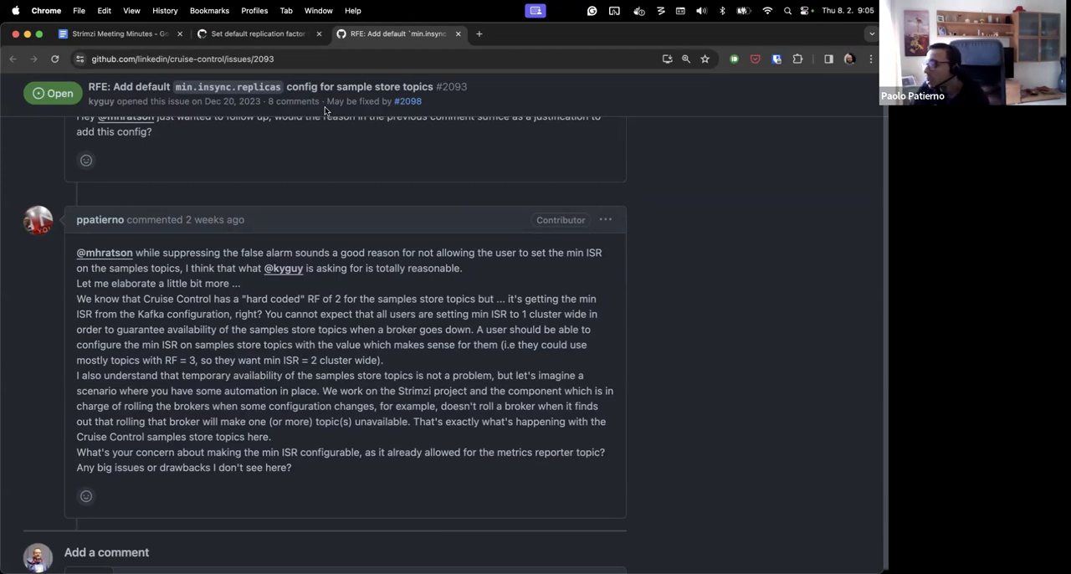
click(260, 34)
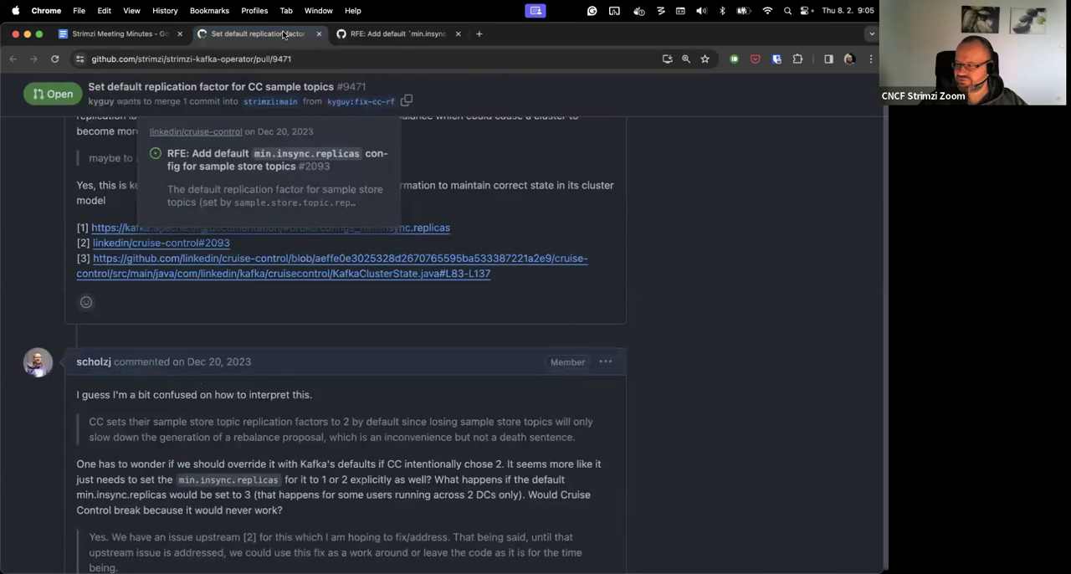
mouse_move(297, 336)
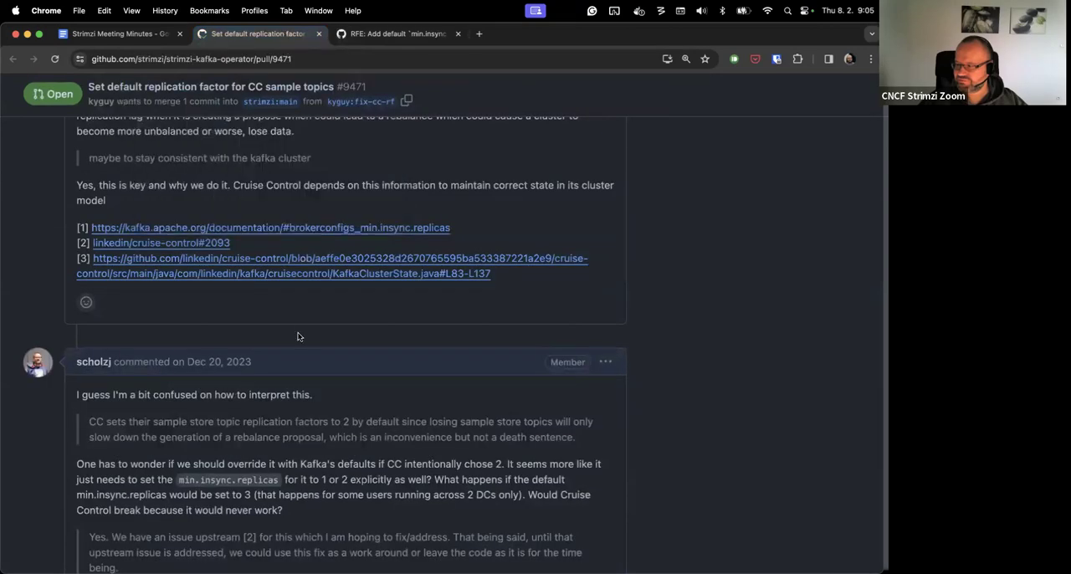
click(117, 34)
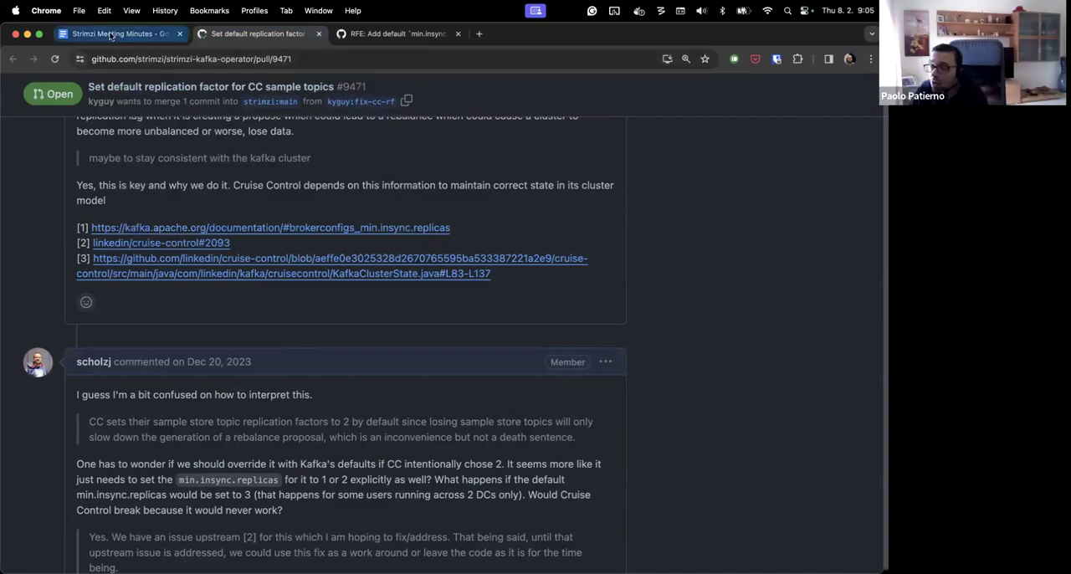
mouse_move(117, 34)
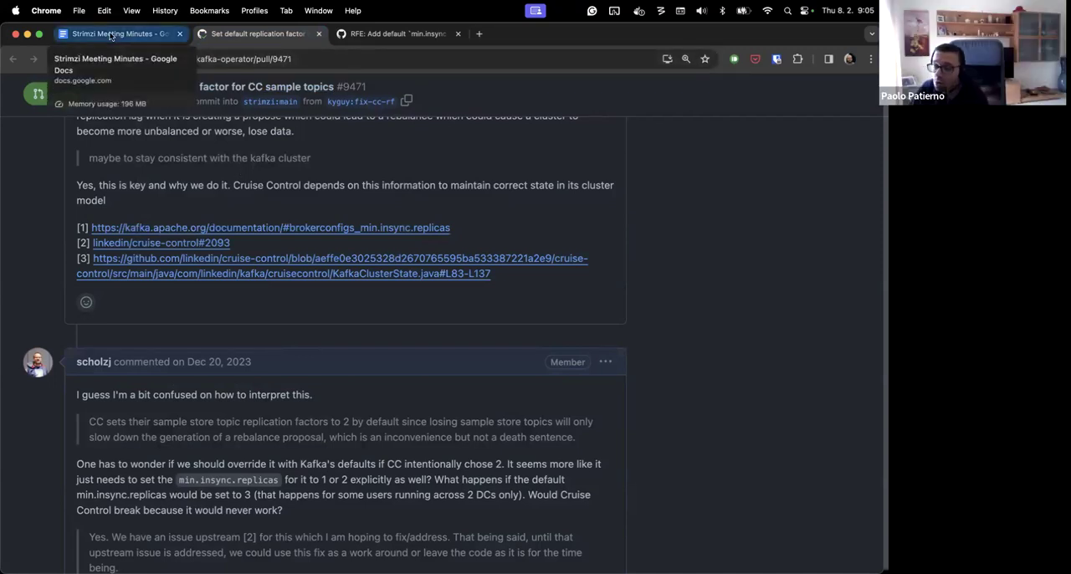
click(258, 33)
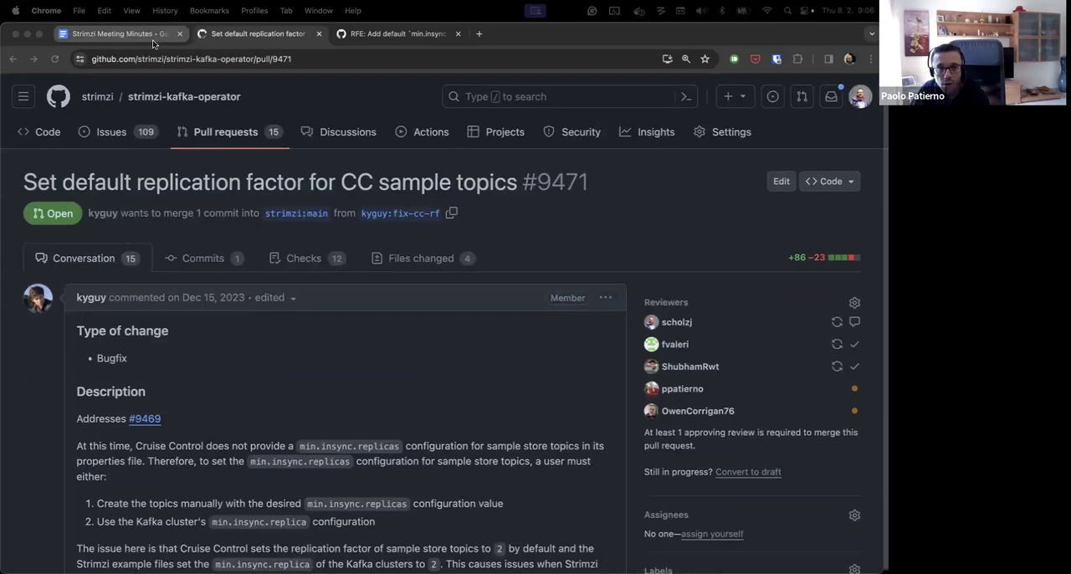
- Note under PR 9471 that Cruise Control never replied and we should proceed with our PR
click(117, 34)
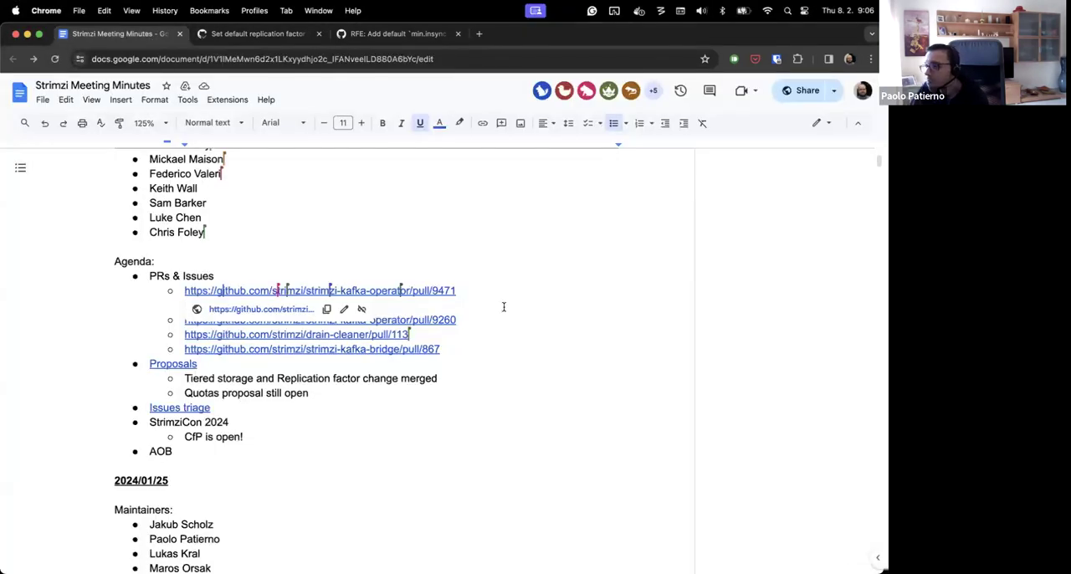
text(Paolo planned to have a look)
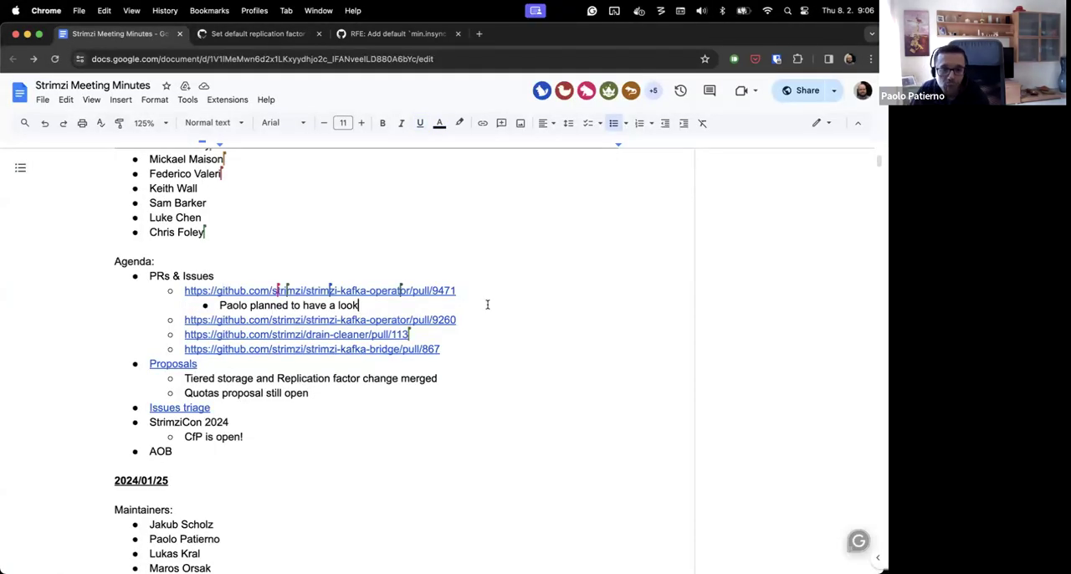
text(=> No)
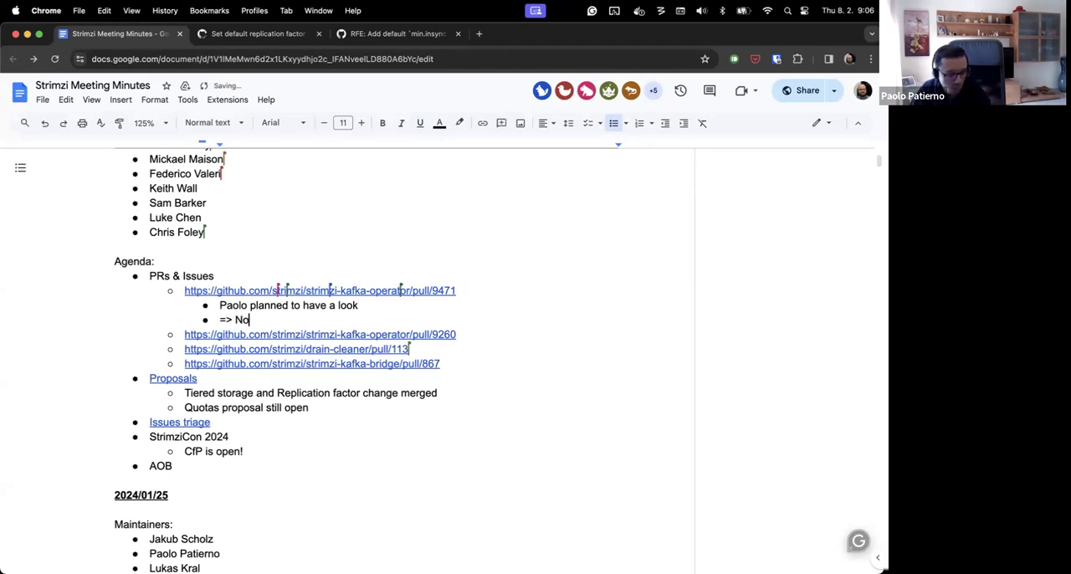
text(fe)
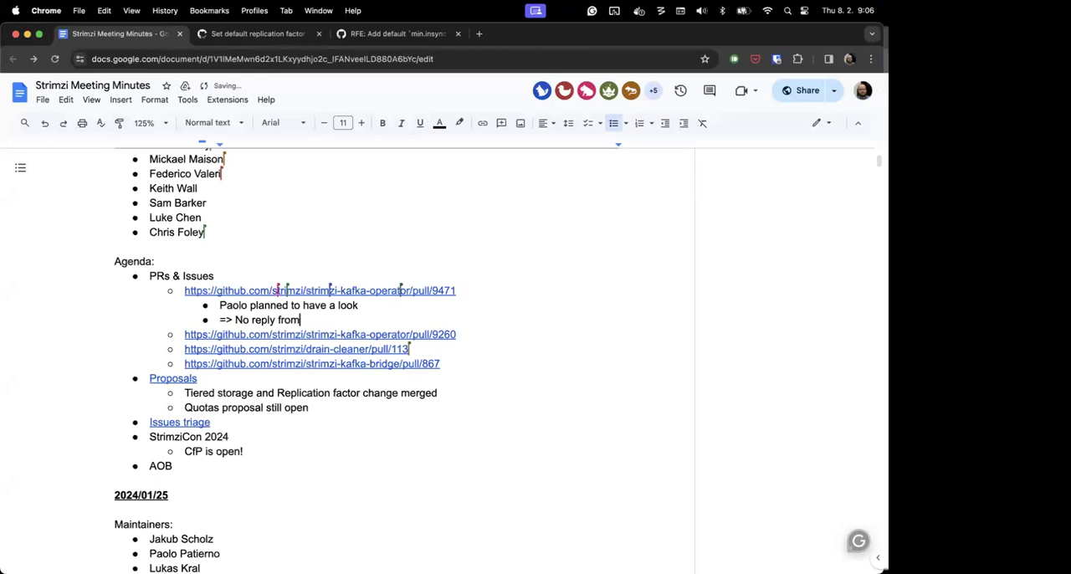
text(the Cruise c)
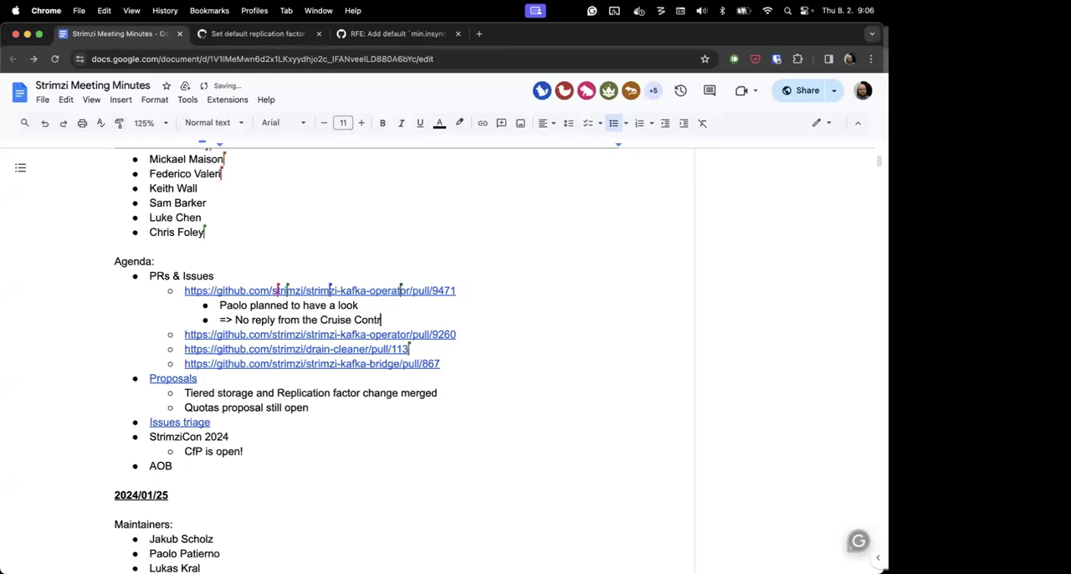
text(ol community.)
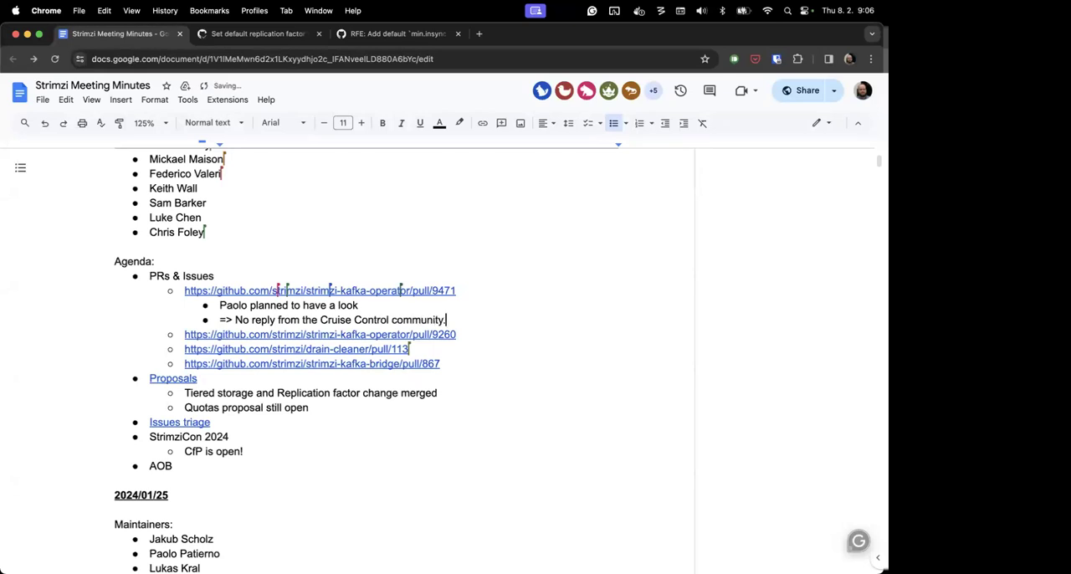
text(We should pro)
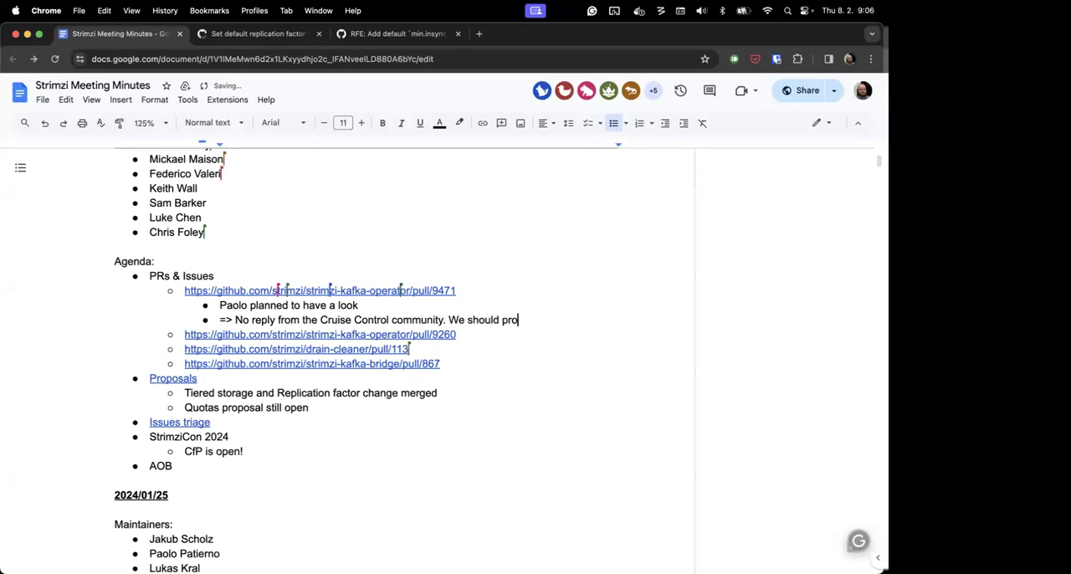
text(ceed with this)
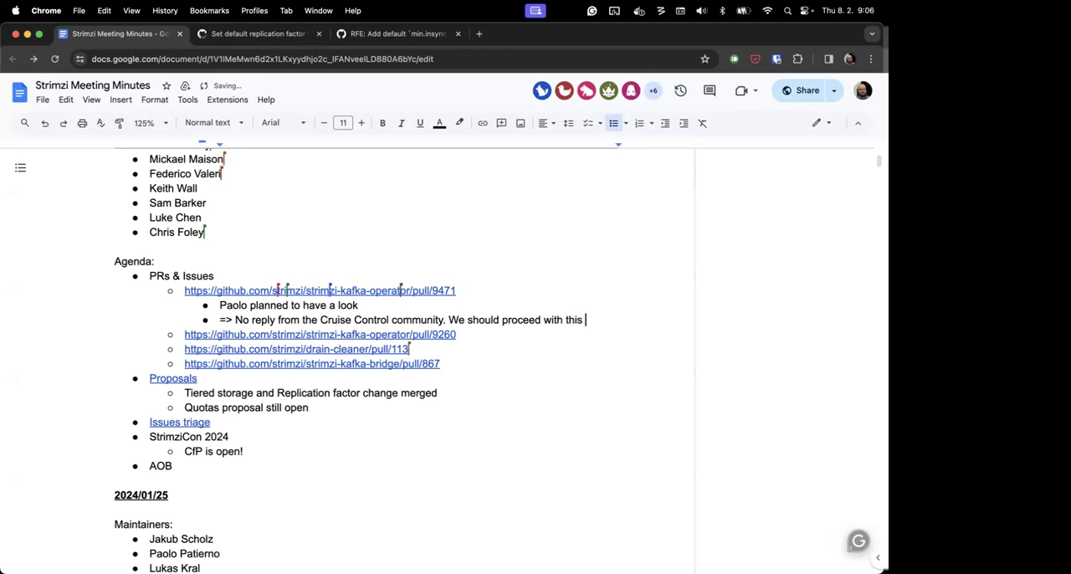
text(P)
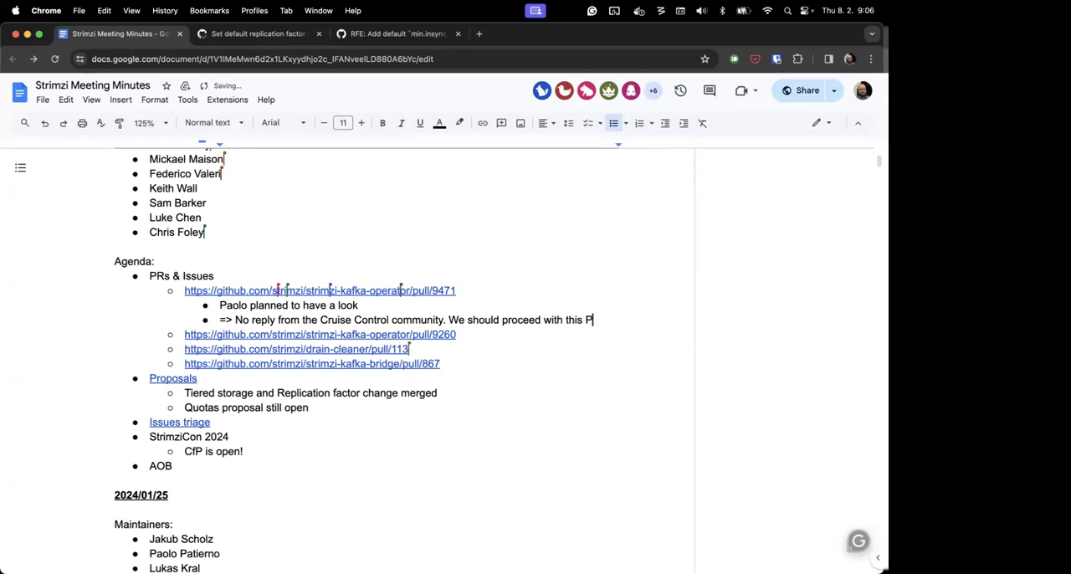
text(our)
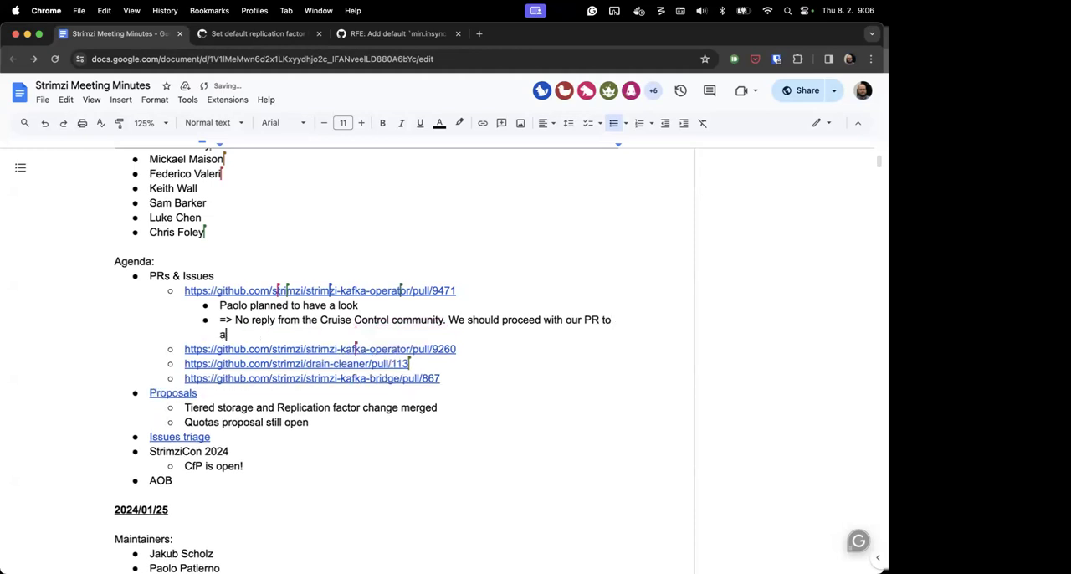
text(ddress tit on o)
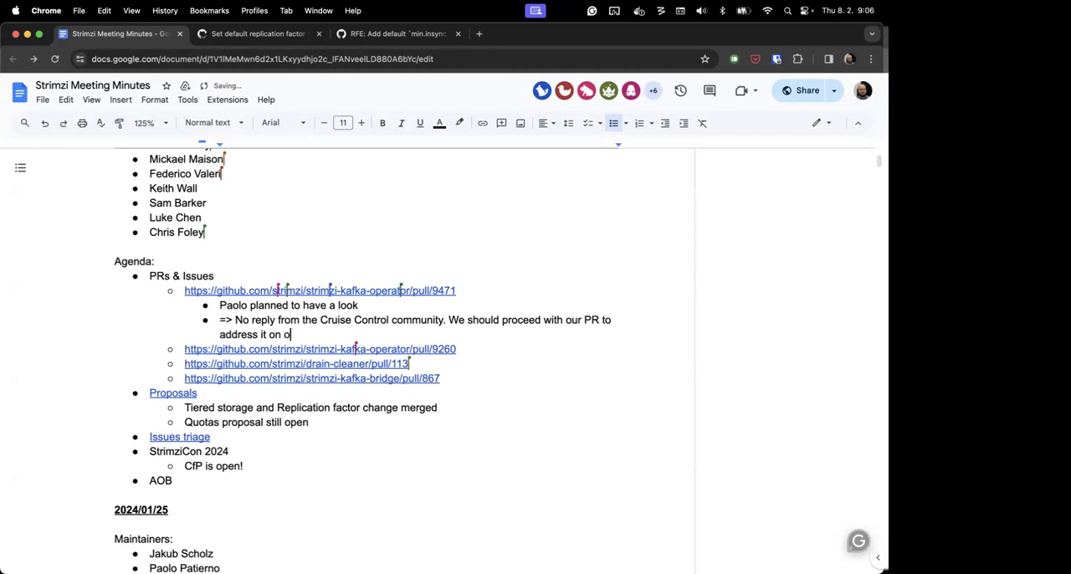
text(ur side.)
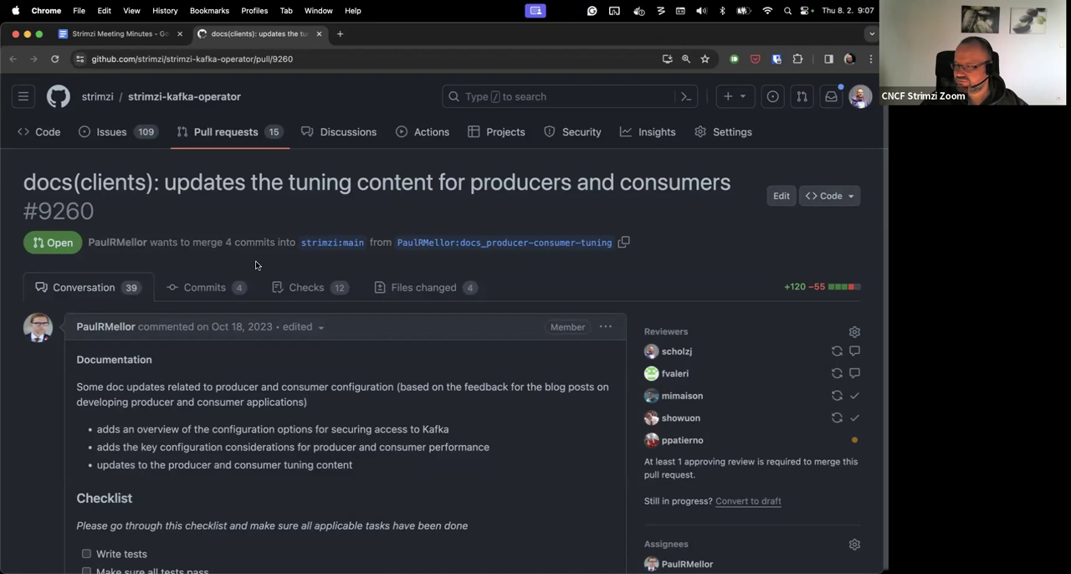
- Read the docs(clients) PR #9260 description, then return to the meeting minutes
scroll(down, 3)
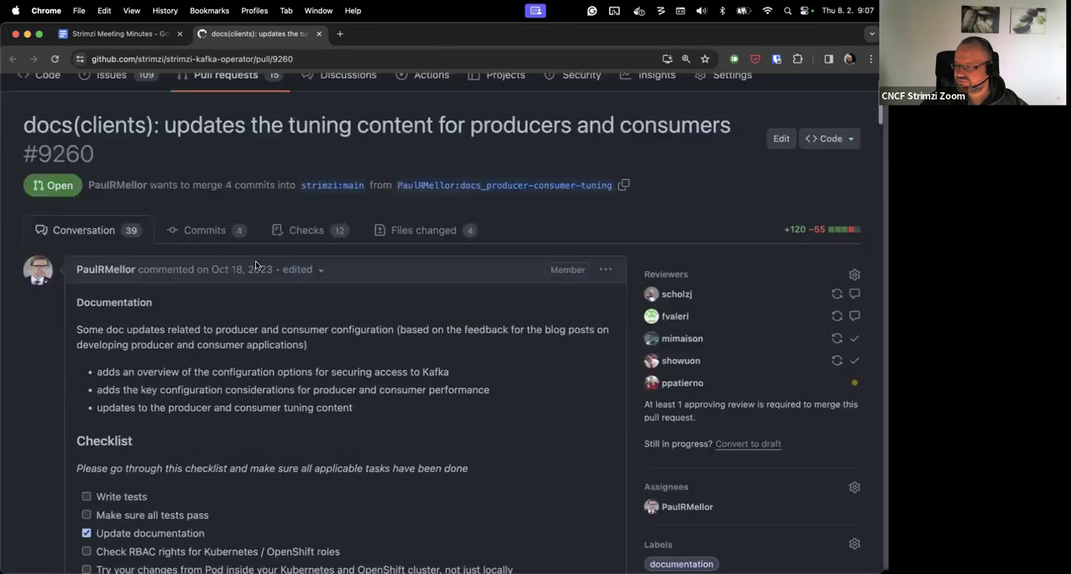
scroll(down, 3)
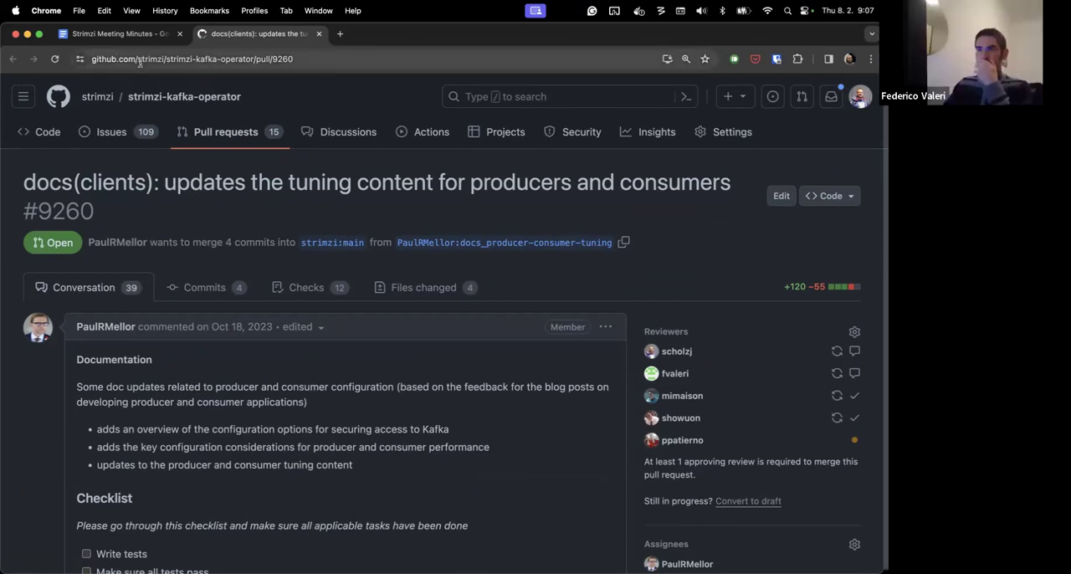
click(117, 34)
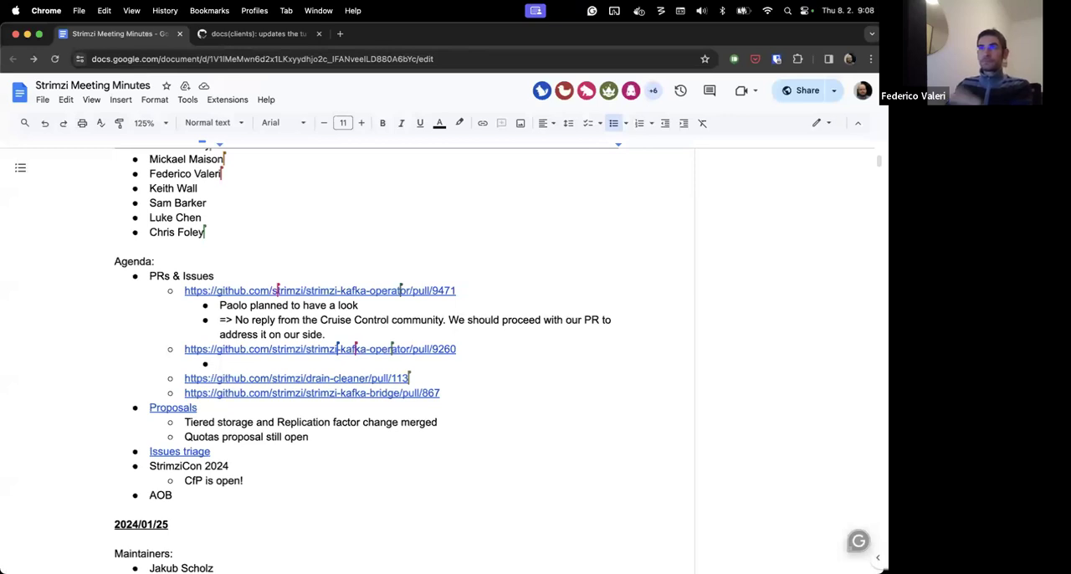
- Write 'Paolo will have a look at it' as the note under PR 9260
text(Paolo will)
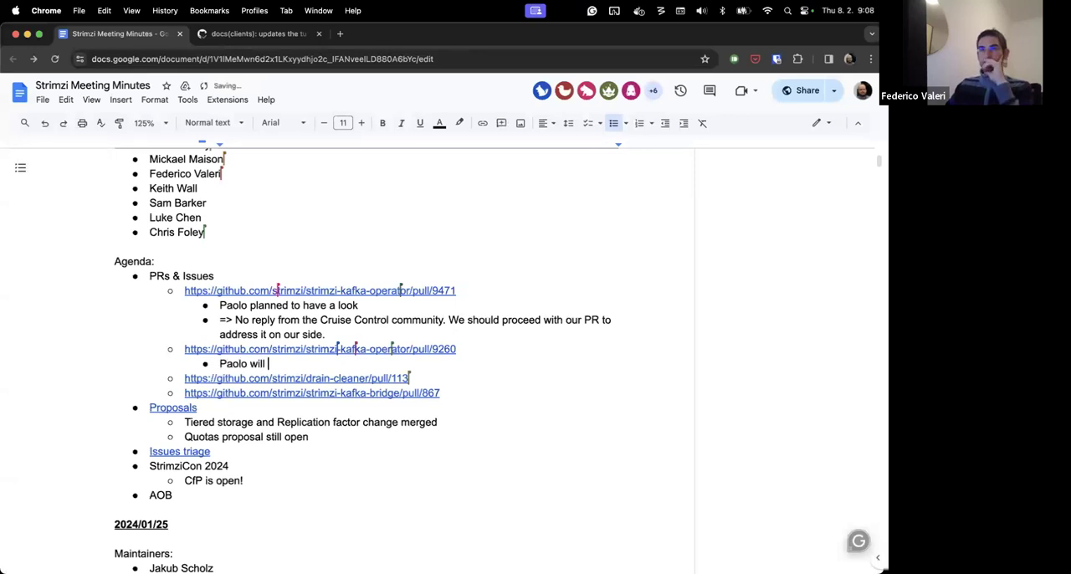
text(have a look at it)
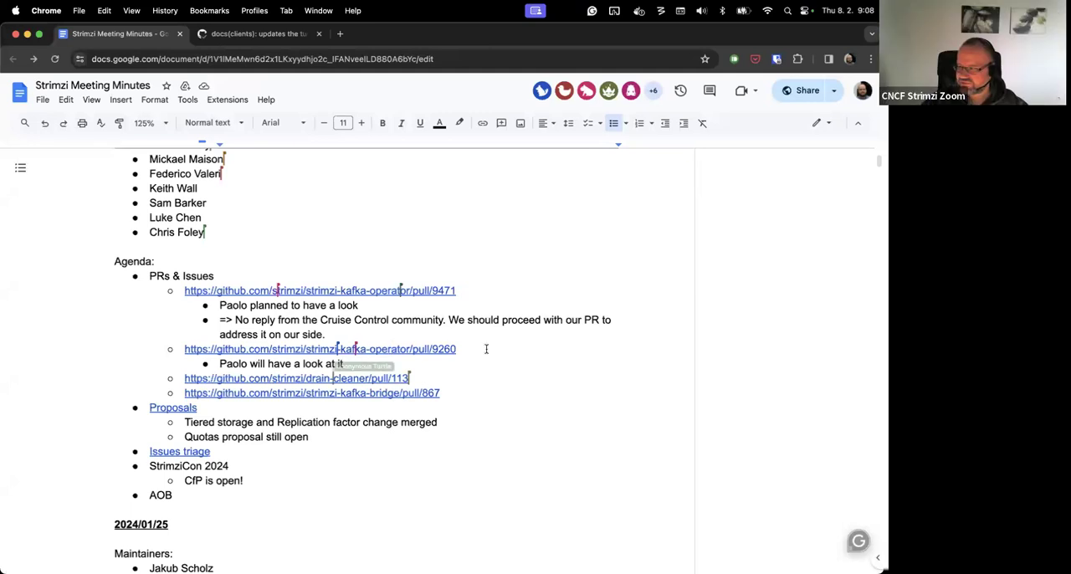
- Switch back to the PR #9260 browser tab, then to another tab
click(257, 34)
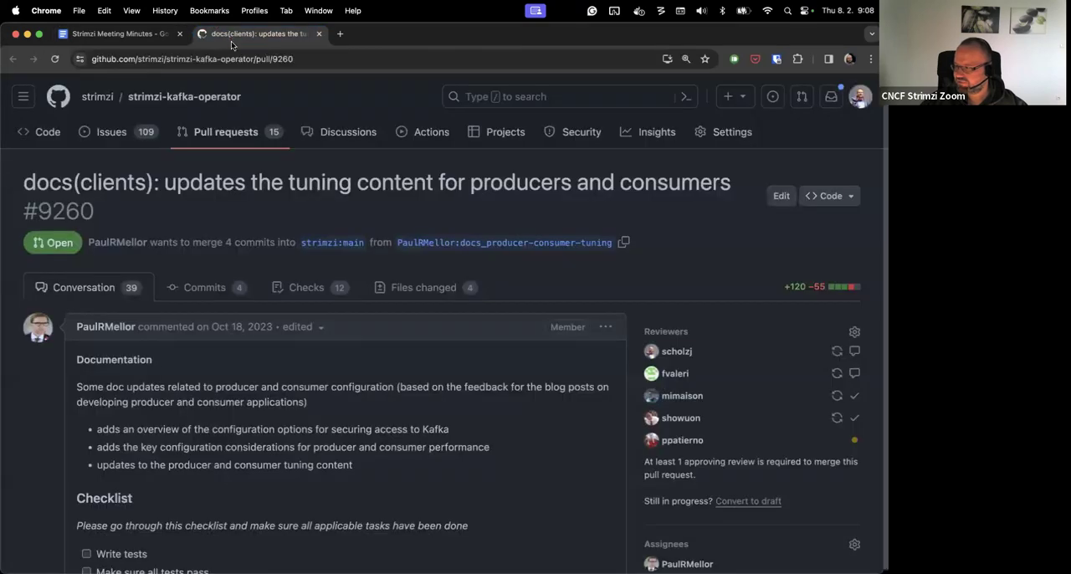
mouse_move(301, 260)
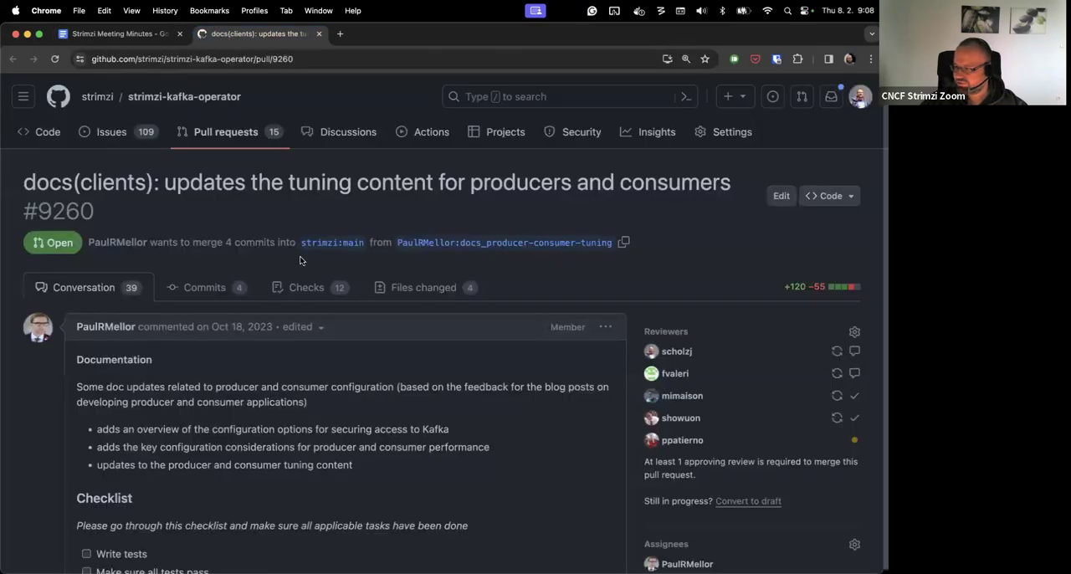
click(117, 33)
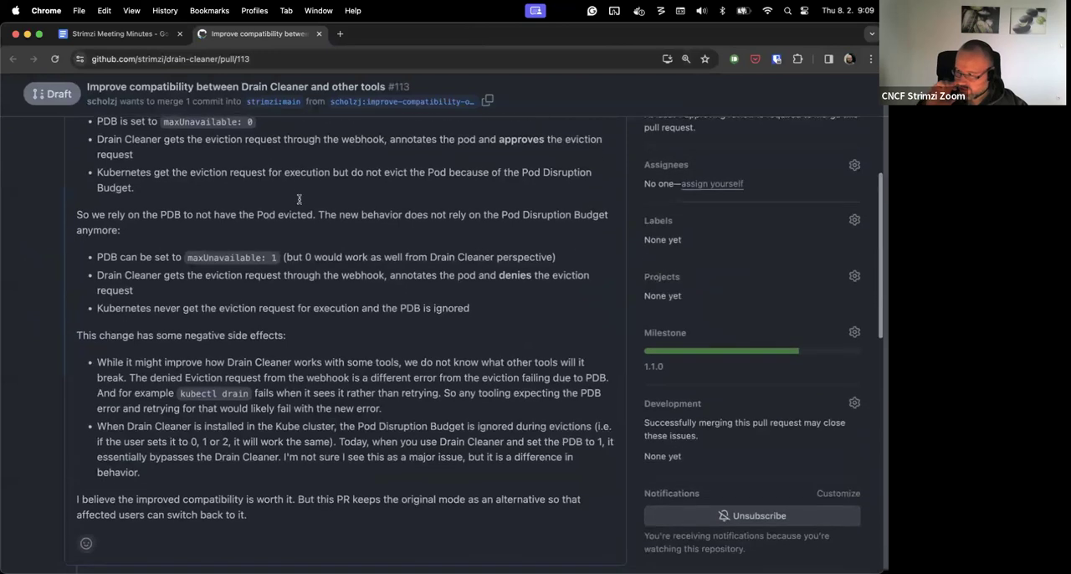
- Scroll through the Drain Cleaner pull request #113 description
scroll(down, 3)
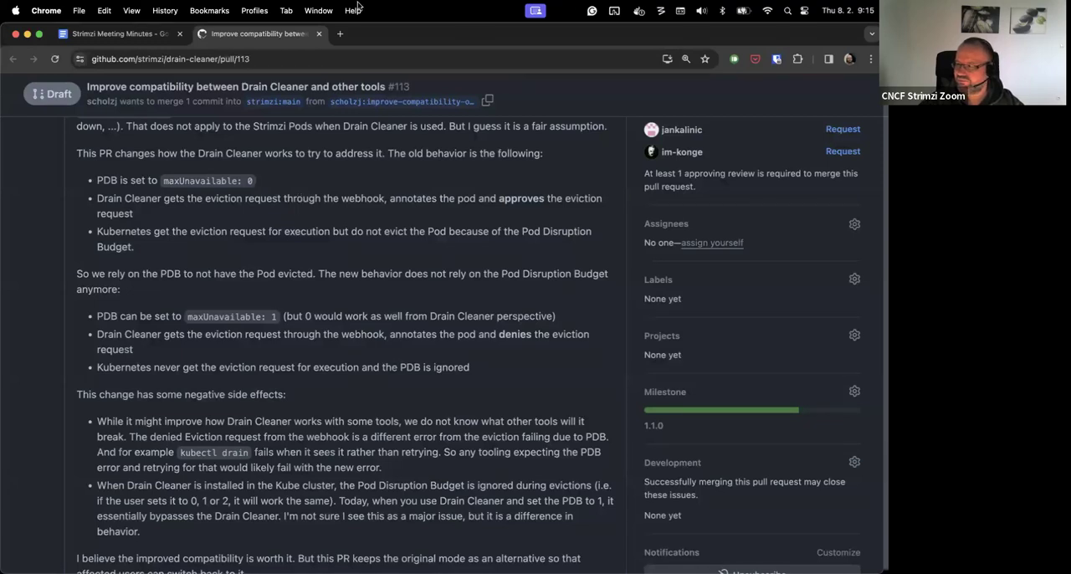
- From the meeting minutes, open the strimzi-kafka-bridge pull/867 agenda link
click(117, 34)
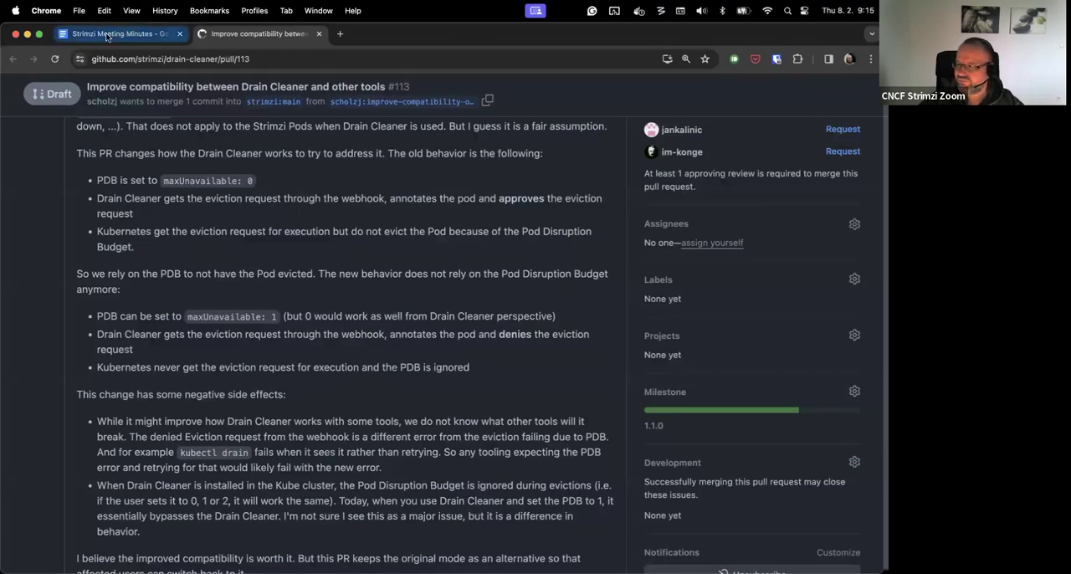
click(117, 34)
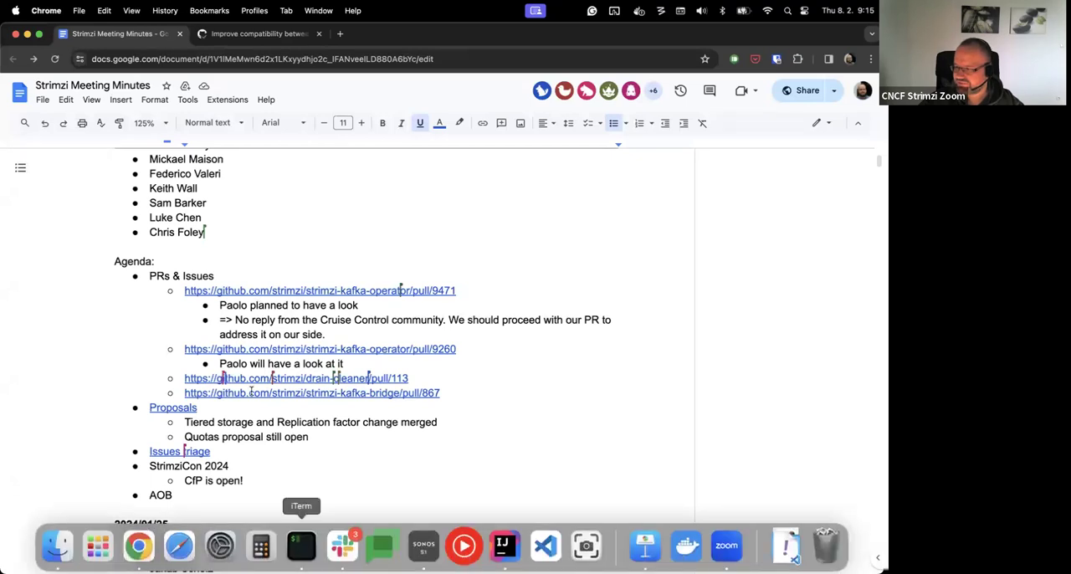
click(311, 392)
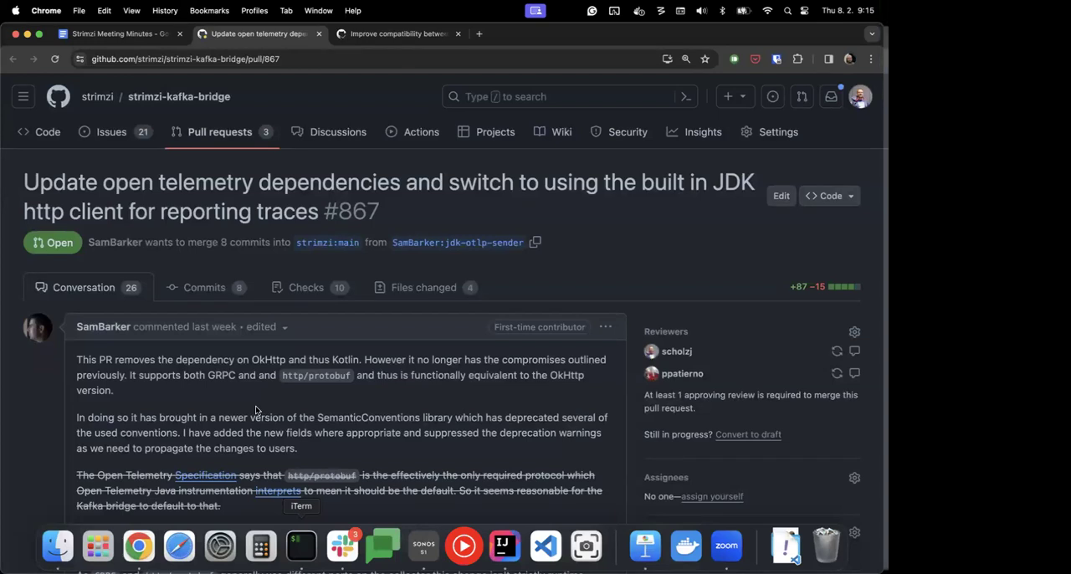
- Close the Drain Cleaner PR tab and read Kafka Bridge PR #867, scrolling back up
click(399, 34)
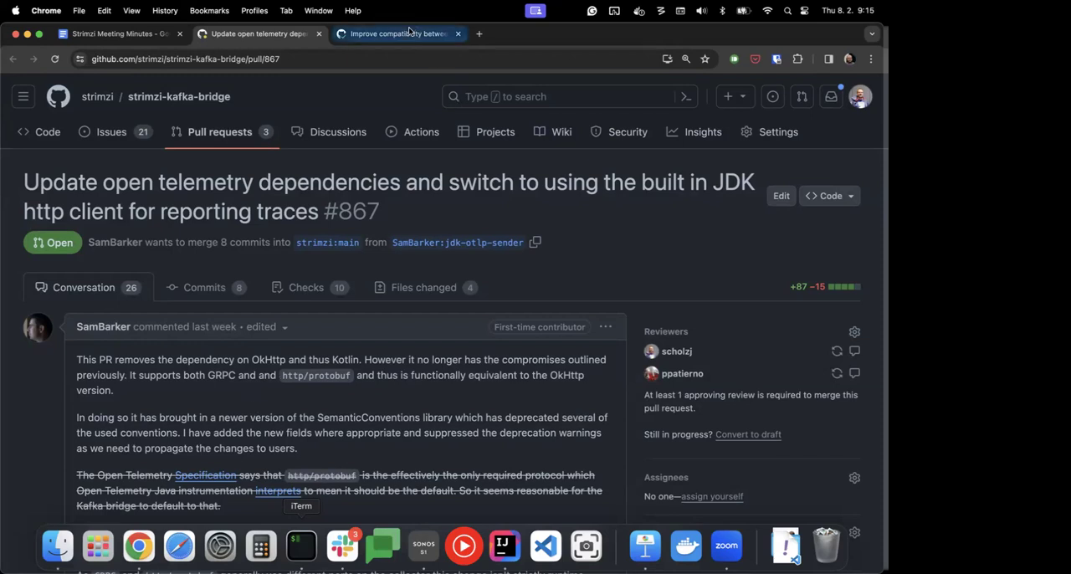
click(458, 34)
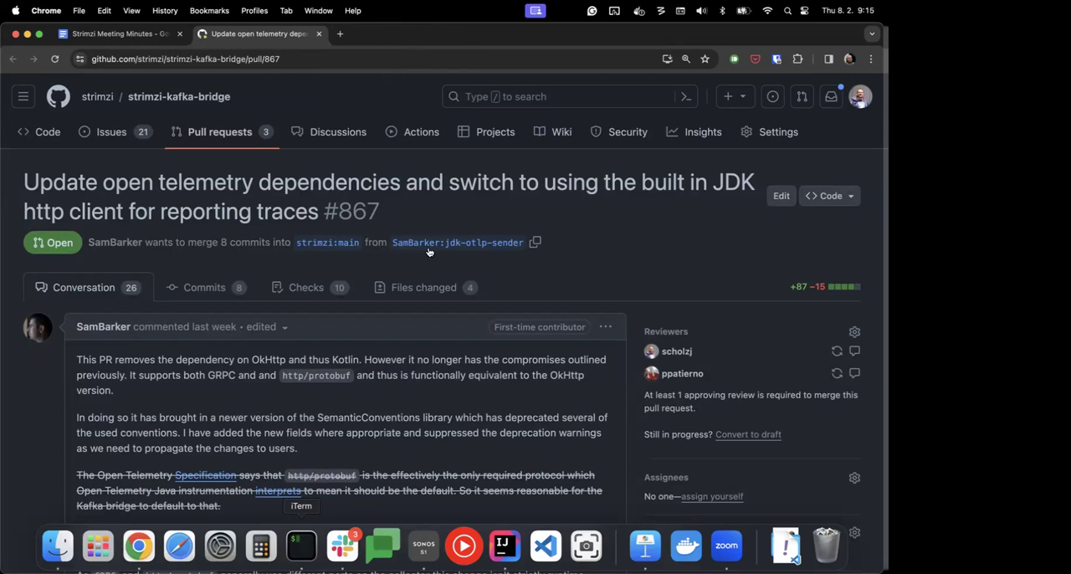
mouse_move(460, 266)
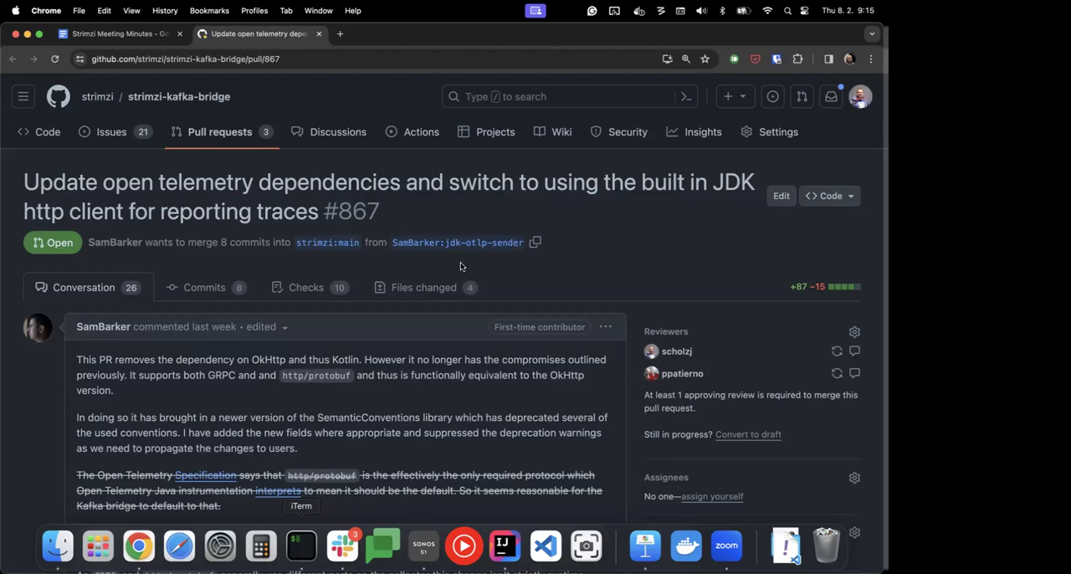
scroll(down, 3)
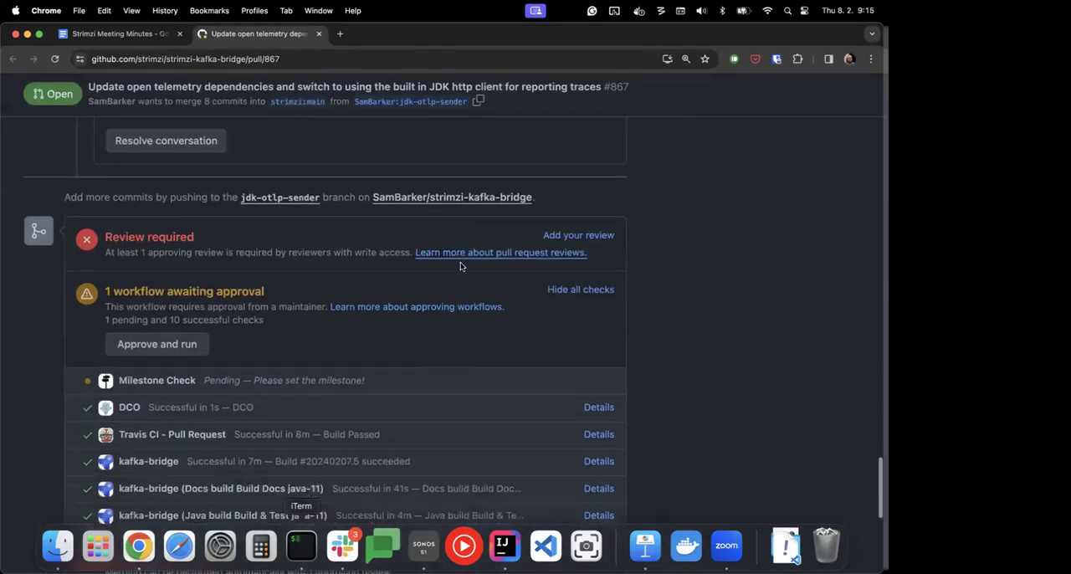
scroll(down, 3)
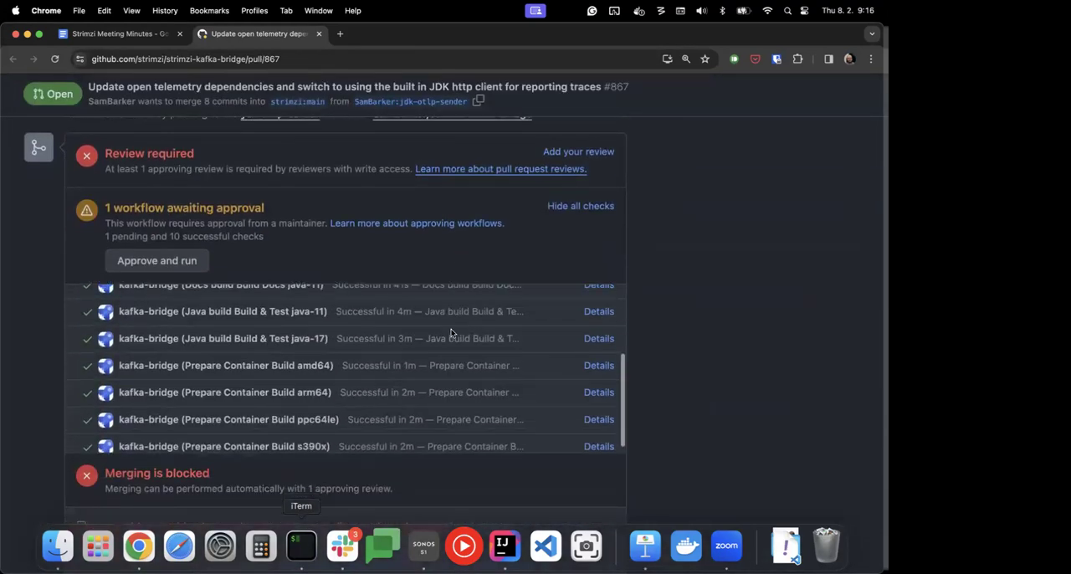
scroll(down, 3)
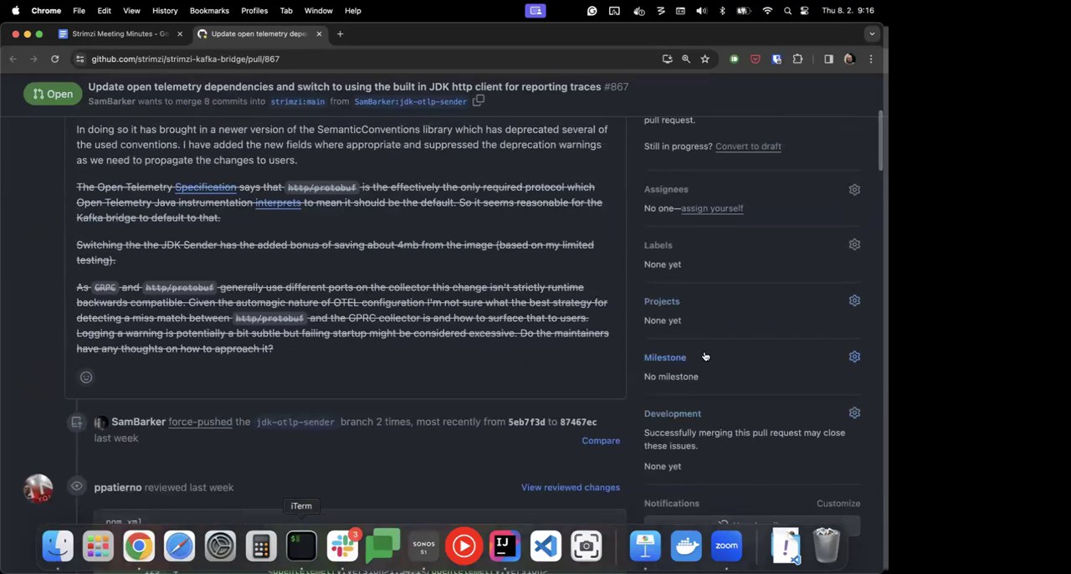
mouse_move(581, 263)
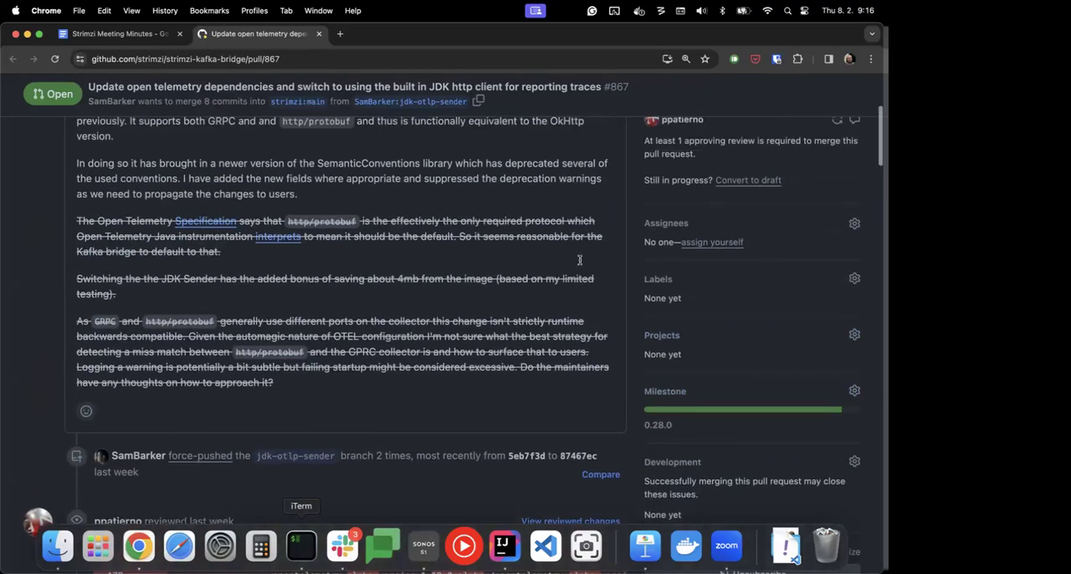
scroll(down, 3)
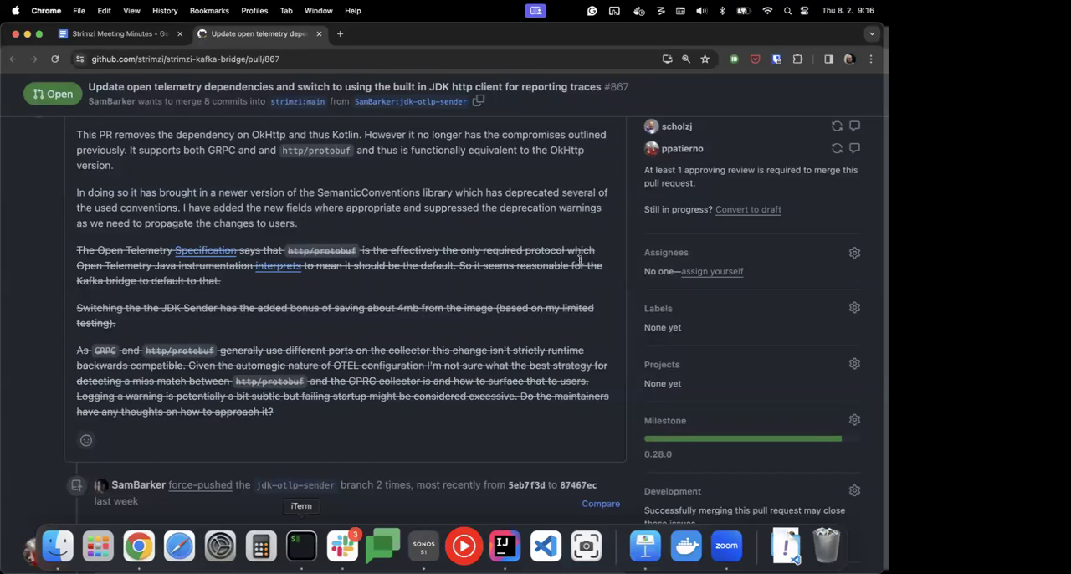
scroll(up, 3)
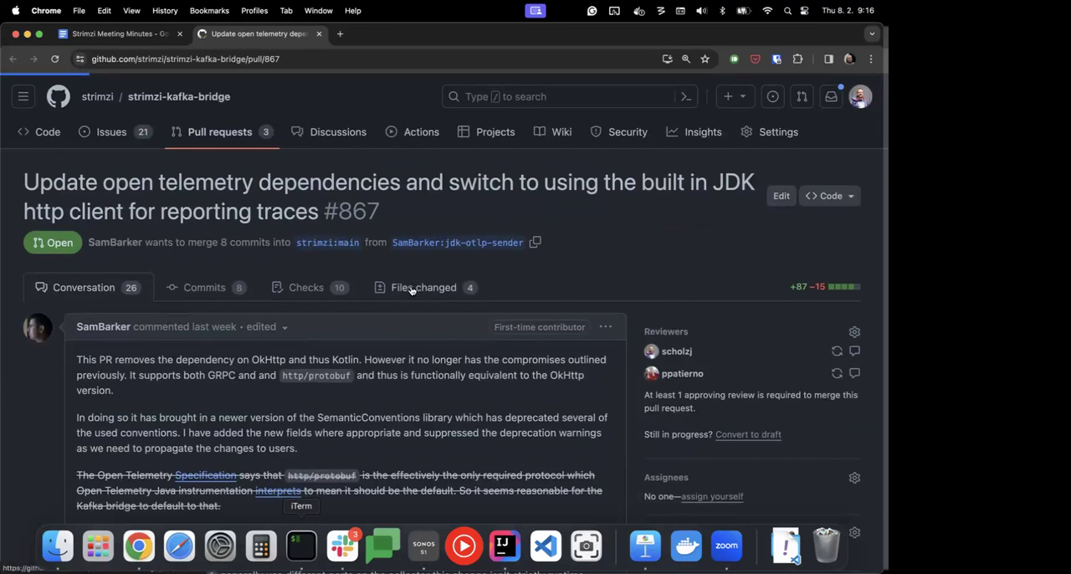
- Review PR #867's changed files, reading the CHANGELOG.md and tracing documentation diffs
click(423, 286)
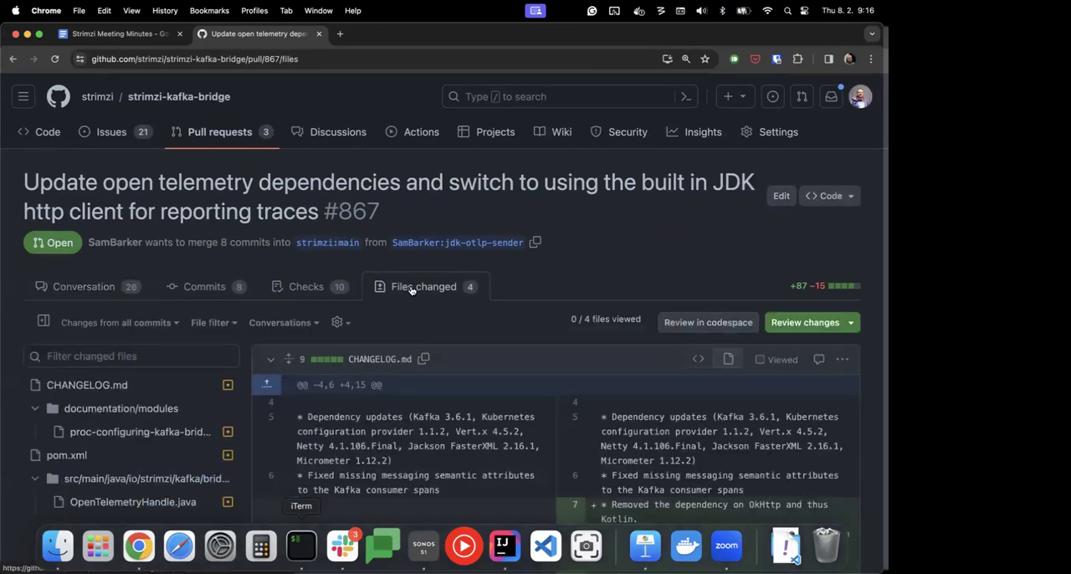
scroll(down, 3)
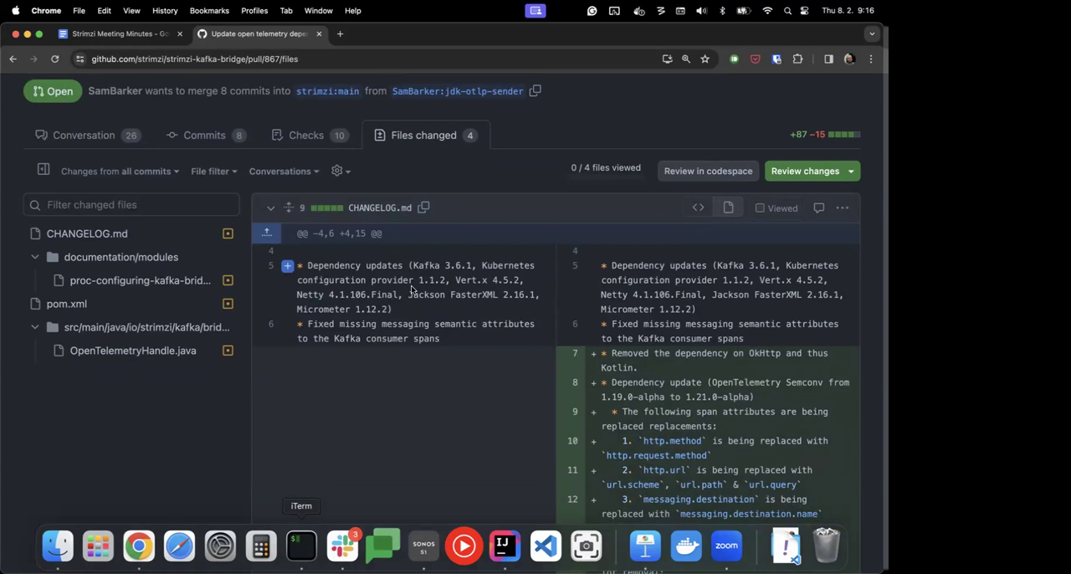
scroll(down, 3)
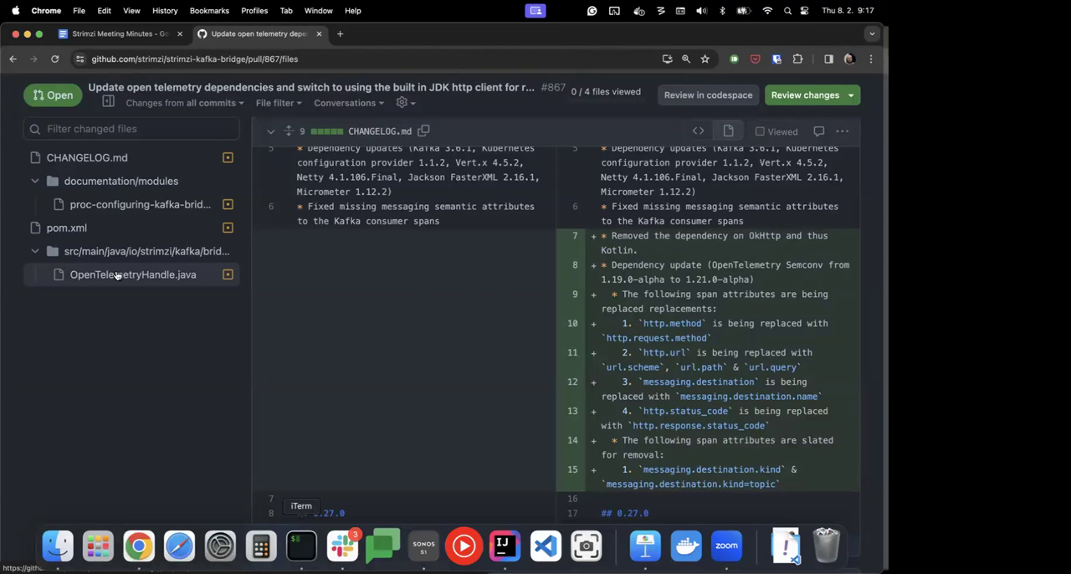
scroll(down, 3)
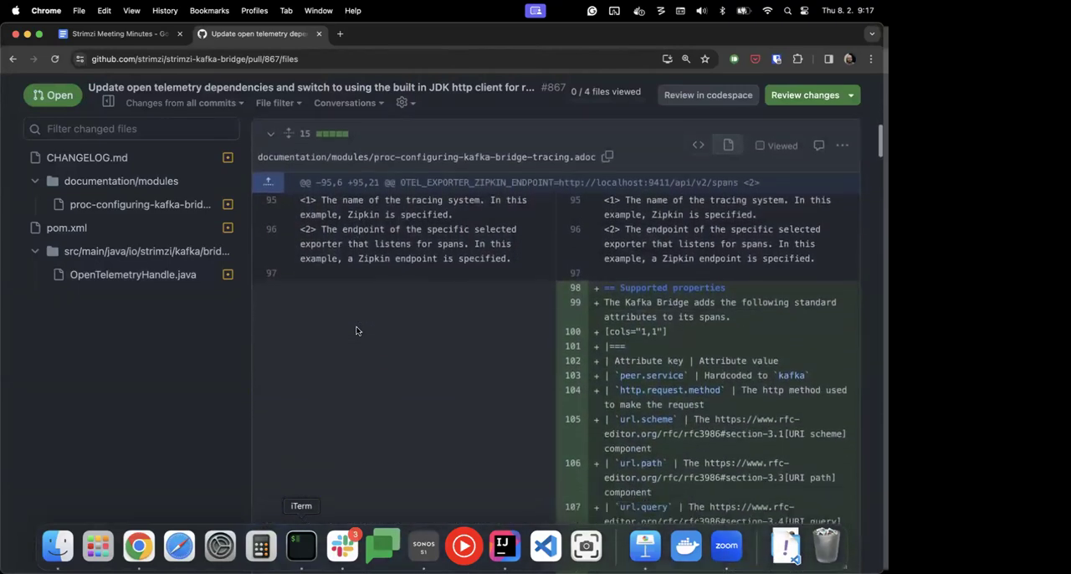
scroll(down, 3)
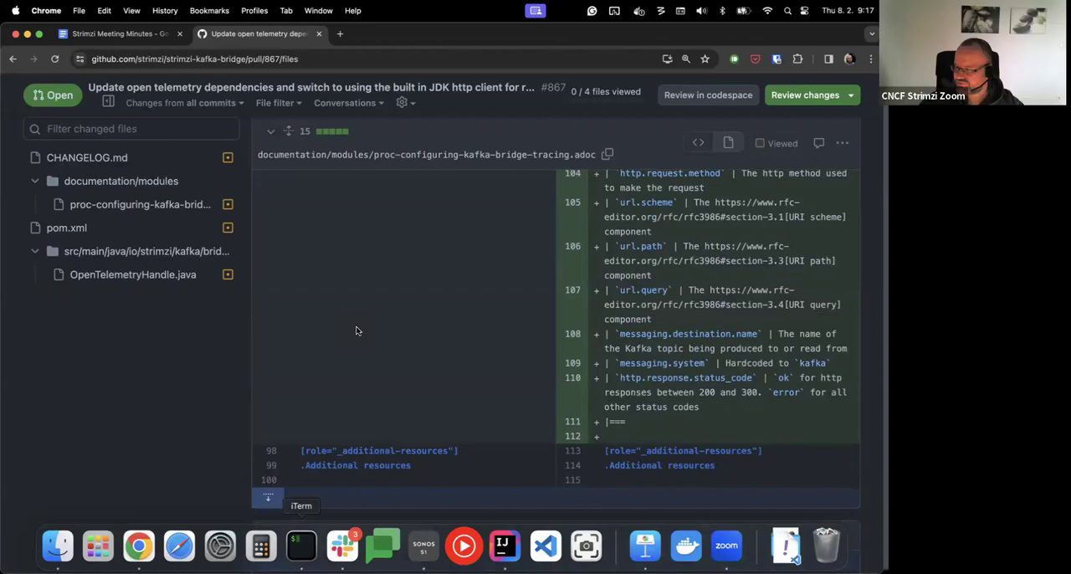
scroll(down, 3)
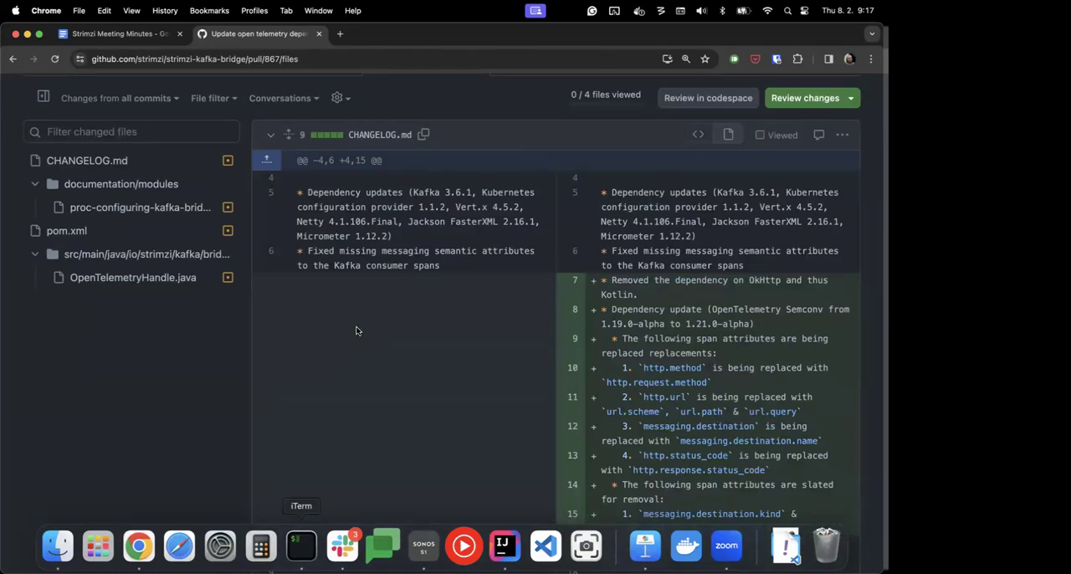
scroll(down, 3)
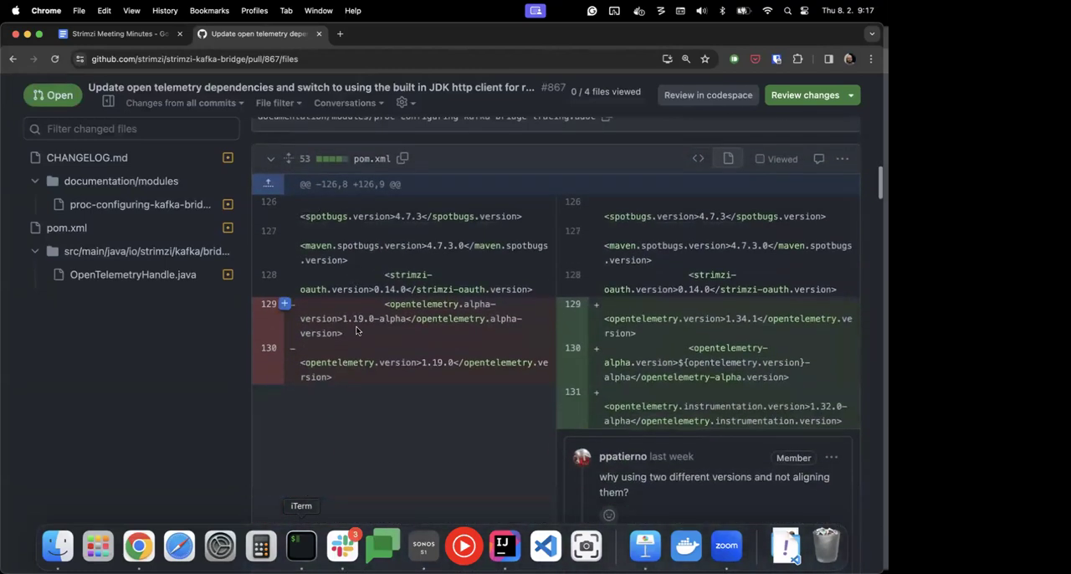
scroll(down, 3)
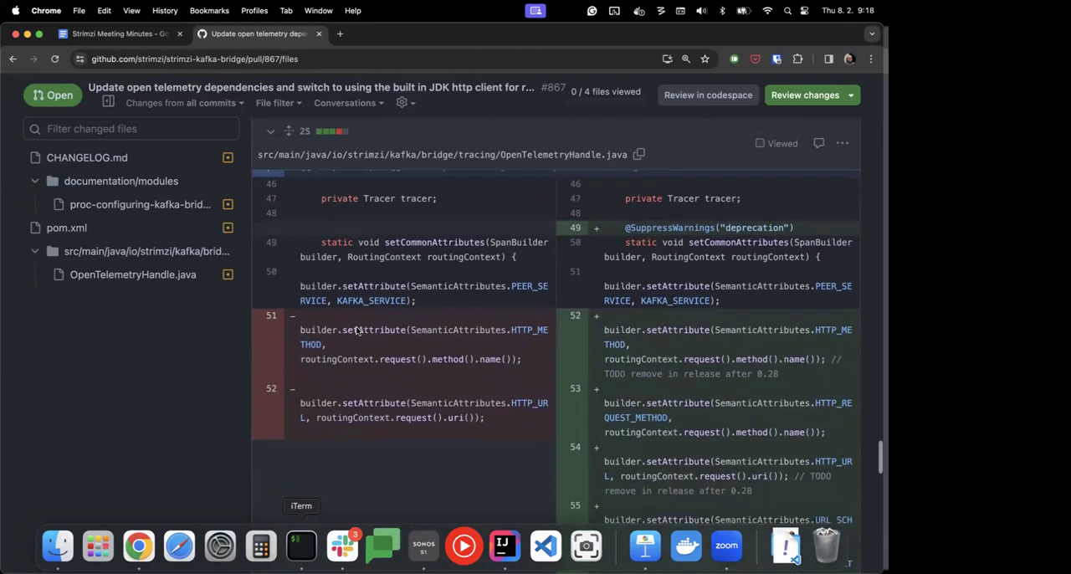
scroll(down, 3)
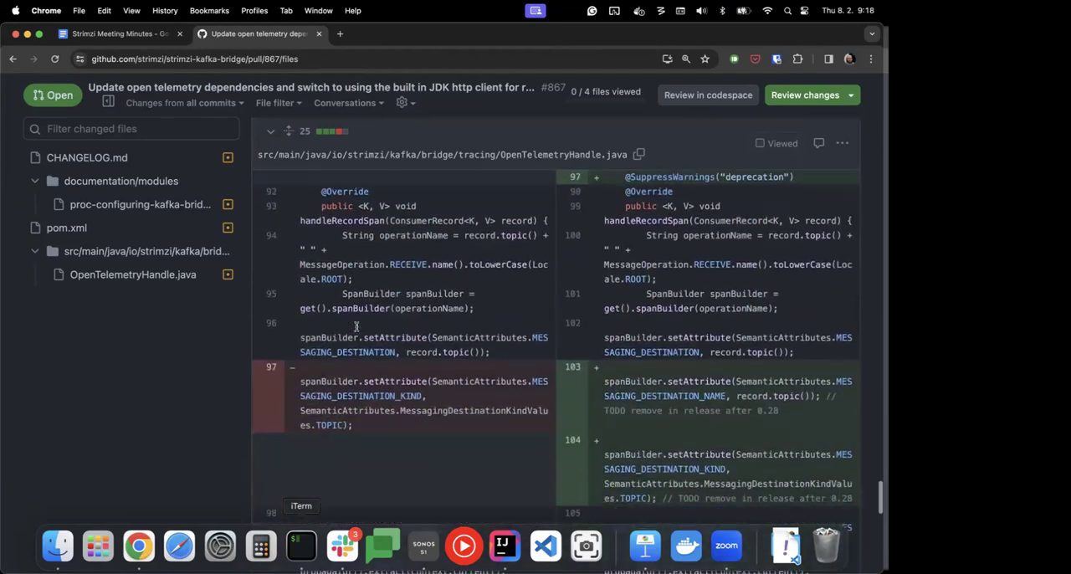
scroll(down, 3)
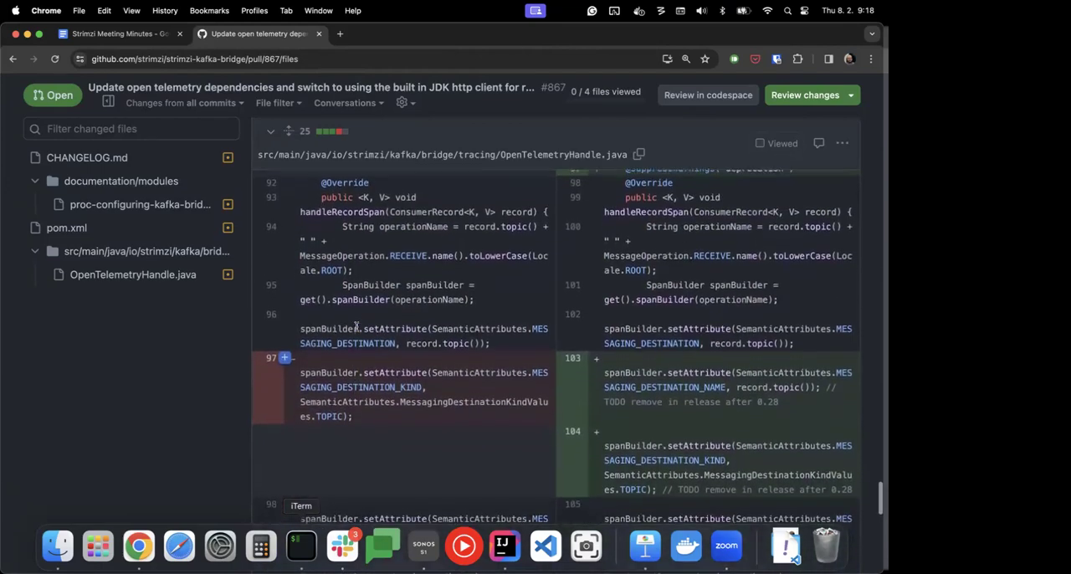
scroll(down, 3)
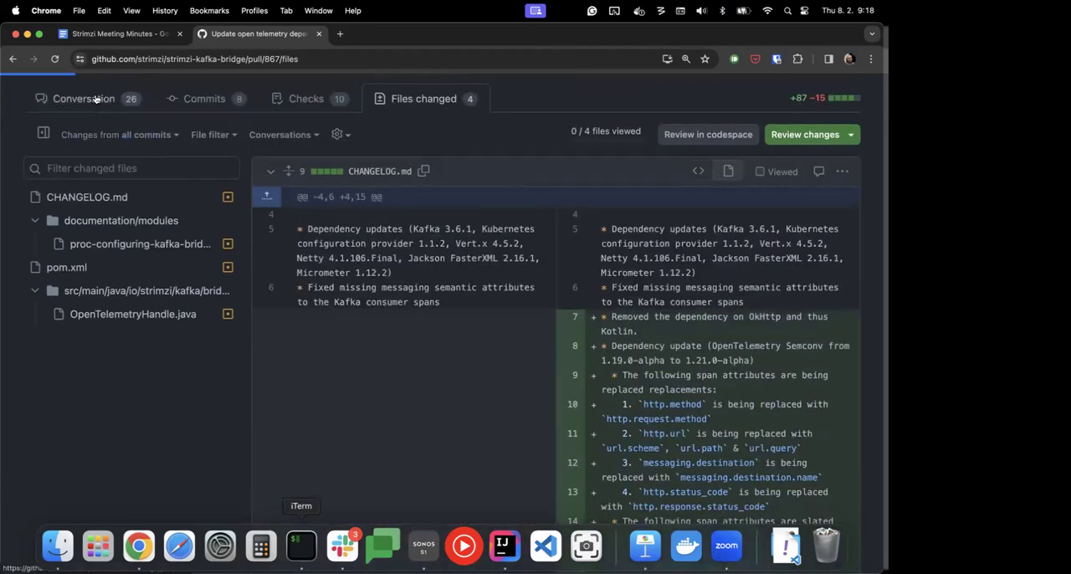
click(117, 34)
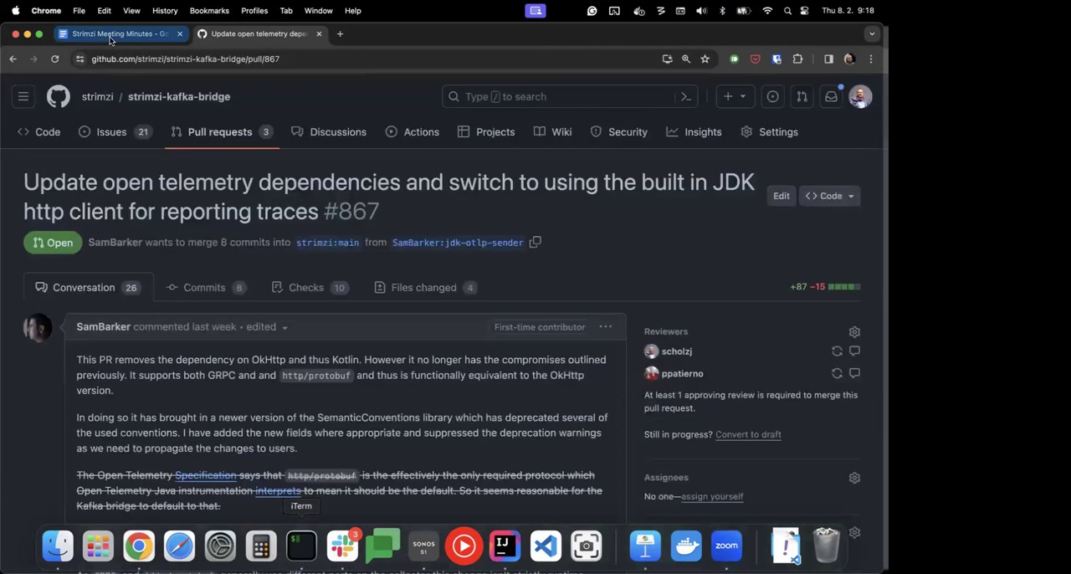
mouse_move(117, 33)
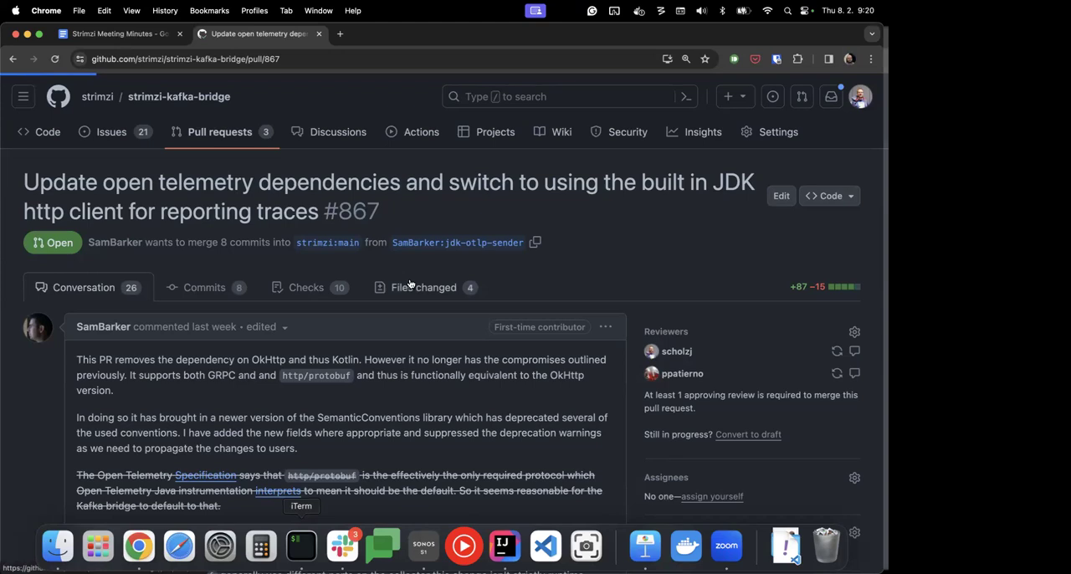
- Read through PR #867's pom.xml diff with its new exporter-sender exclusions
click(423, 287)
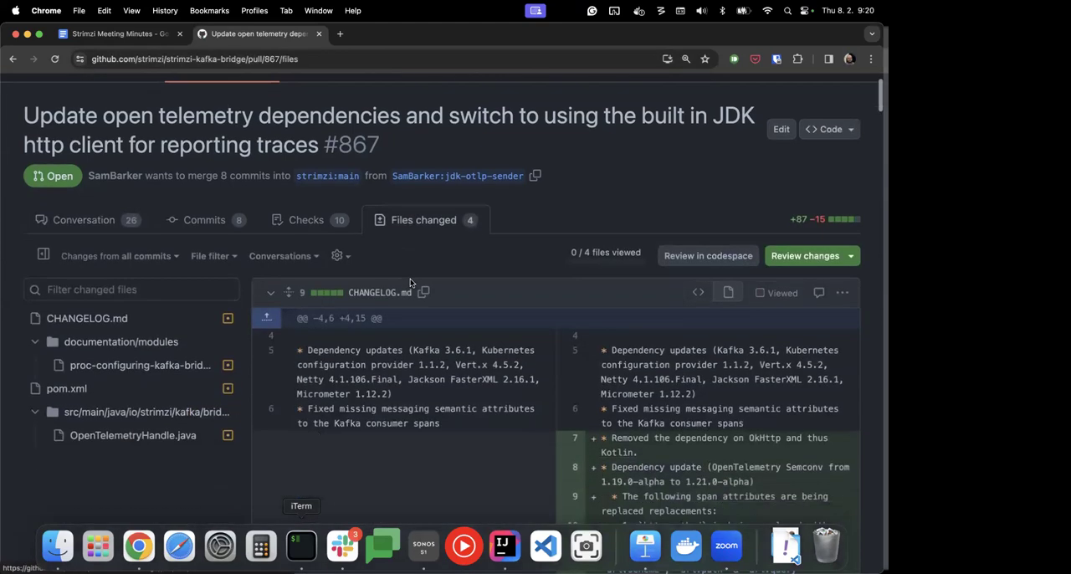
scroll(down, 3)
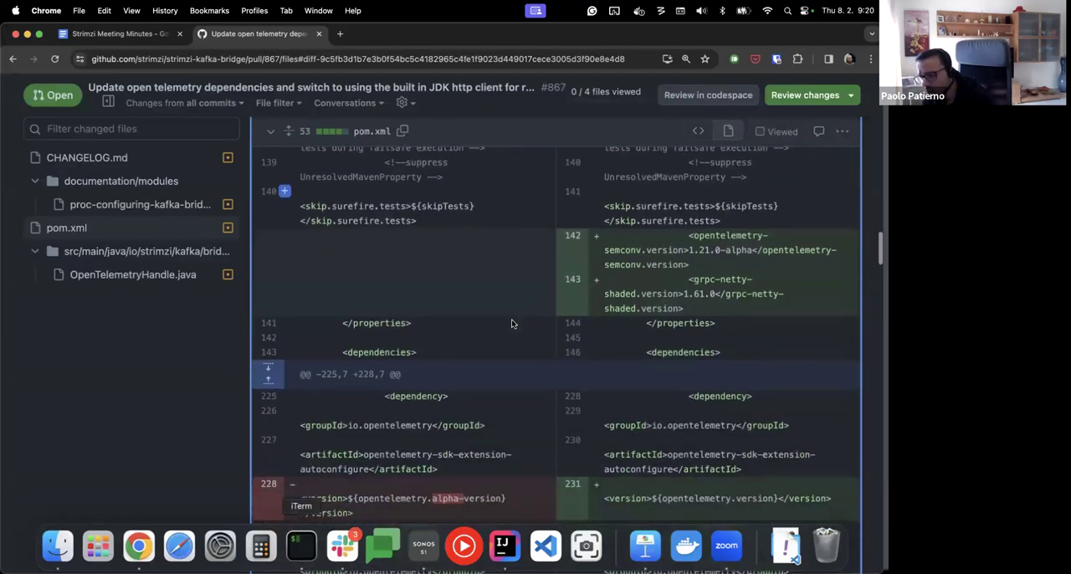
scroll(down, 3)
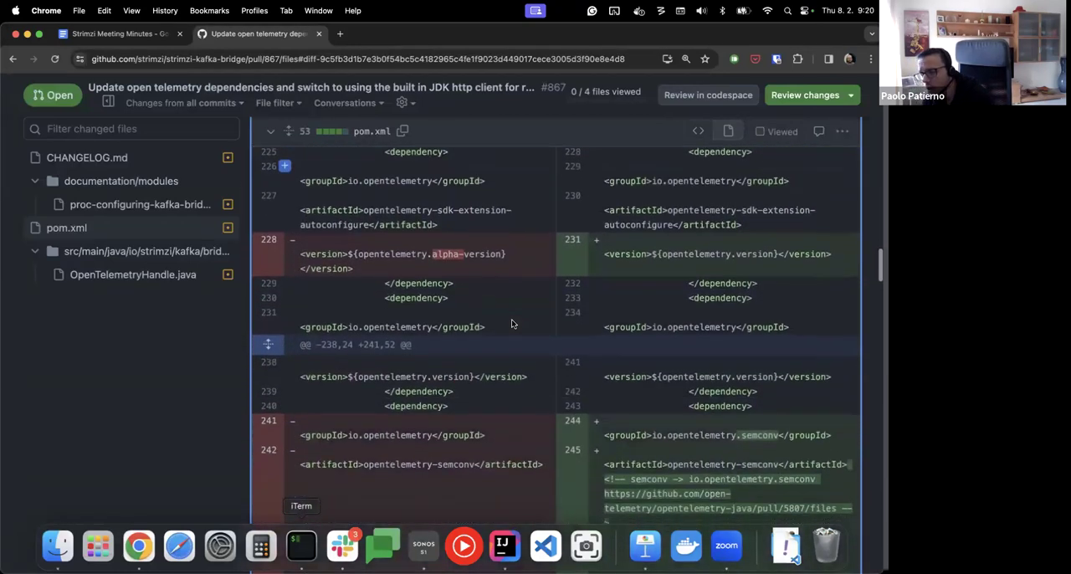
scroll(down, 3)
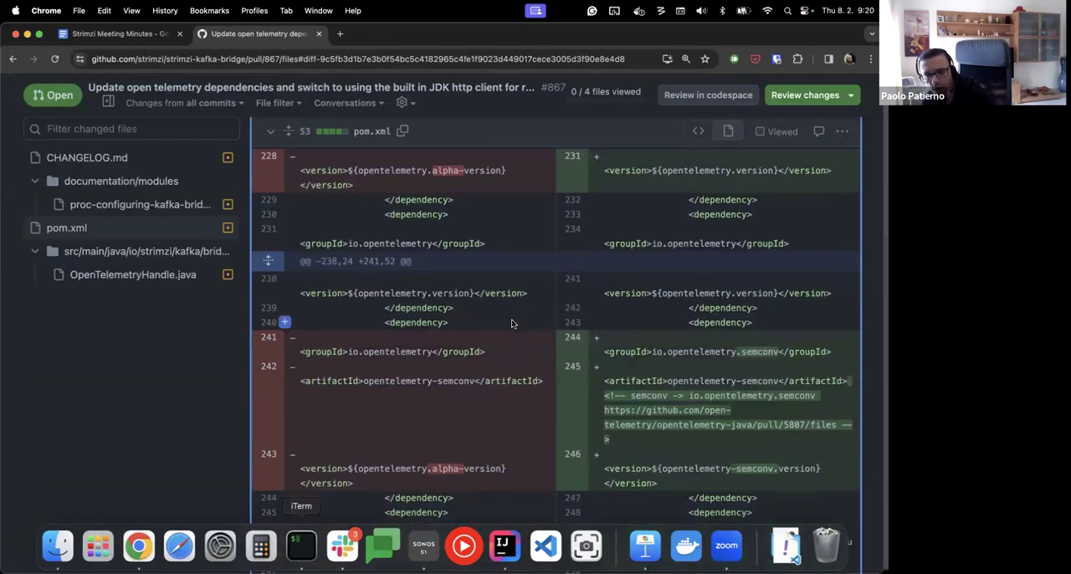
scroll(down, 3)
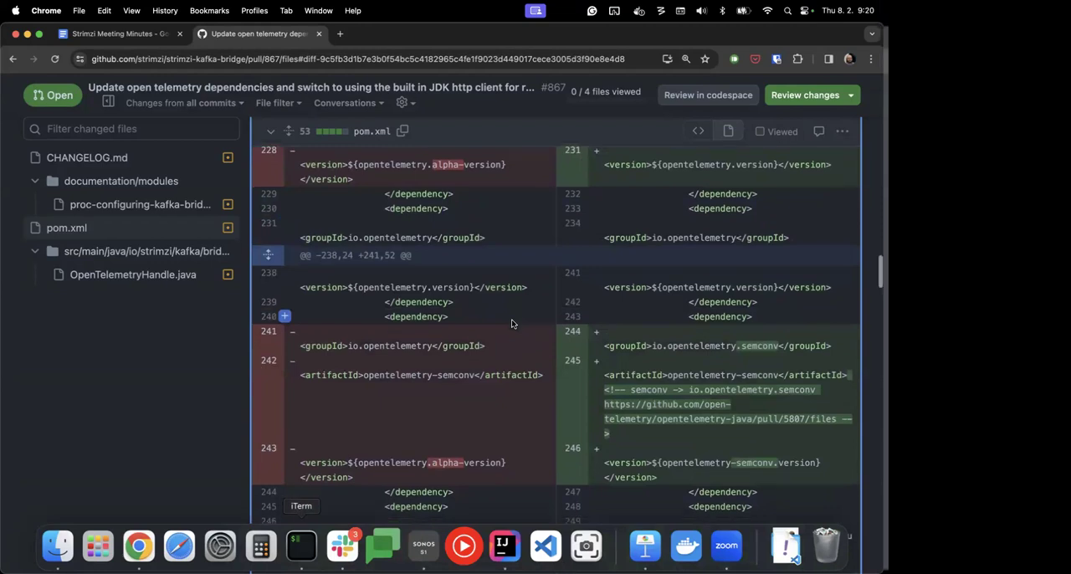
scroll(down, 3)
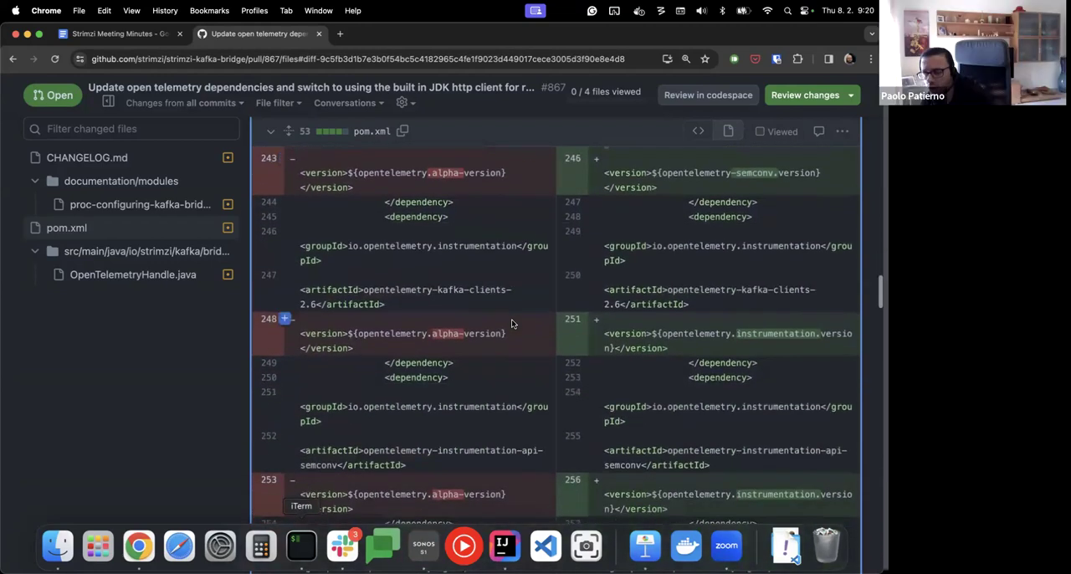
scroll(down, 3)
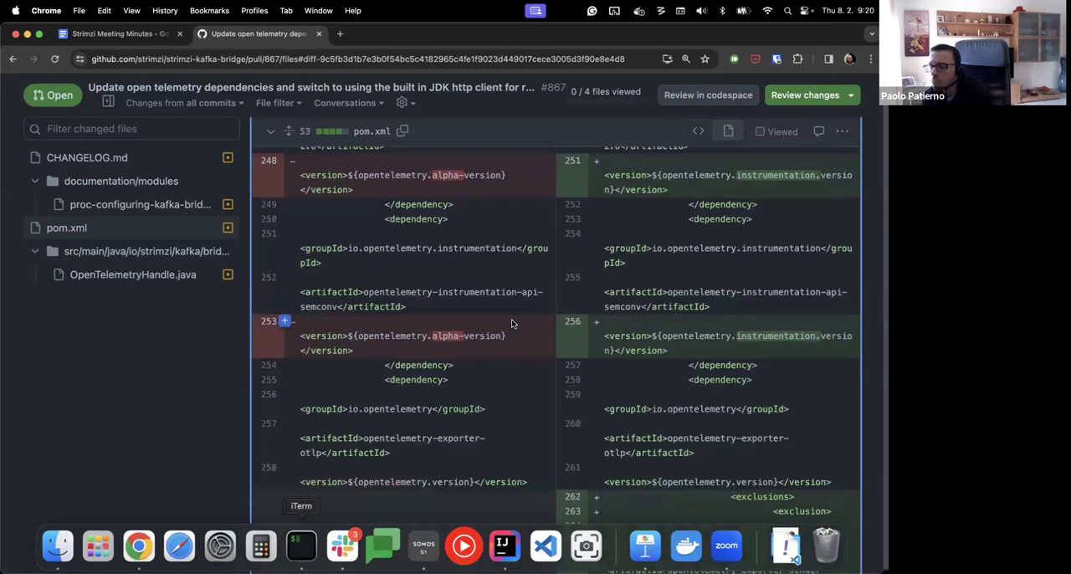
scroll(down, 3)
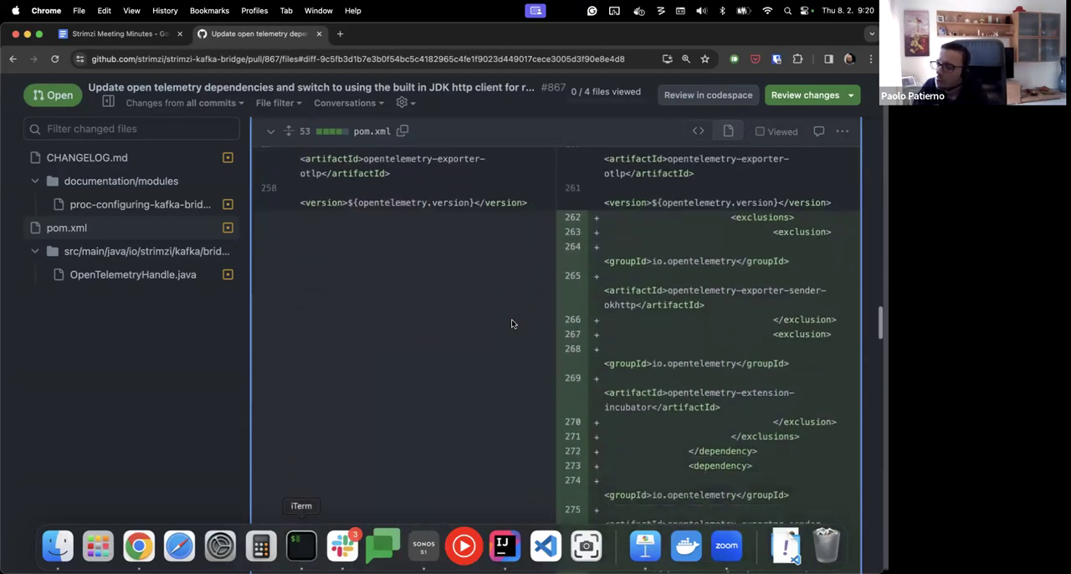
scroll(down, 3)
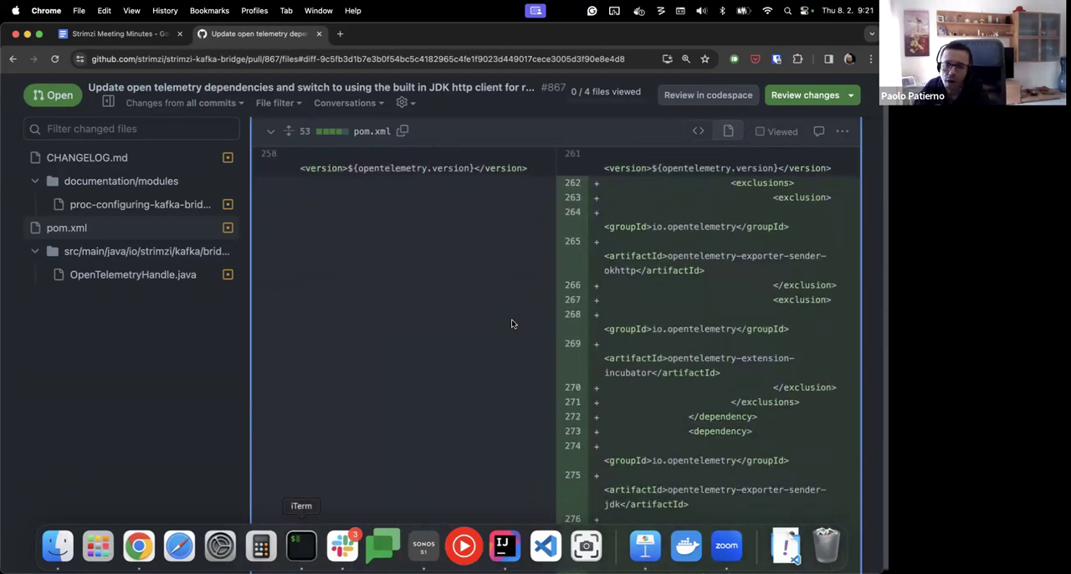
scroll(down, 3)
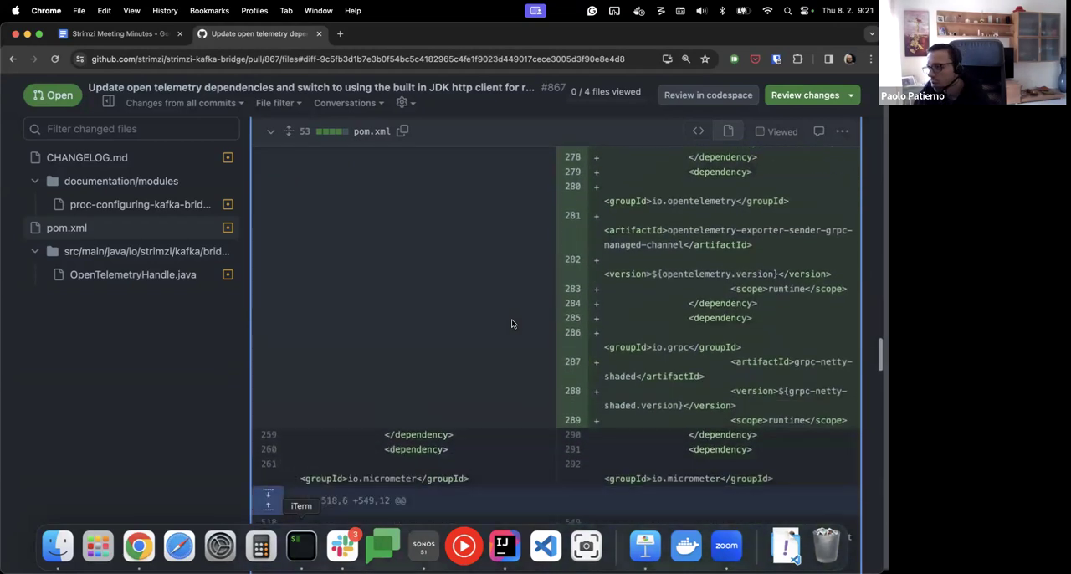
scroll(down, 3)
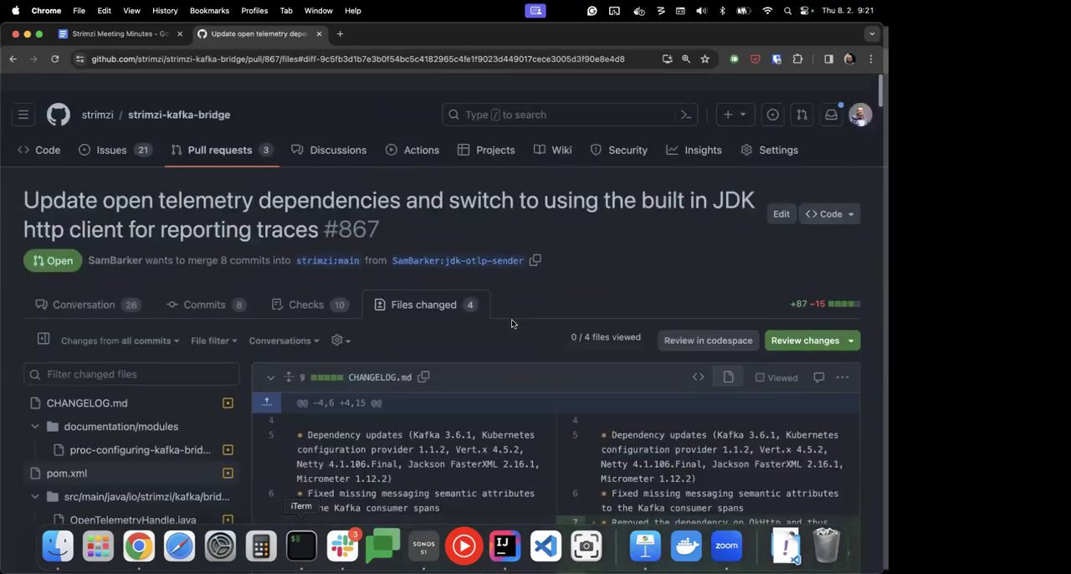
- Add notes '=> Should be reviewed' and '=> Should be tested that it has backwards compatibility' under pull/867
click(117, 34)
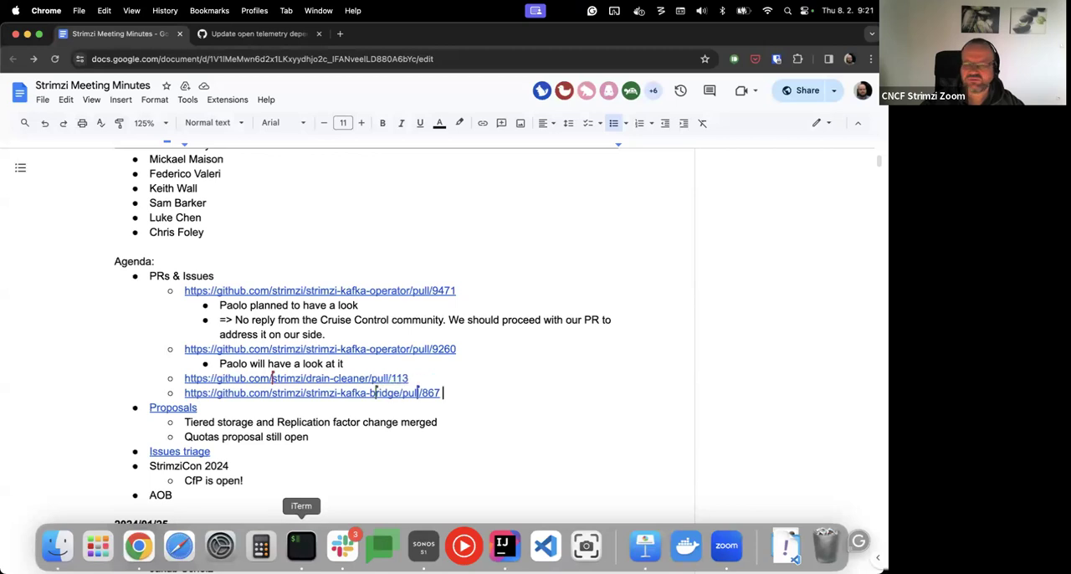
mouse_move(472, 385)
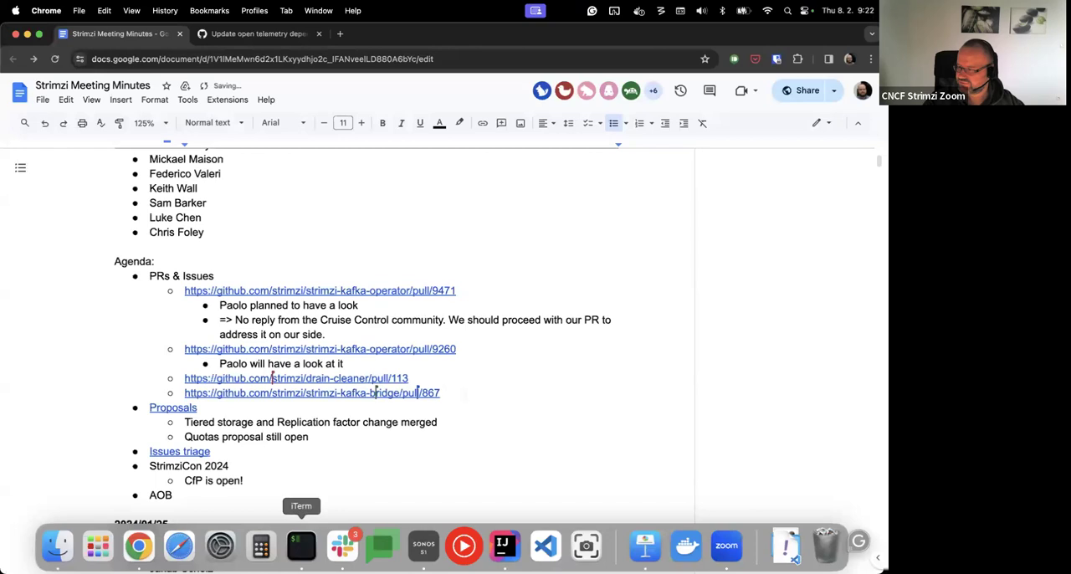
text(S)
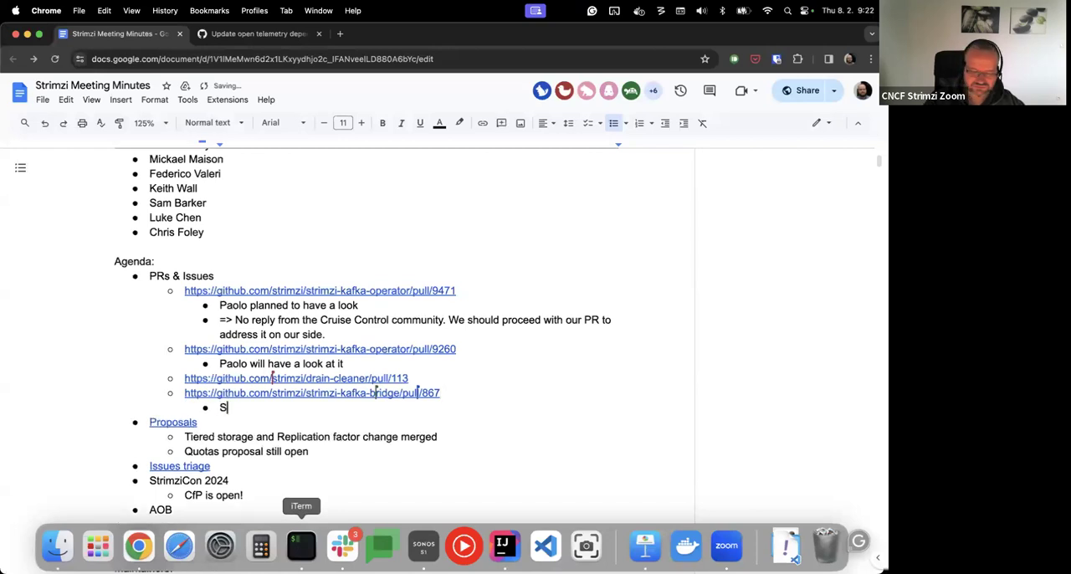
text(houdl)
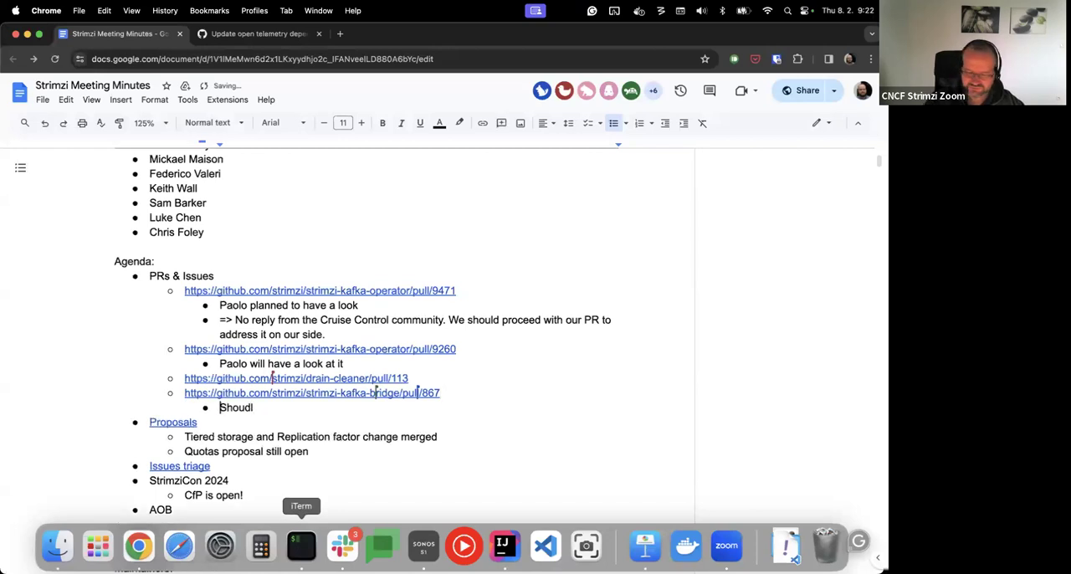
text(=> Shou)
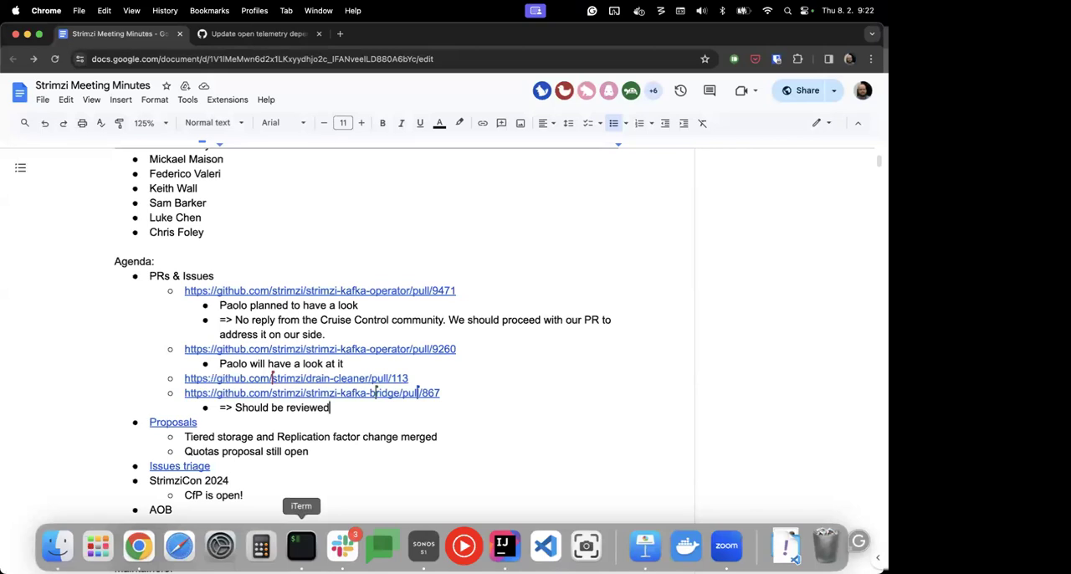
key(enter)
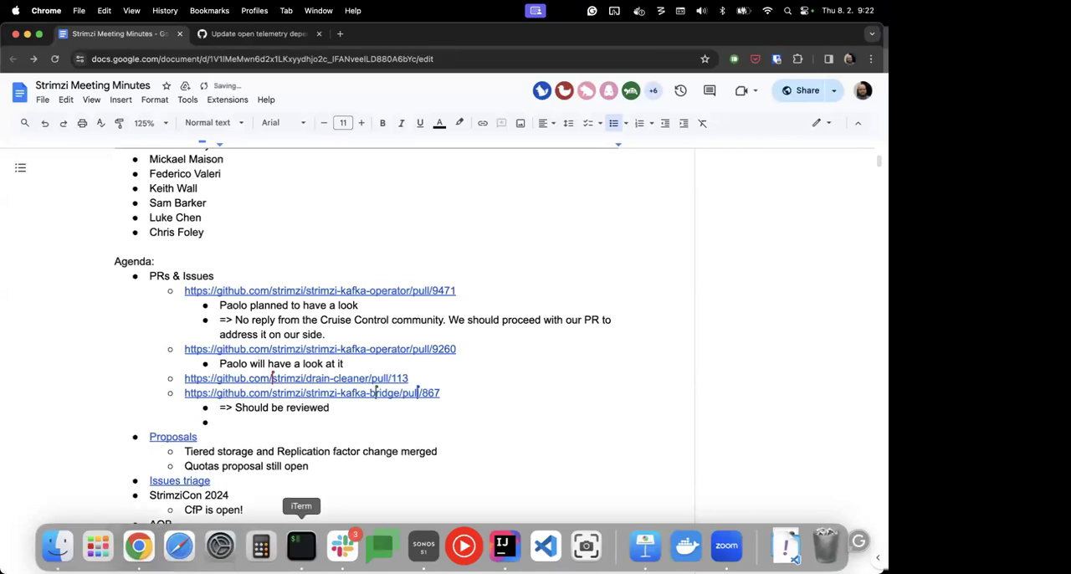
text(=> Should be tested that)
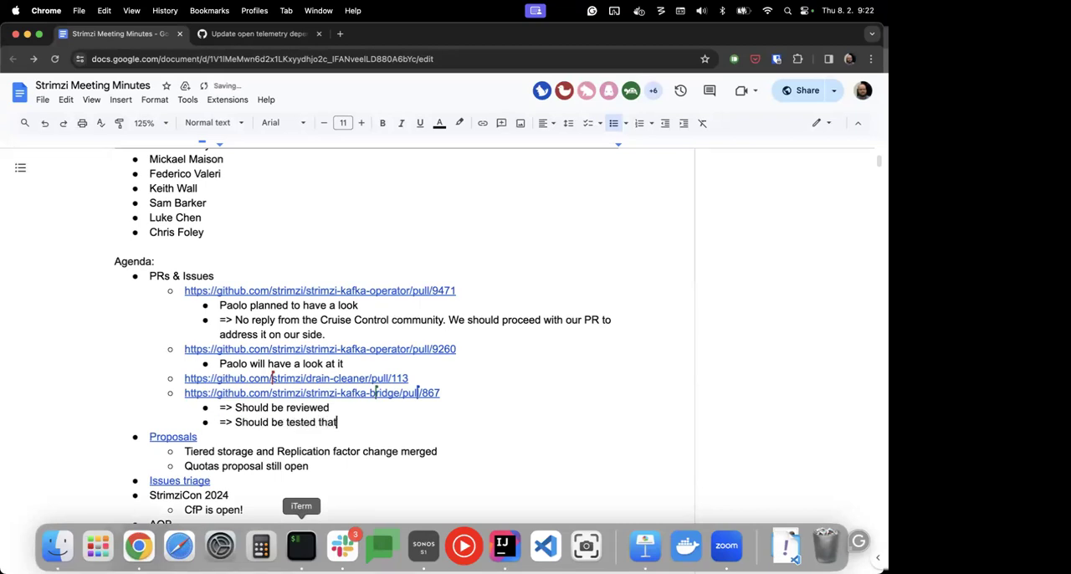
text(it has backwards compatibility)
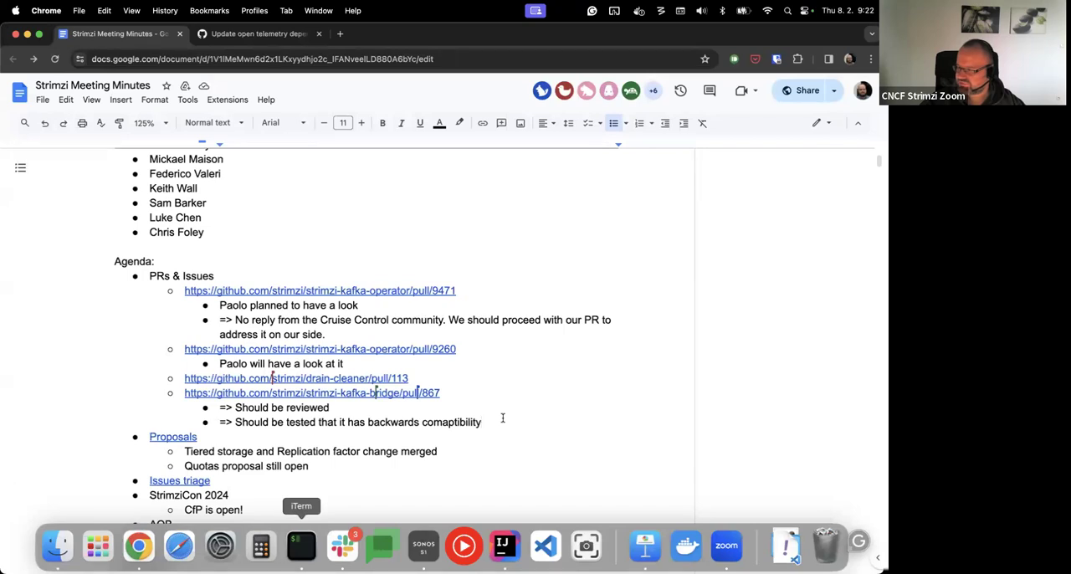
- Close the old PR tabs, briefly check the pull/867 link, and return to the minutes
click(257, 33)
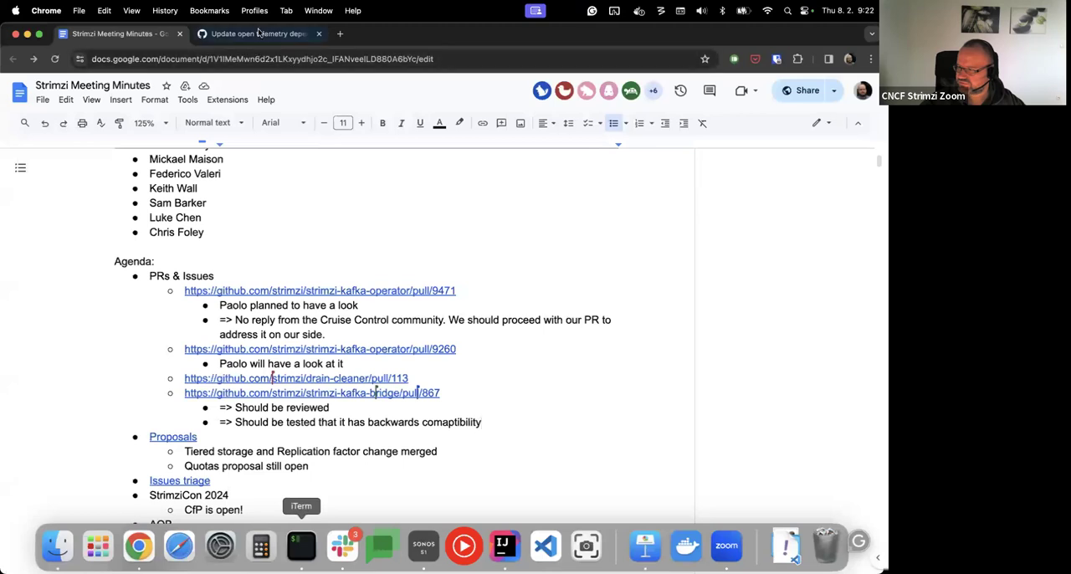
click(318, 33)
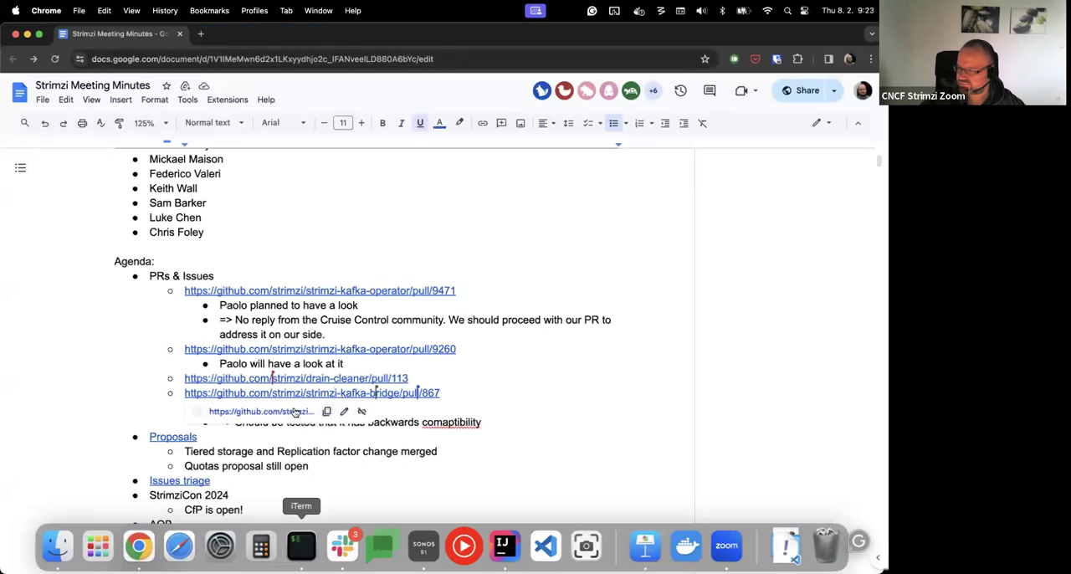
click(311, 392)
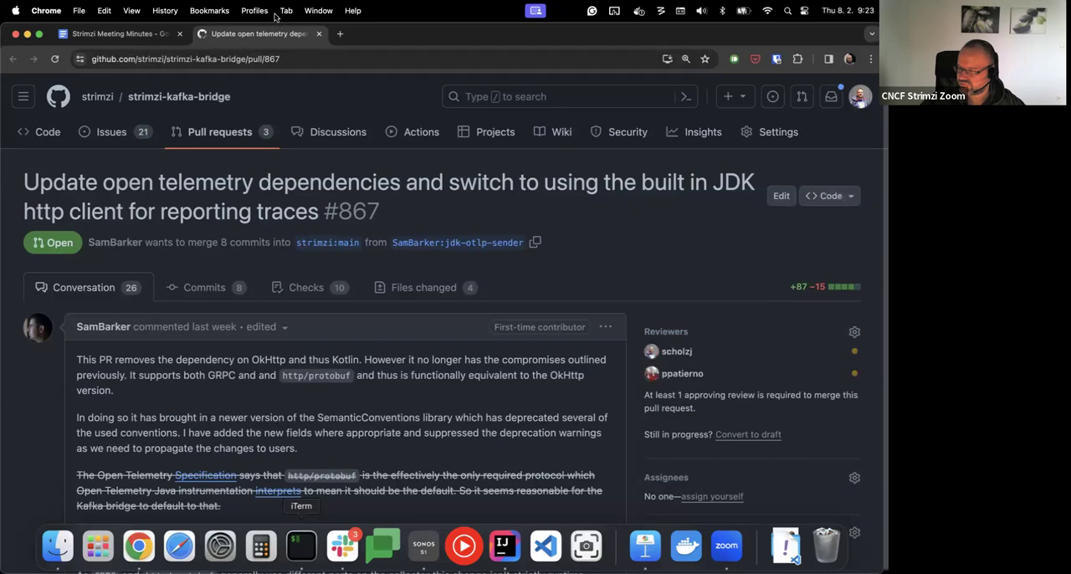
click(117, 33)
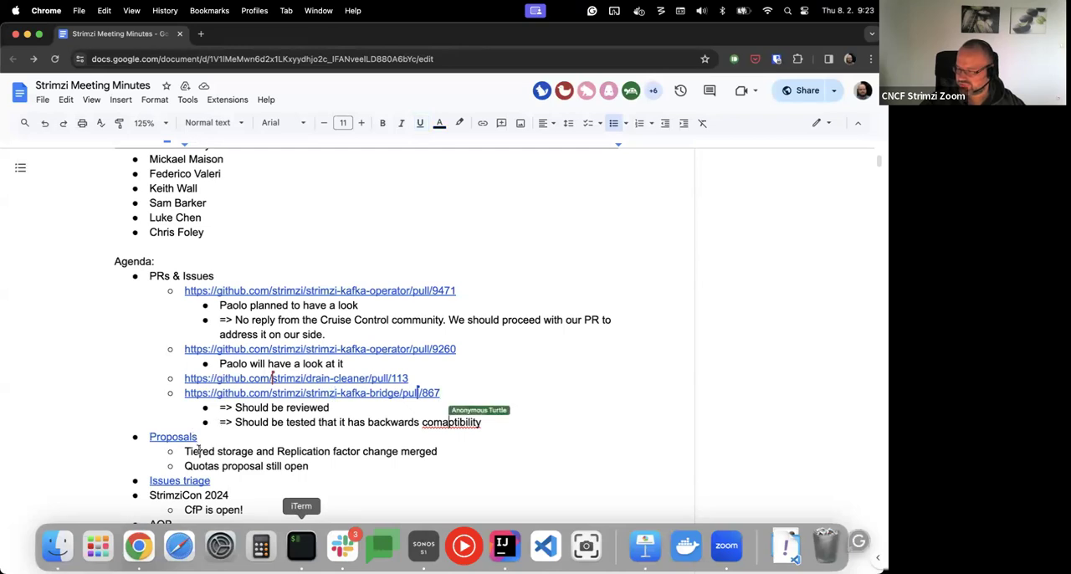
scroll(down, 3)
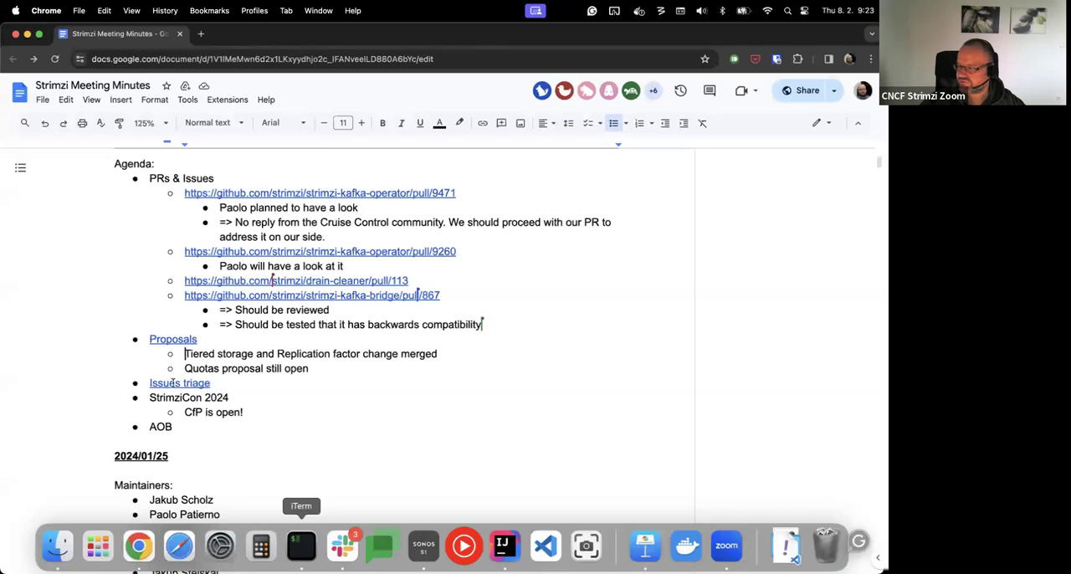
- Open the needs-triage issue list and read issue #9625 on integer annotation values
click(179, 382)
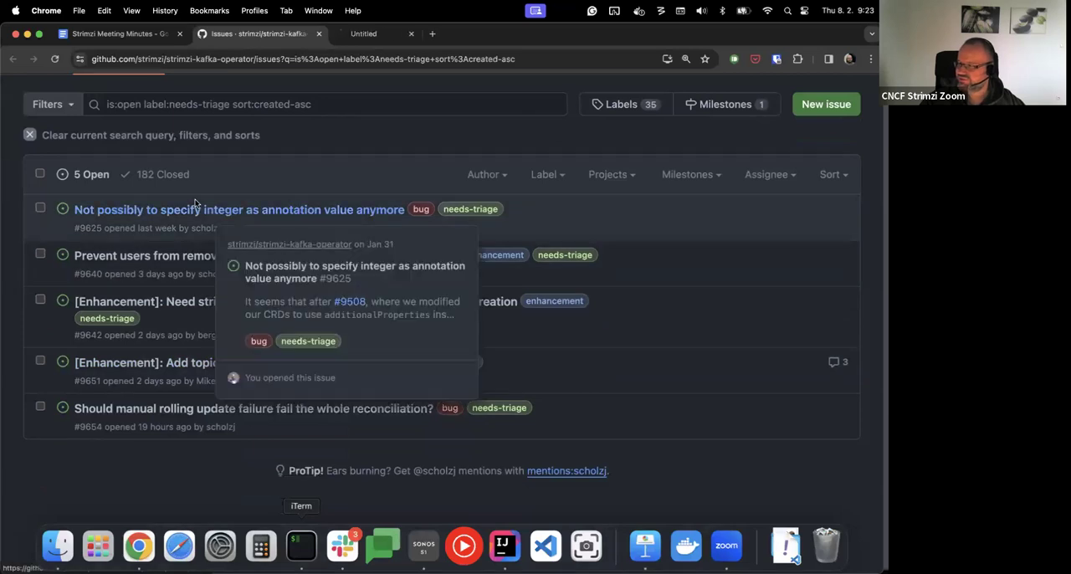
click(239, 209)
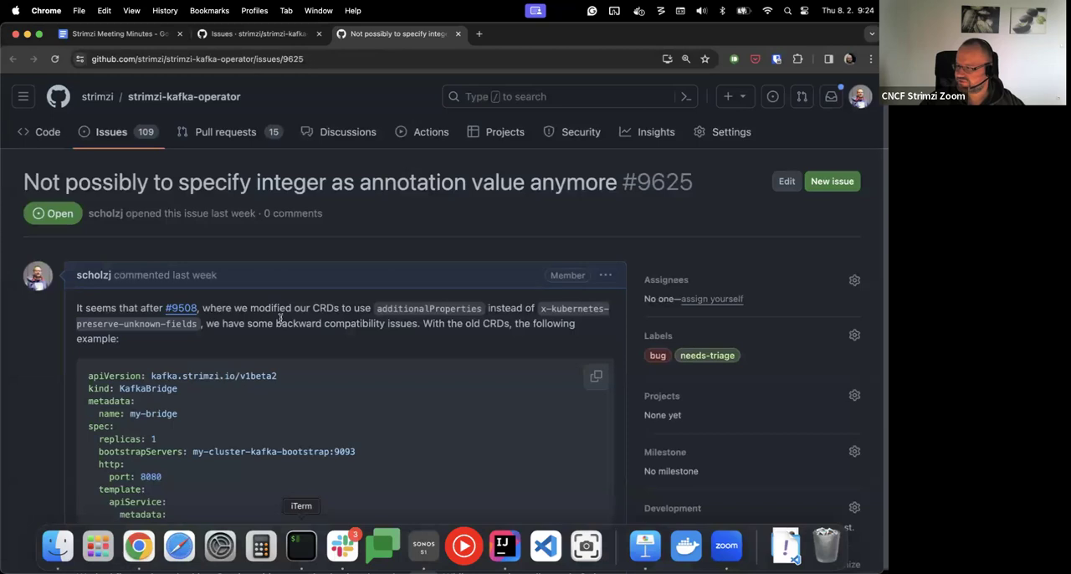
scroll(down, 3)
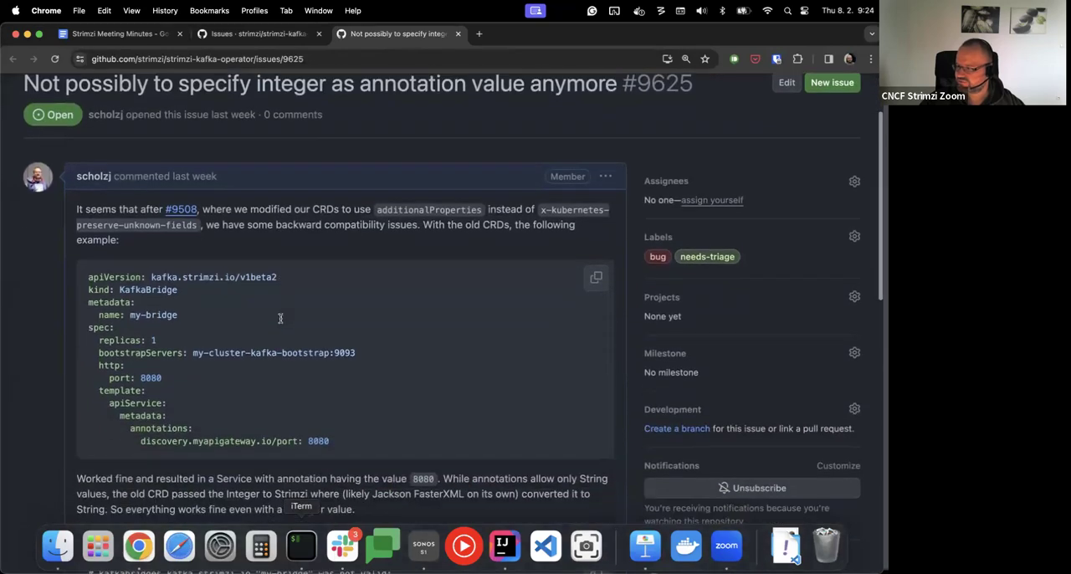
scroll(down, 3)
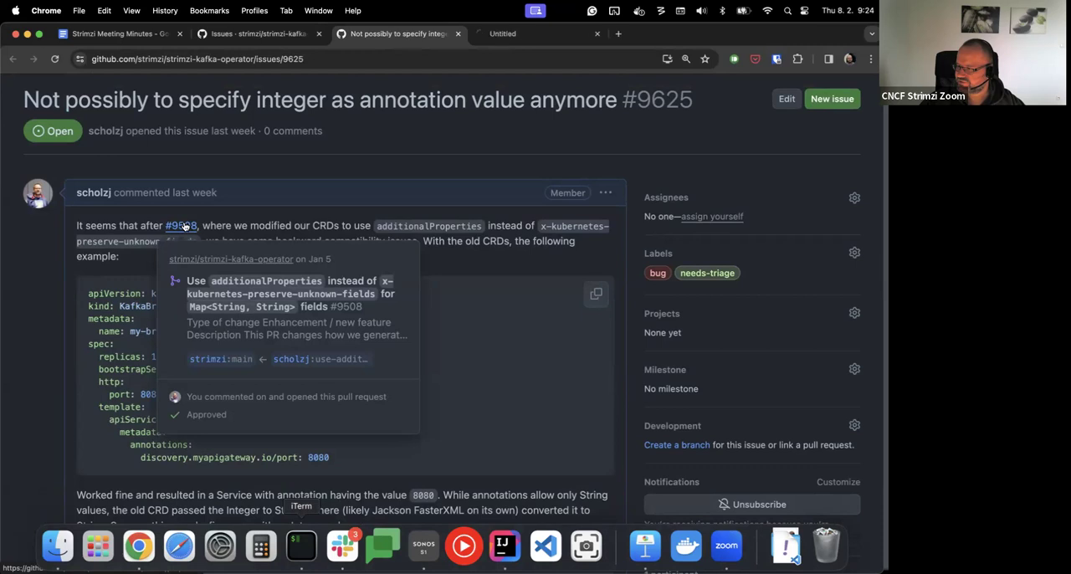
- Follow links from PR #9508 to issue #7985 to discussion #7979 on Terraform recreating manifests
click(182, 226)
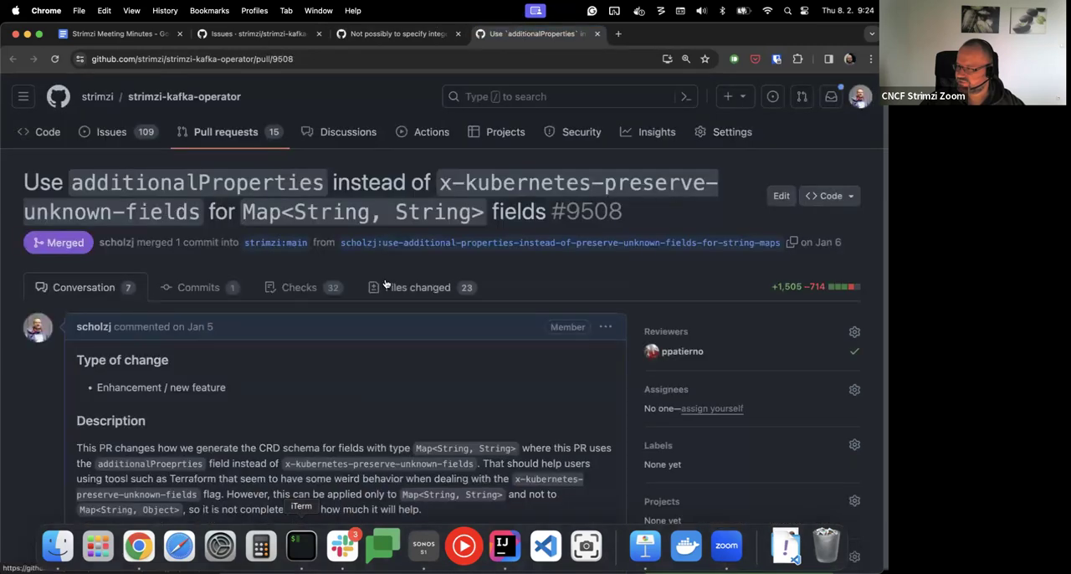
scroll(down, 3)
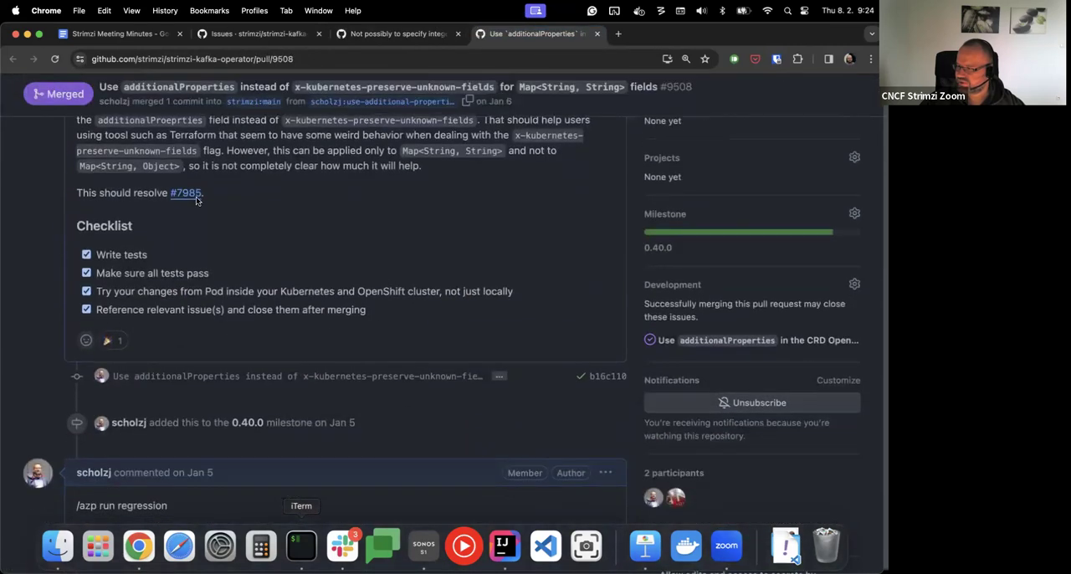
click(186, 192)
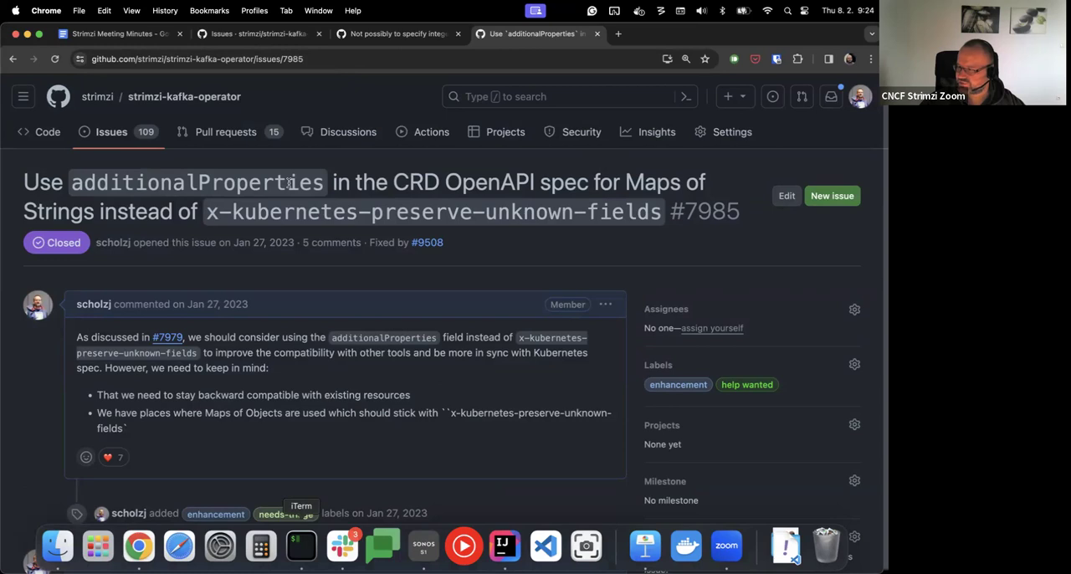
scroll(down, 3)
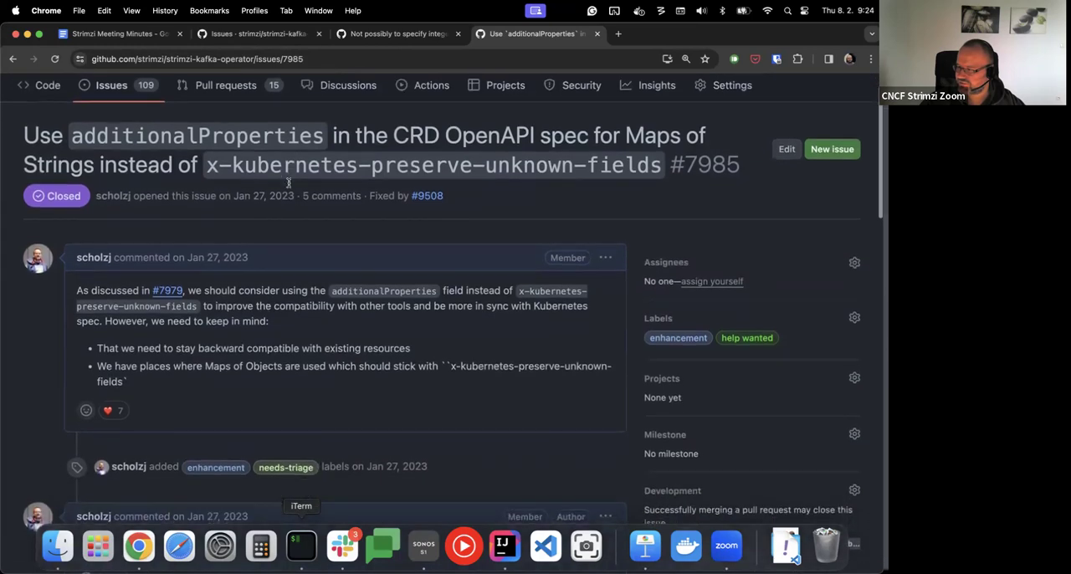
scroll(down, 3)
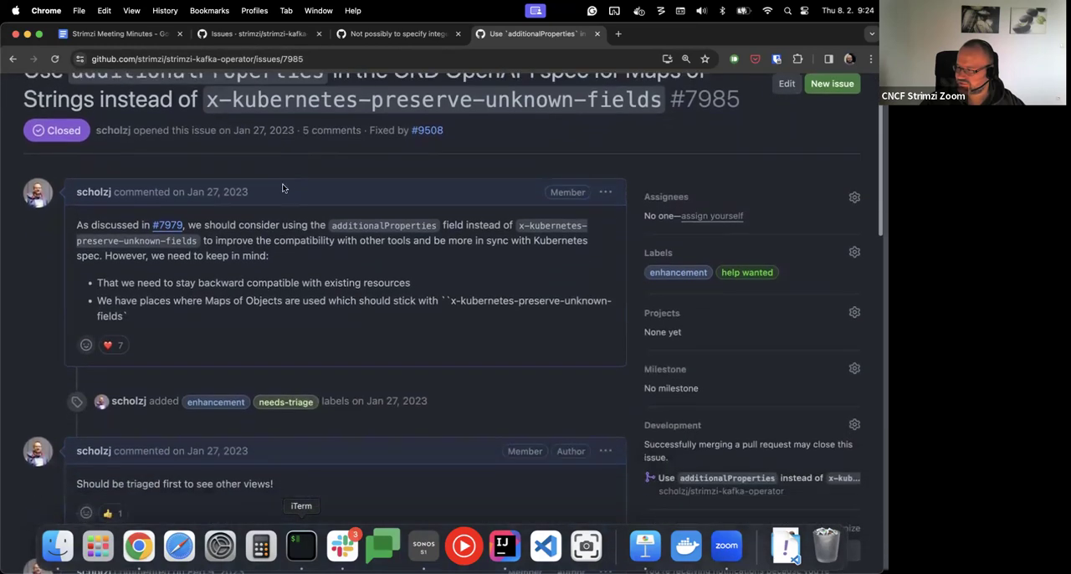
scroll(up, 3)
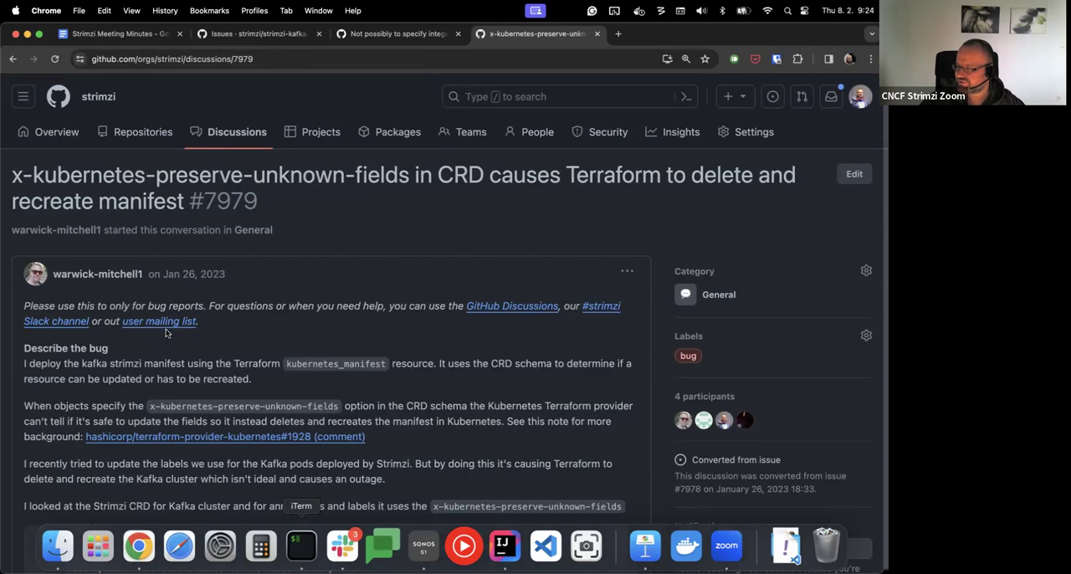
mouse_move(627, 162)
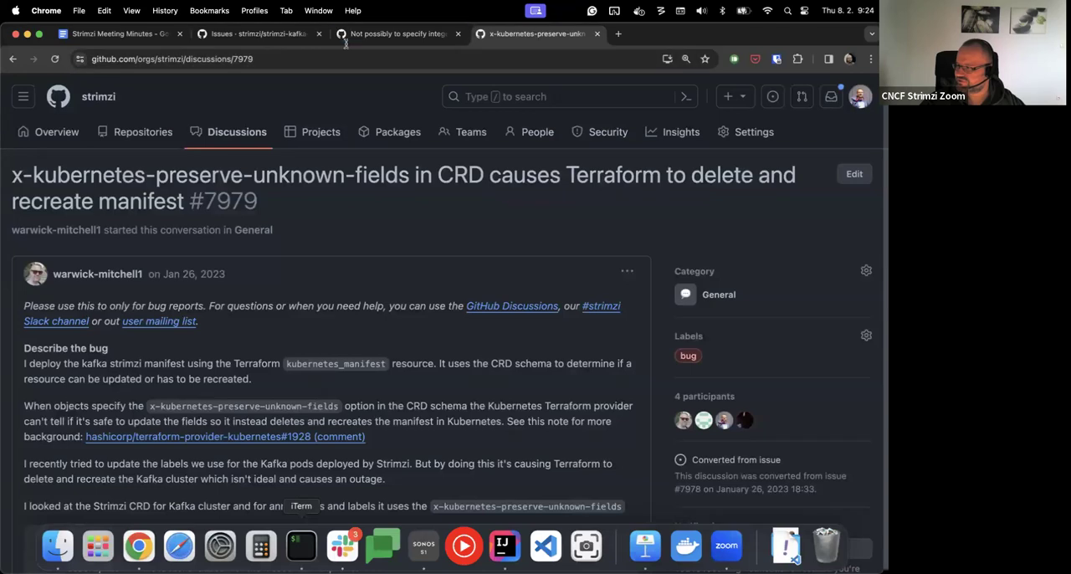
click(398, 33)
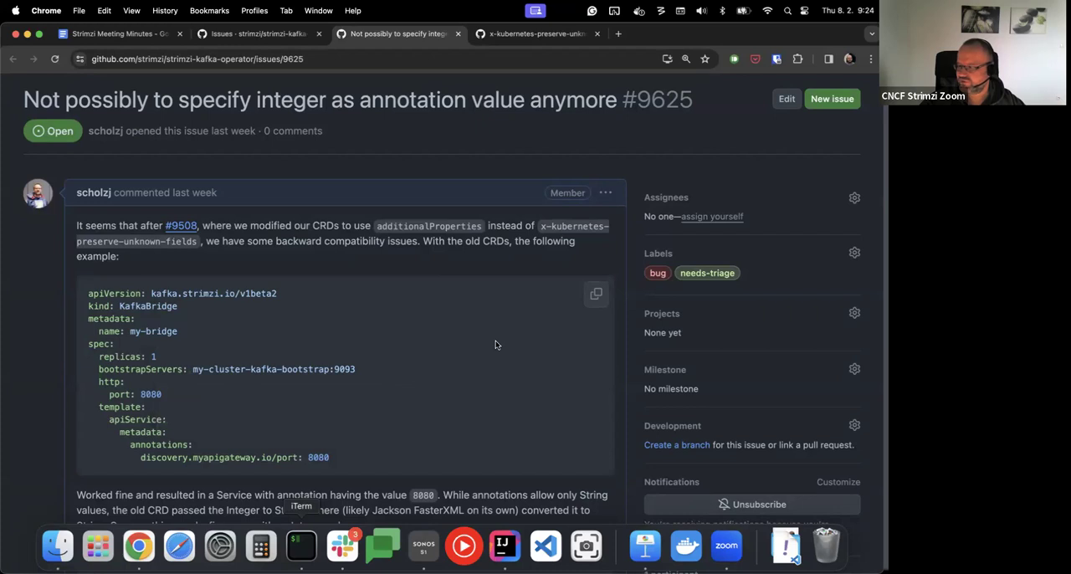
scroll(down, 3)
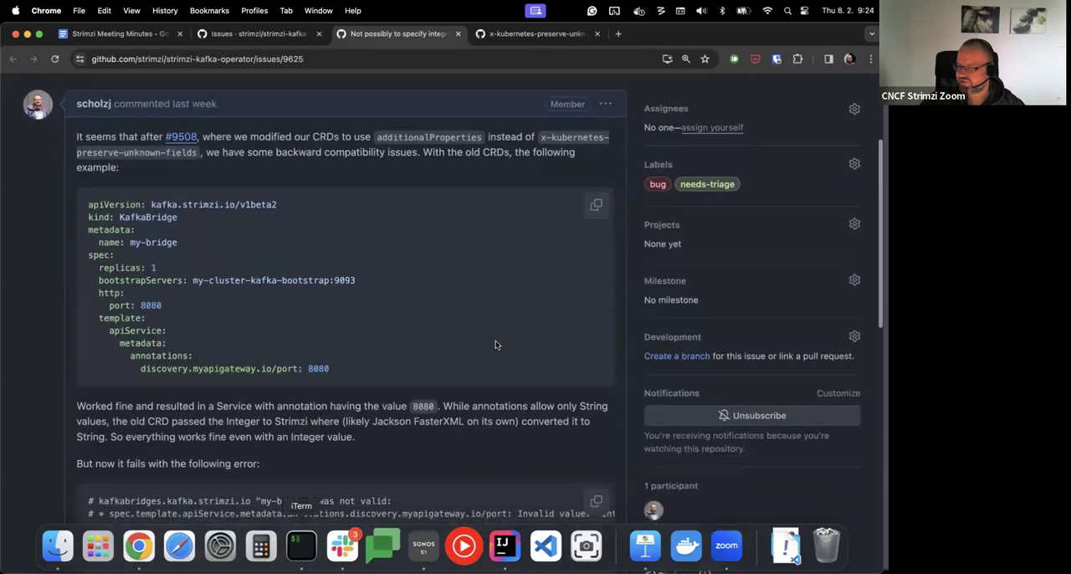
scroll(down, 3)
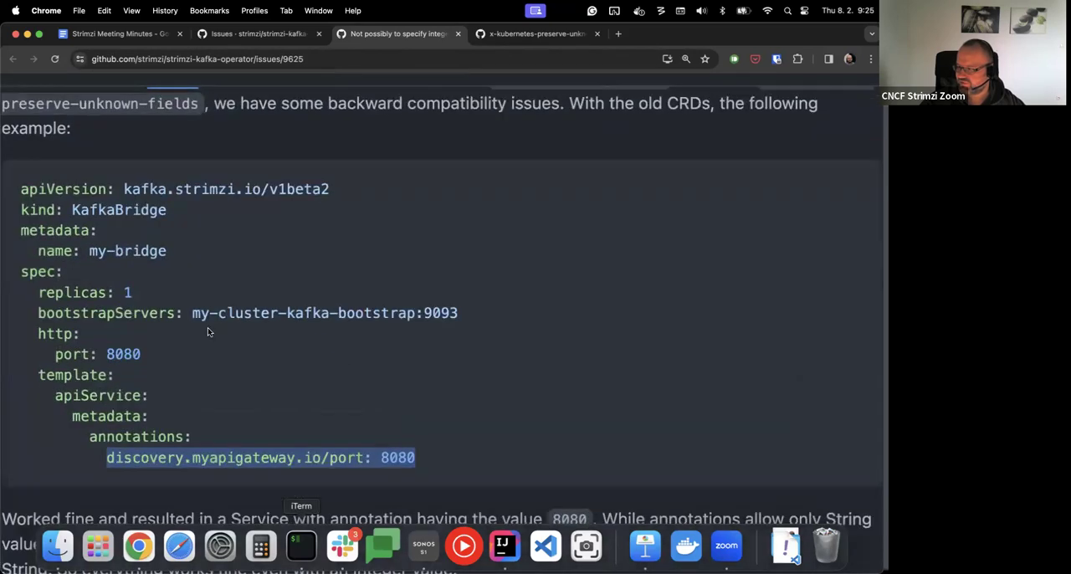
scroll(down, 3)
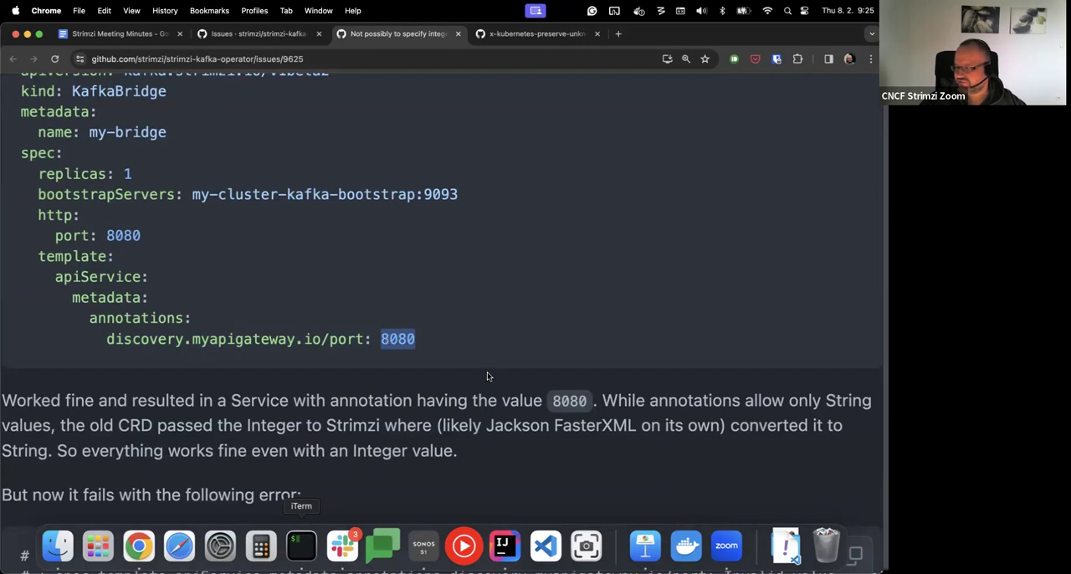
mouse_move(443, 399)
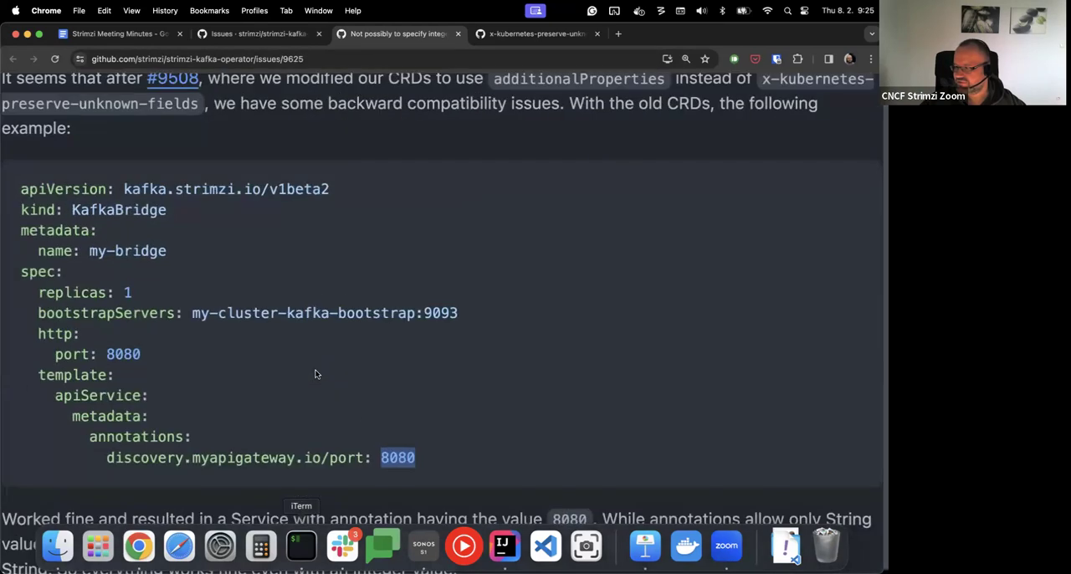
scroll(down, 3)
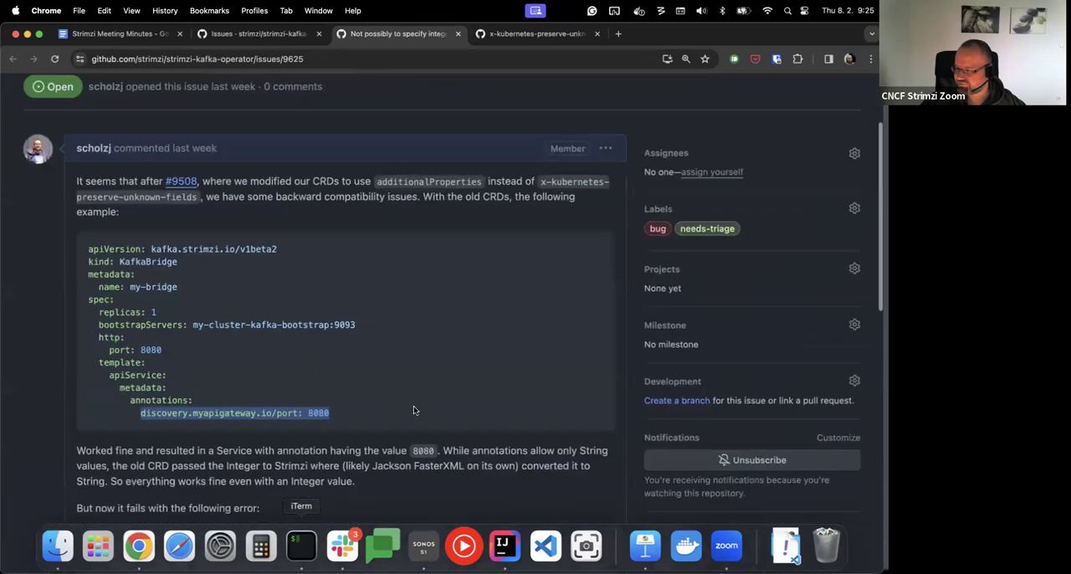
scroll(down, 3)
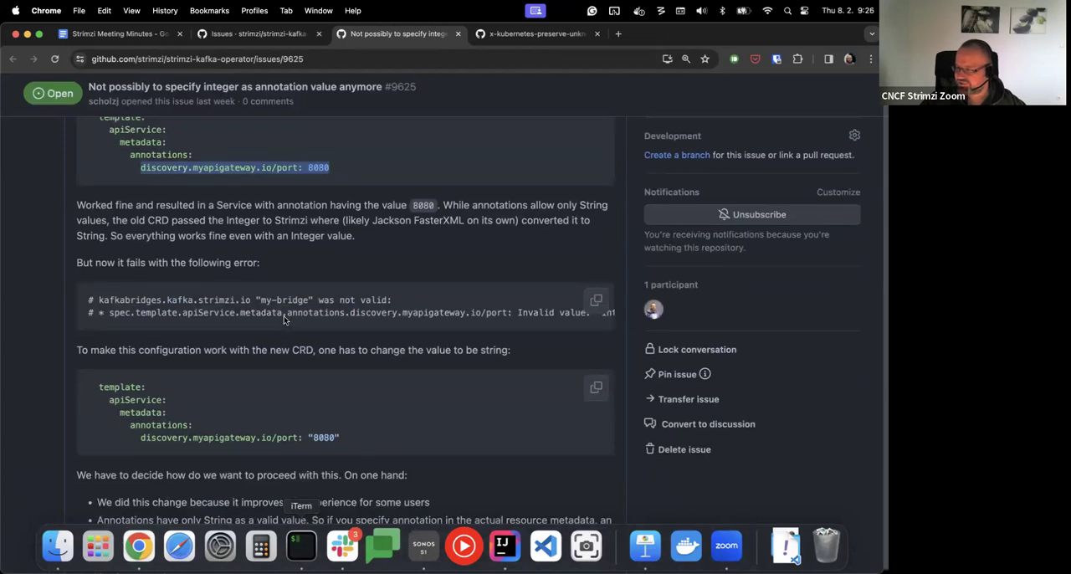
scroll(right, 3)
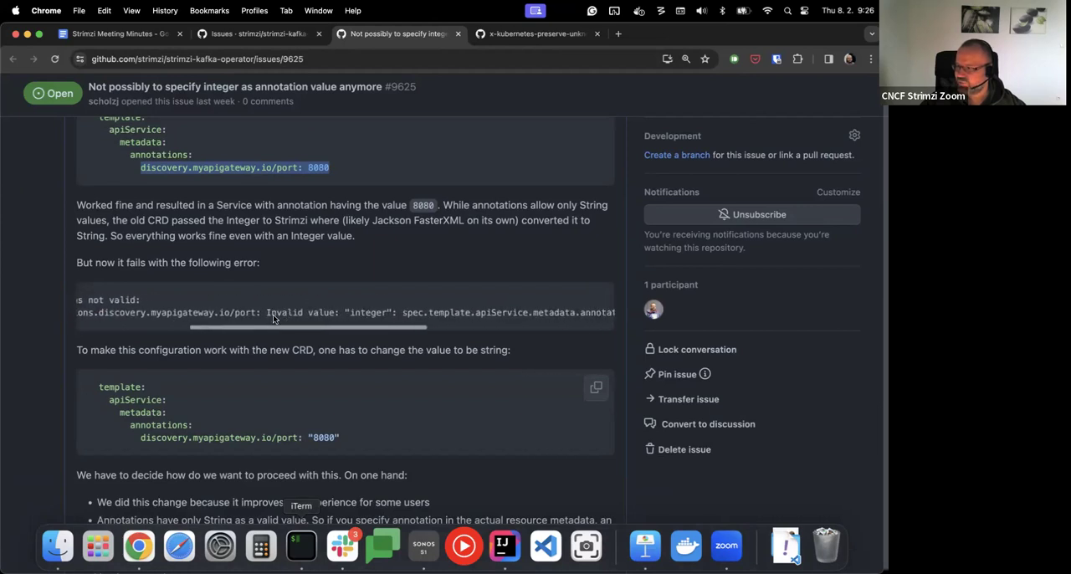
drag(265, 312, 598, 312)
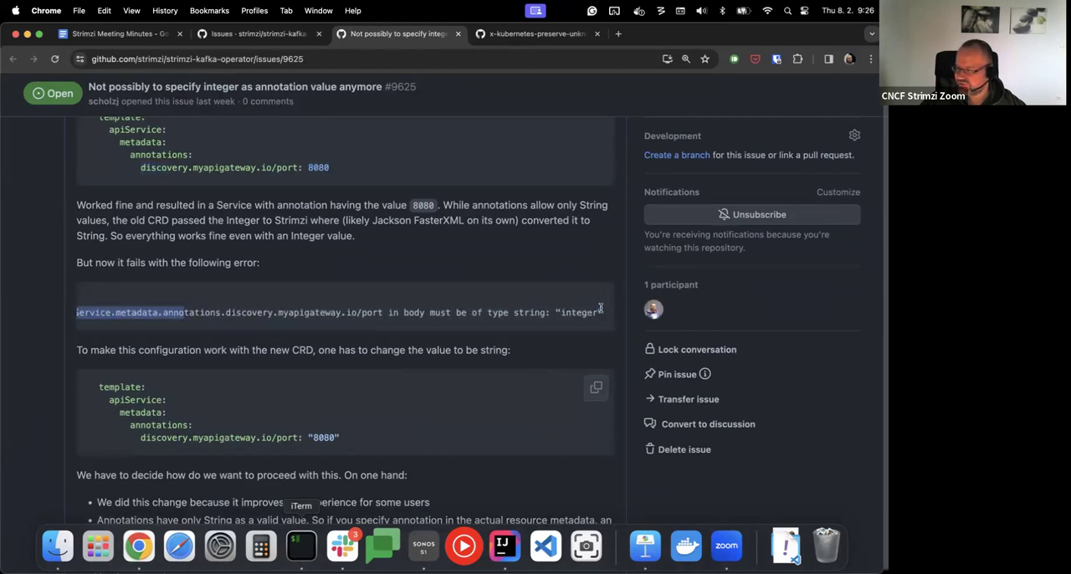
scroll(down, 3)
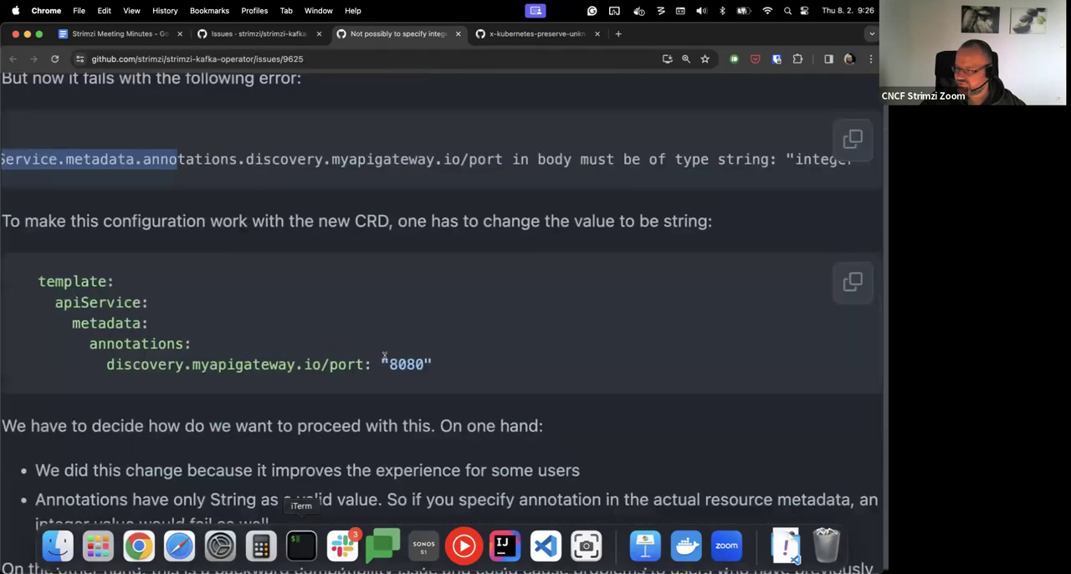
double_click(405, 364)
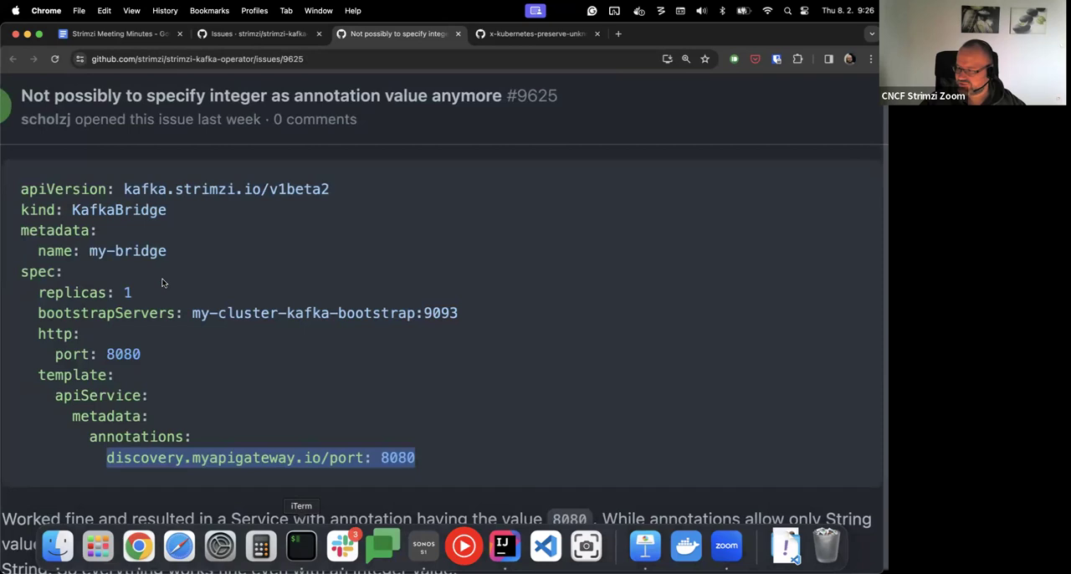
scroll(down, 3)
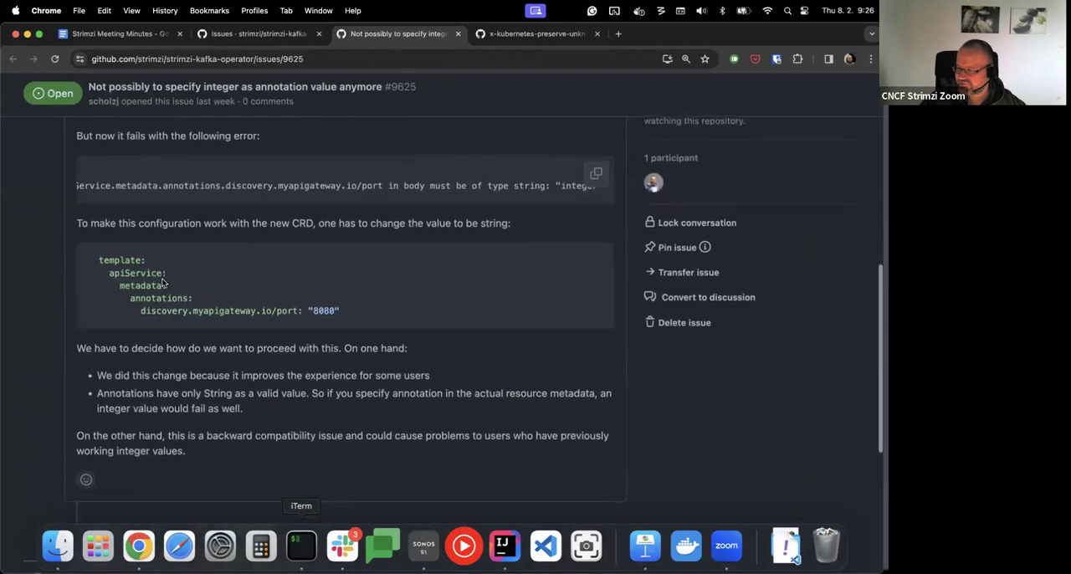
scroll(down, 3)
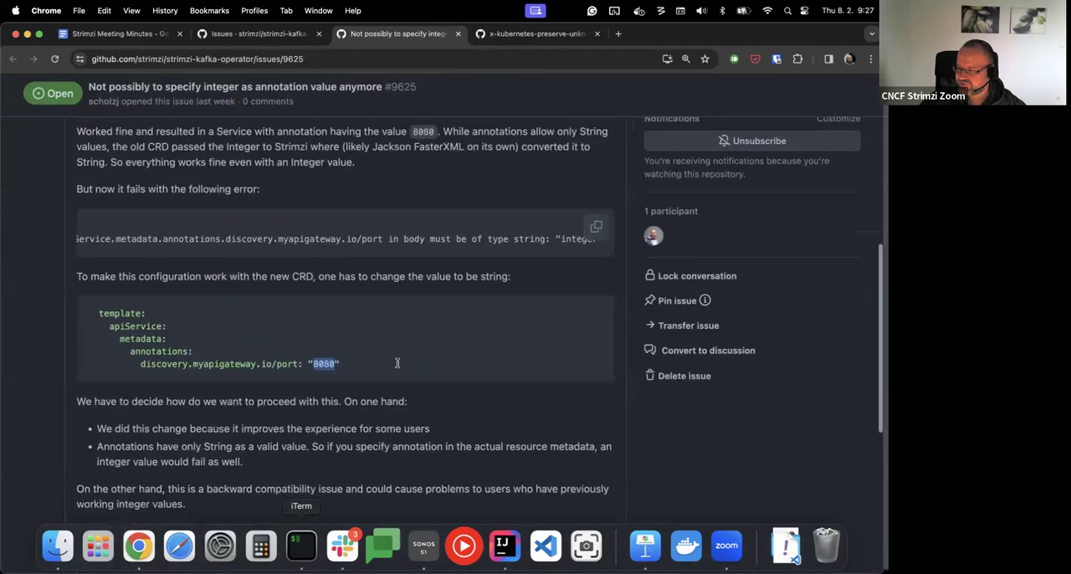
scroll(down, 3)
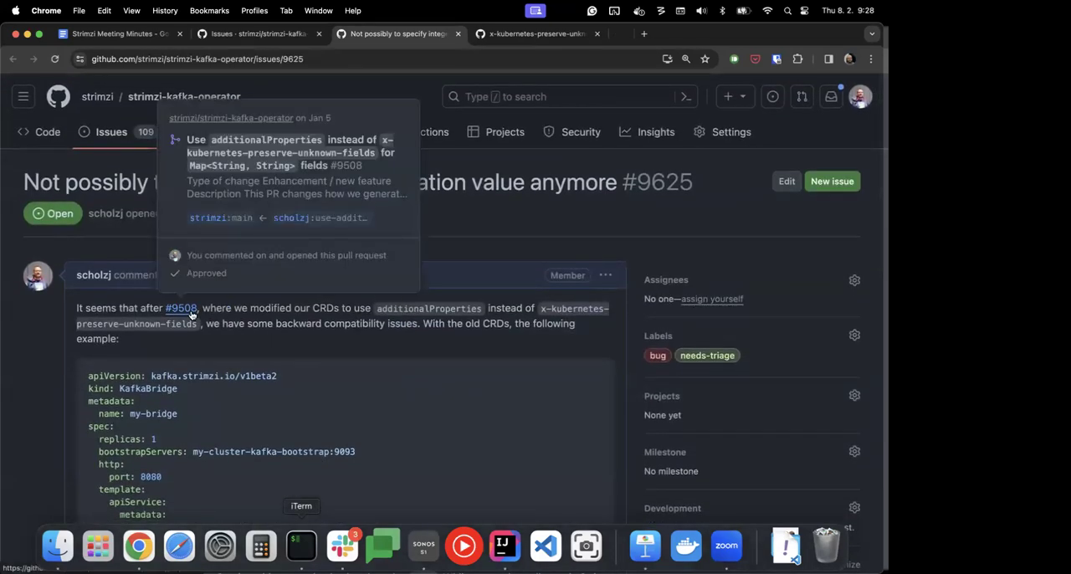
- Briefly reopen PR #9508, then close the extra tabs to return to issue #9625
click(181, 308)
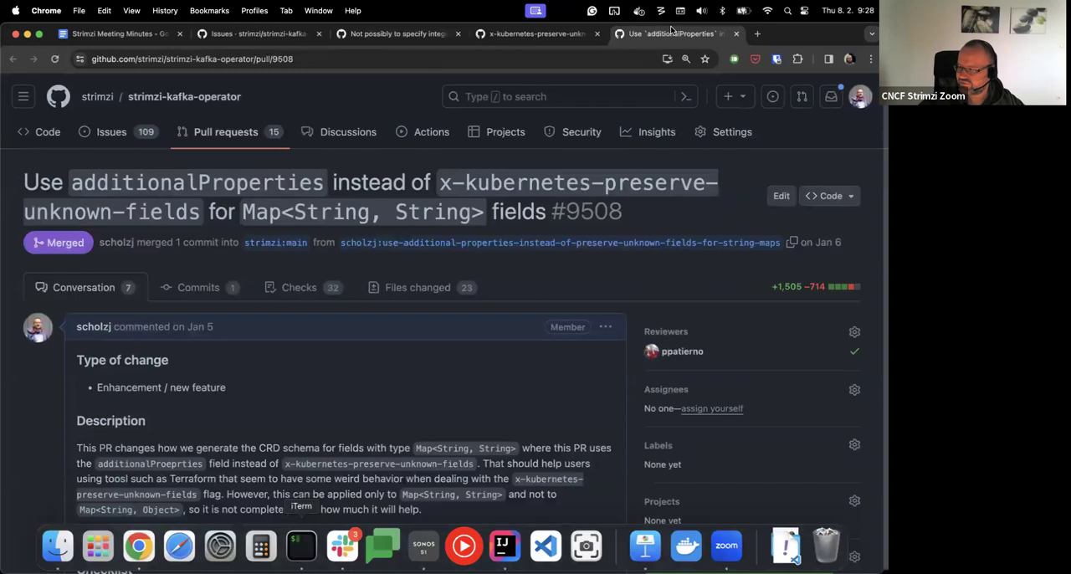
scroll(down, 3)
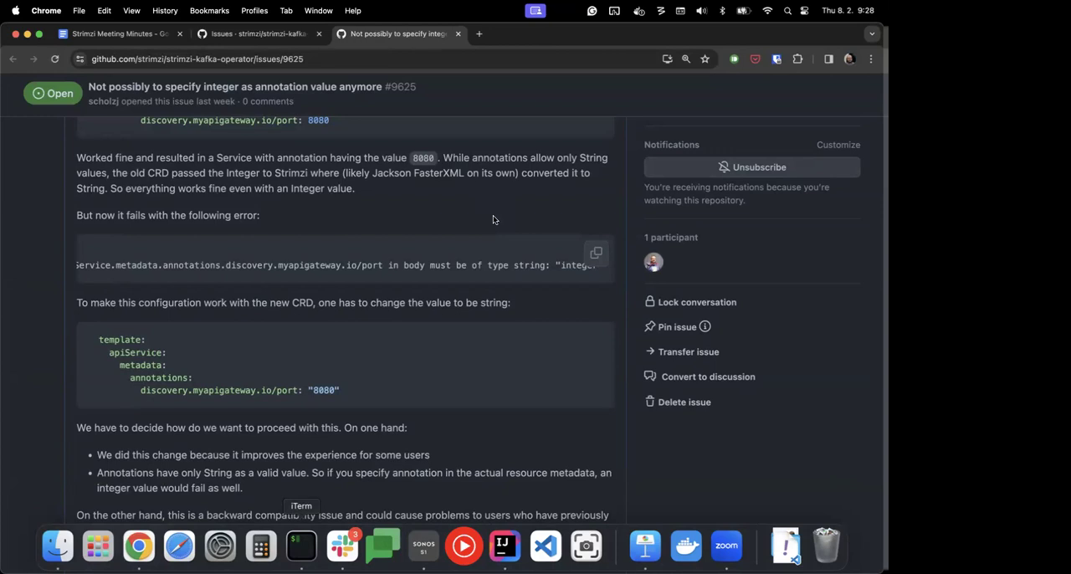
- Start a comment on issue #9625 headed 'Triaged on 8.2.2024:'
scroll(down, 3)
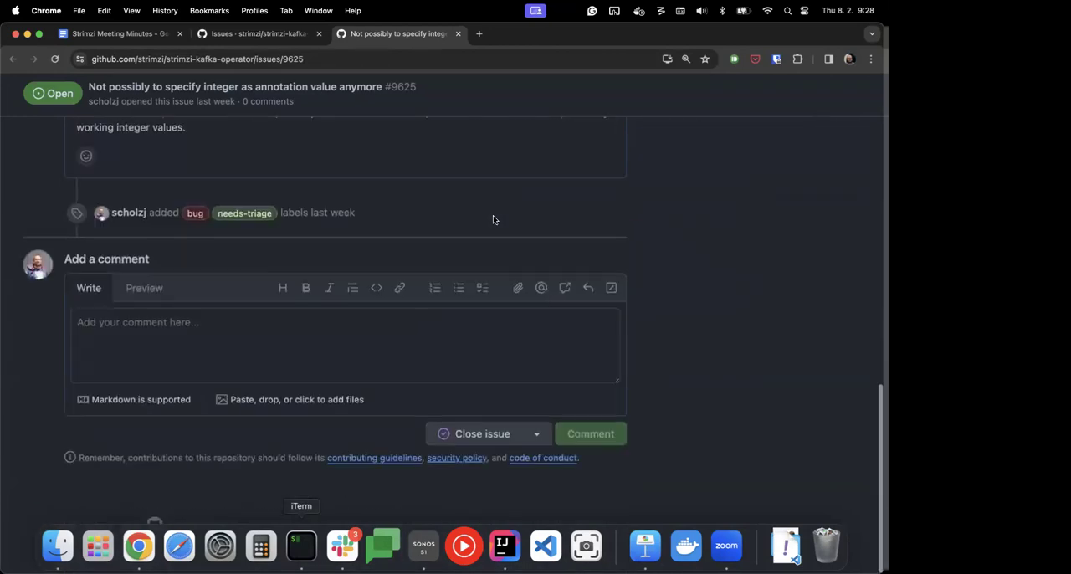
click(335, 343)
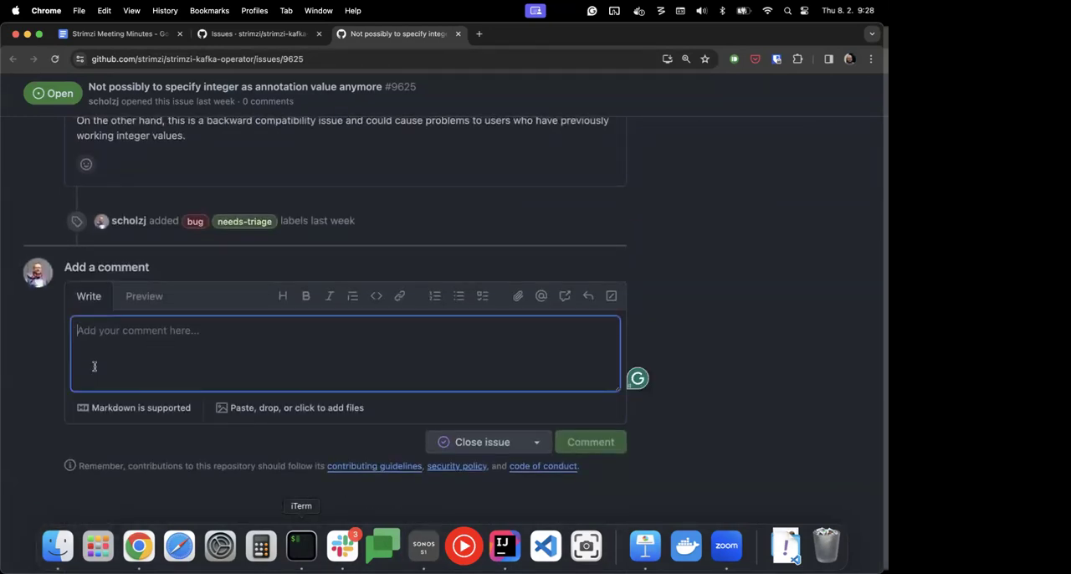
text(Triaged on)
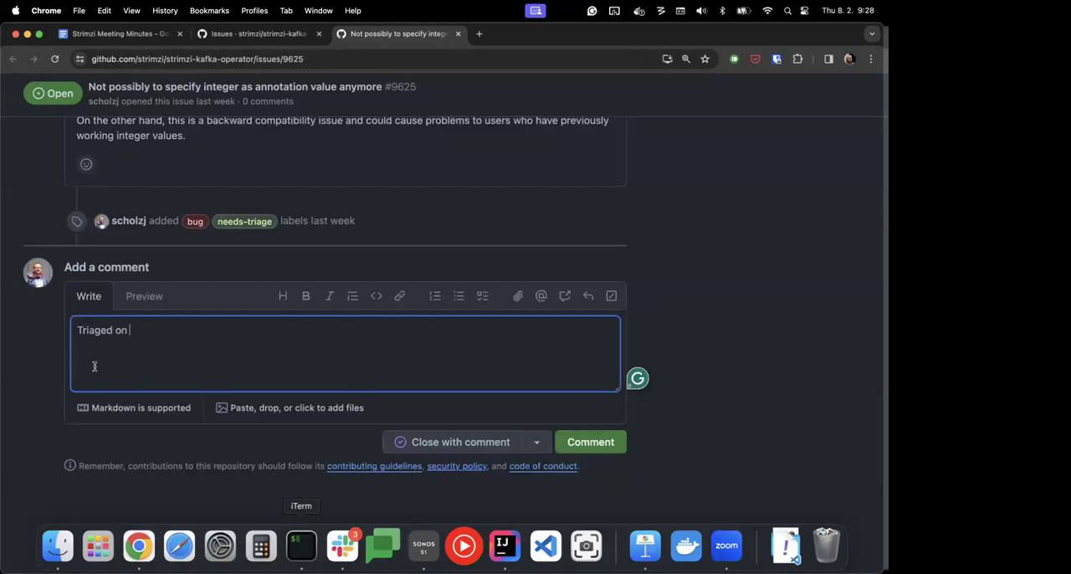
text(8)
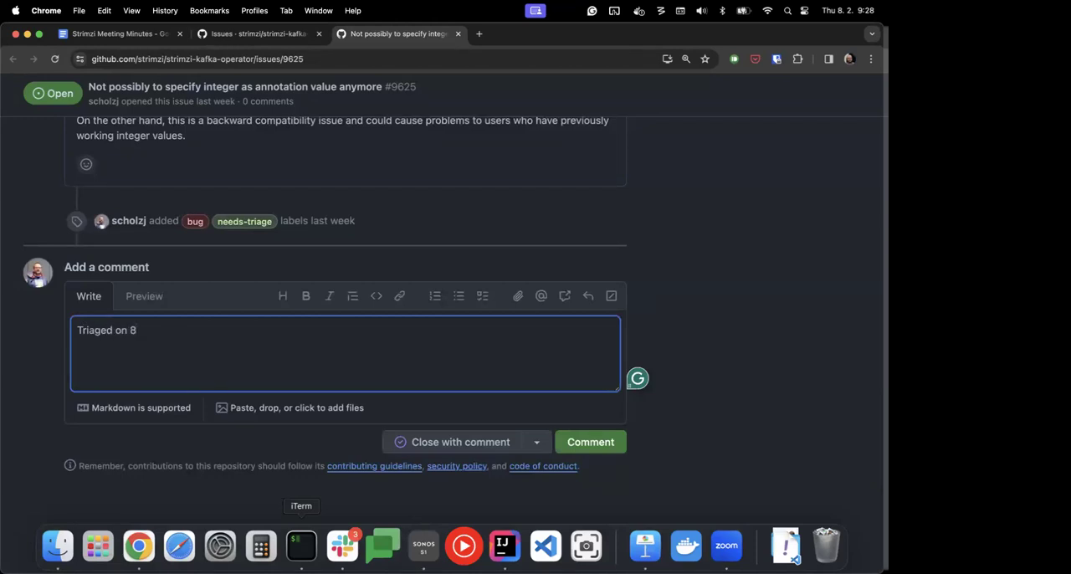
text(.2.2024)
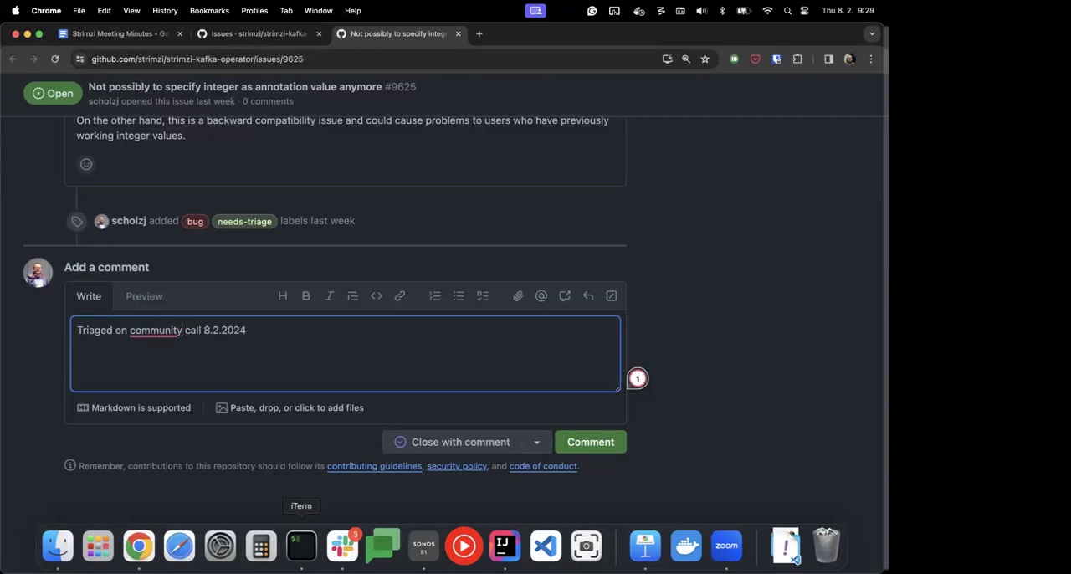
text(:)
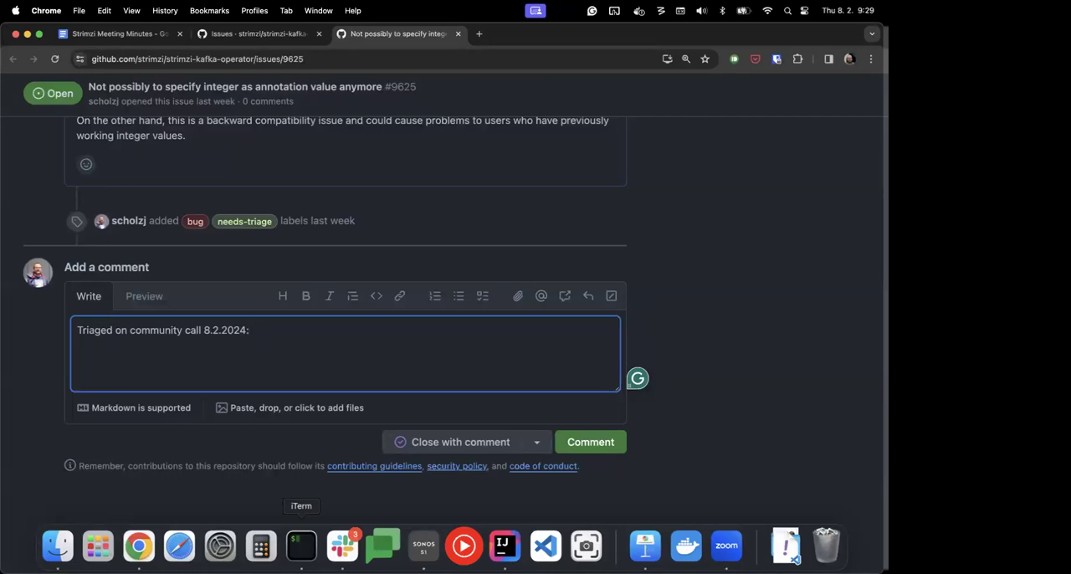
- Note it breaks compatibility but aligns CRD definitions with common Kubernetes practices; 'Should be closed.'
text(This might)
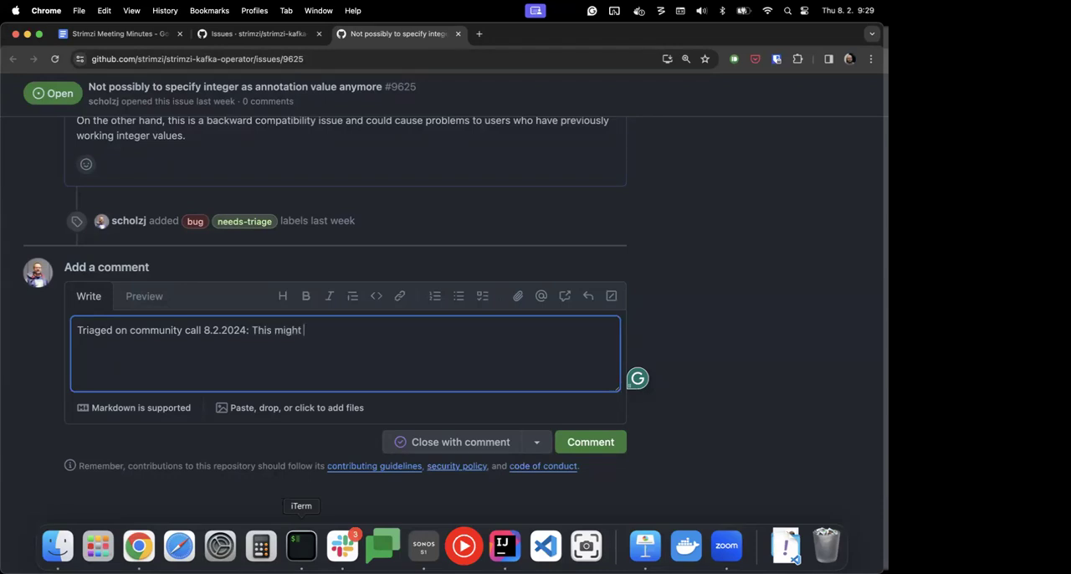
text(cause some issues as it)
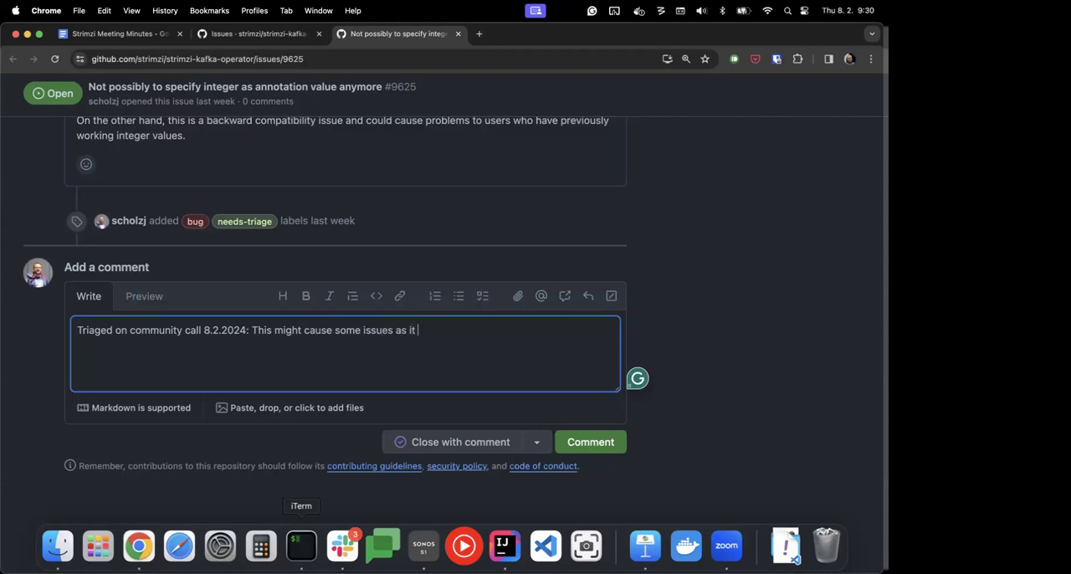
text(breaks compatibility. But at the same time)
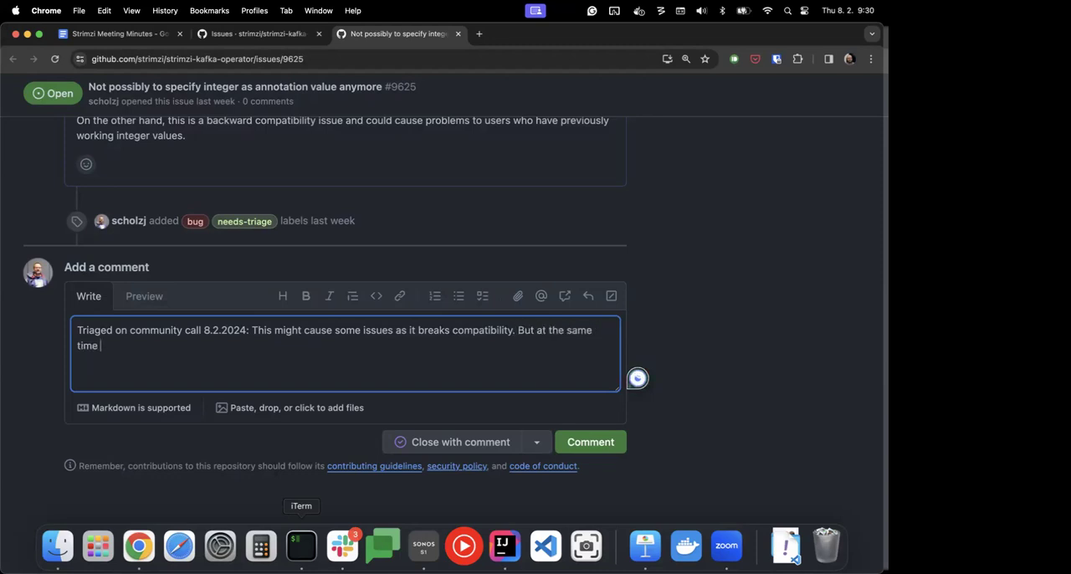
text(it is a bug fix)
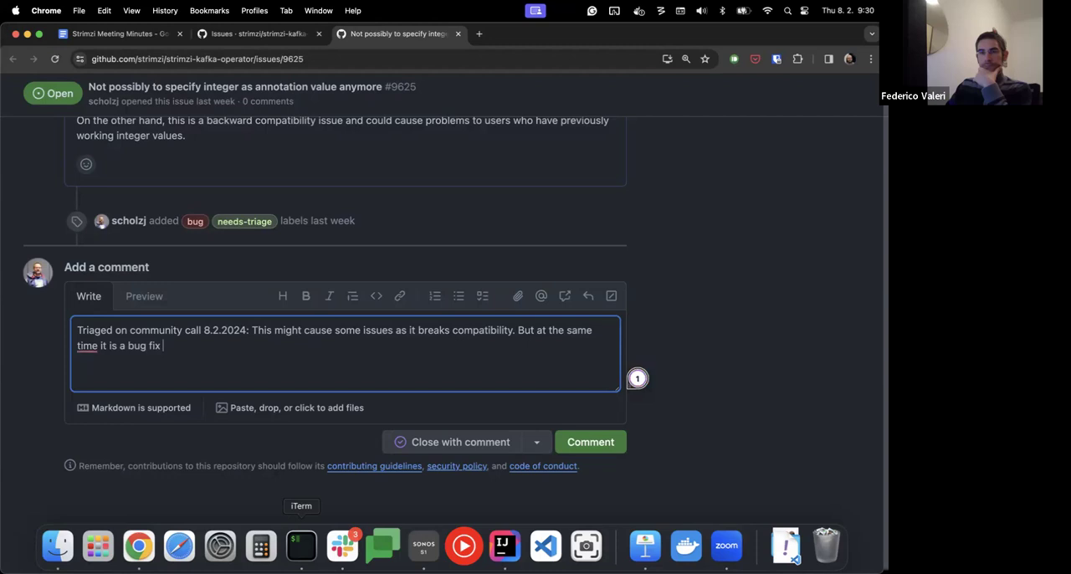
text(which all)
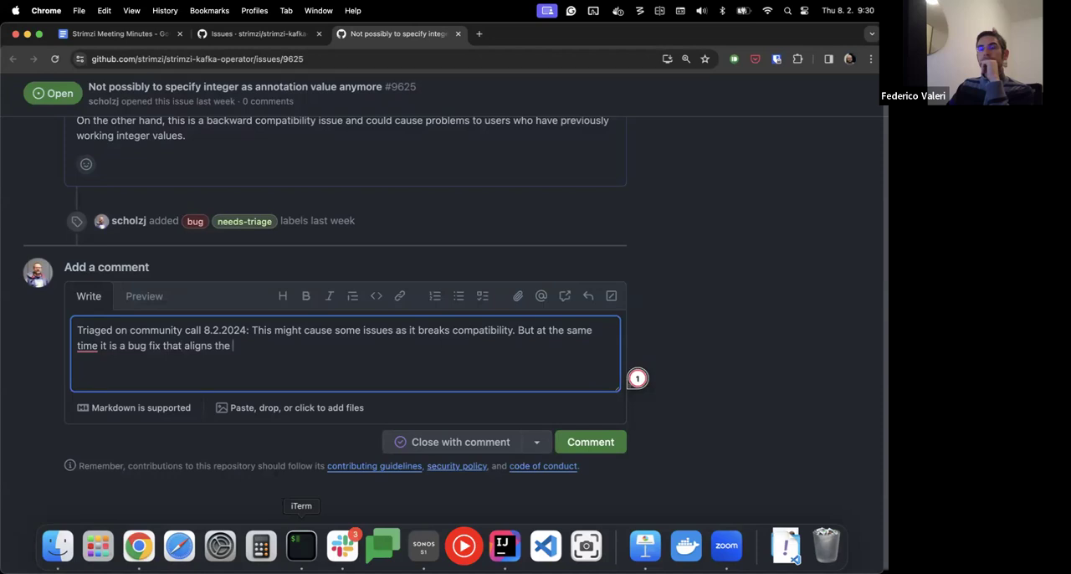
text(CRD definition with the)
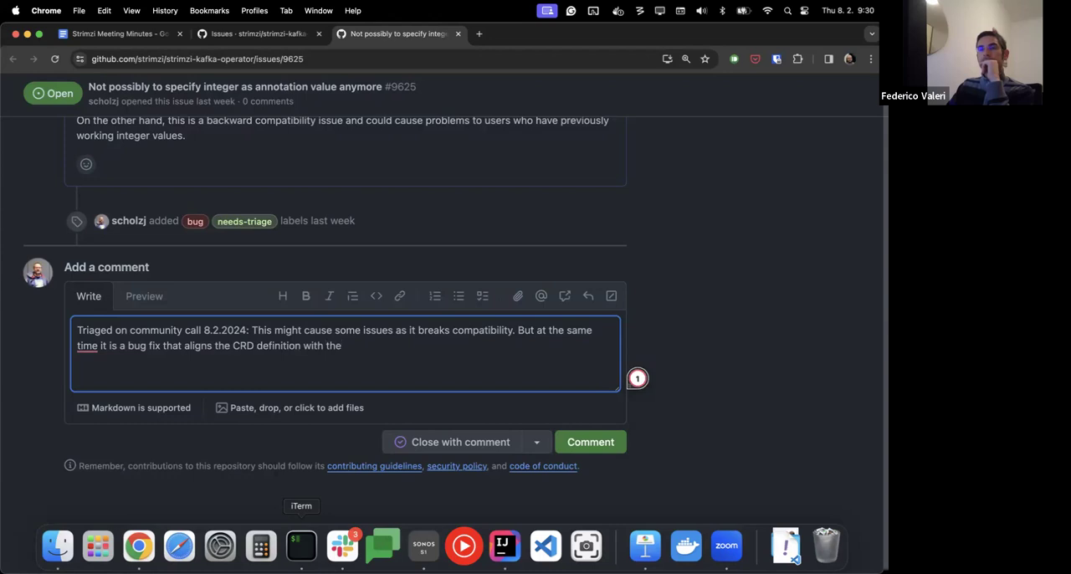
text(Ku)
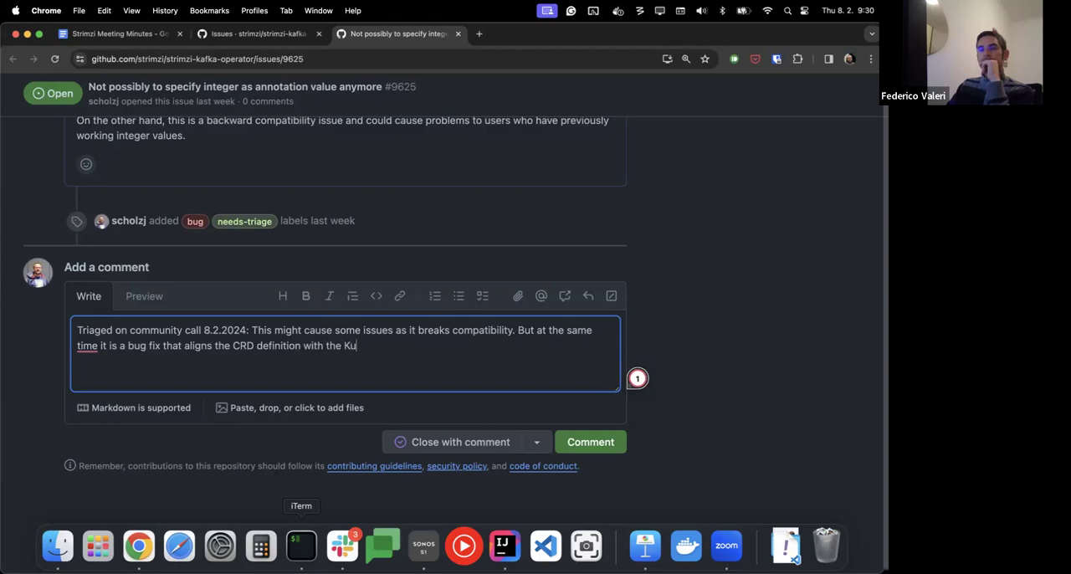
text(common)
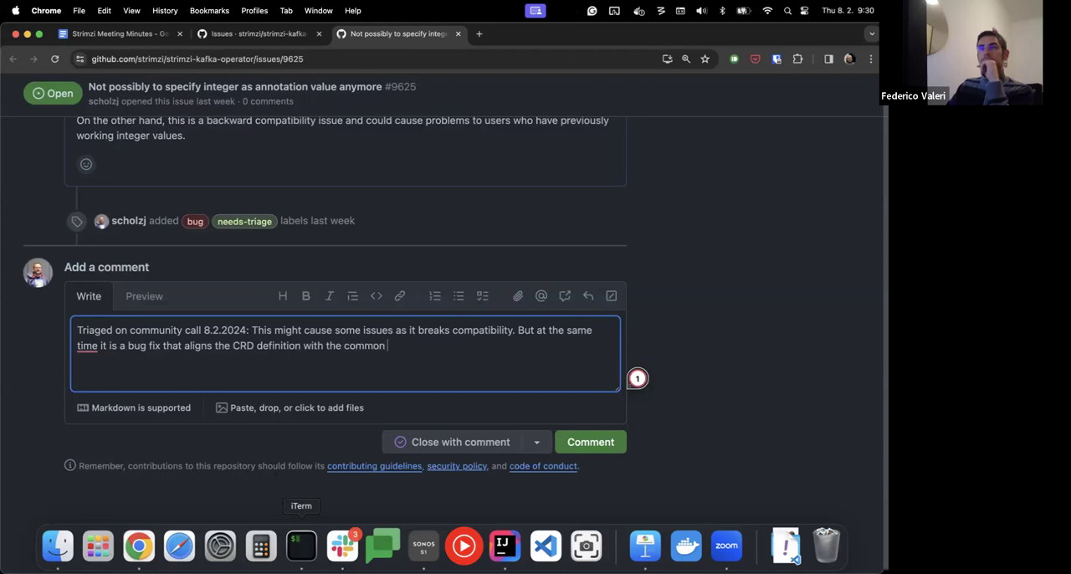
text(Kubernetes pra)
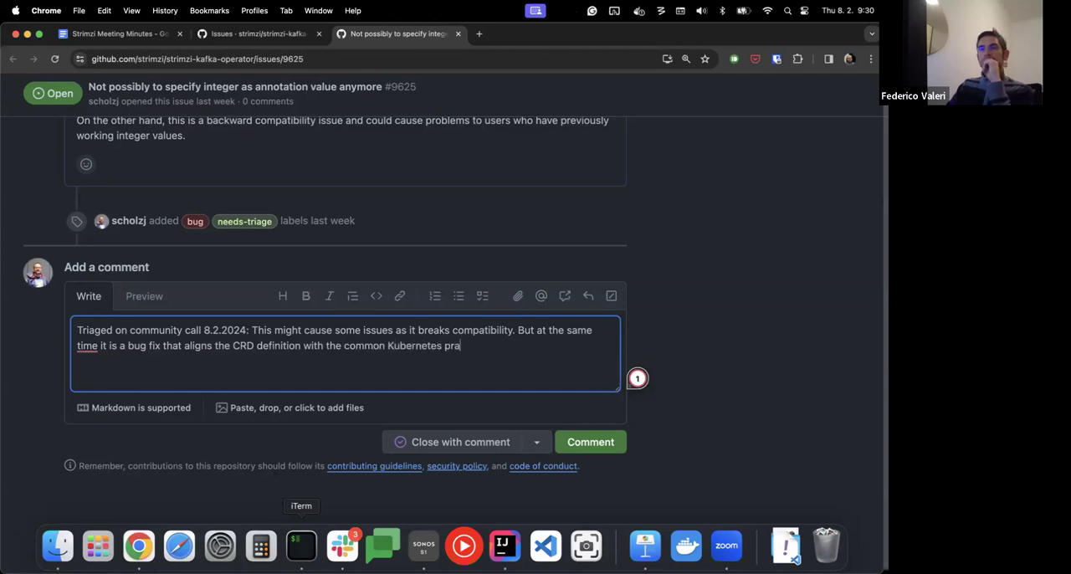
text(ctices.)
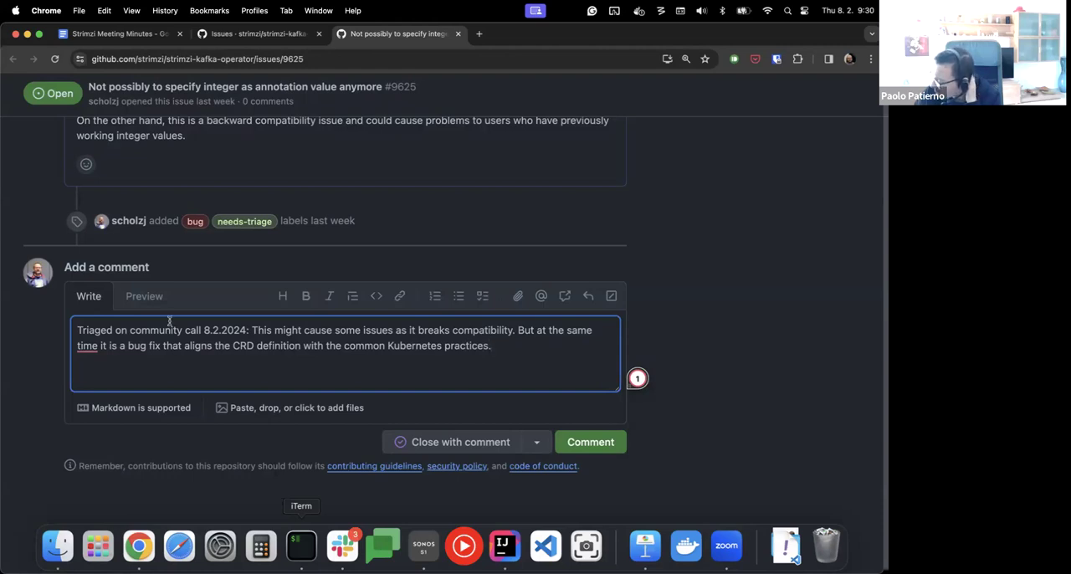
mouse_move(315, 322)
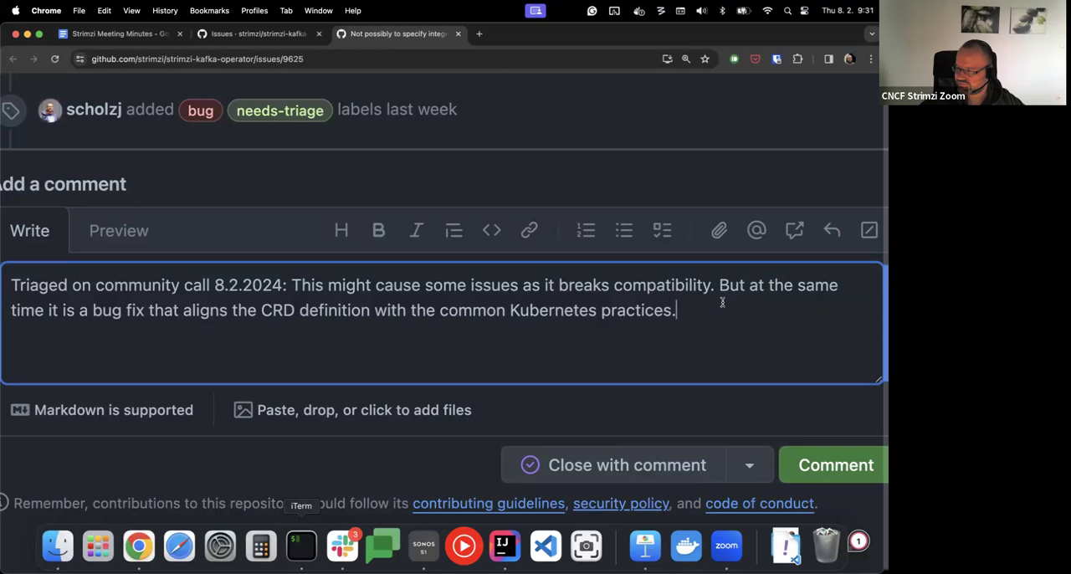
text(Sh)
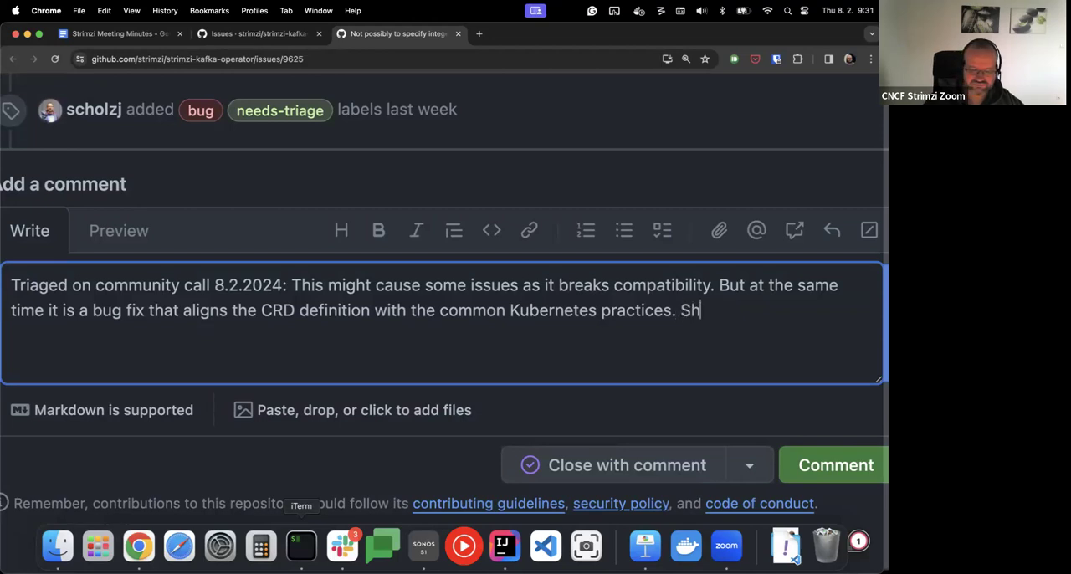
text(ould be closed.)
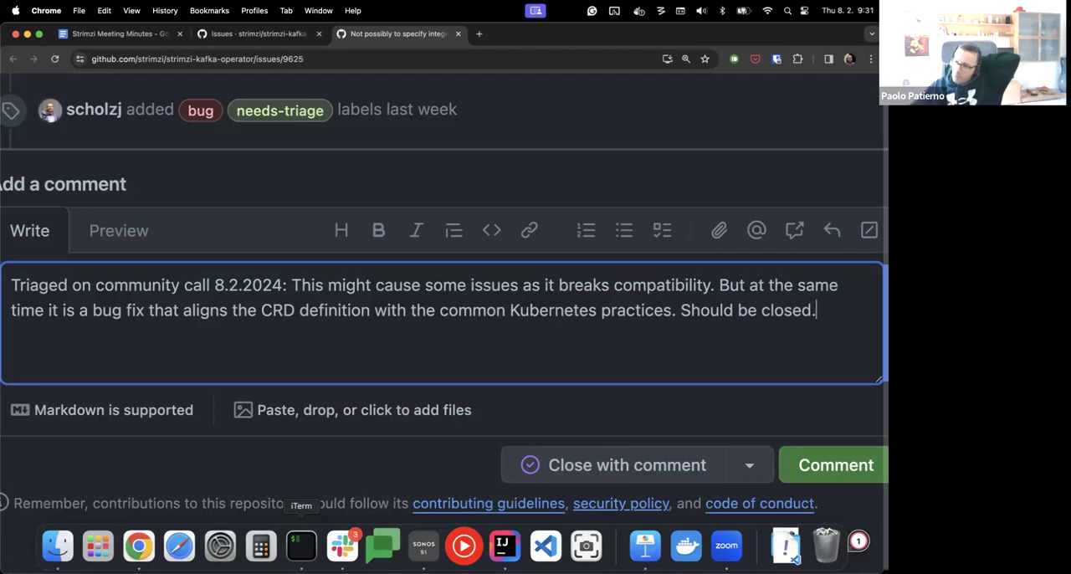
drag(11, 285, 289, 285)
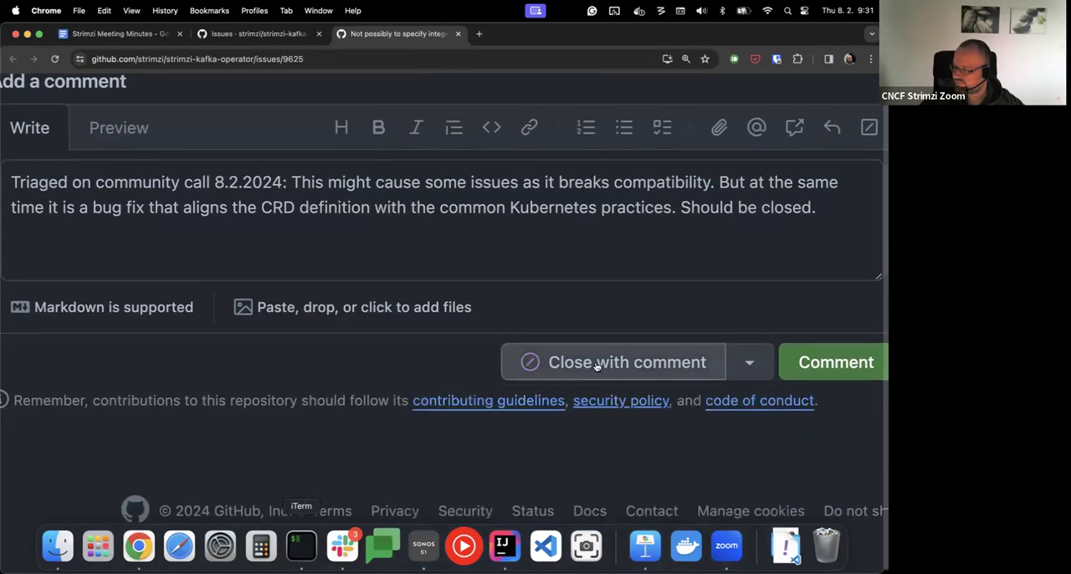
- Post the triage comment while closing issue #9625, then reopen it to confirm
click(611, 361)
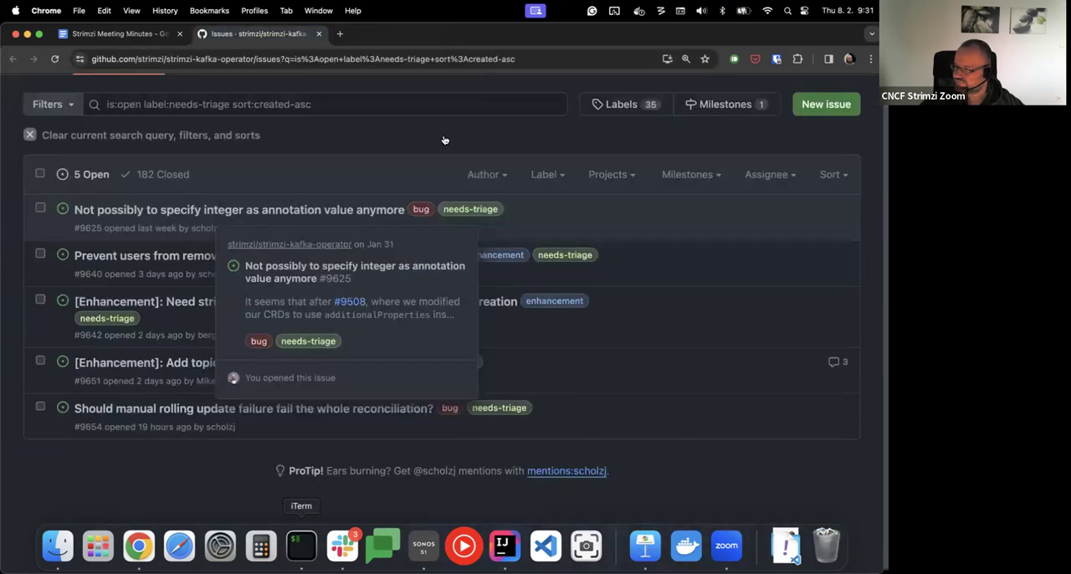
mouse_move(458, 159)
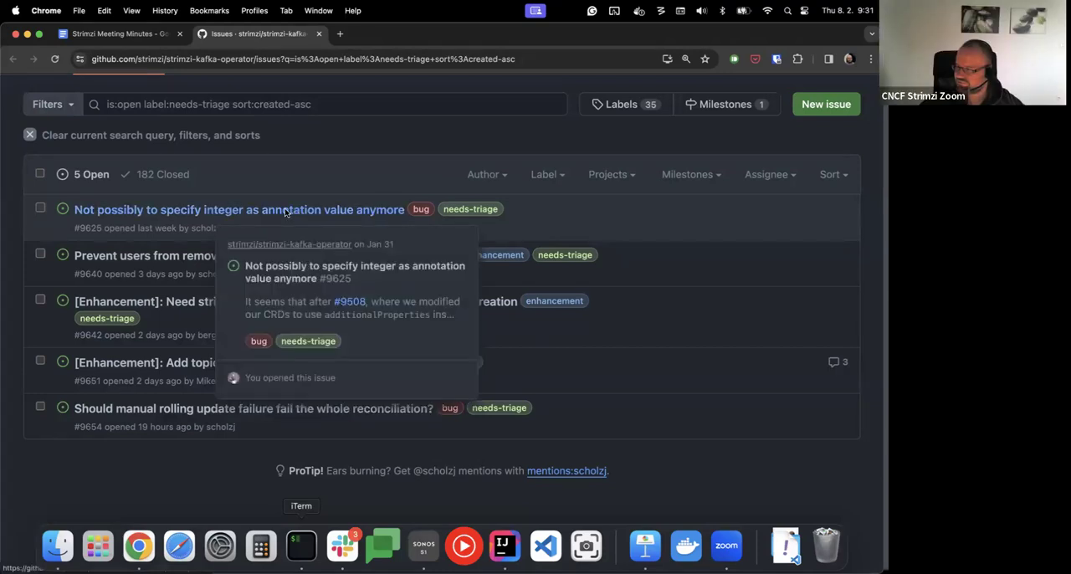
click(239, 210)
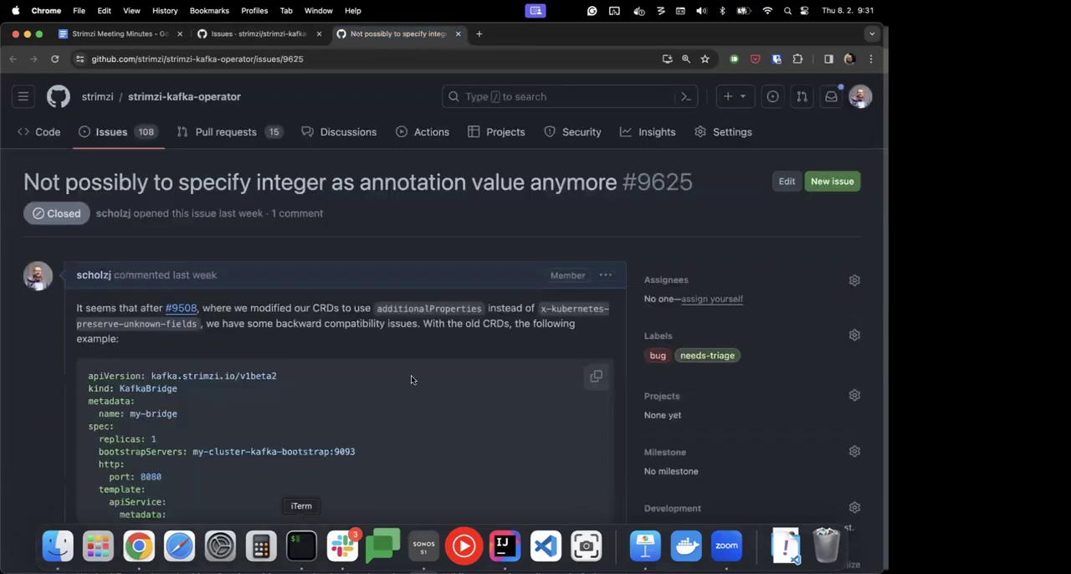
scroll(down, 3)
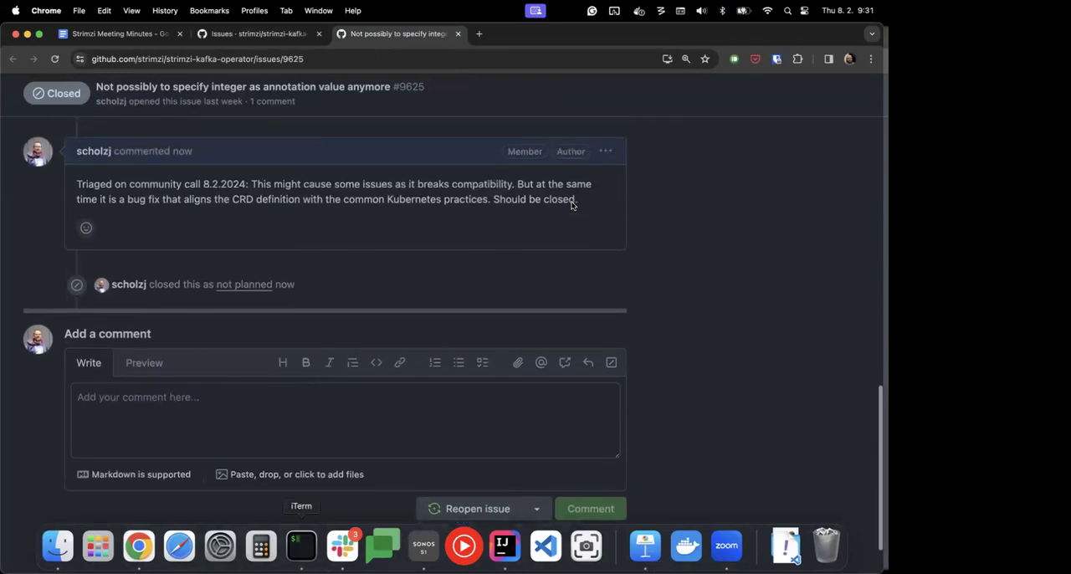
click(605, 151)
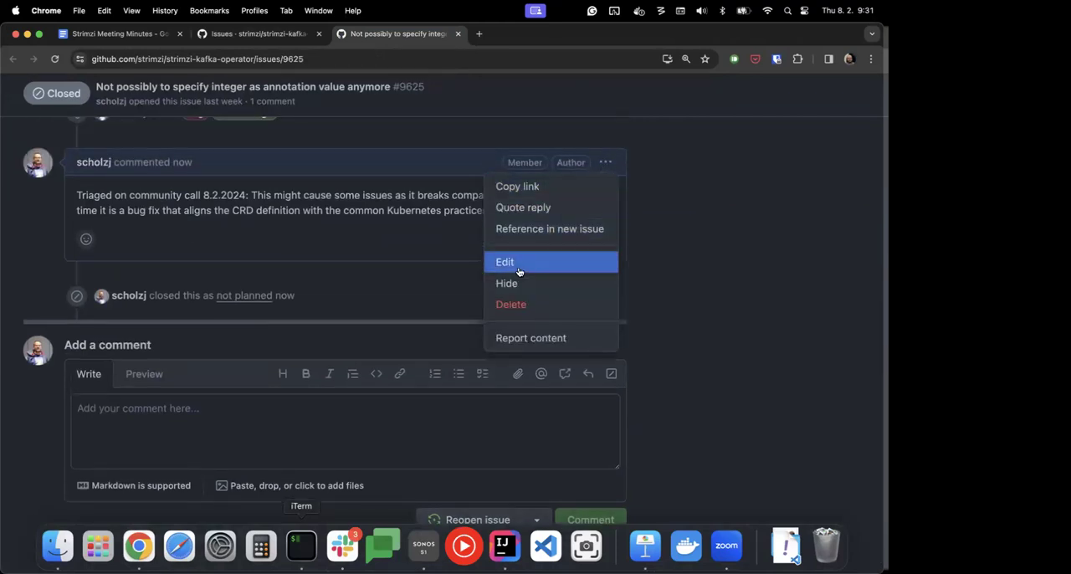
click(504, 261)
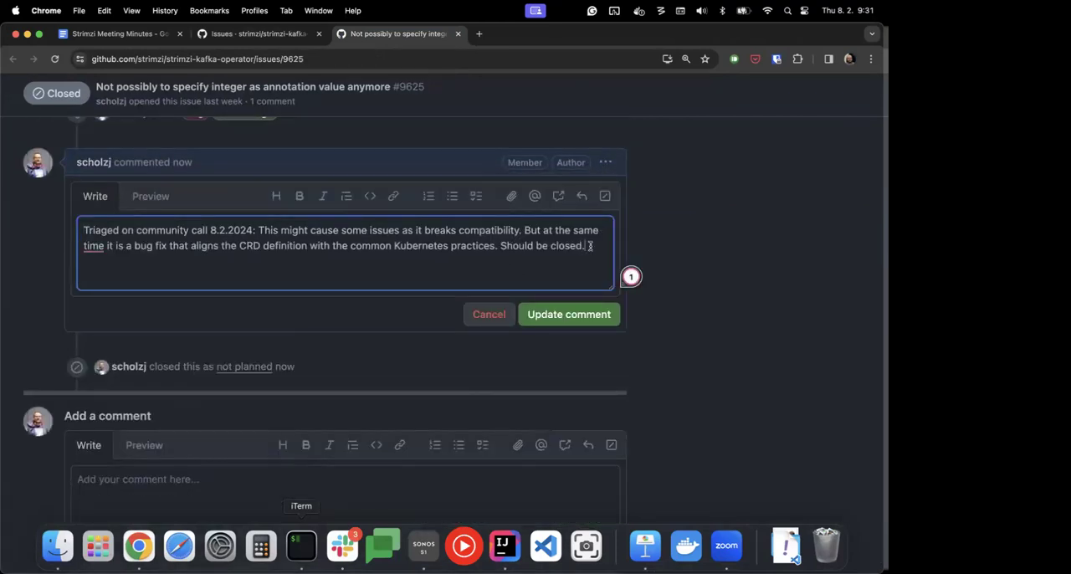
text(@scholzj Will)
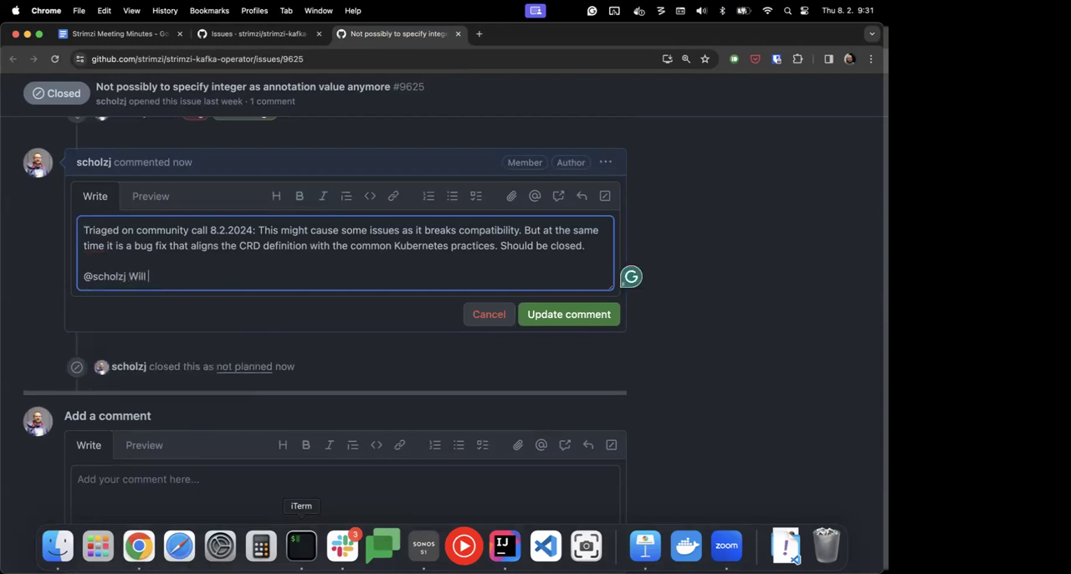
text(add a)
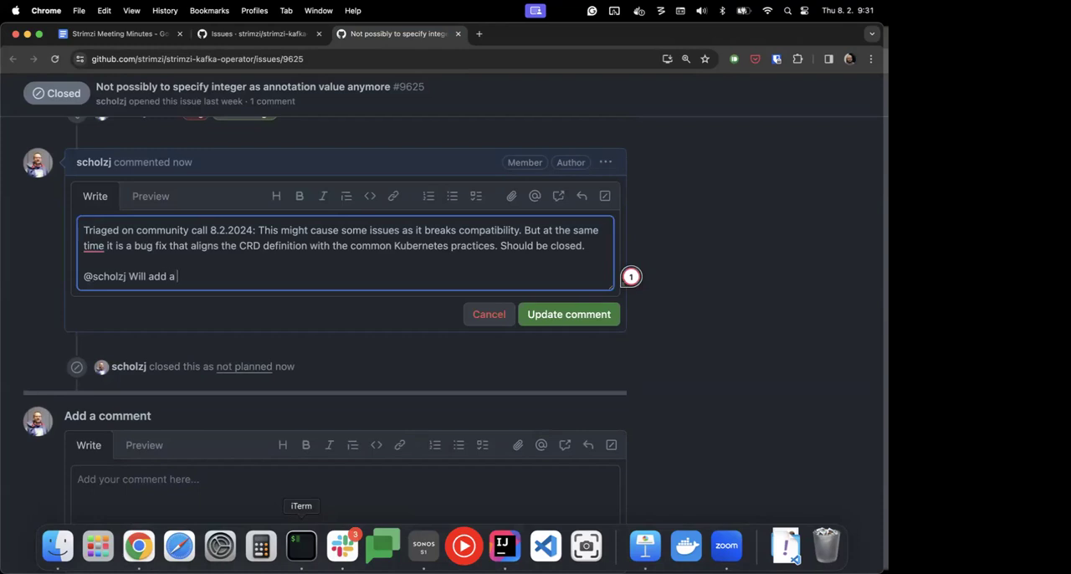
text(note about this)
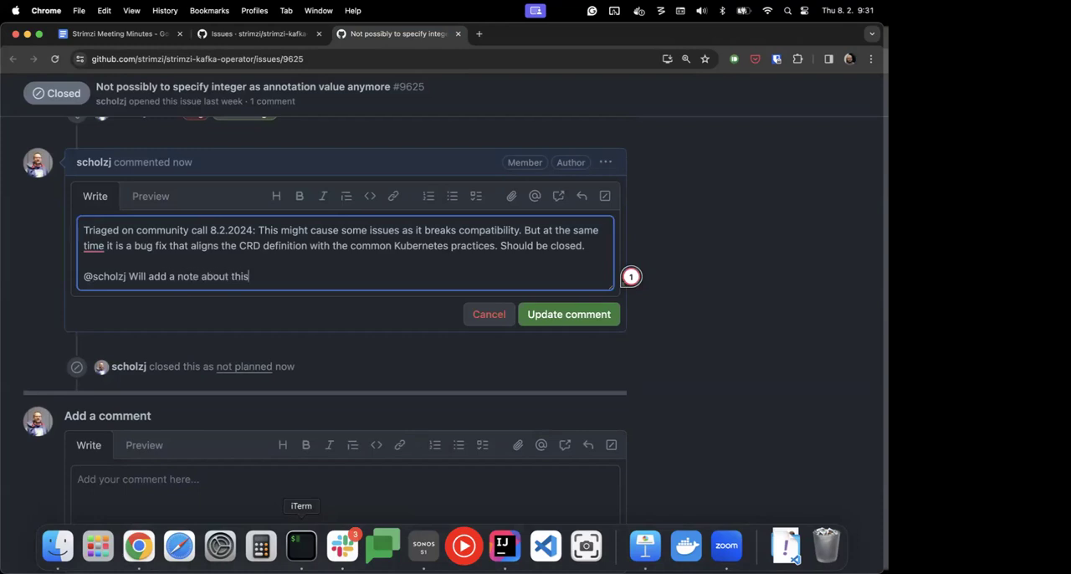
text(to the changelog.)
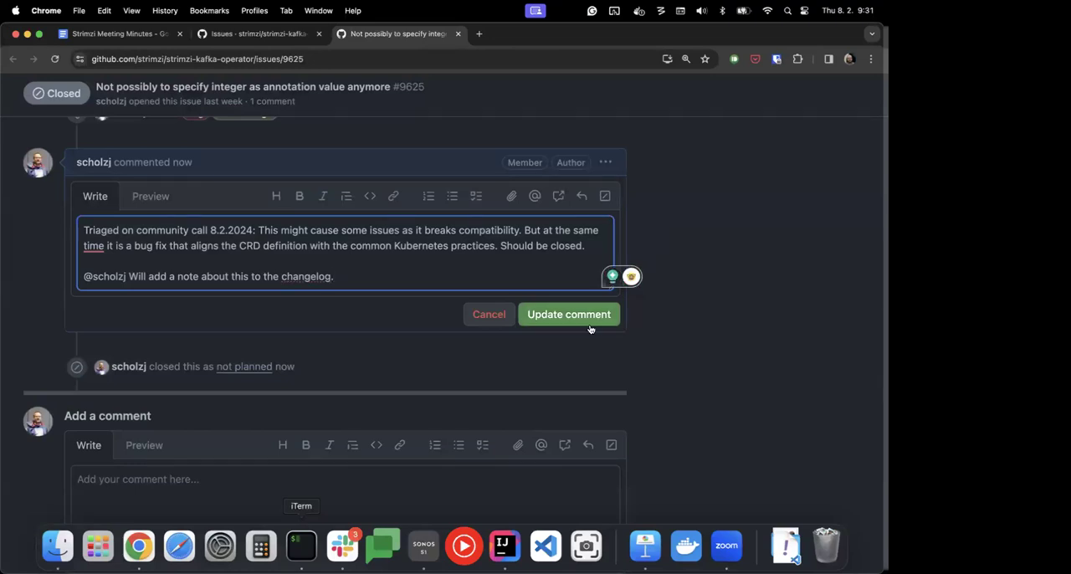
click(568, 314)
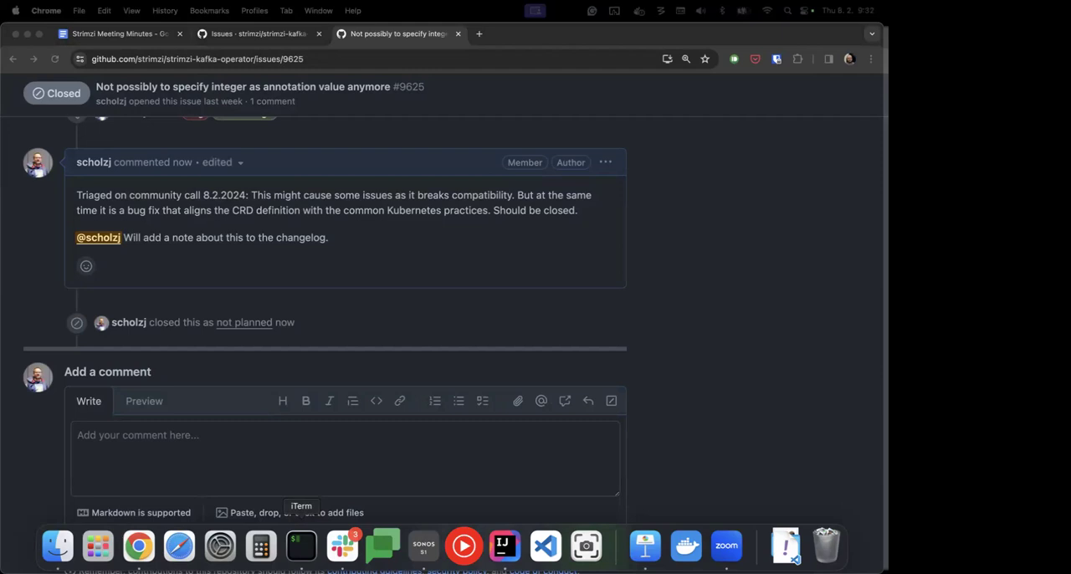
mouse_move(406, 218)
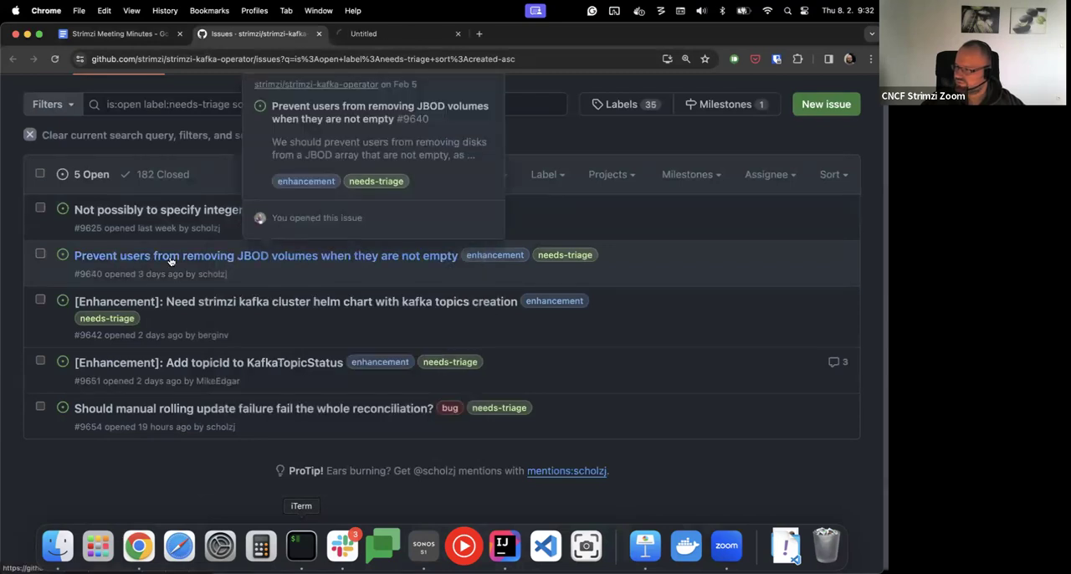
- Open issue #9640 on preventing removal of non-empty JBOD volumes and scroll to its comments
click(266, 256)
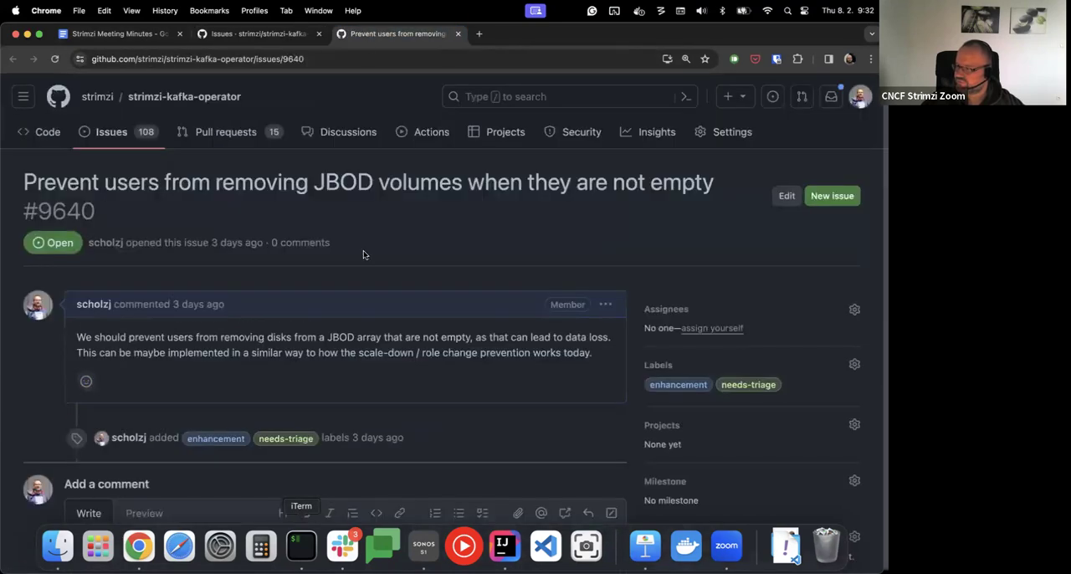
scroll(down, 3)
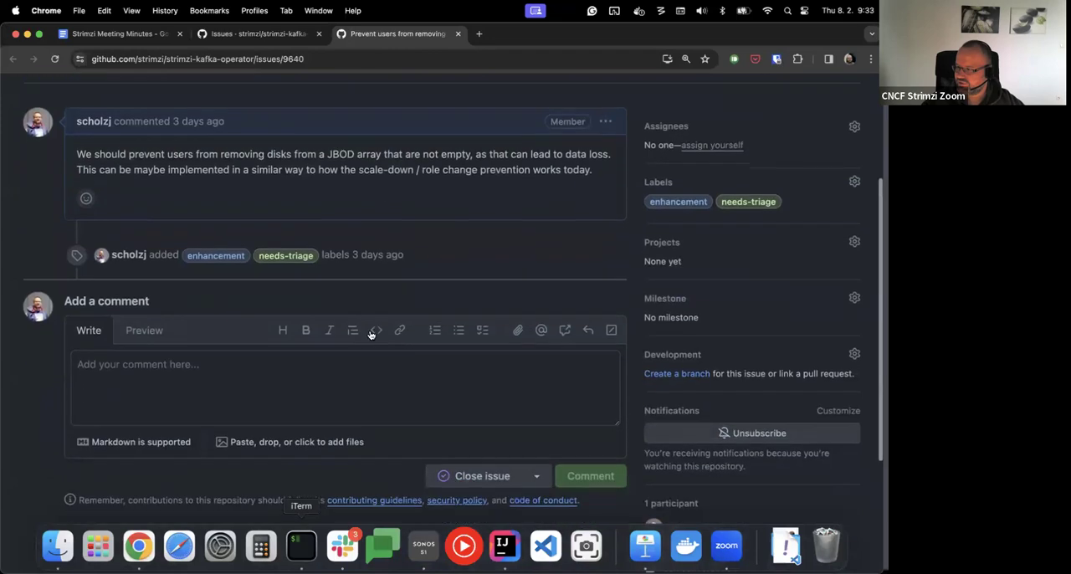
mouse_move(375, 329)
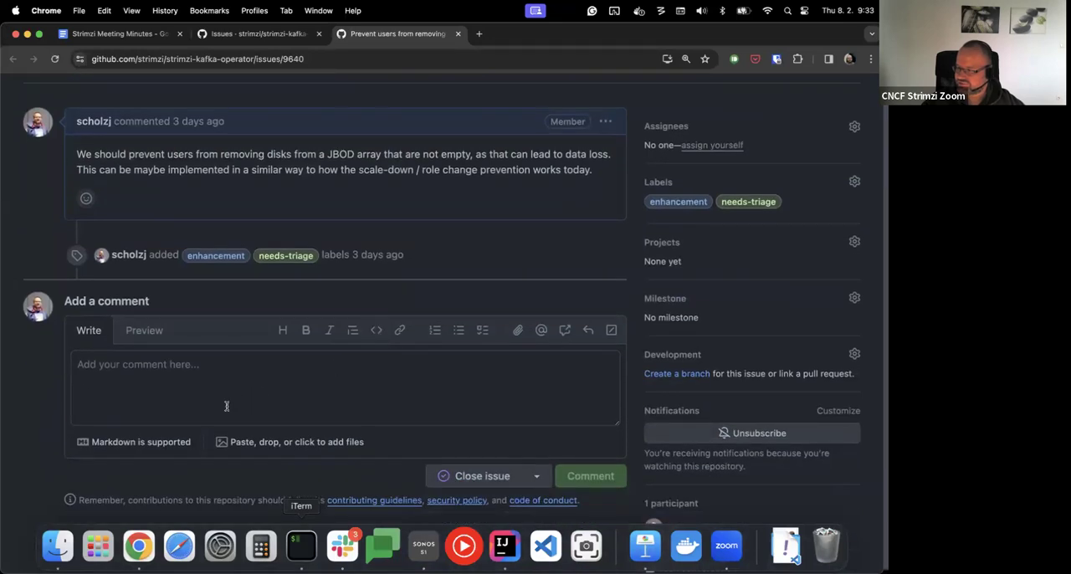
- Post 'Triaged on community call 8.2.2024: This seems like a useful feature…' on #9640
text(Triaged on community call 8.2.2024:)
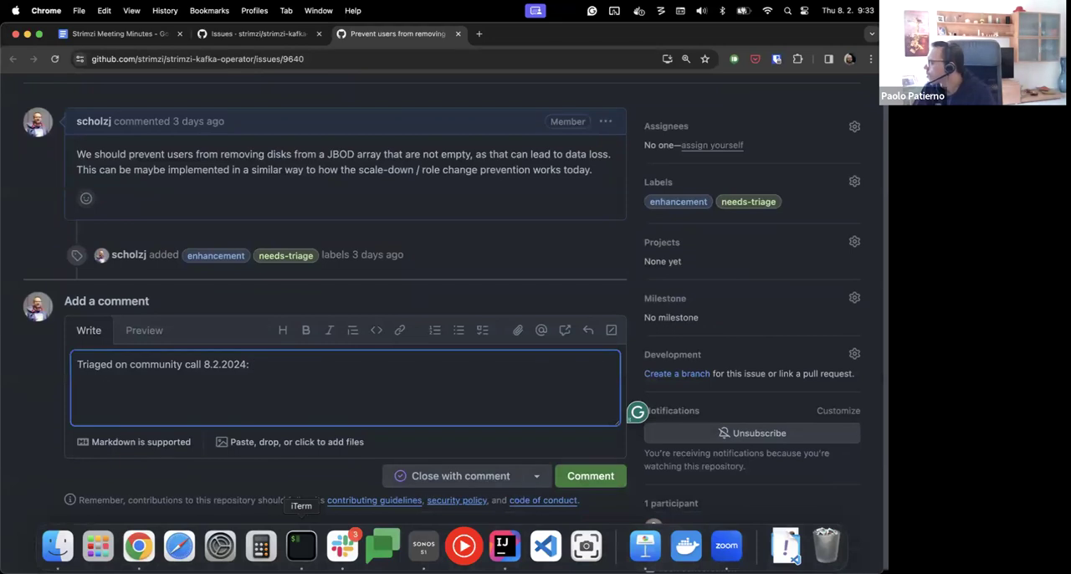
text(T)
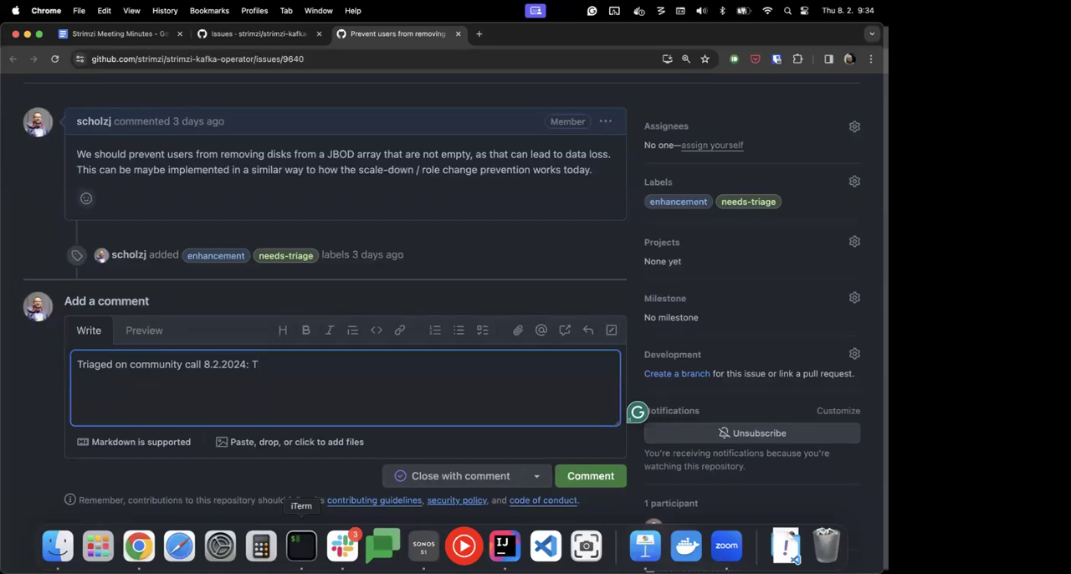
text(his)
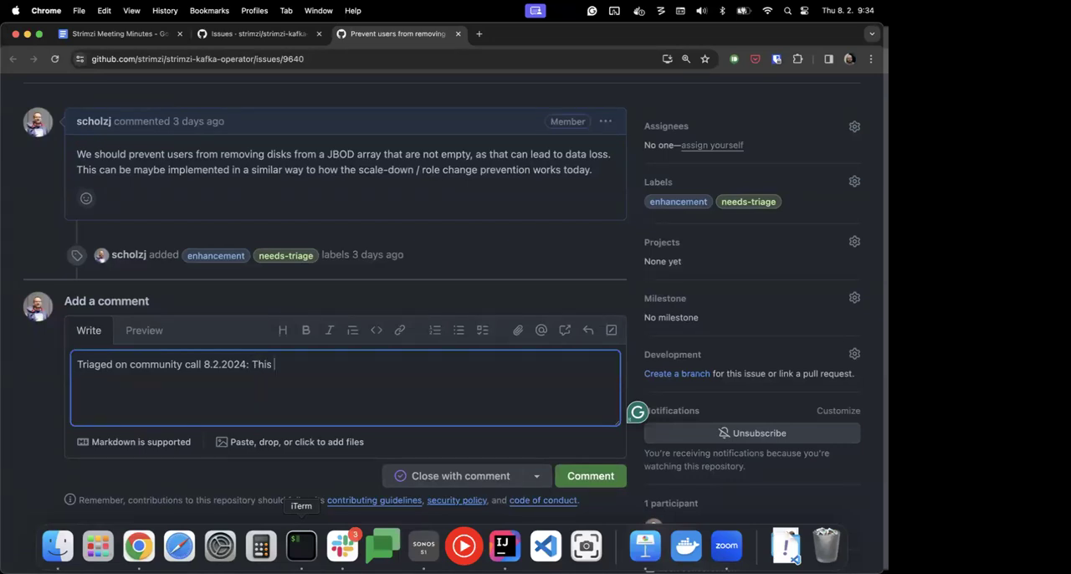
text(seems like a)
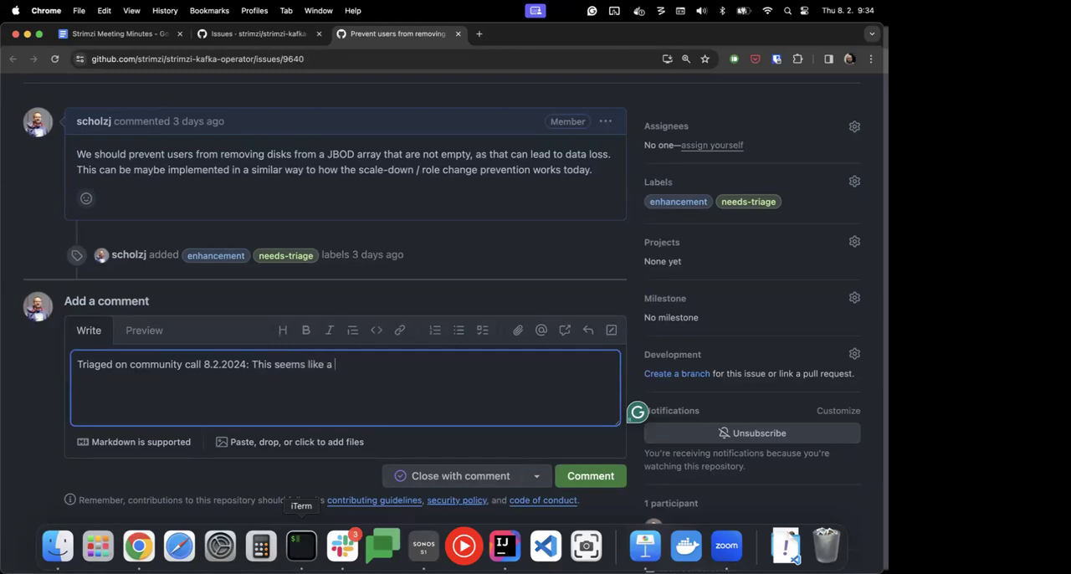
text(useful featu)
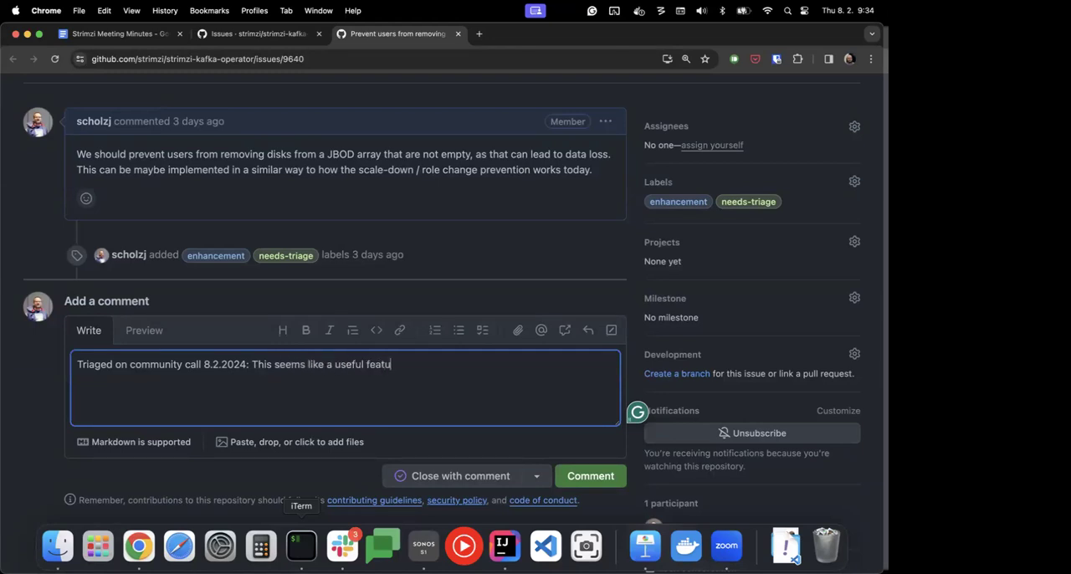
text(re)
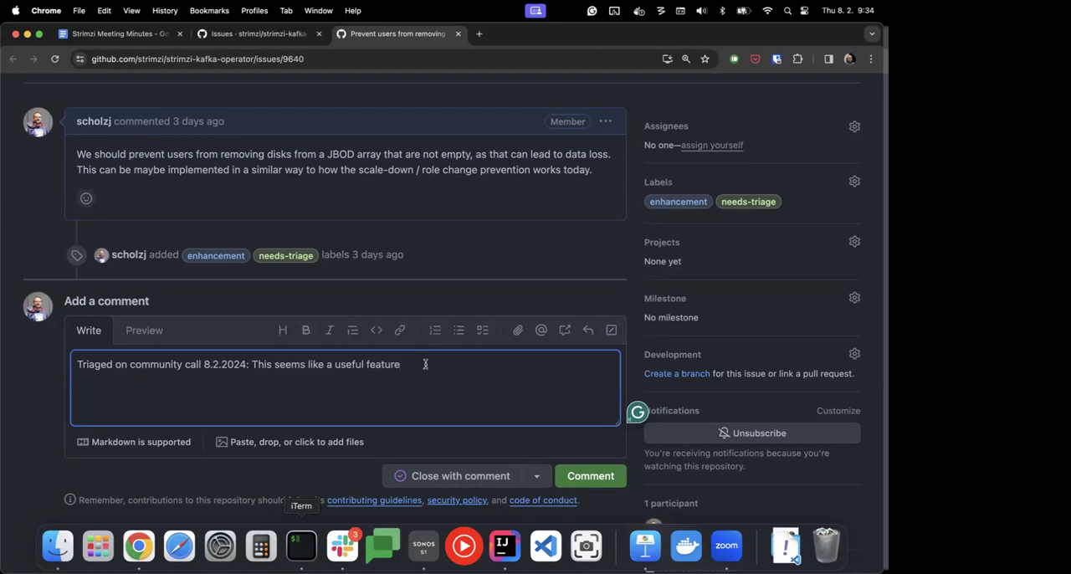
text(. We should keep and im)
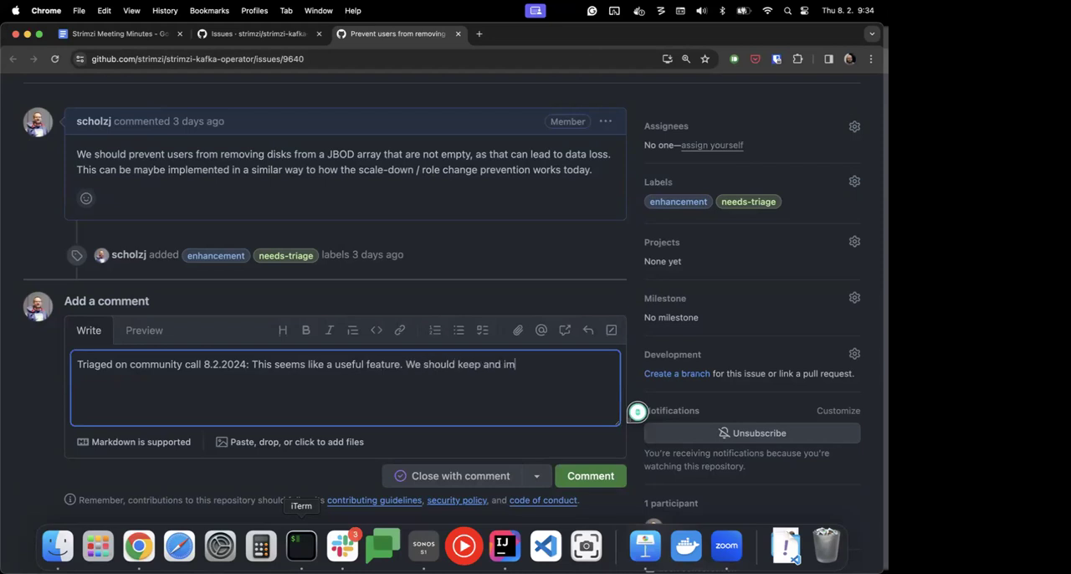
text(plement this.)
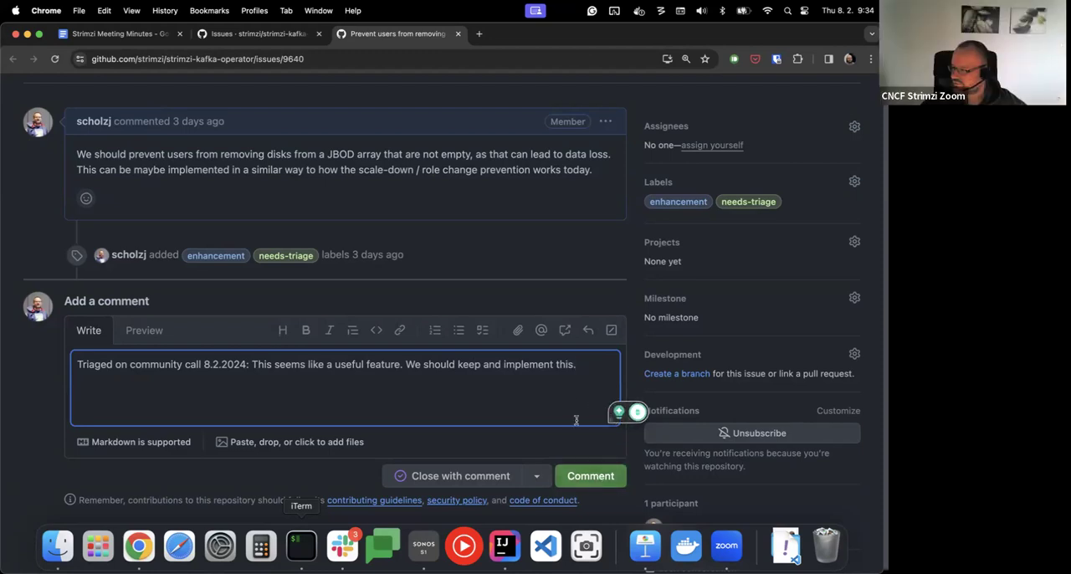
click(589, 475)
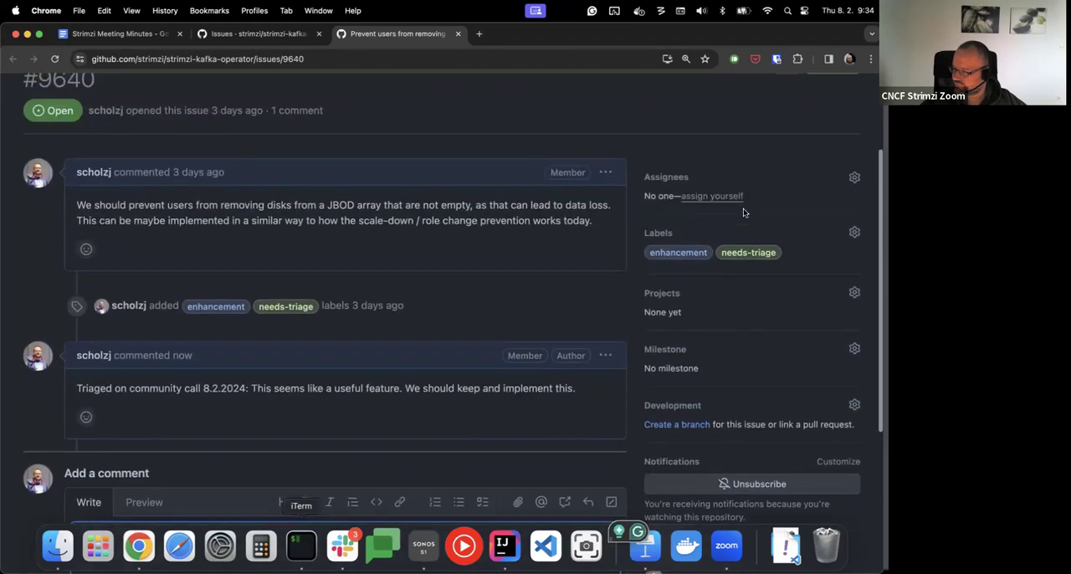
- Glance at the issue's label options, then go back to the needs-triage issue list
click(854, 232)
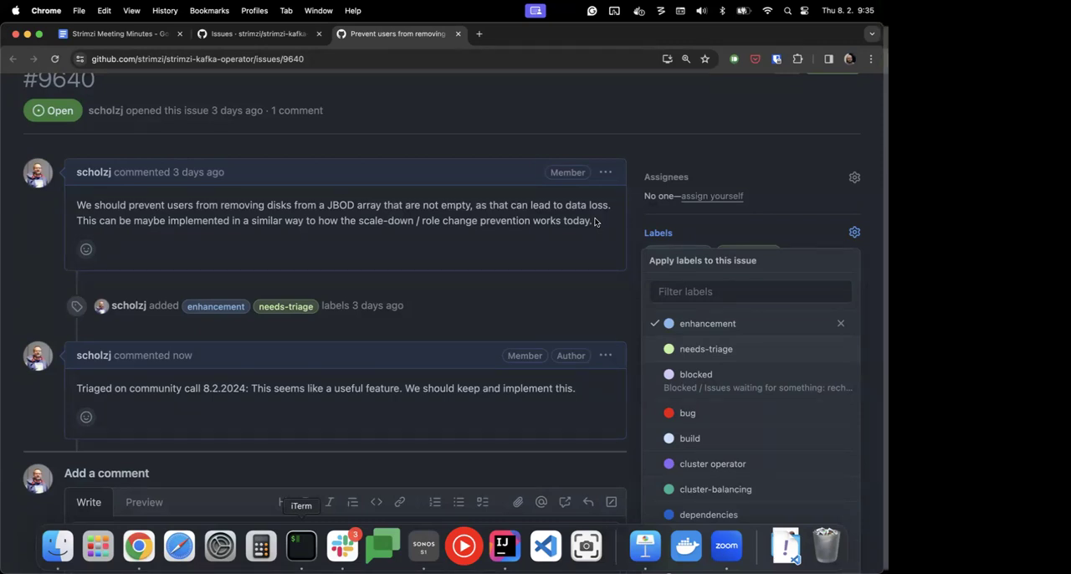
click(609, 241)
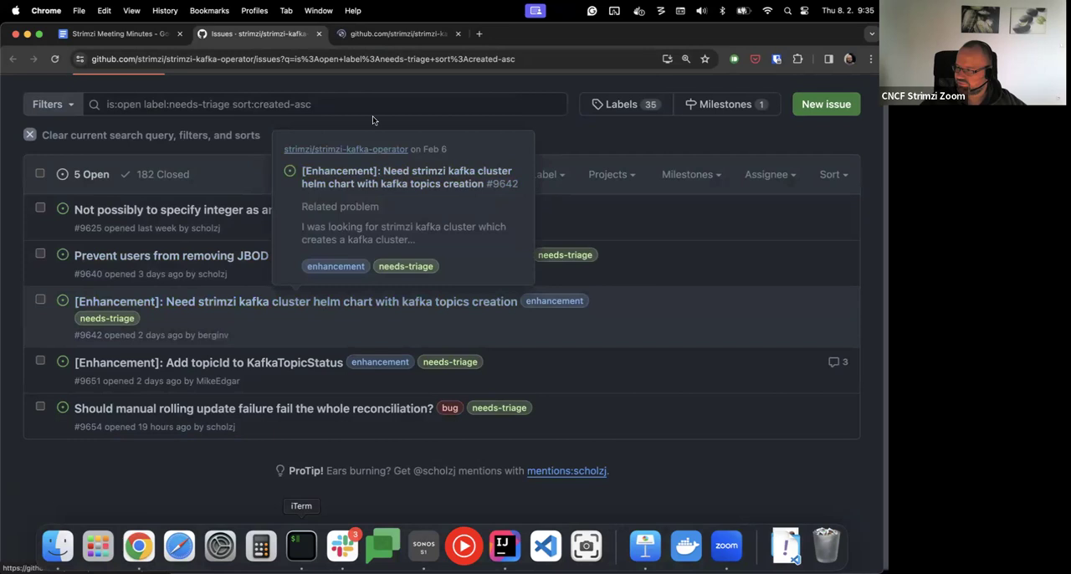
- Open Helm chart issue #9642 and follow its Rook Cluster chart reference link
click(297, 301)
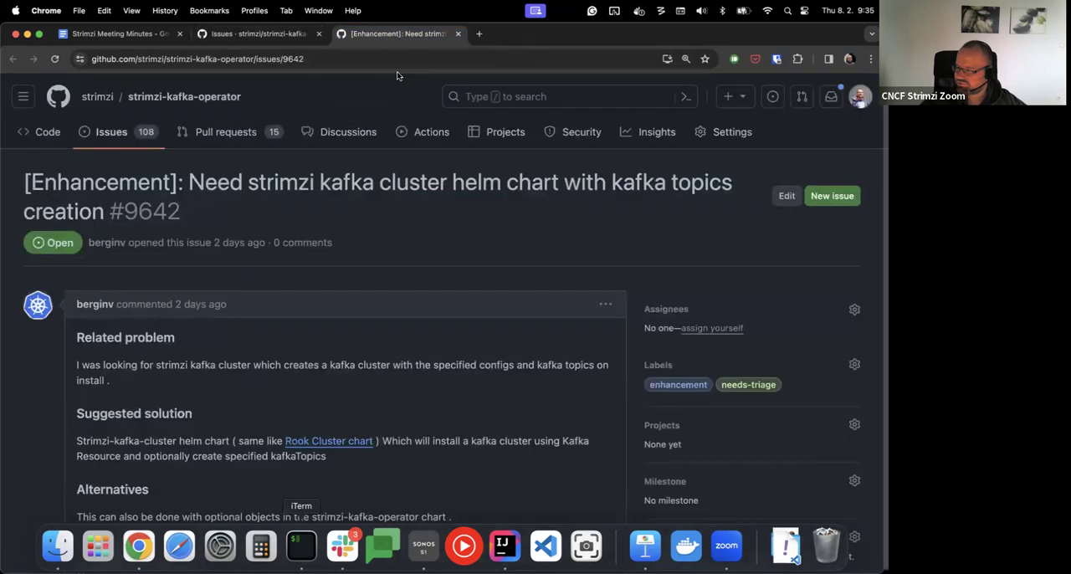
scroll(down, 3)
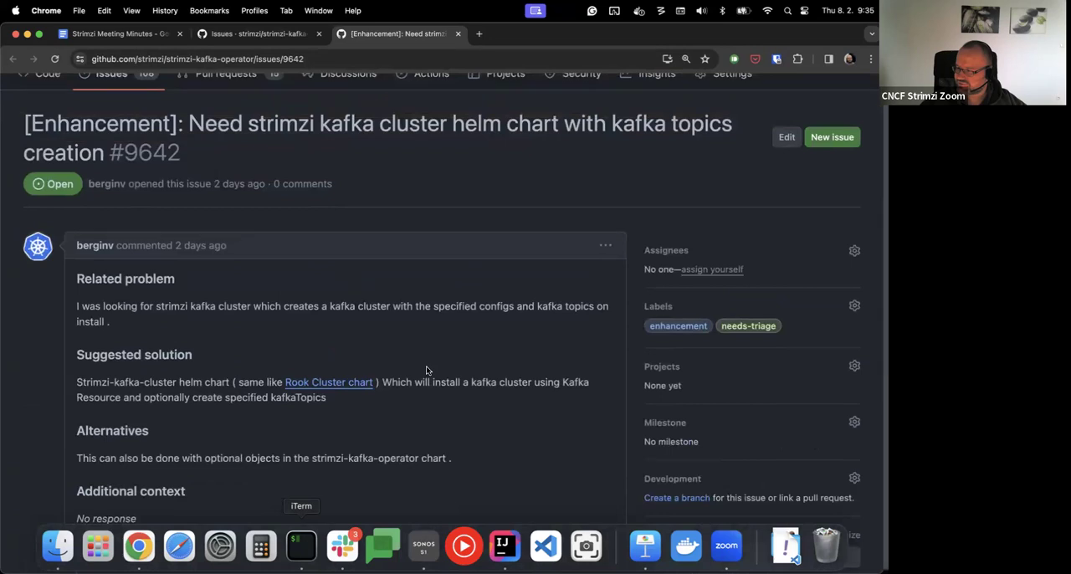
click(327, 381)
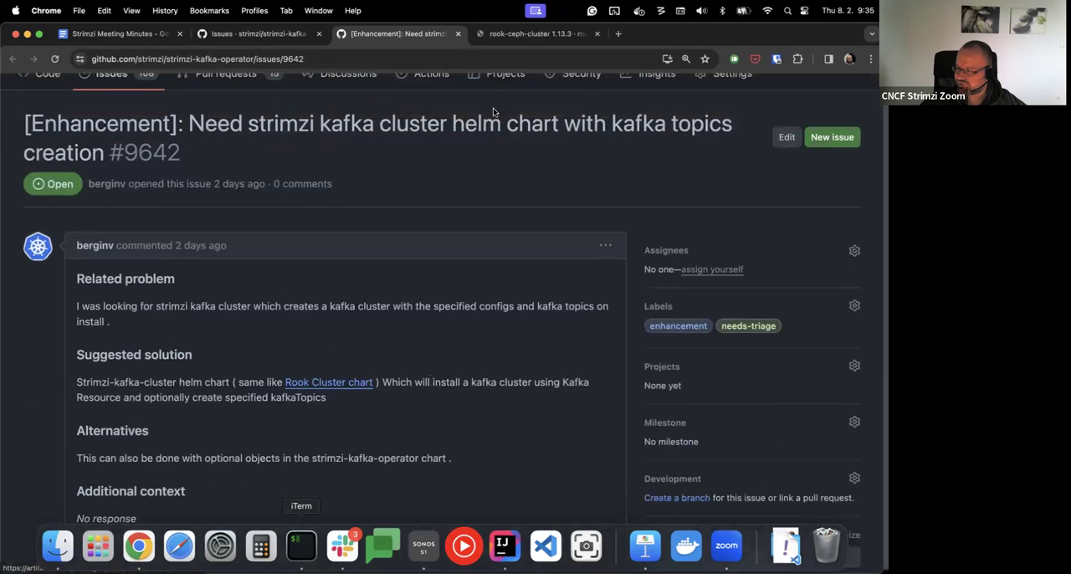
- Browse the rook-ceph-cluster chart page and its default values on Artifact Hub
click(535, 33)
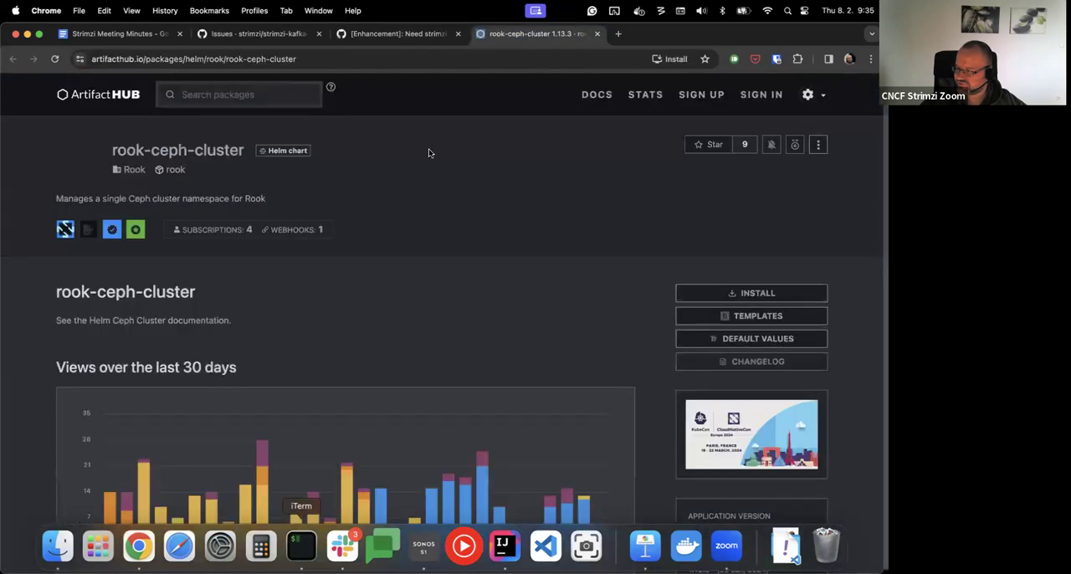
scroll(down, 3)
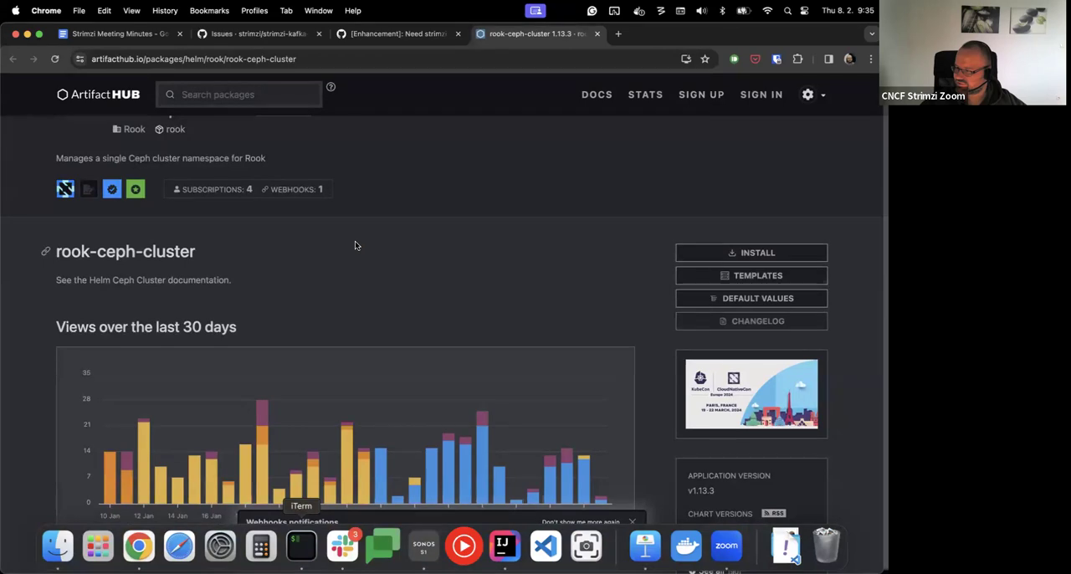
scroll(down, 3)
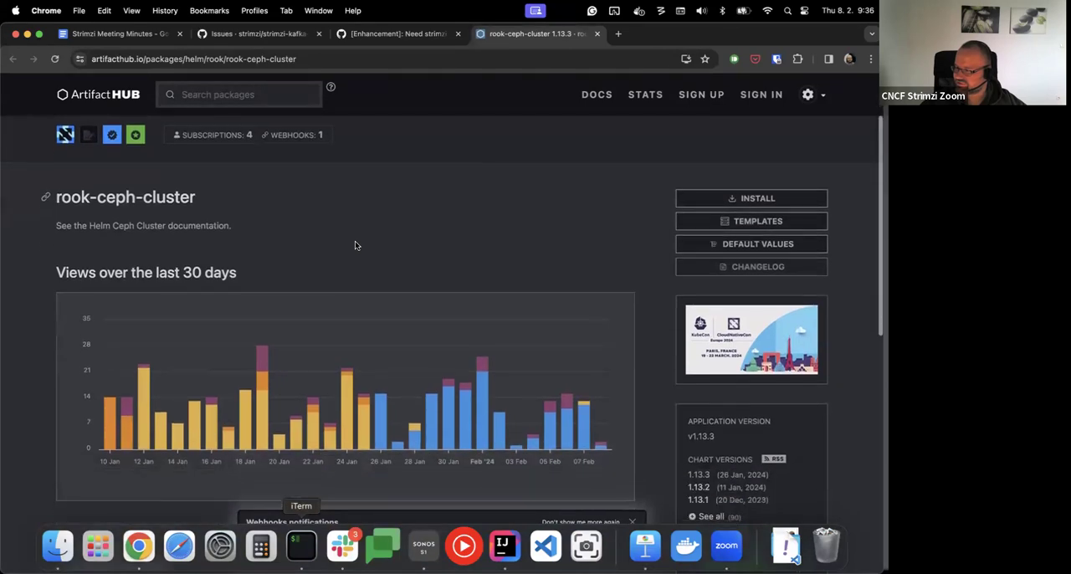
scroll(down, 3)
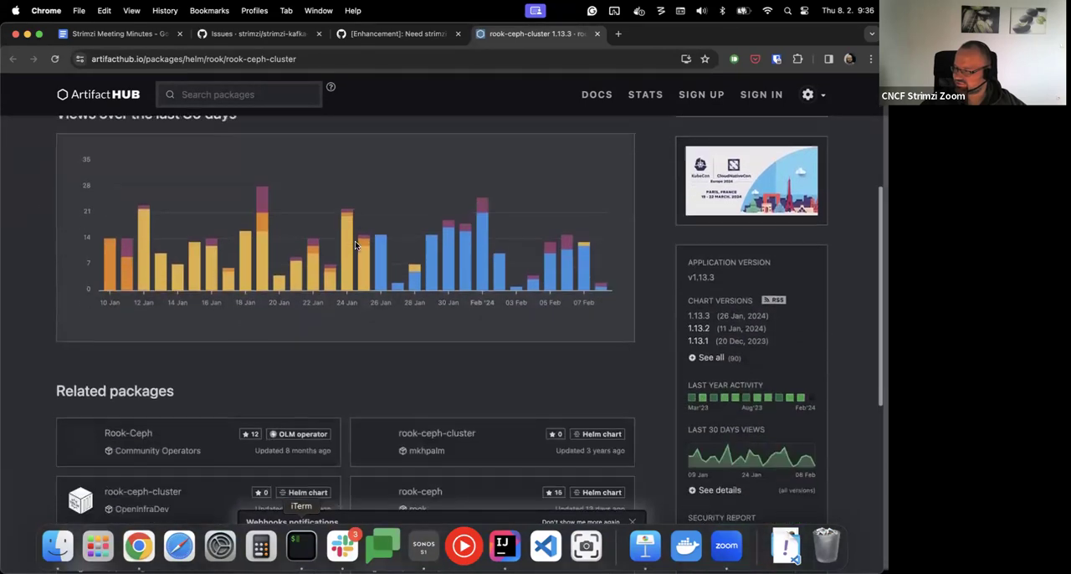
scroll(down, 3)
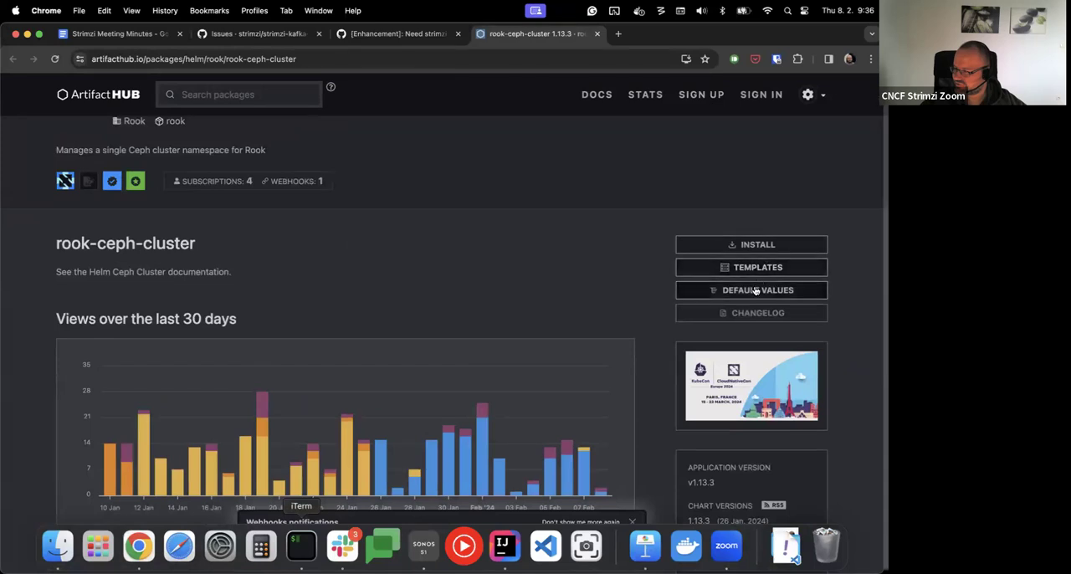
click(750, 289)
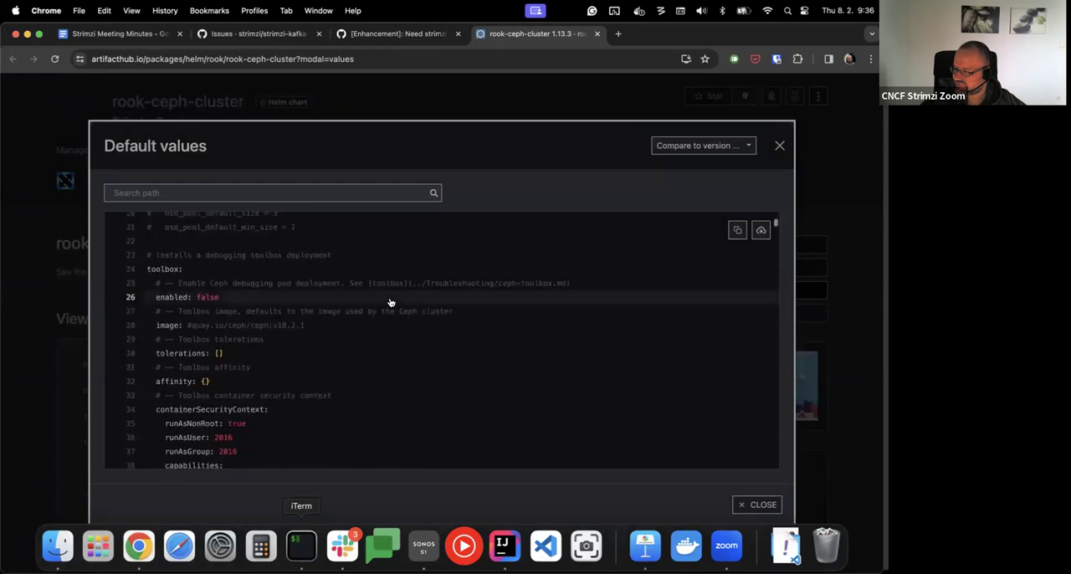
scroll(down, 3)
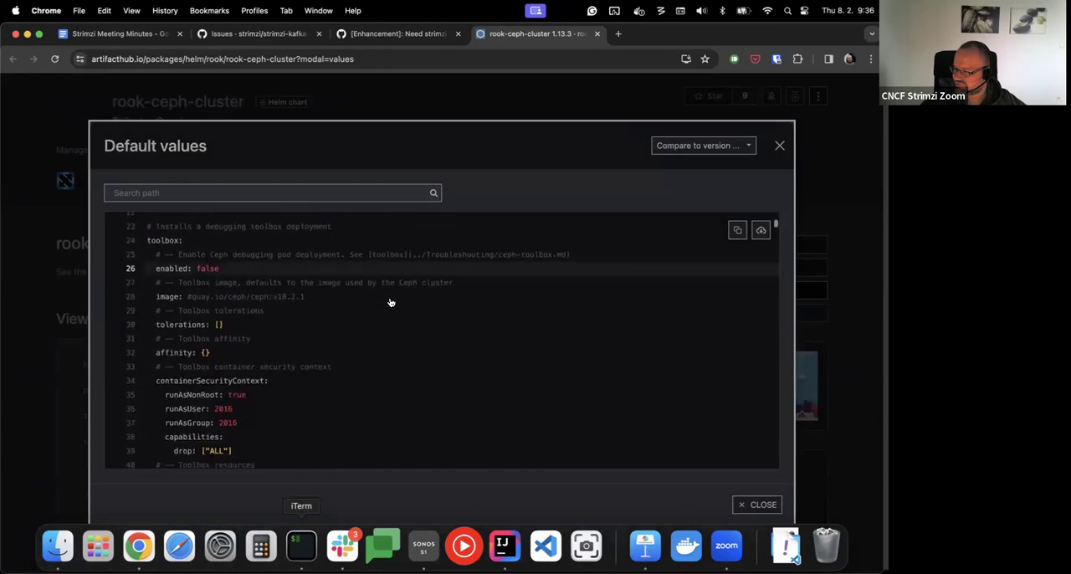
scroll(down, 3)
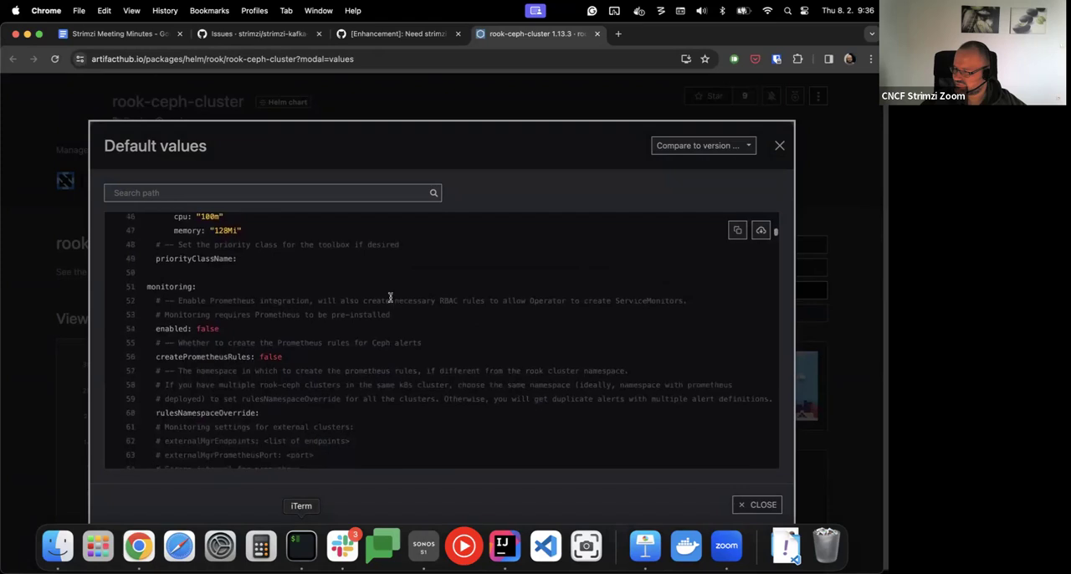
scroll(down, 3)
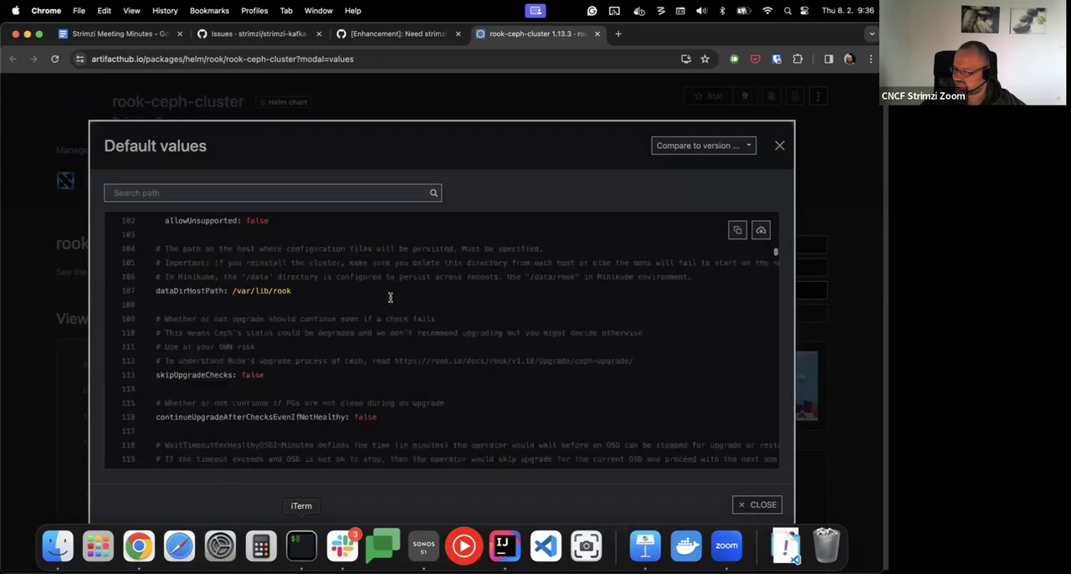
scroll(down, 3)
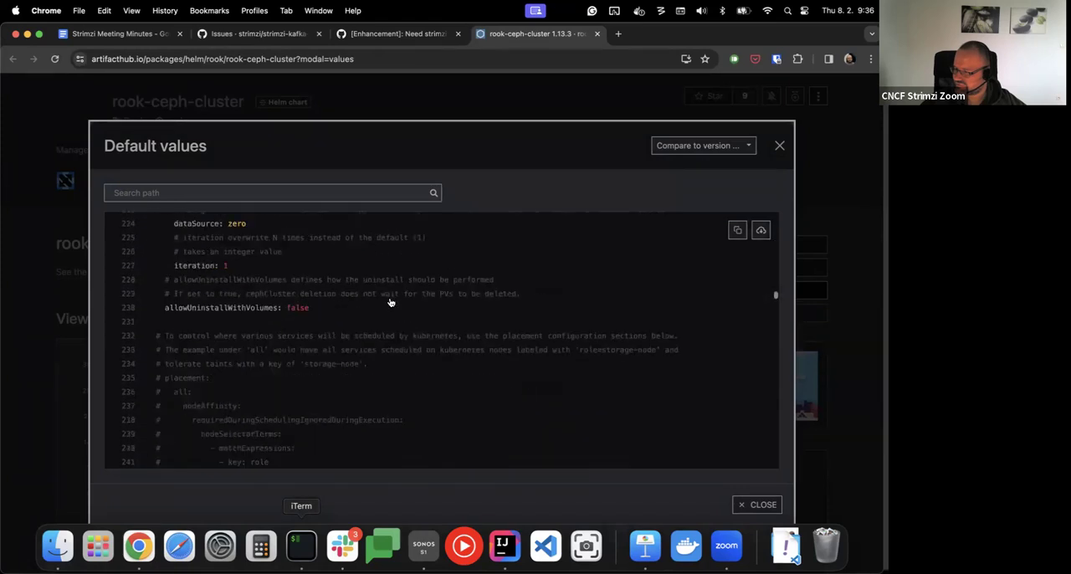
scroll(down, 3)
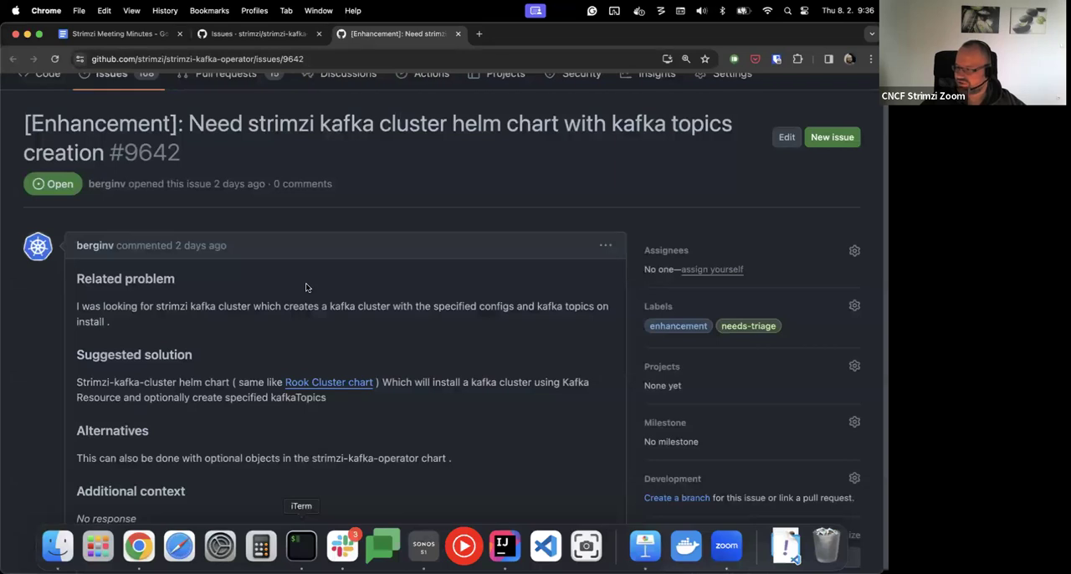
scroll(down, 3)
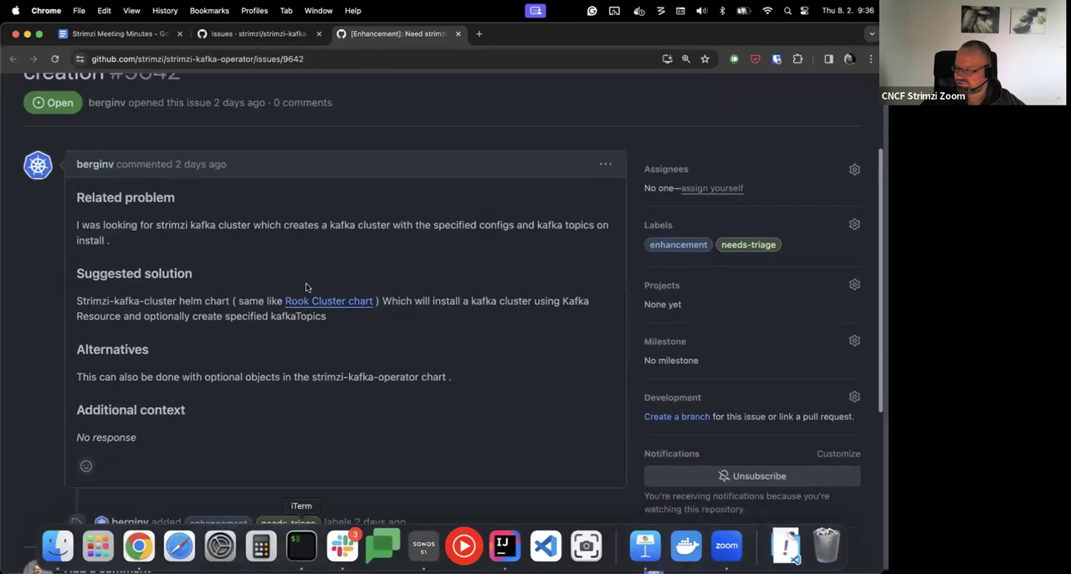
scroll(down, 3)
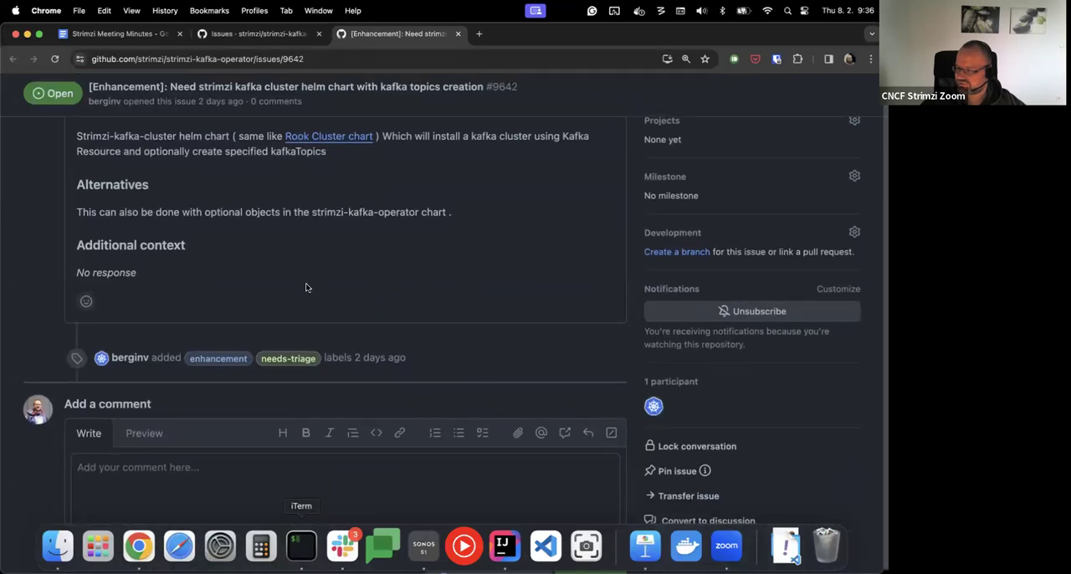
scroll(down, 3)
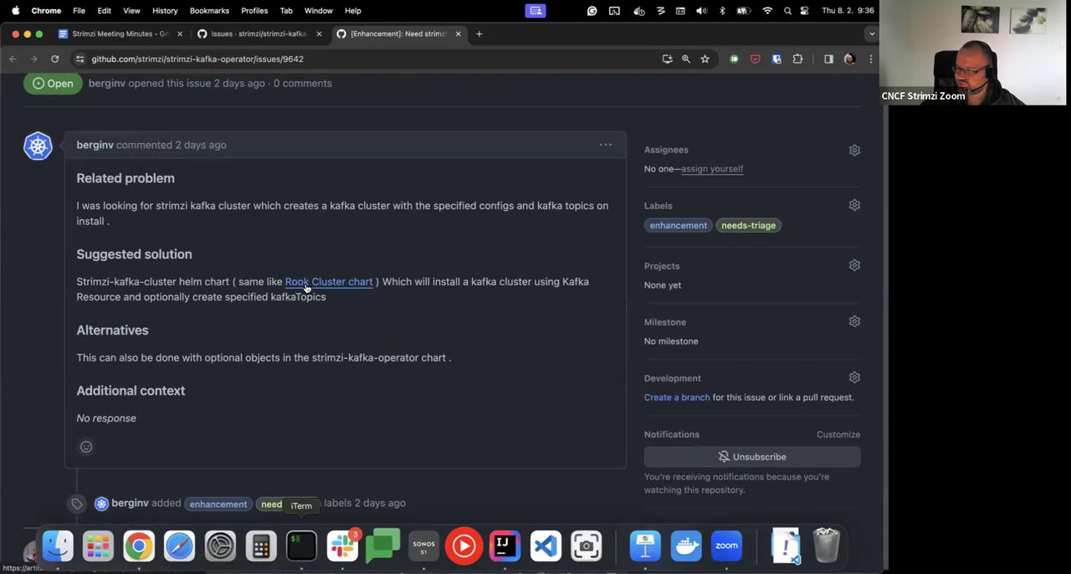
scroll(down, 3)
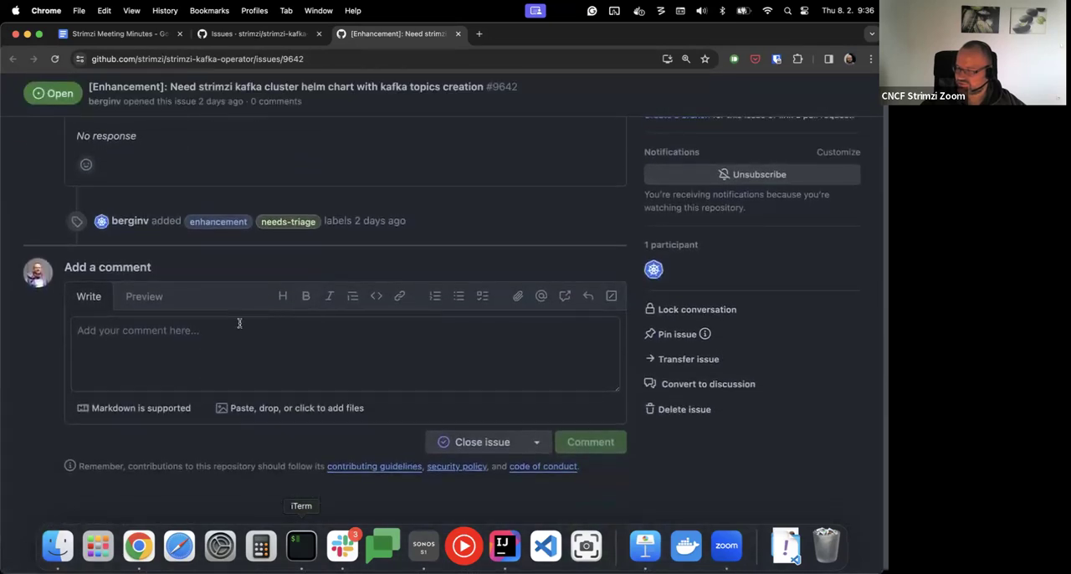
click(590, 442)
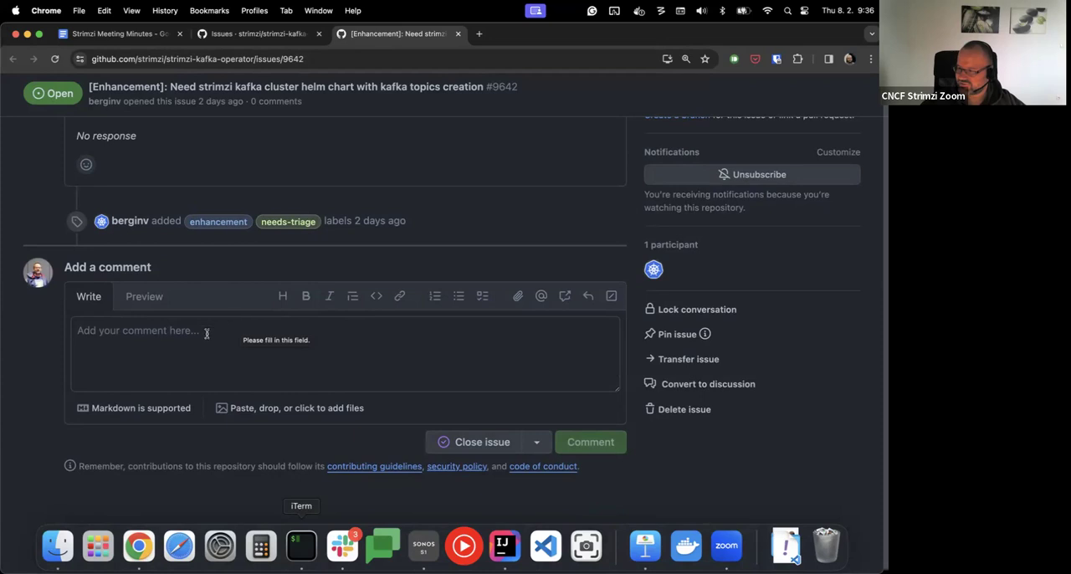
mouse_move(203, 333)
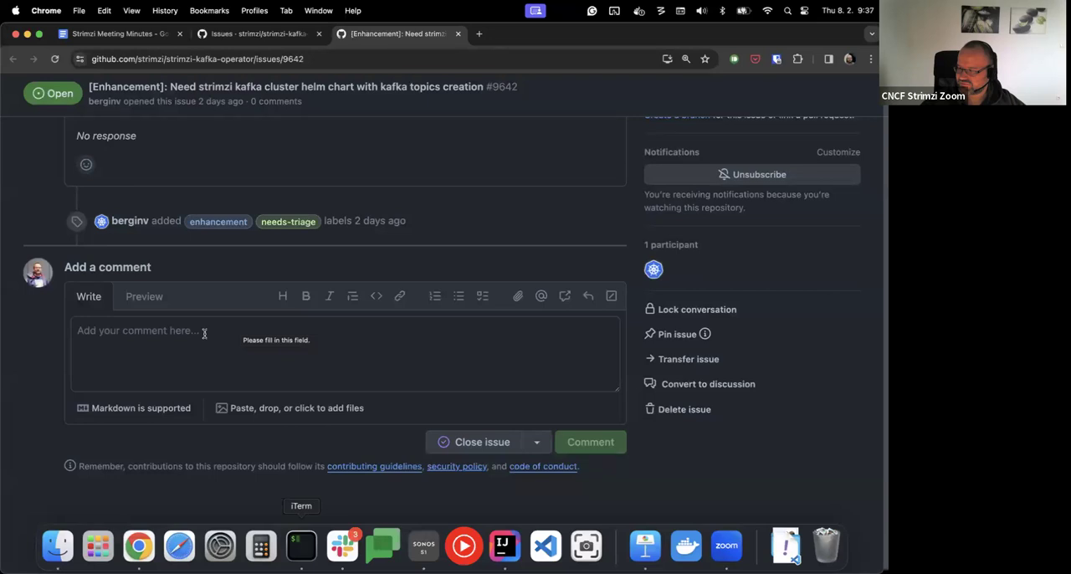
- Begin the #9642 triage comment: operator Helm Chart exists, no per-resource custom charts planned
click(204, 333)
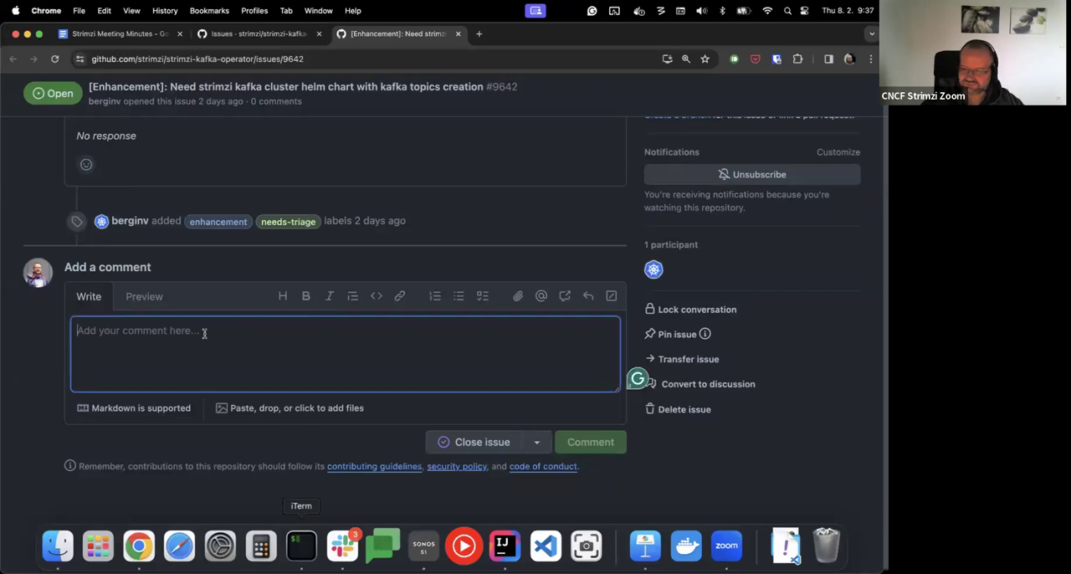
text(Triaged on community call 8.2.2024:)
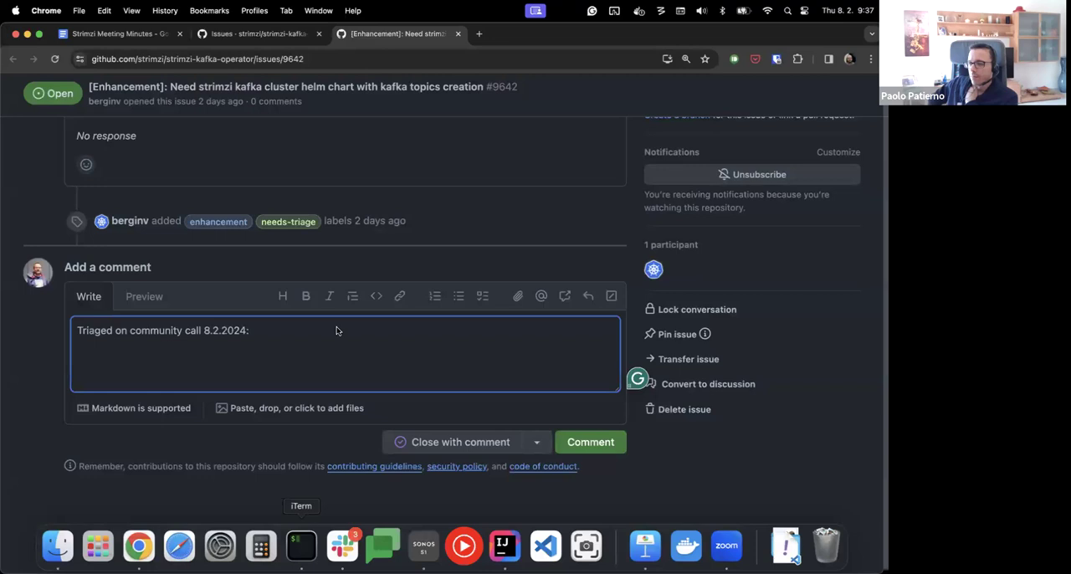
text(Strimzi already has a Hel)
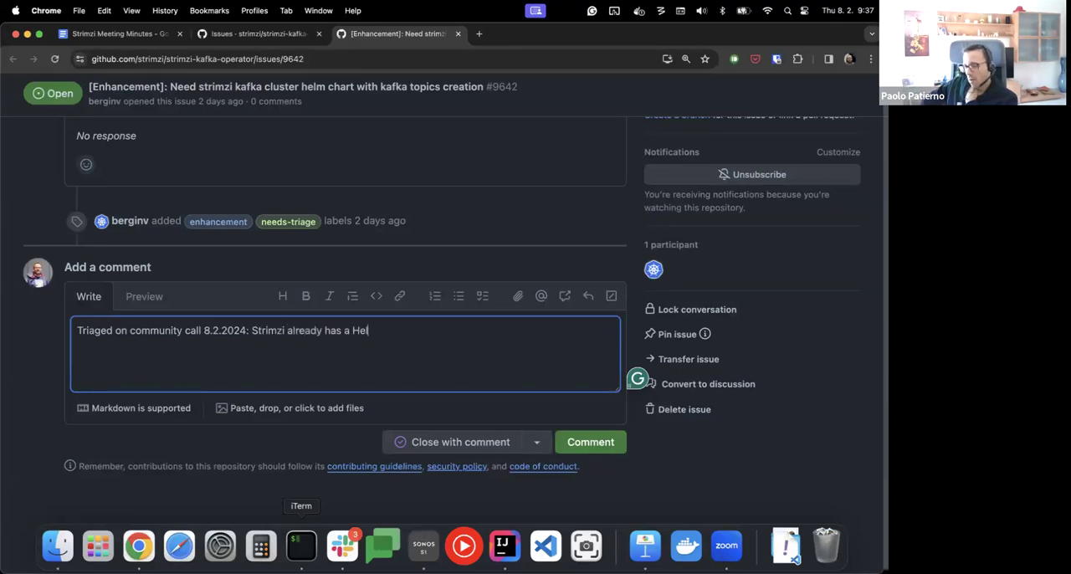
text(m Chart for installing the opera)
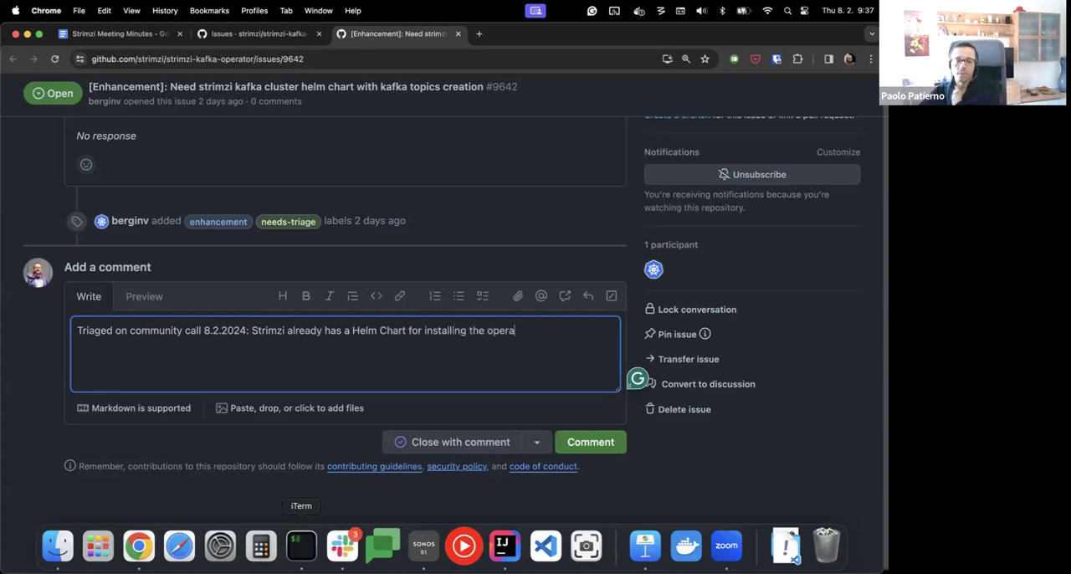
text(tor)
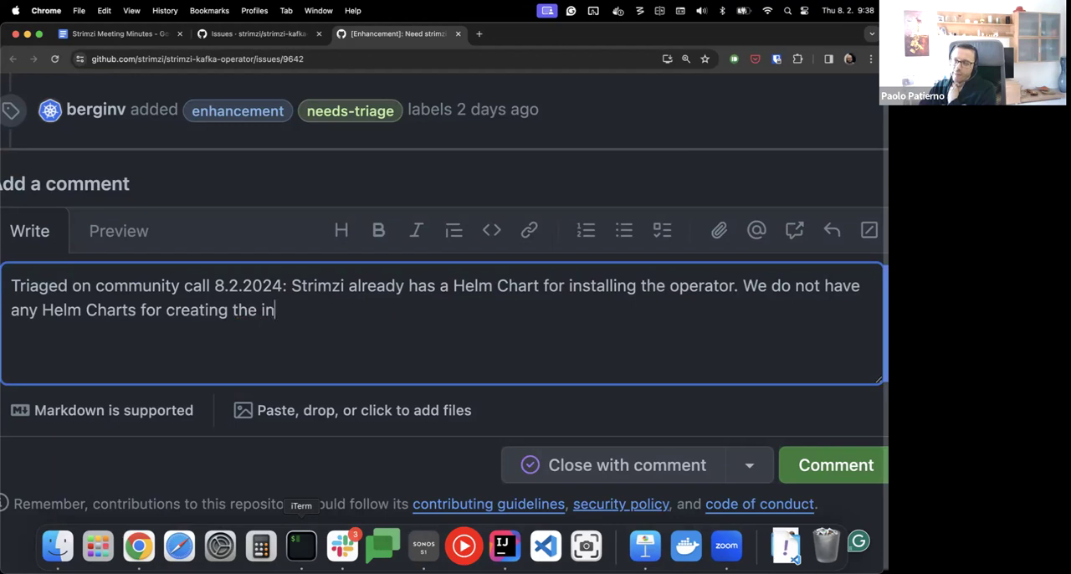
text(dividual resour)
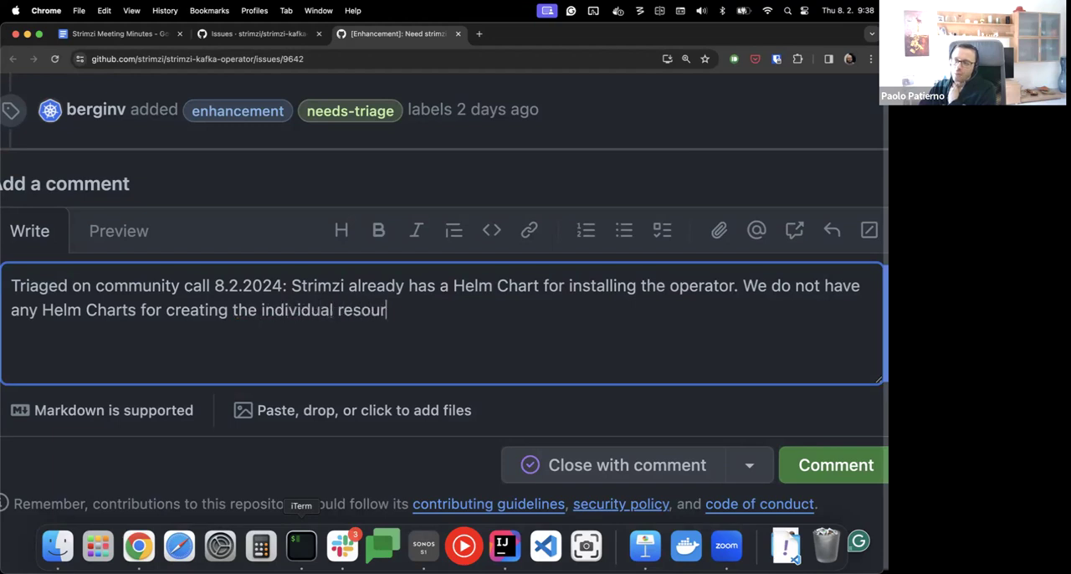
text(ces)
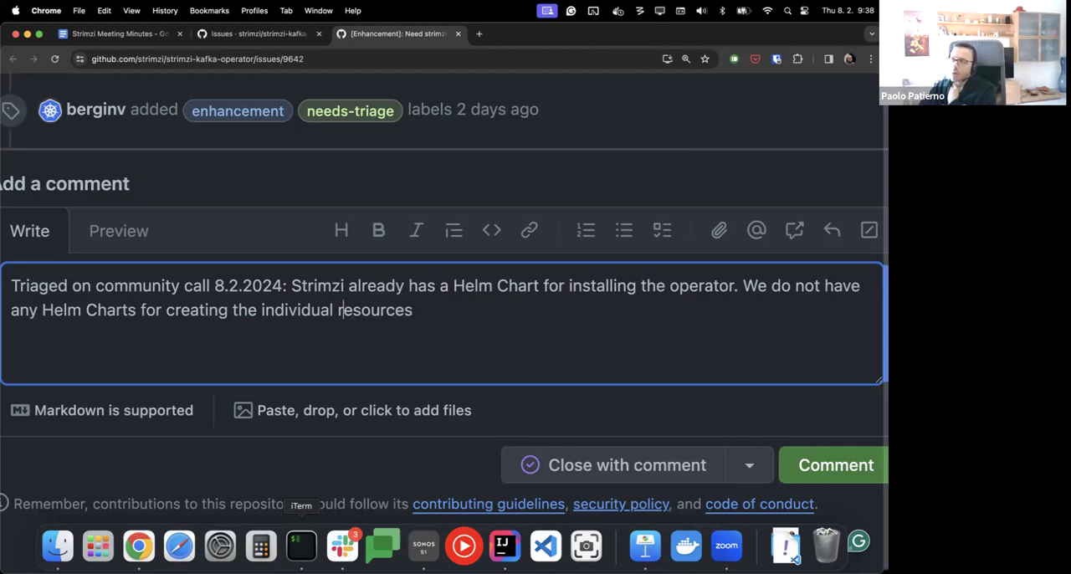
text(custom)
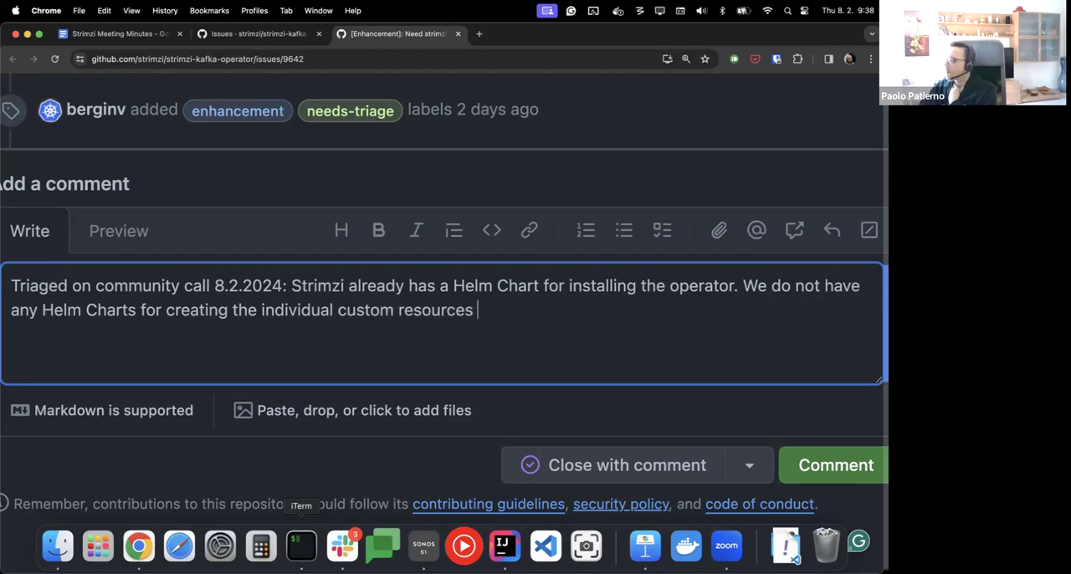
text(and do not pan t)
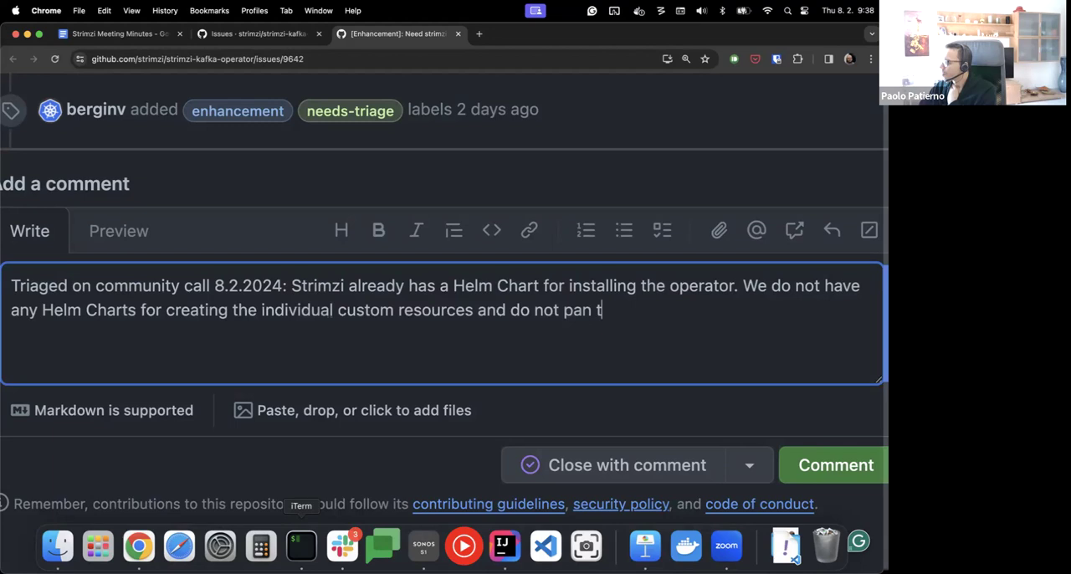
text(o have them)
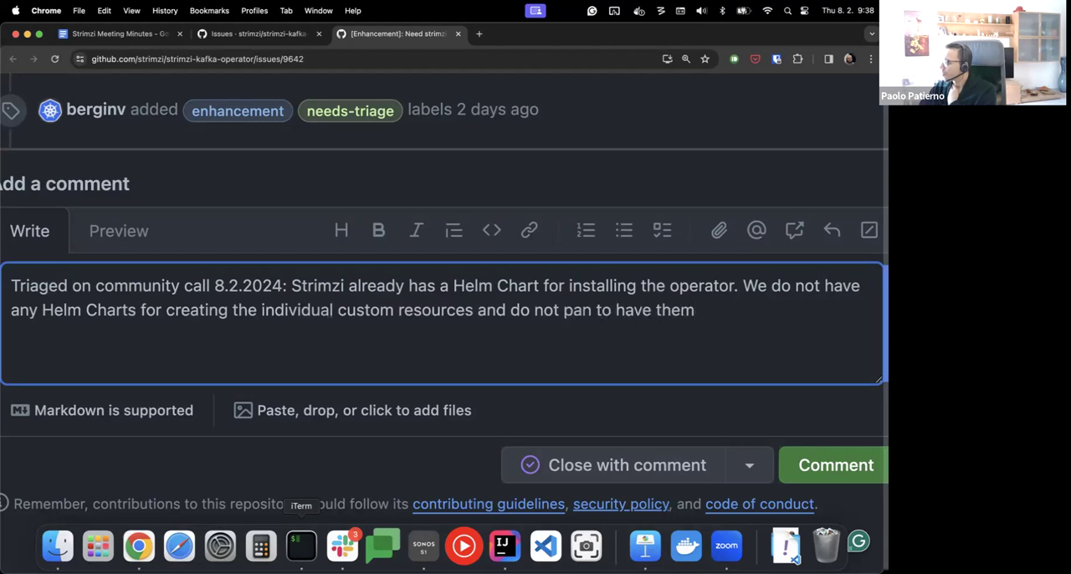
text(because of the amou)
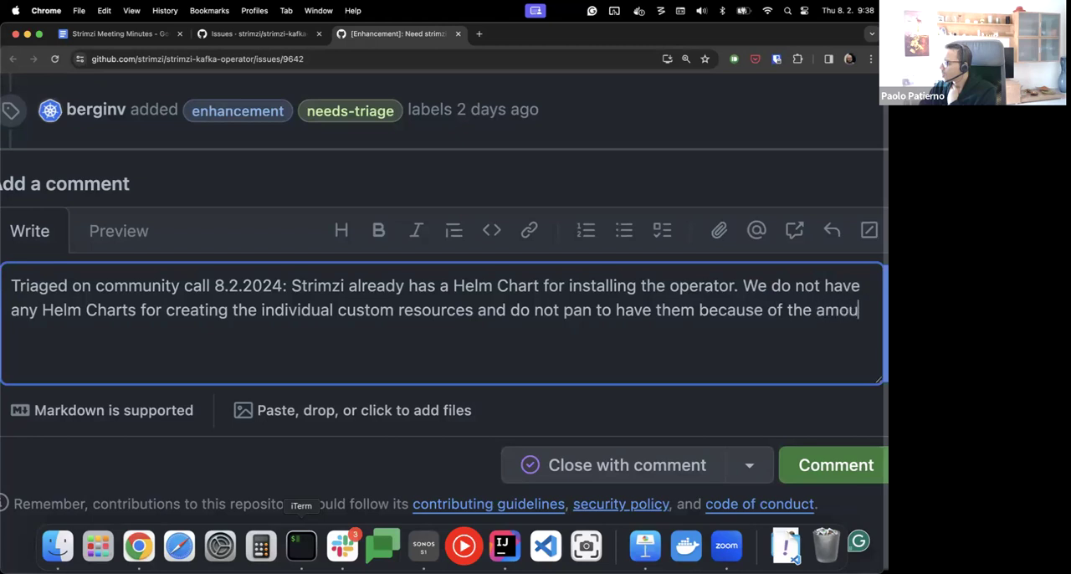
text(nt of options some of them have)
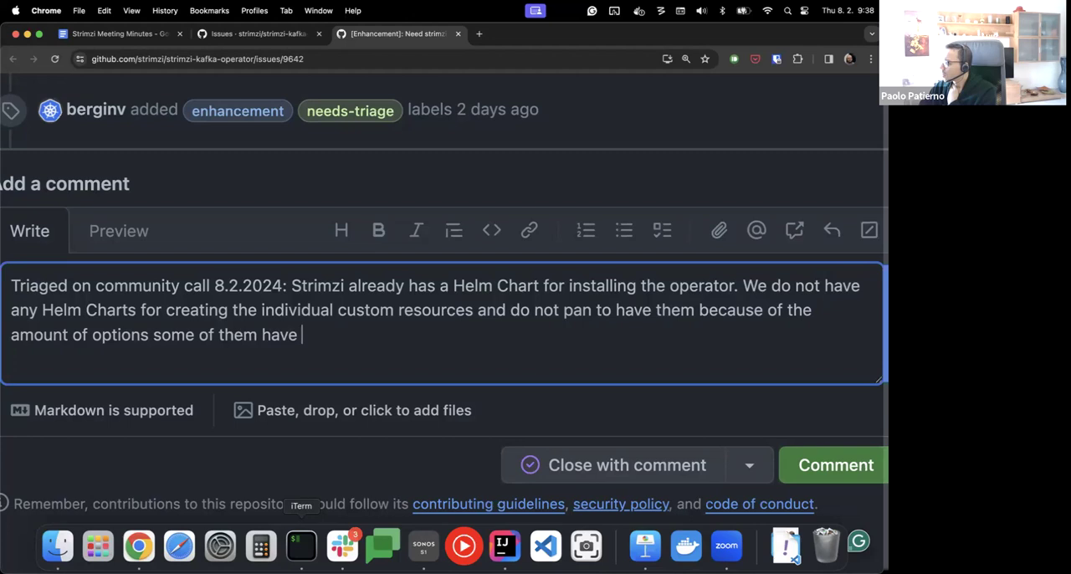
text(that would make it hard to)
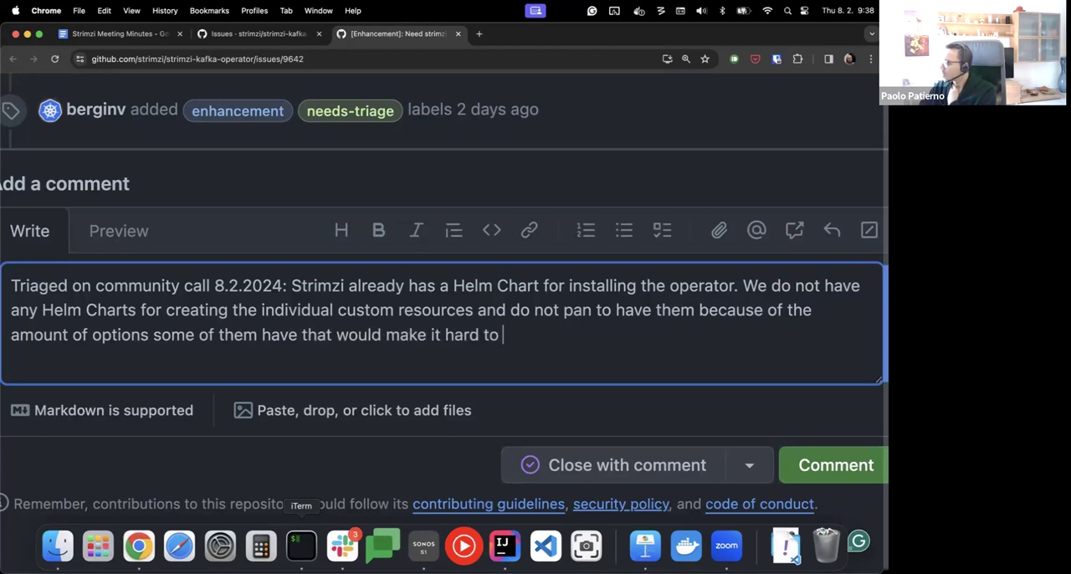
text(maintain and test as a general)
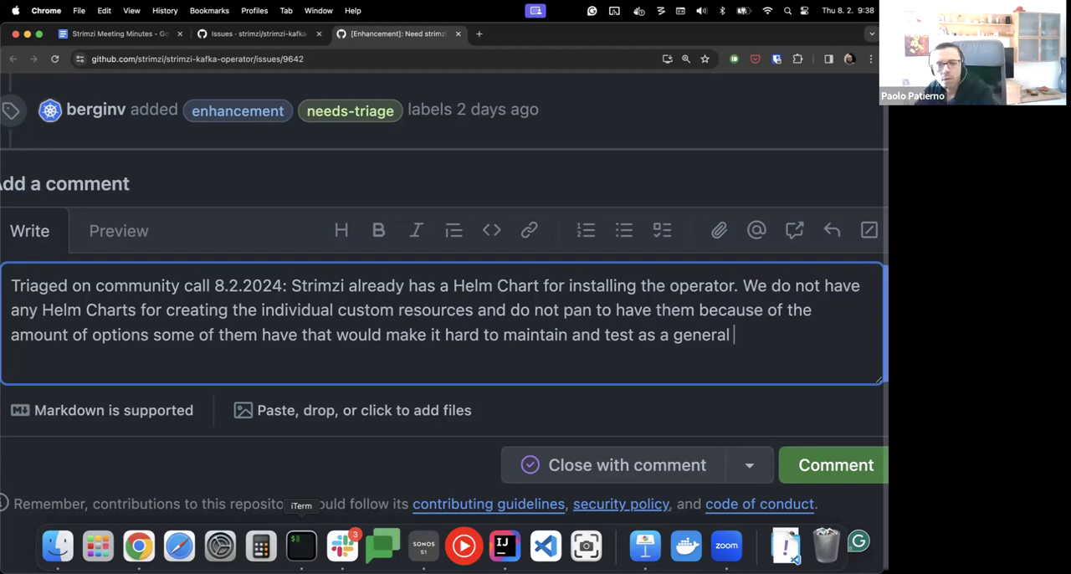
text(Helm Chart)
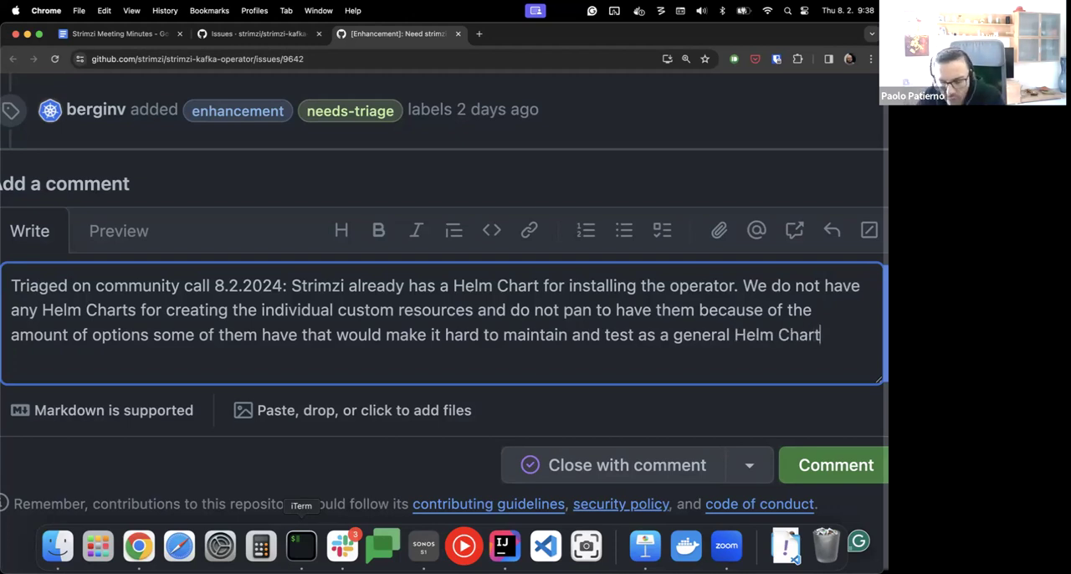
text(for everyone. So we do not pla)
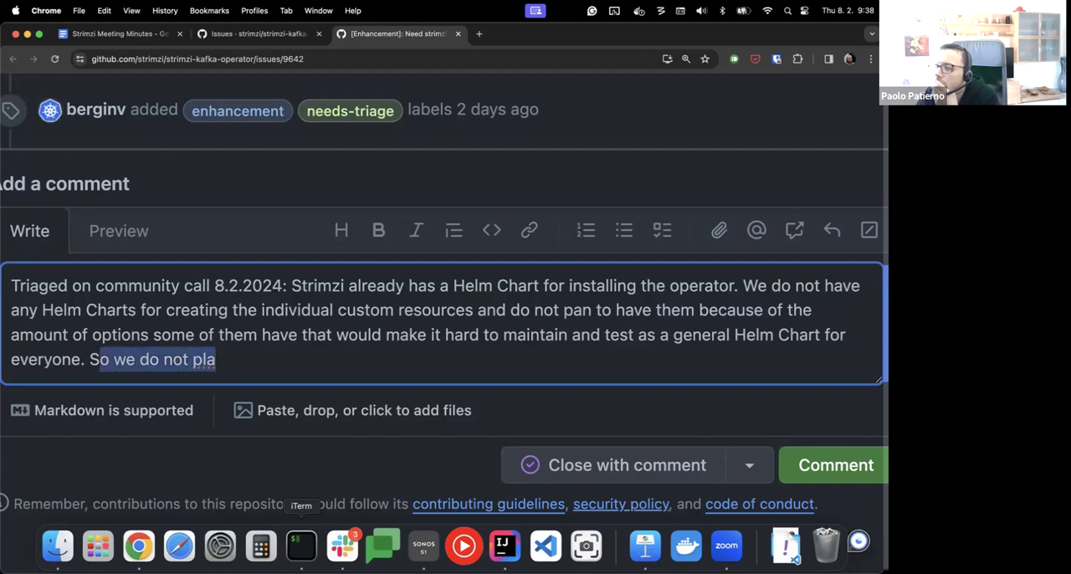
- Finish the comment suggesting own or community charts, ending 'This should be rejected.'
key(Backspace)
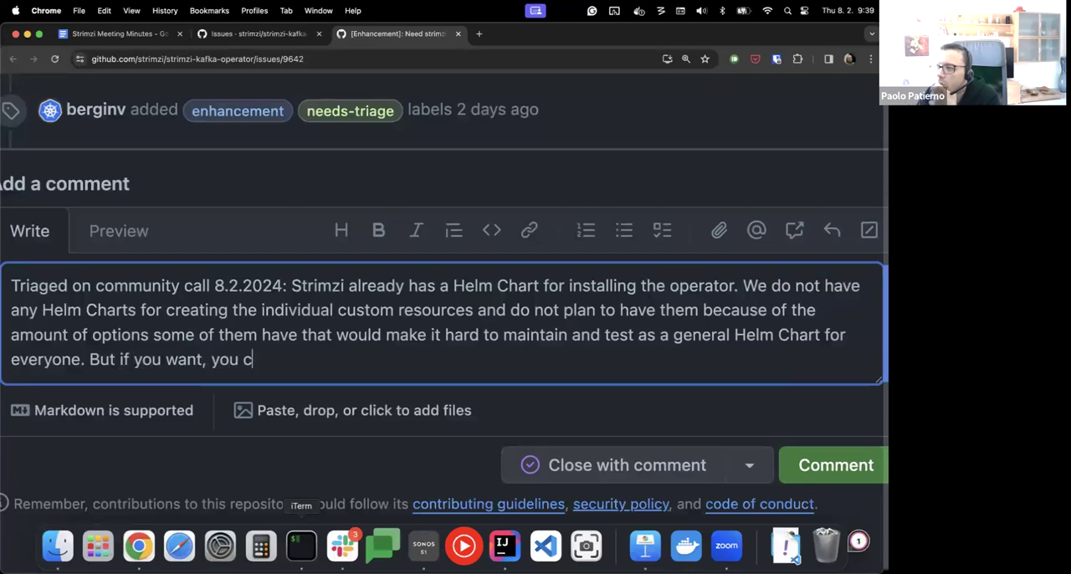
text(an easily create)
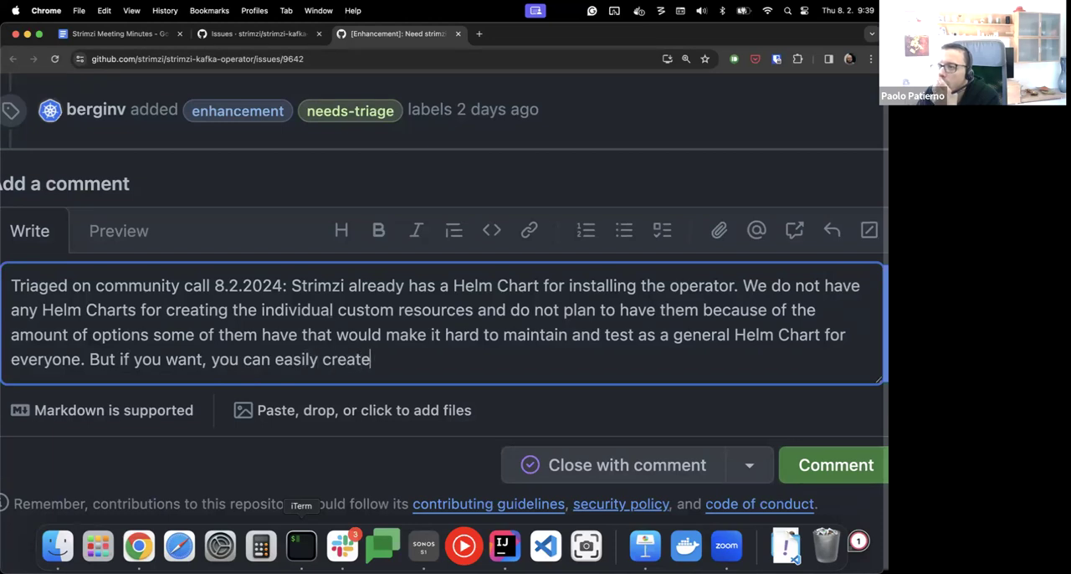
text(your own Helm)
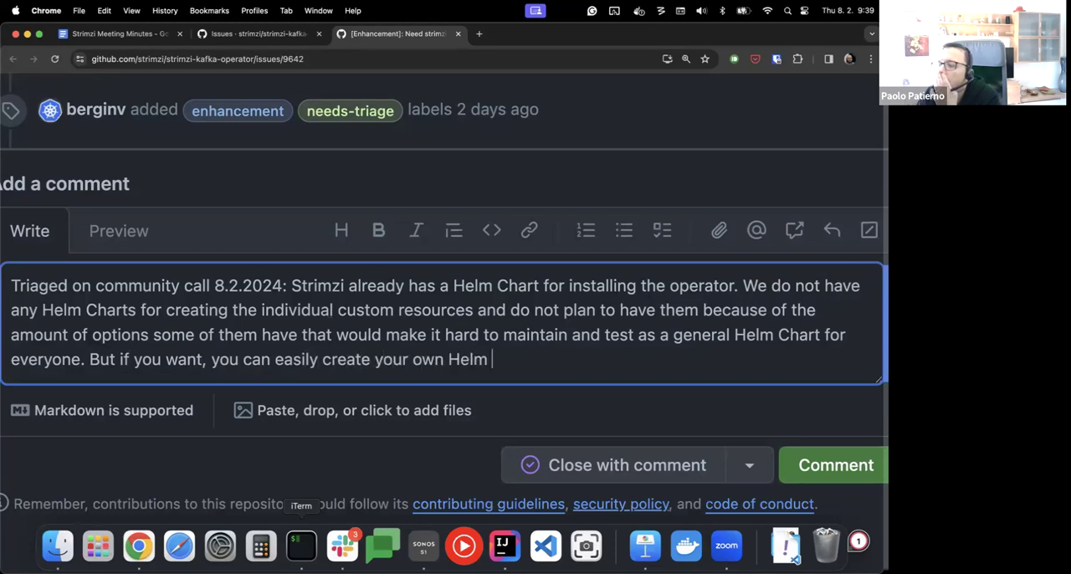
text(Chart for it)
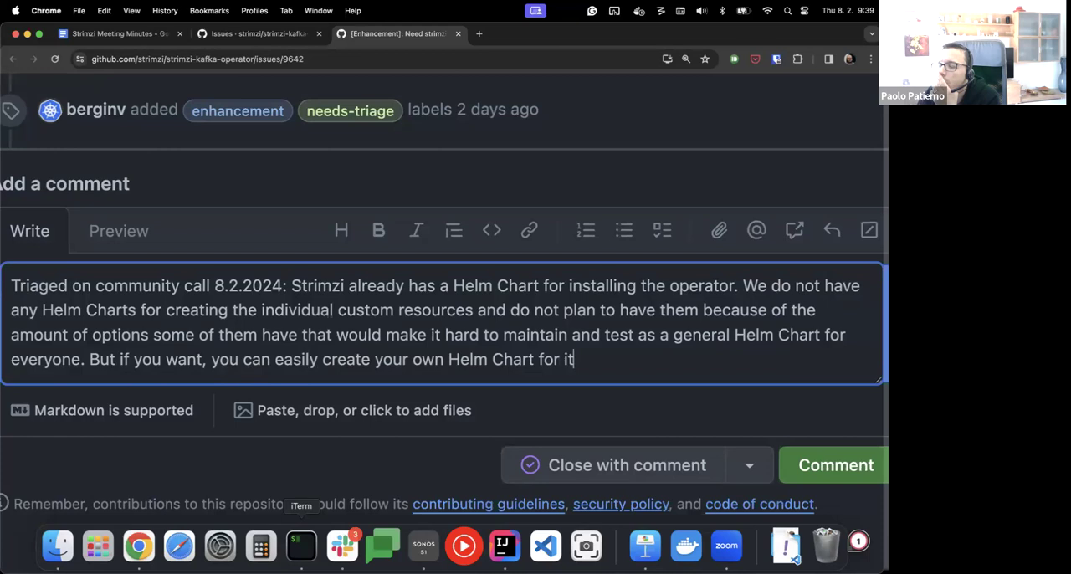
text(or use)
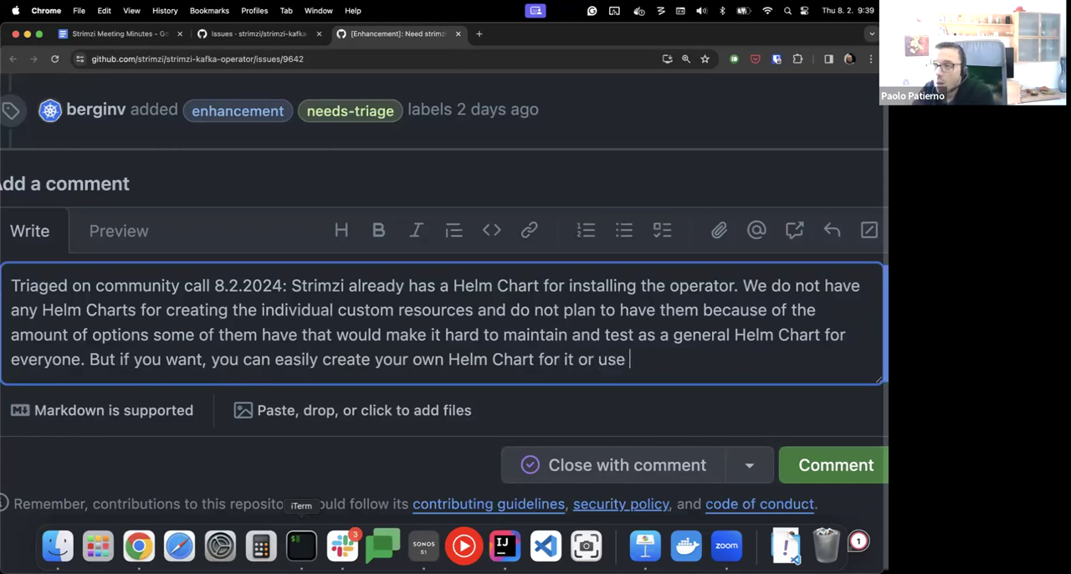
text(one of the others created)
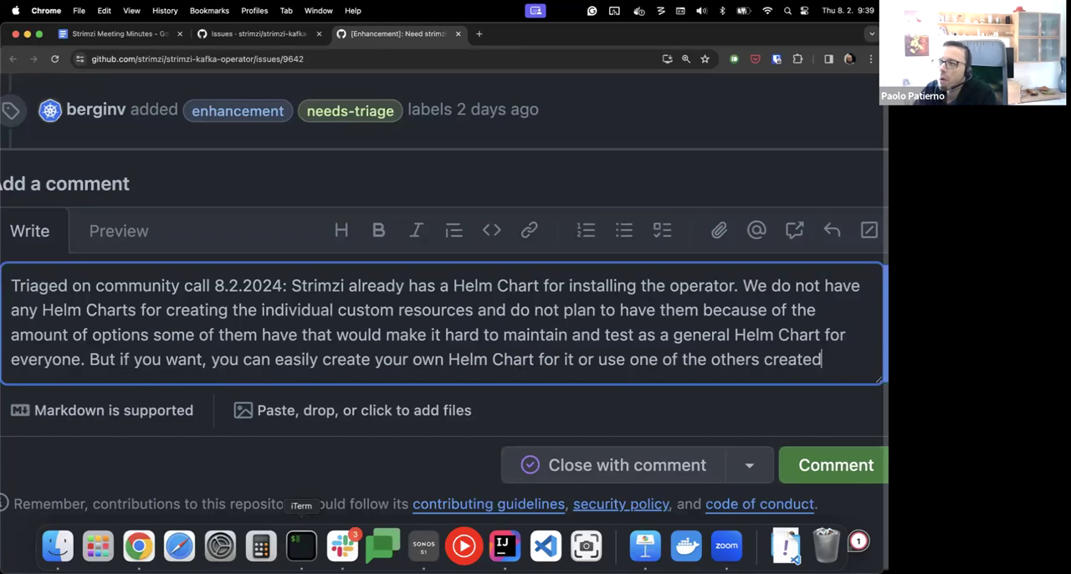
text(by the users)
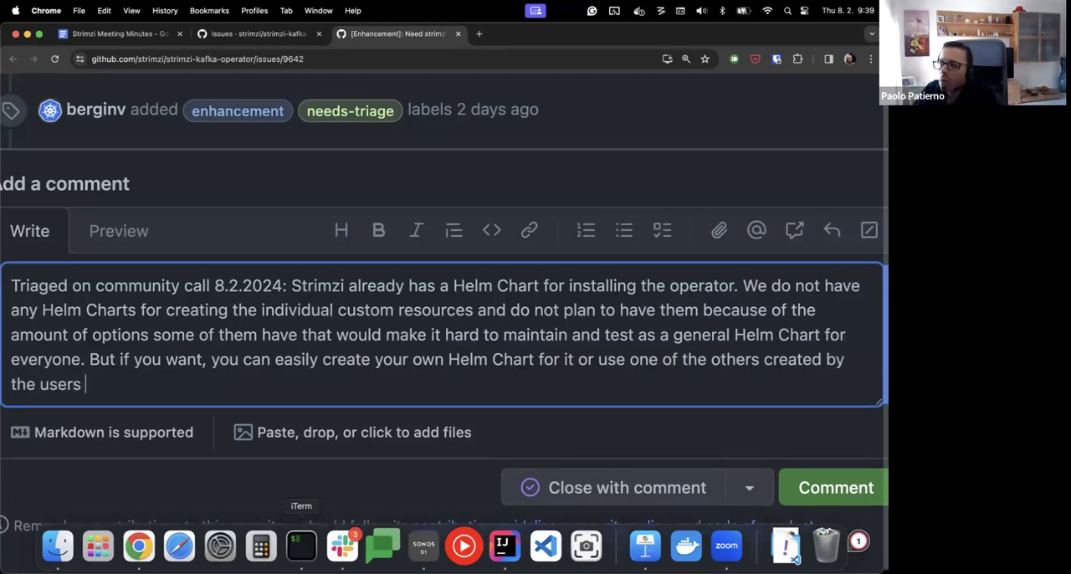
text(which were previously mentioned o)
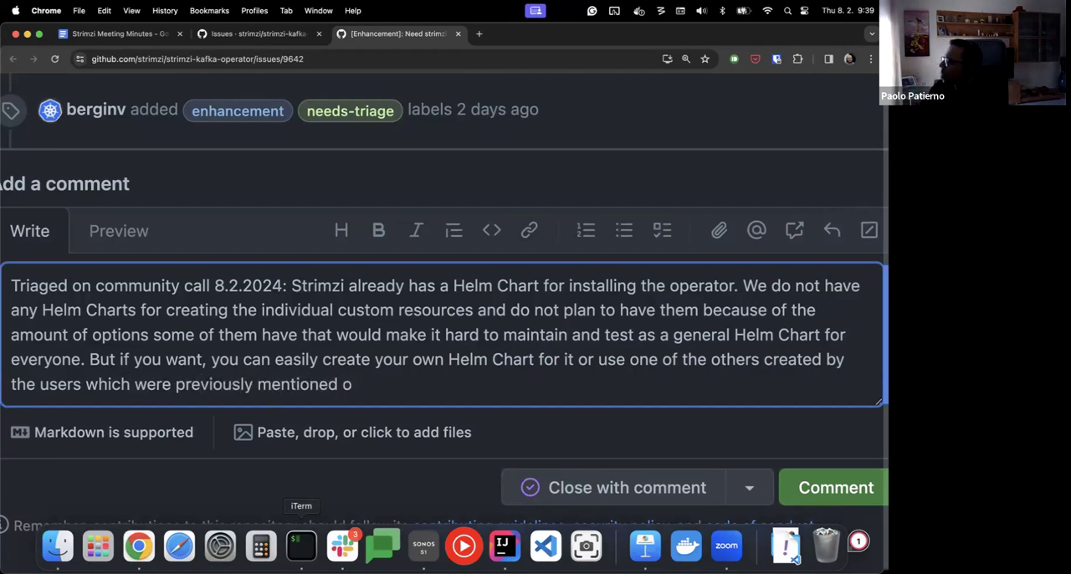
text(in Dis)
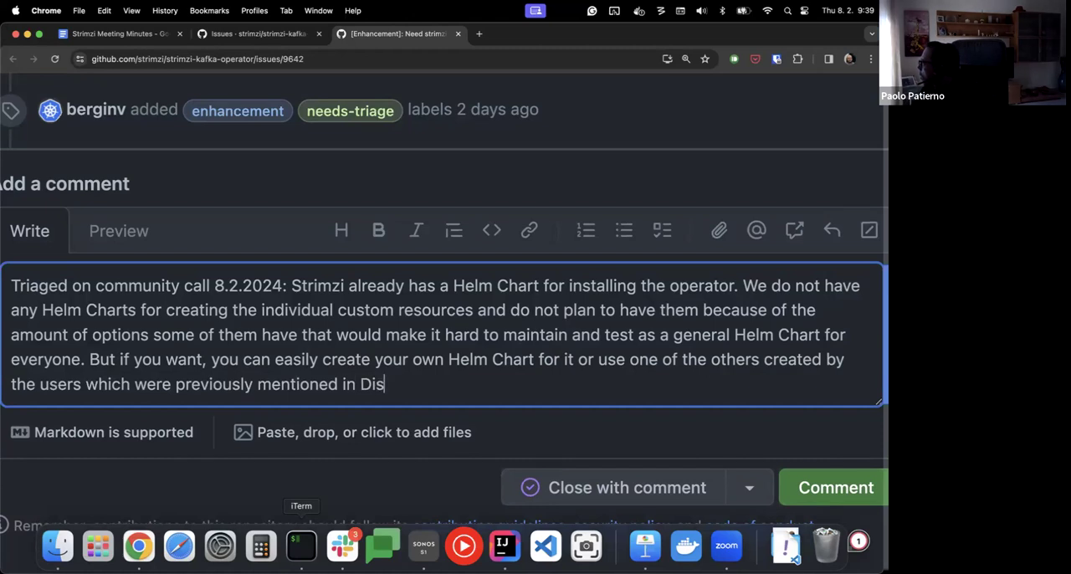
text(cussions or on Sl)
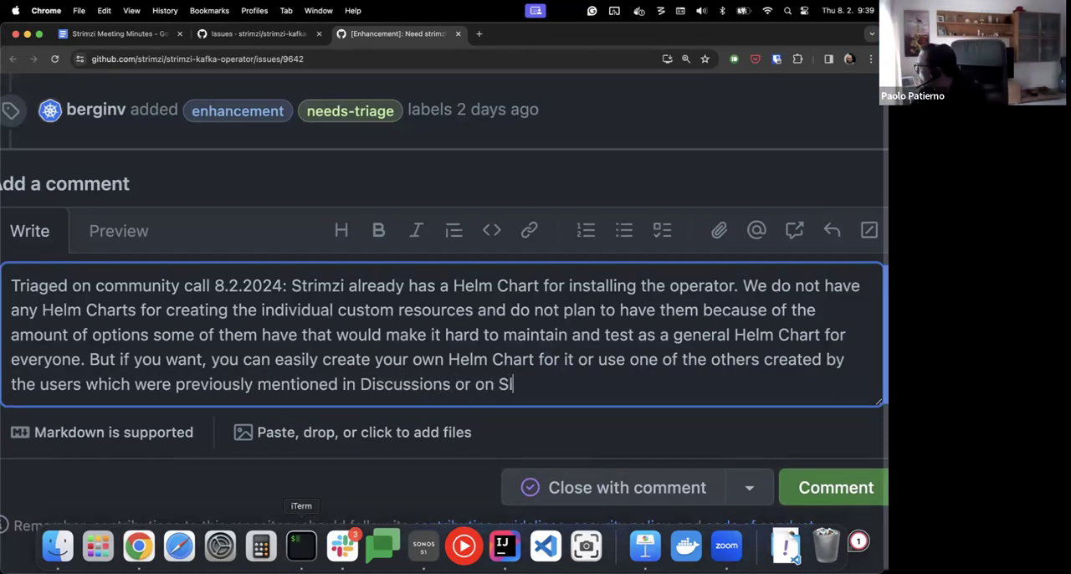
text(ack. Tis should b)
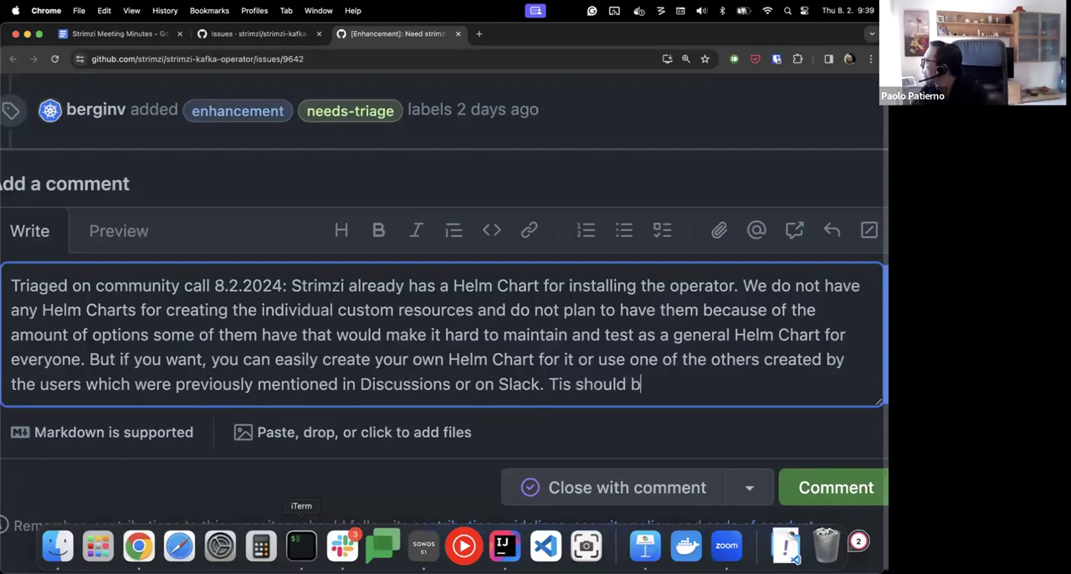
text(rejhected.)
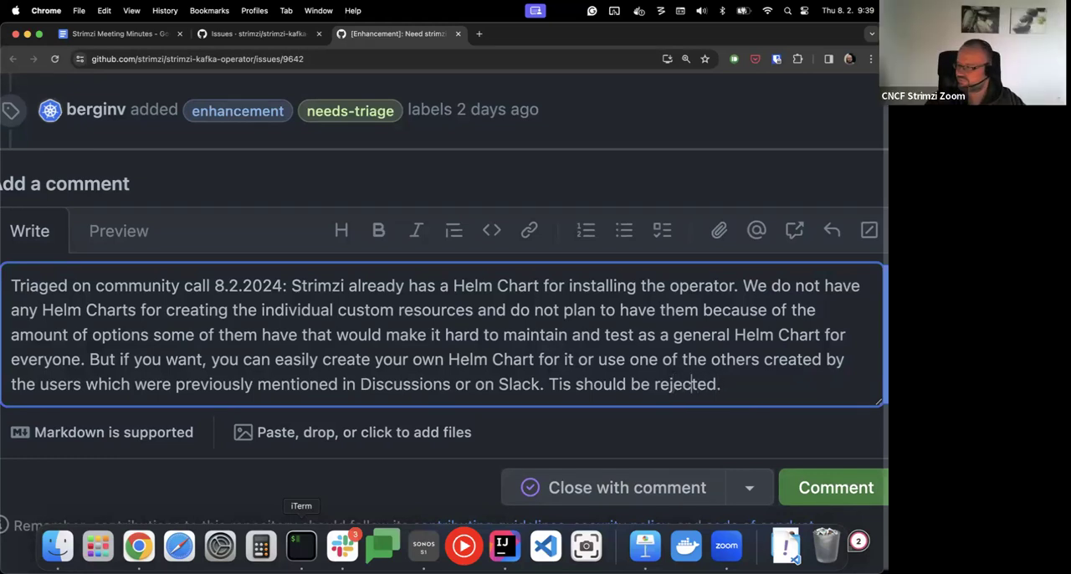
text(h)
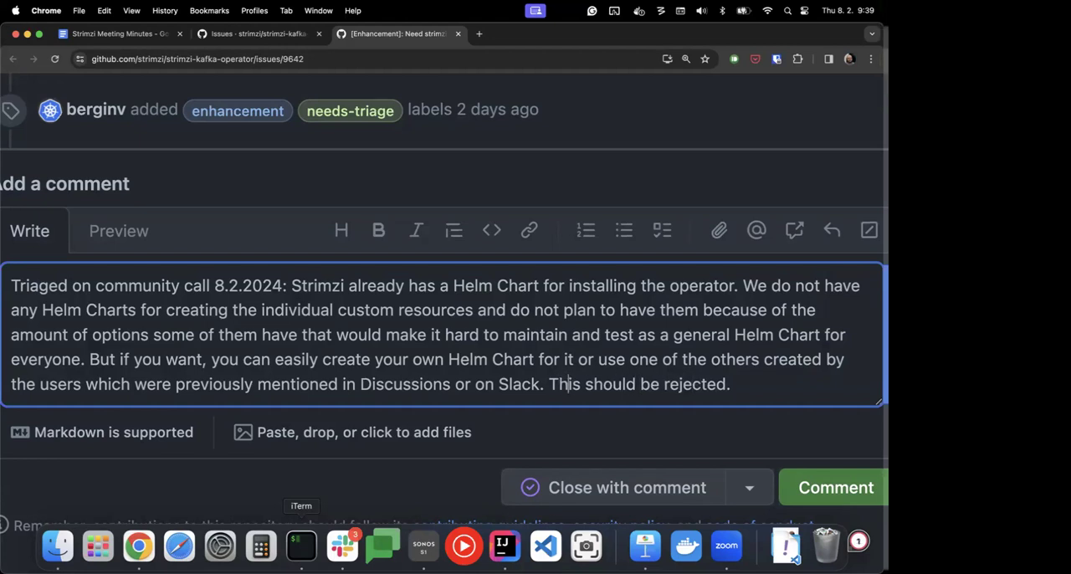
scroll(down, 3)
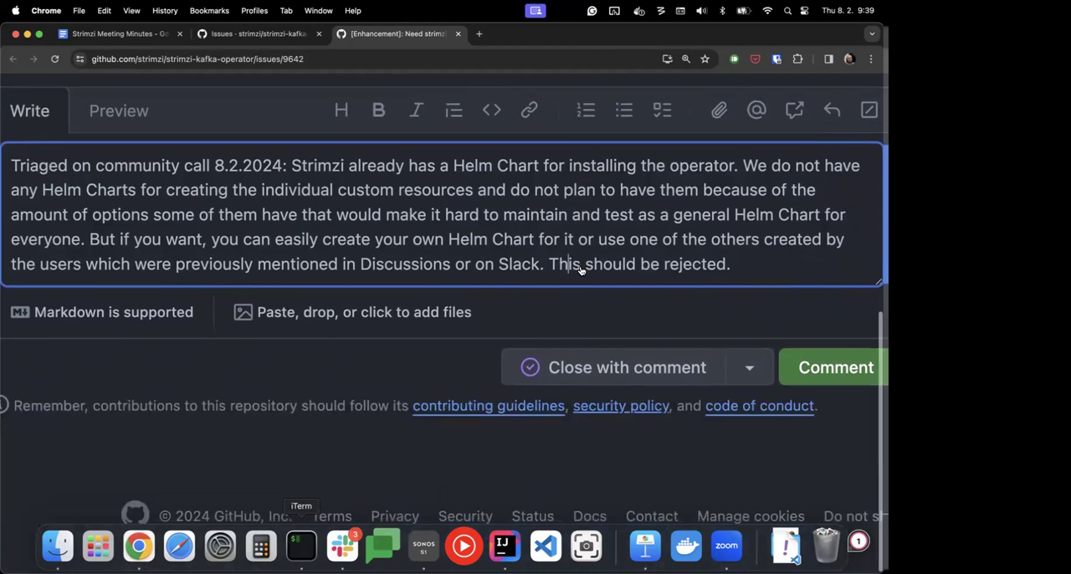
- Close #9642 as not planned with the triage comment and return to the needs-triage list
click(747, 366)
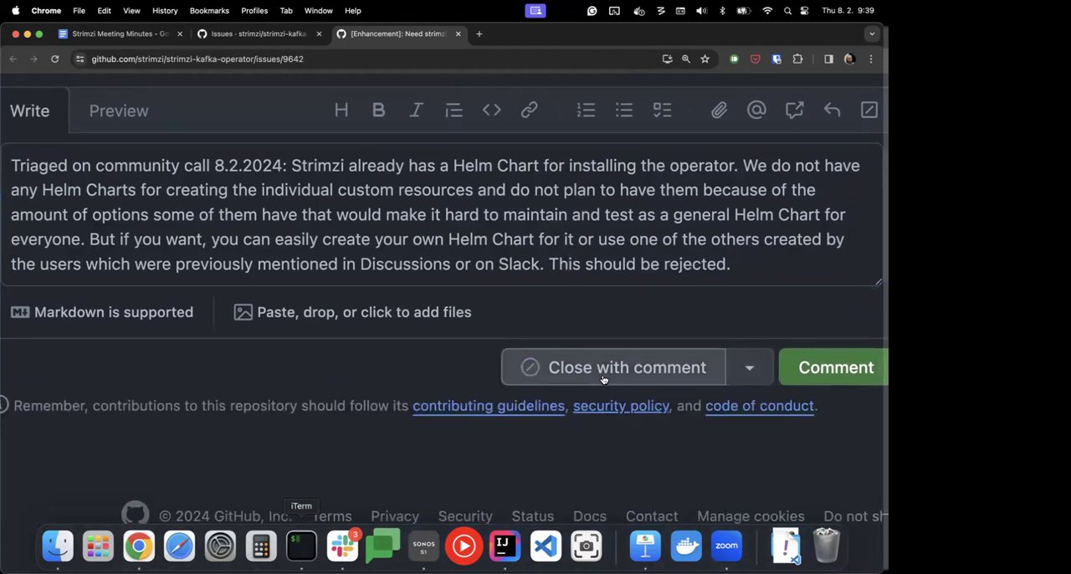
click(626, 367)
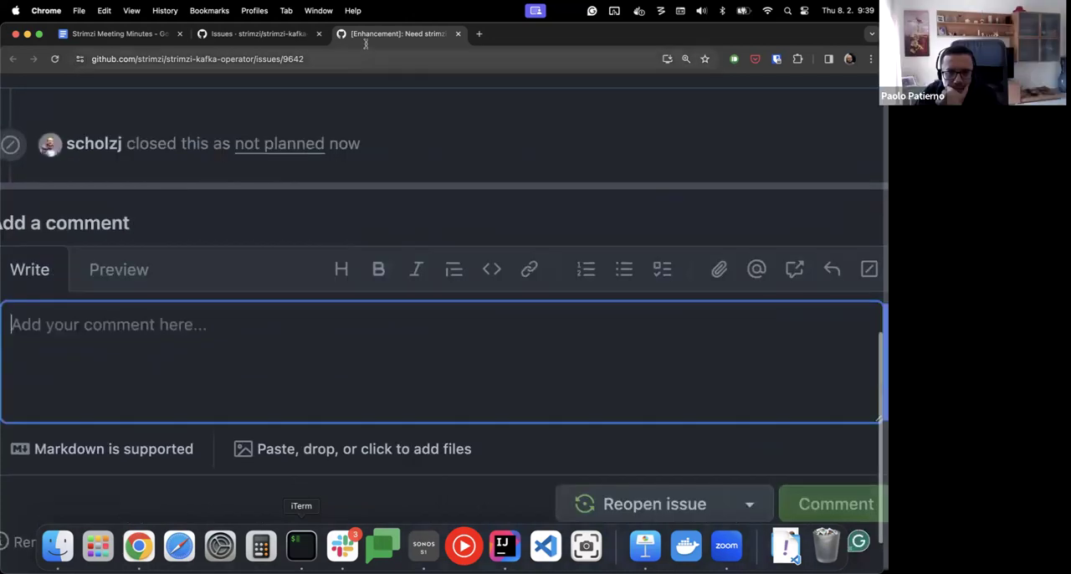
click(256, 34)
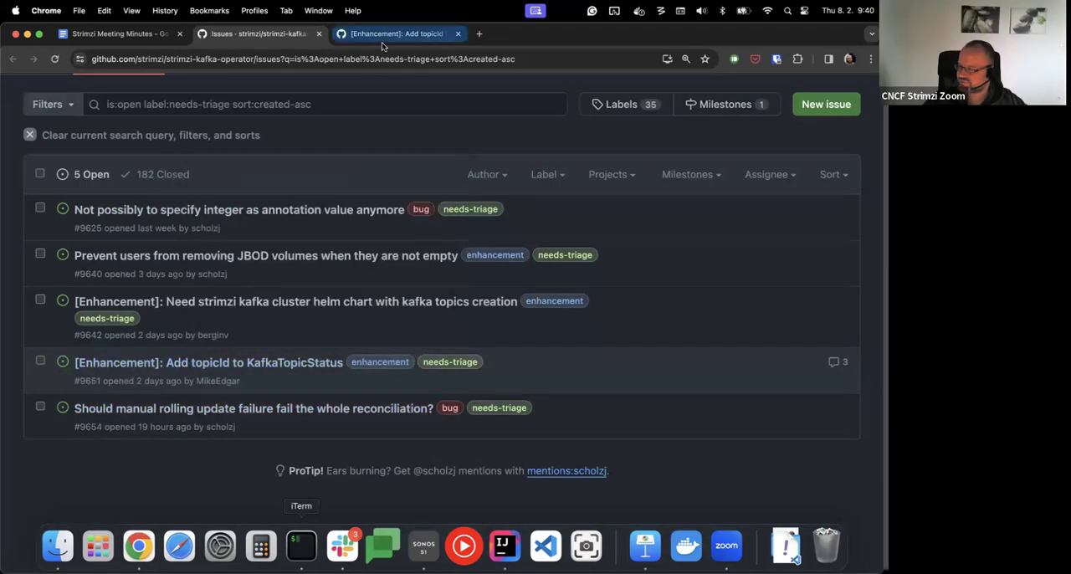
- Open issue #9651 'Add topicId to KafkaTopicStatus', read its discussion, and focus the comment box
click(208, 362)
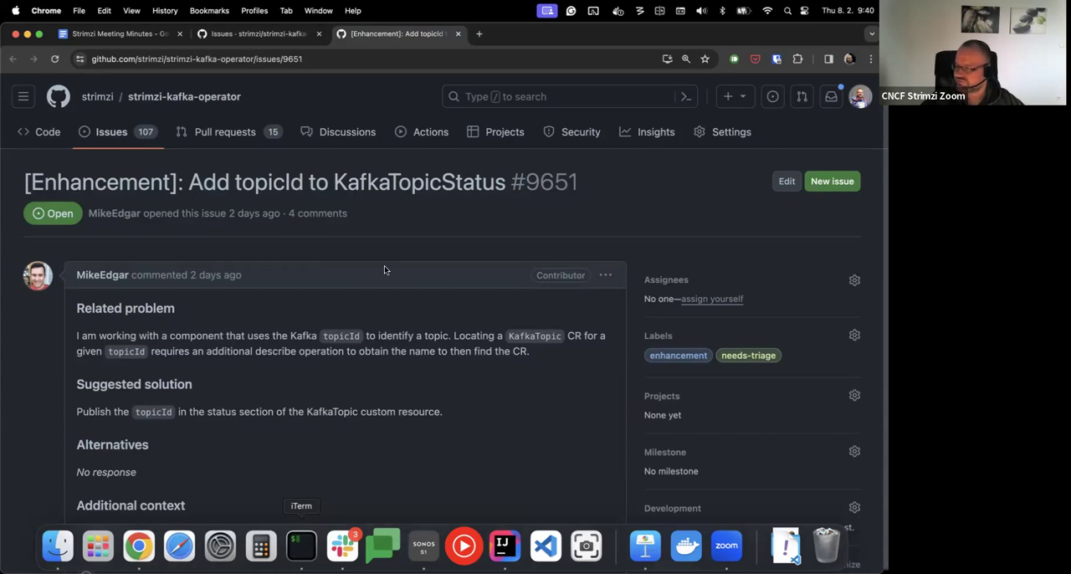
scroll(down, 3)
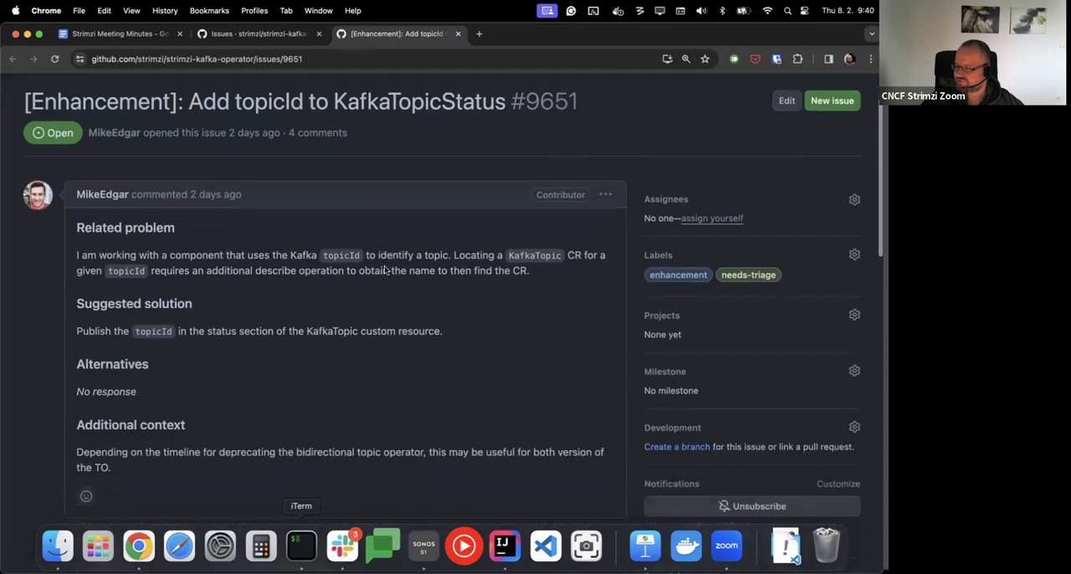
scroll(down, 3)
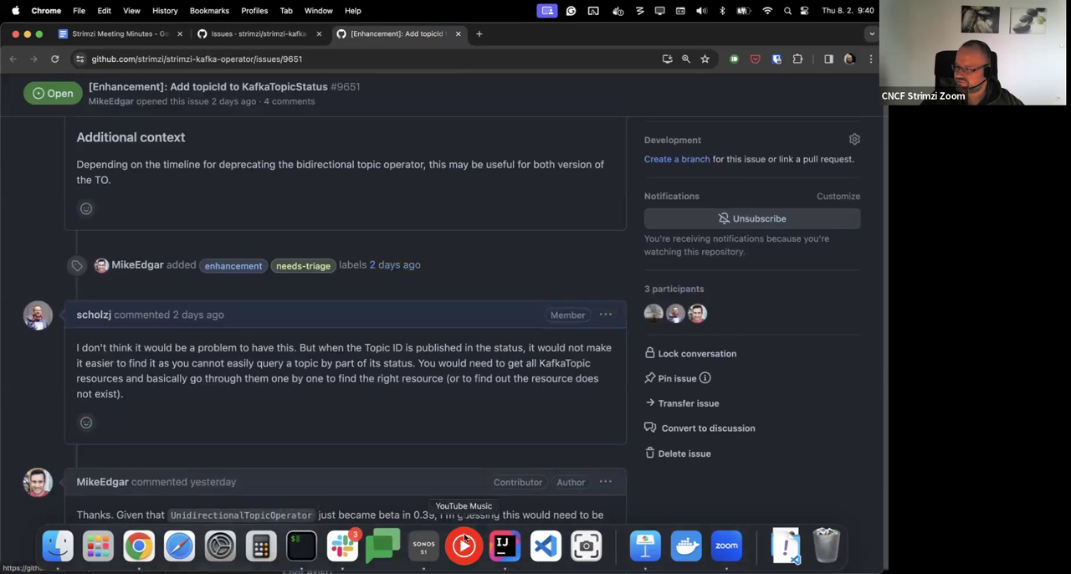
scroll(down, 3)
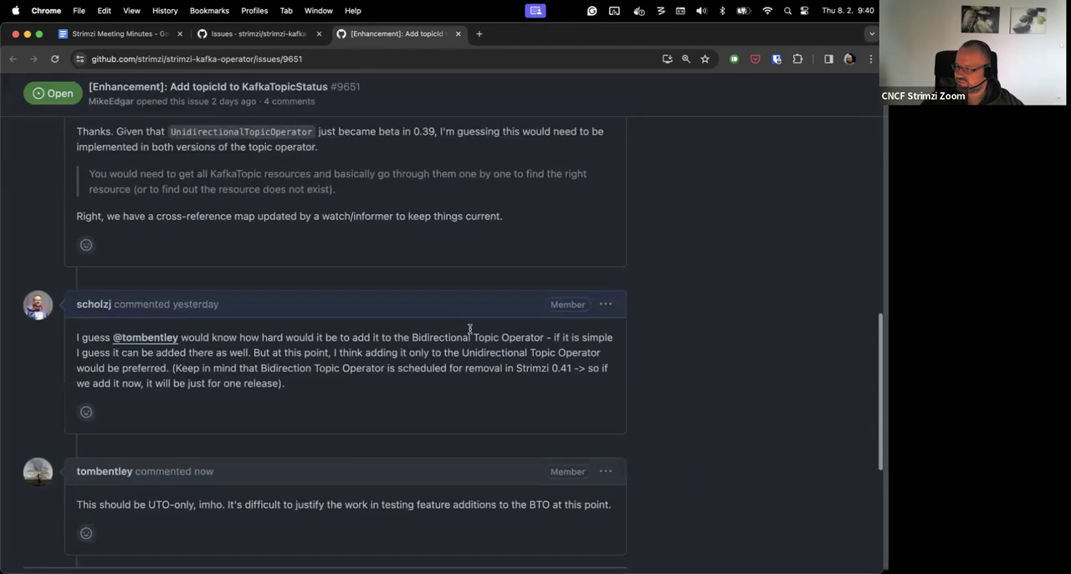
scroll(down, 3)
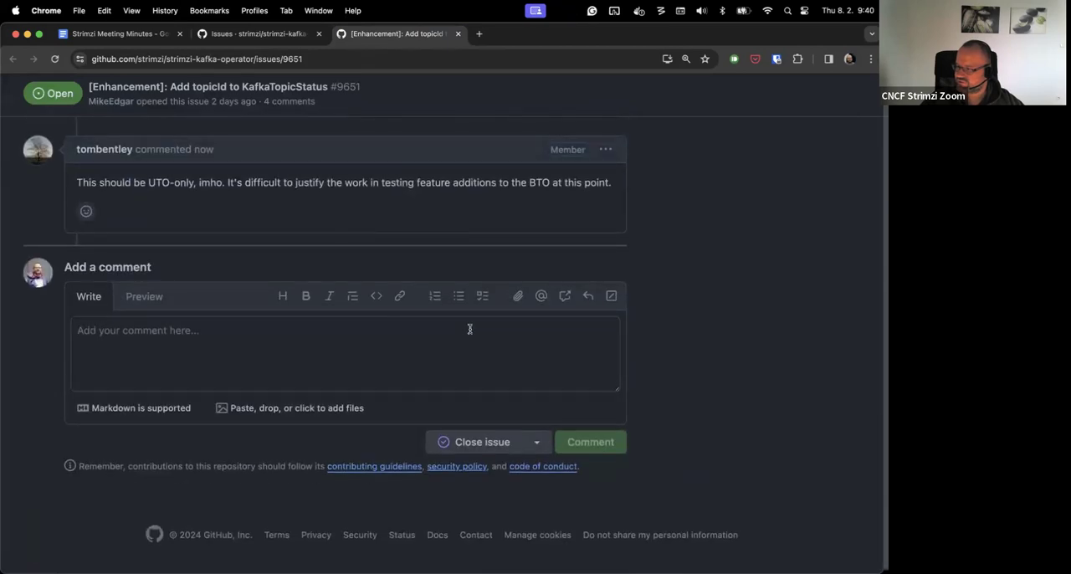
click(589, 441)
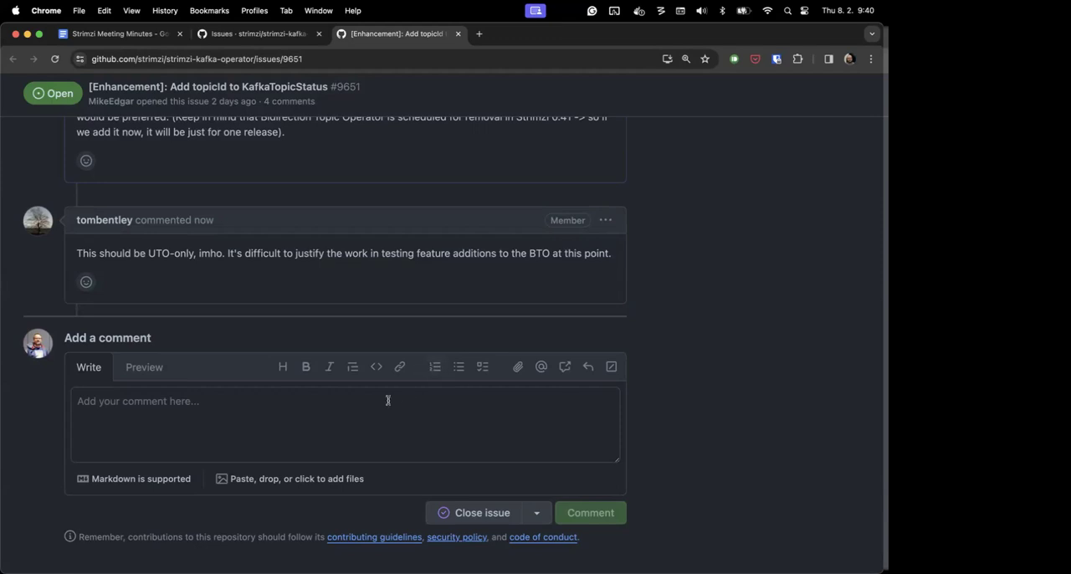
text(Triaged on community call 8.2.2024:)
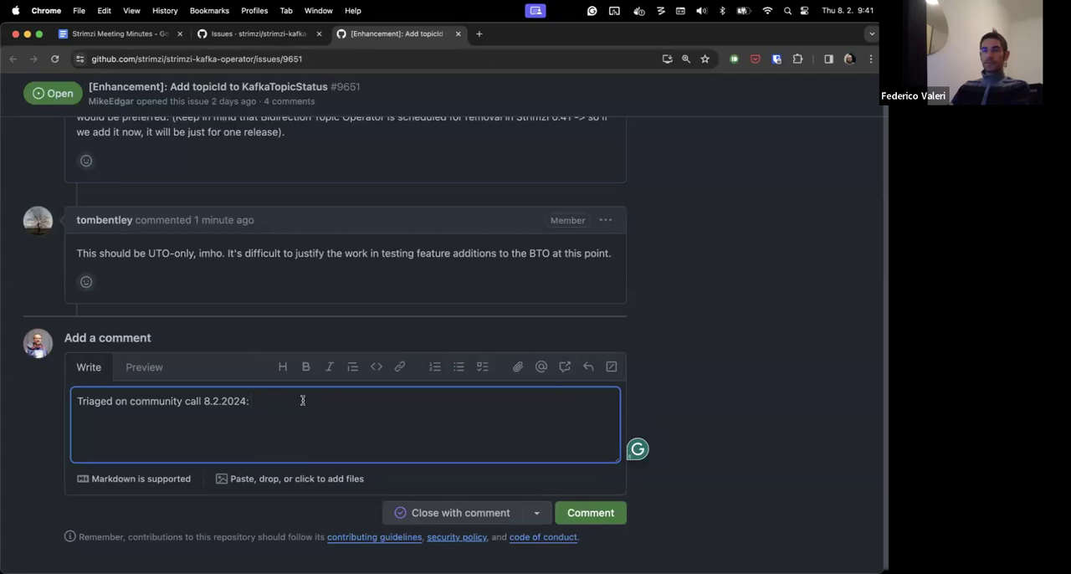
text(T)
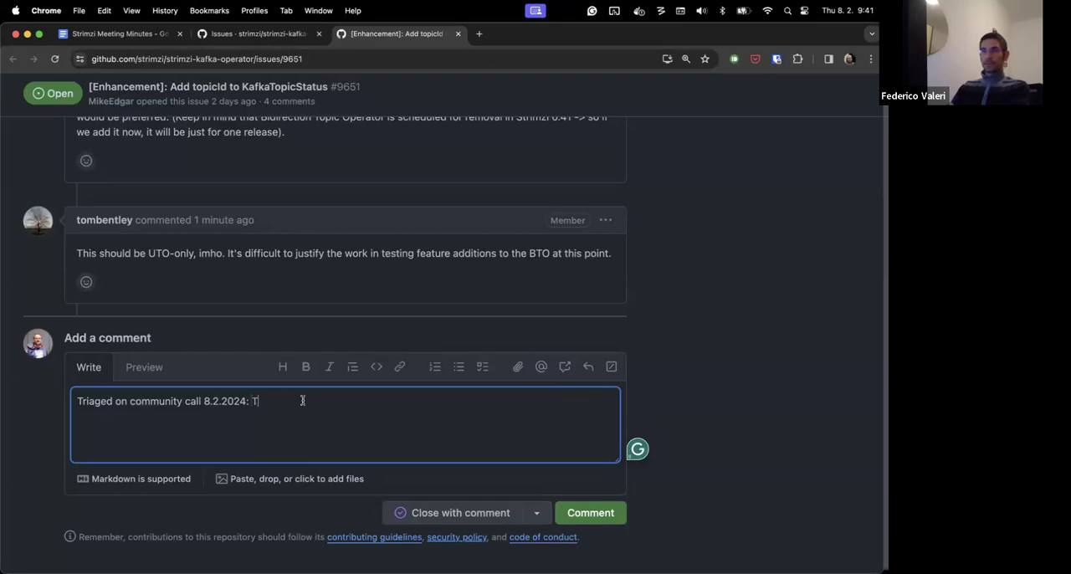
text(his seems like a u)
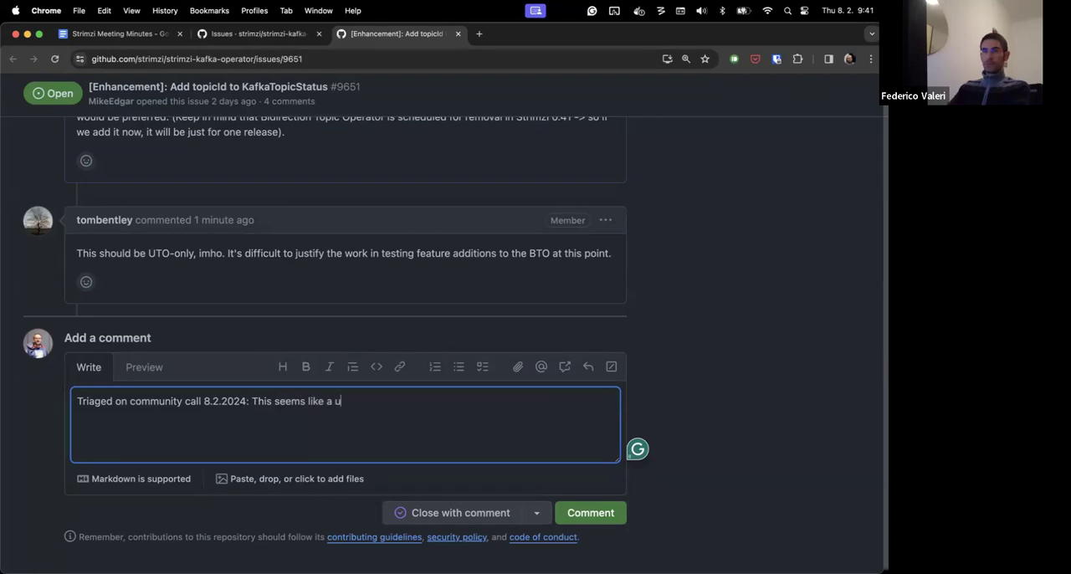
text(seful feature)
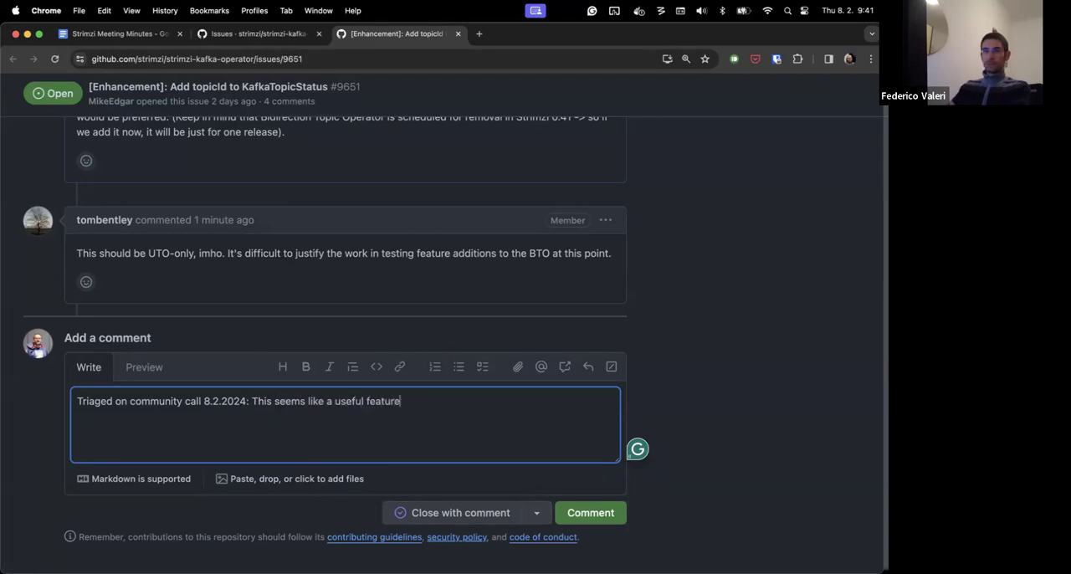
text(.)
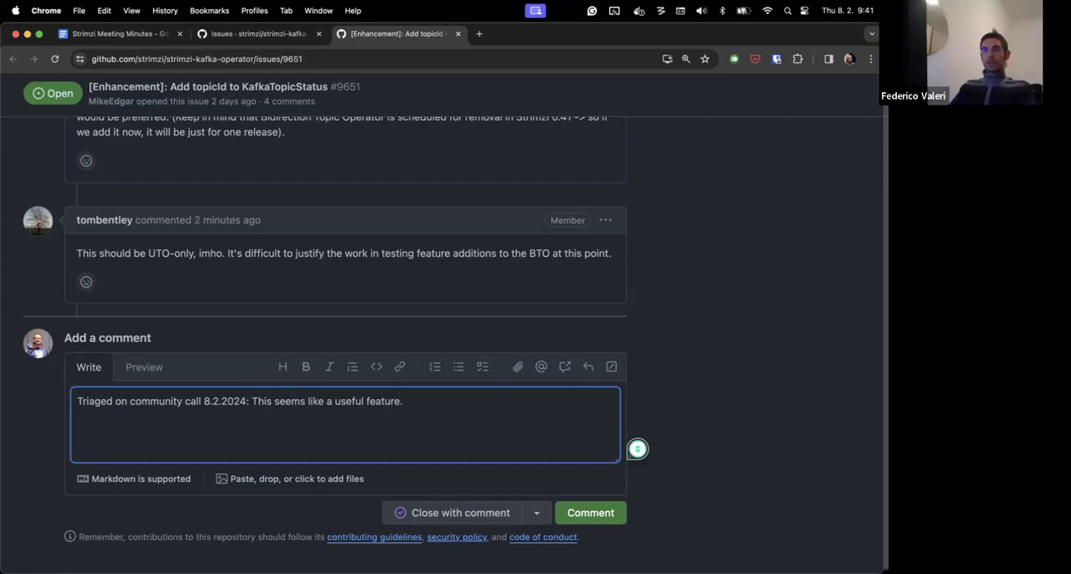
text(This)
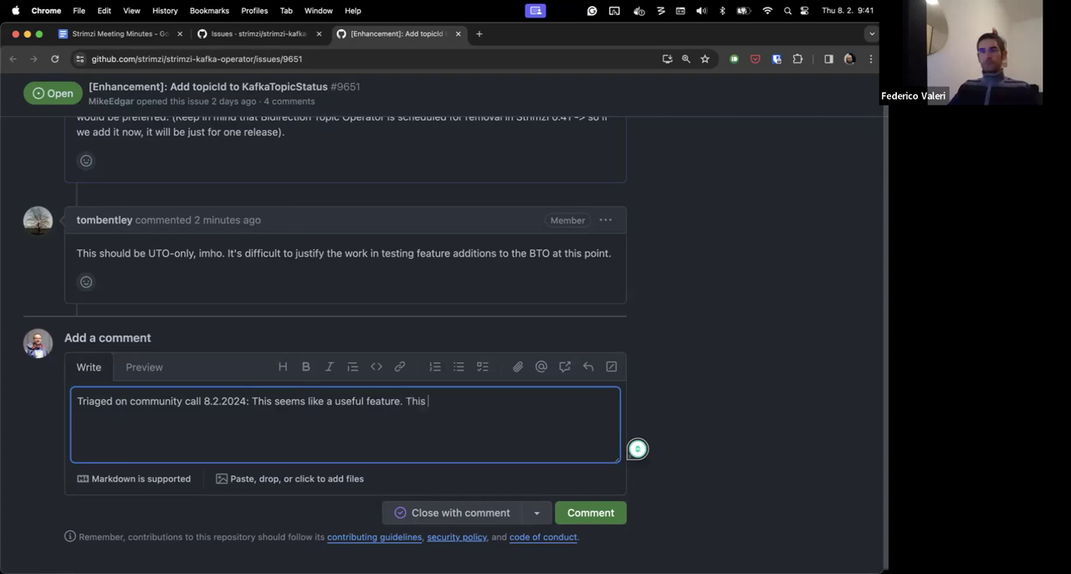
text(As)
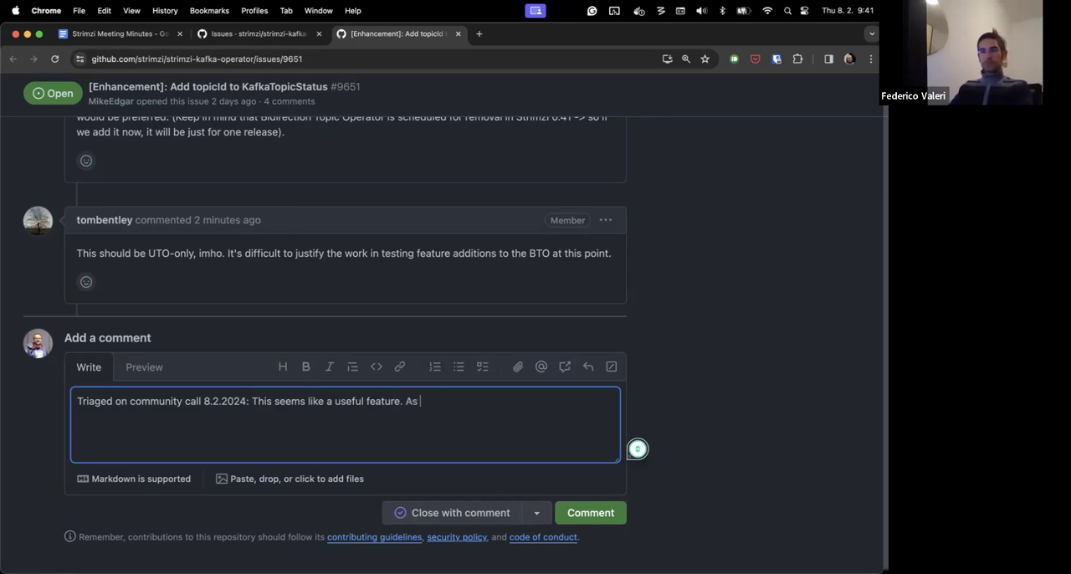
text(suggested by)
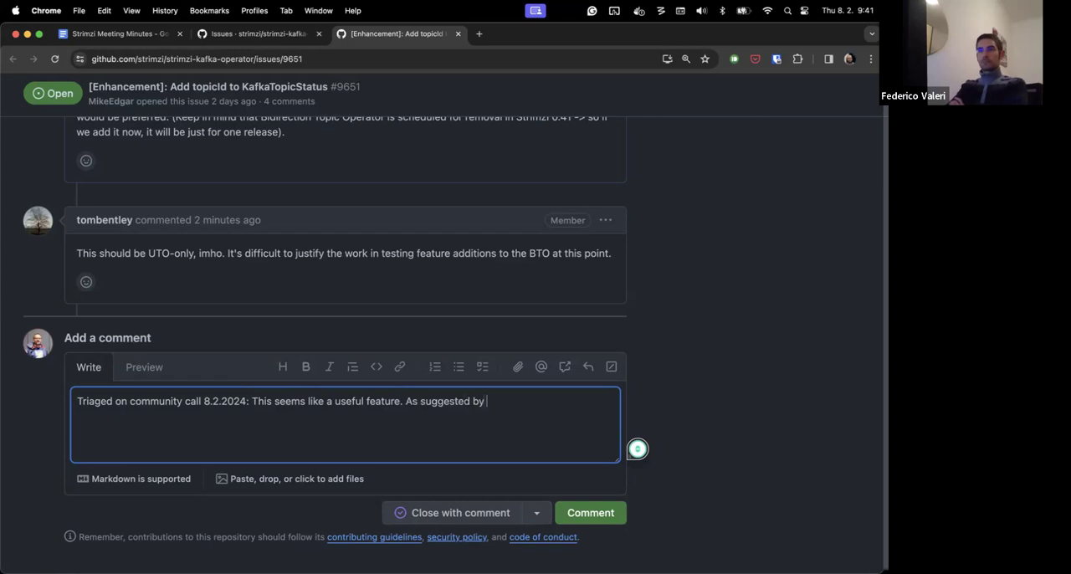
text(@tombentley)
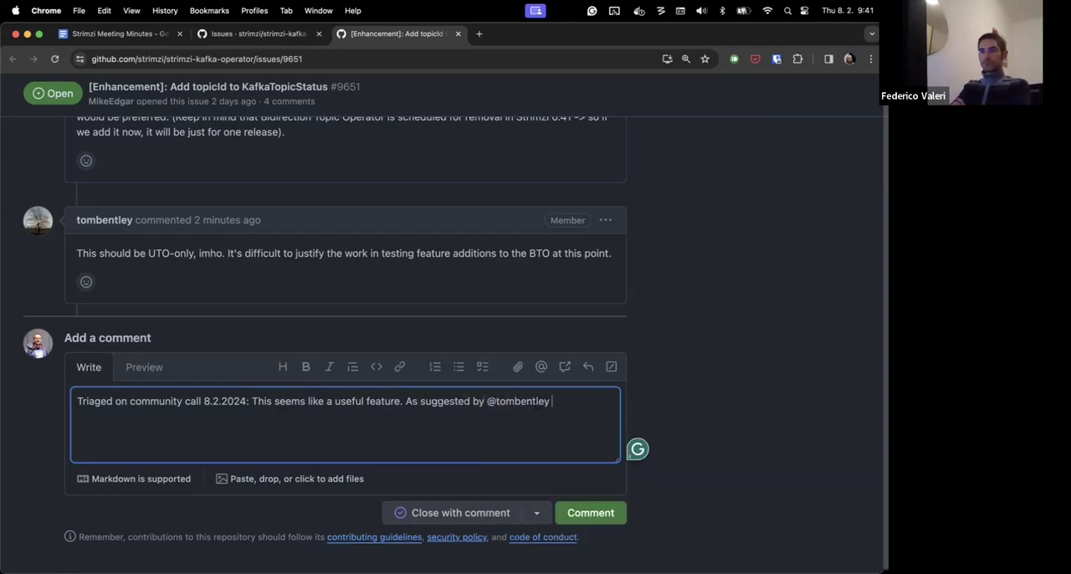
text(this should be)
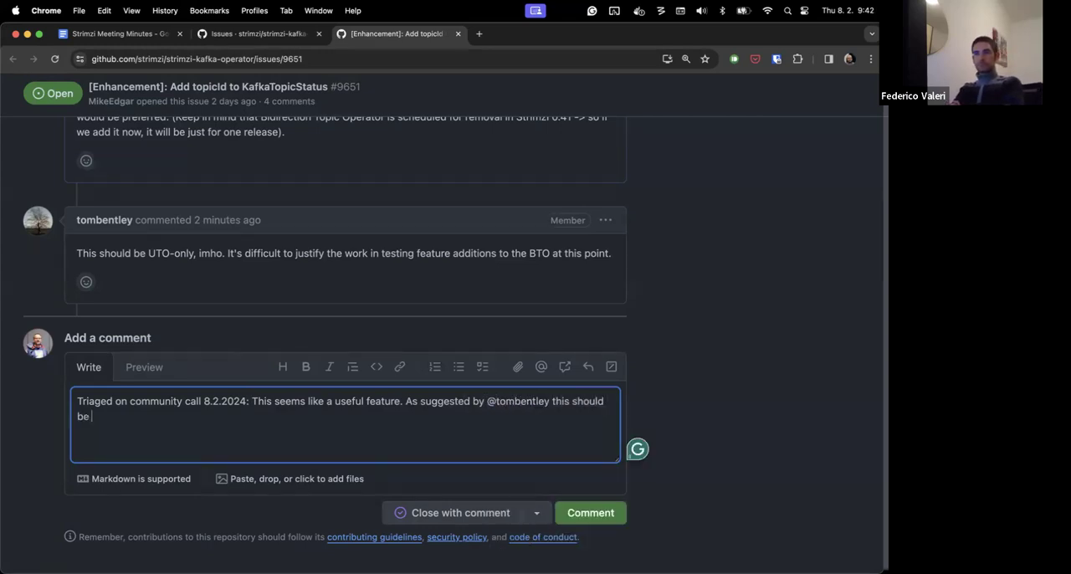
text(done in UTO only.)
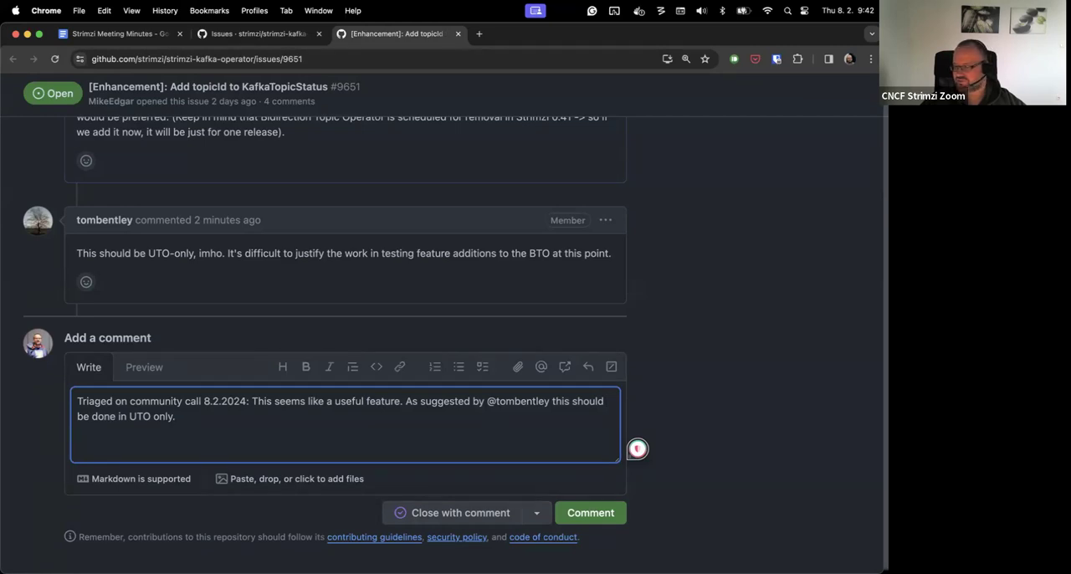
mouse_move(421, 414)
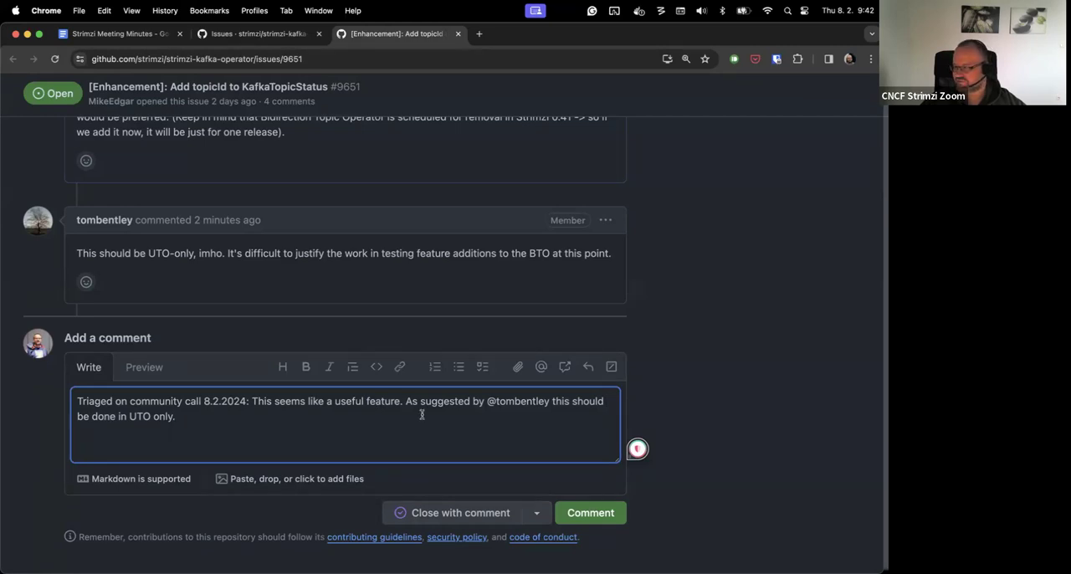
mouse_move(363, 425)
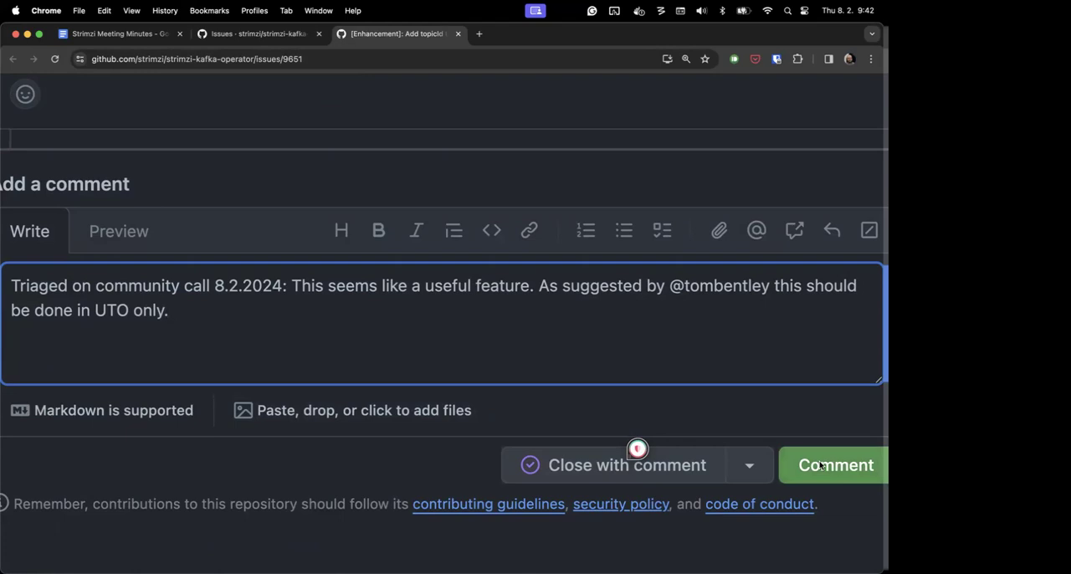
- Post the triage comment on #9651 and remove needs-triage, leaving only the enhancement label
click(834, 464)
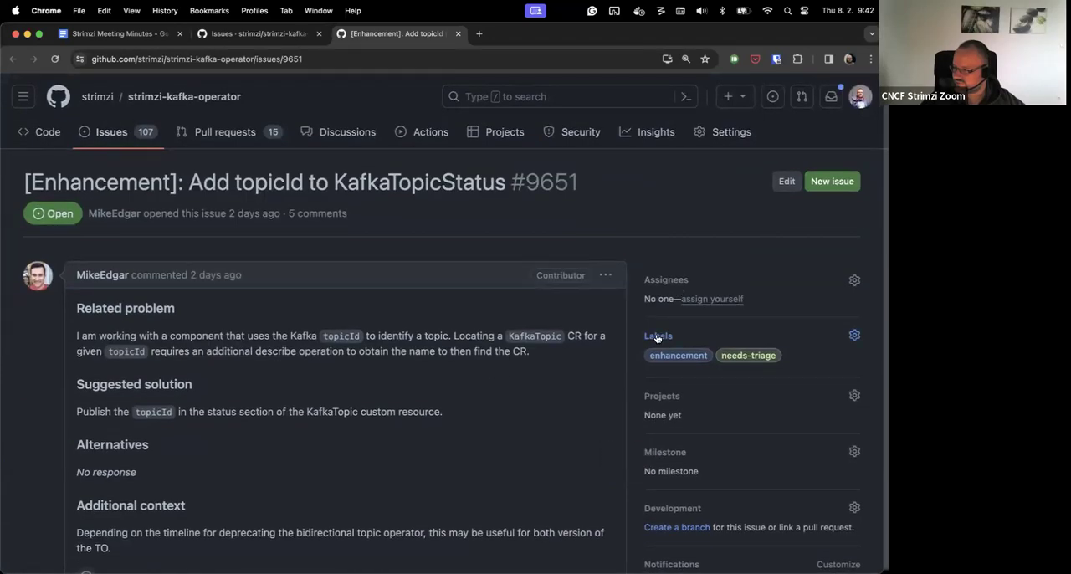
click(854, 335)
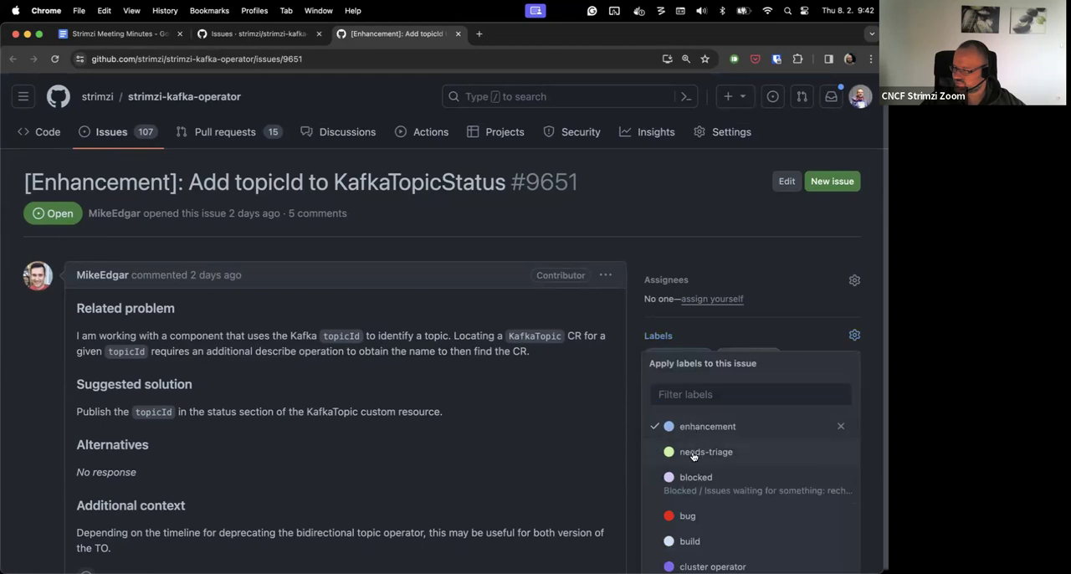
mouse_move(553, 315)
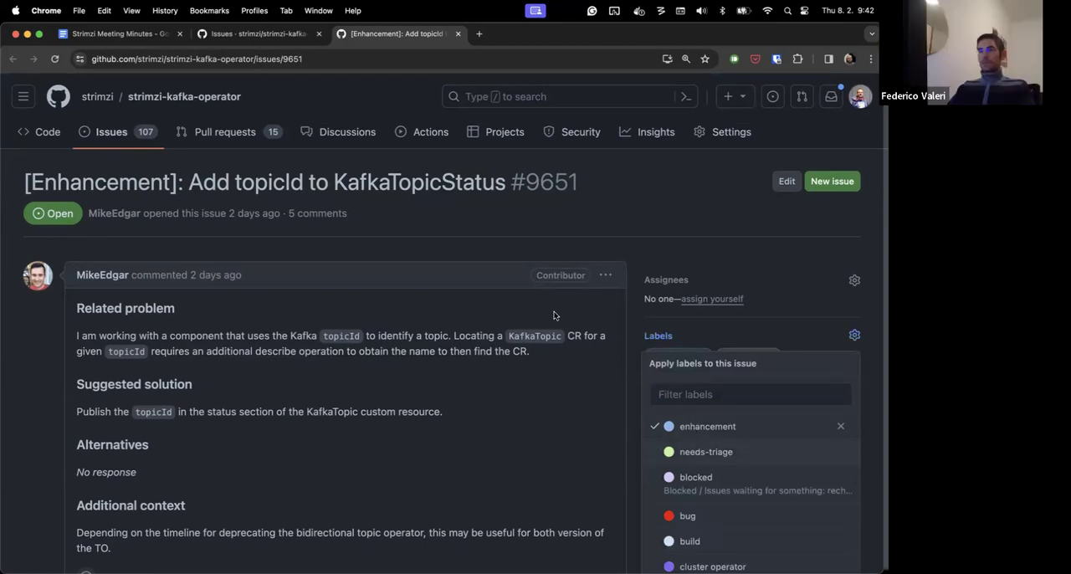
click(552, 315)
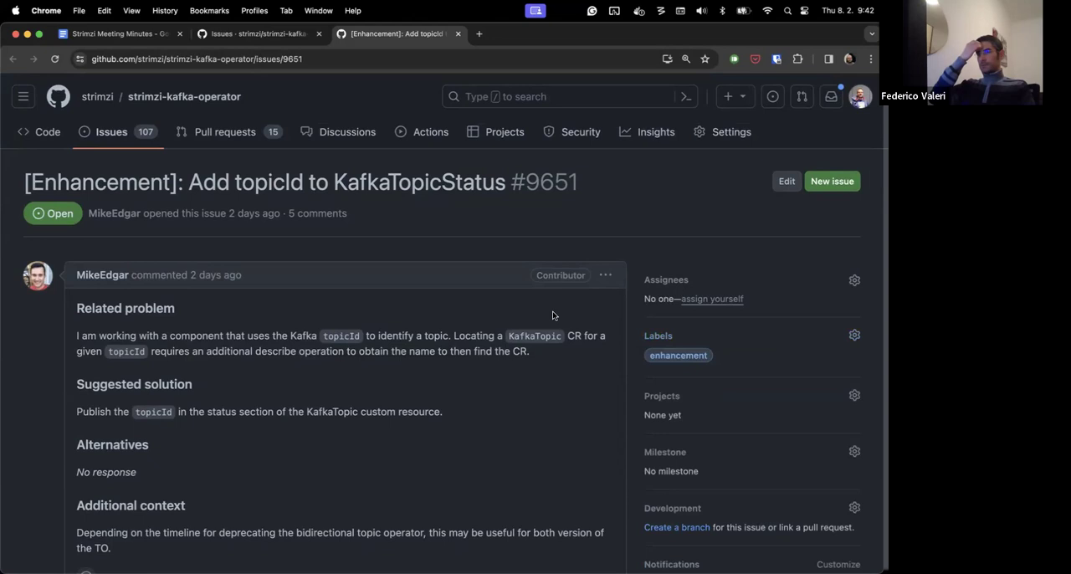
mouse_move(396, 27)
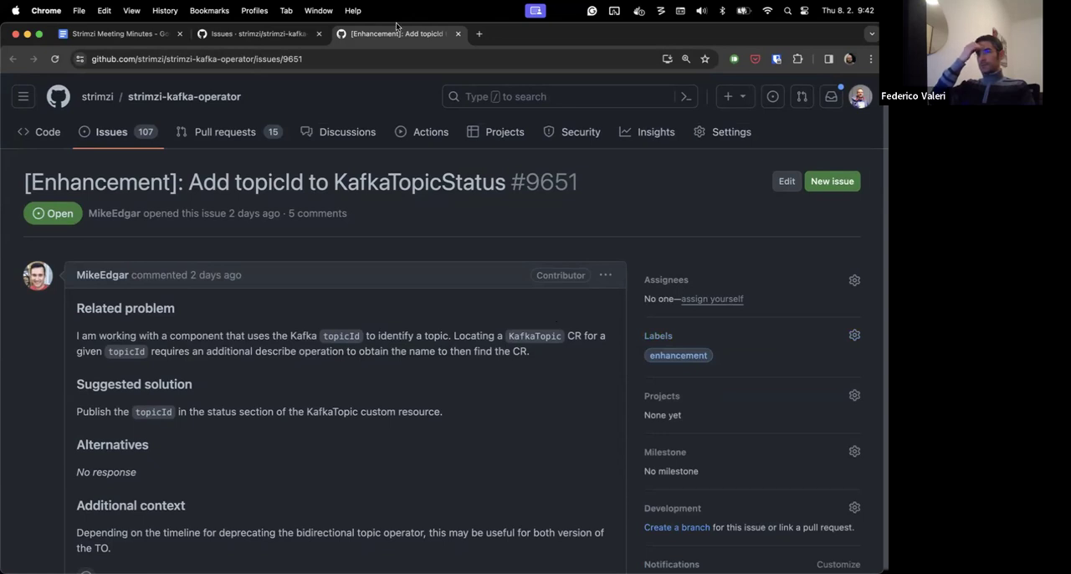
mouse_move(393, 33)
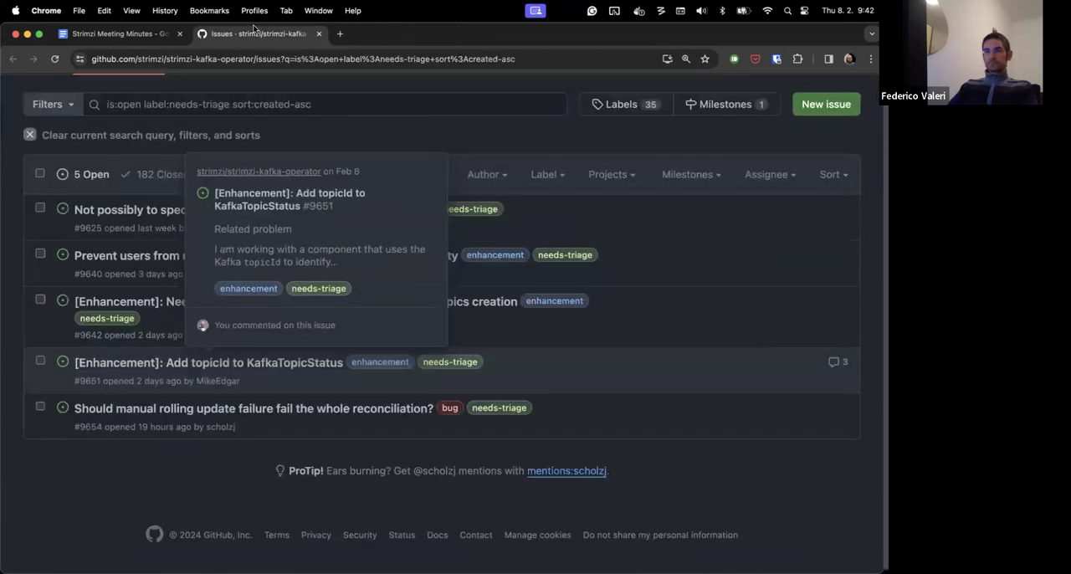
mouse_move(209, 503)
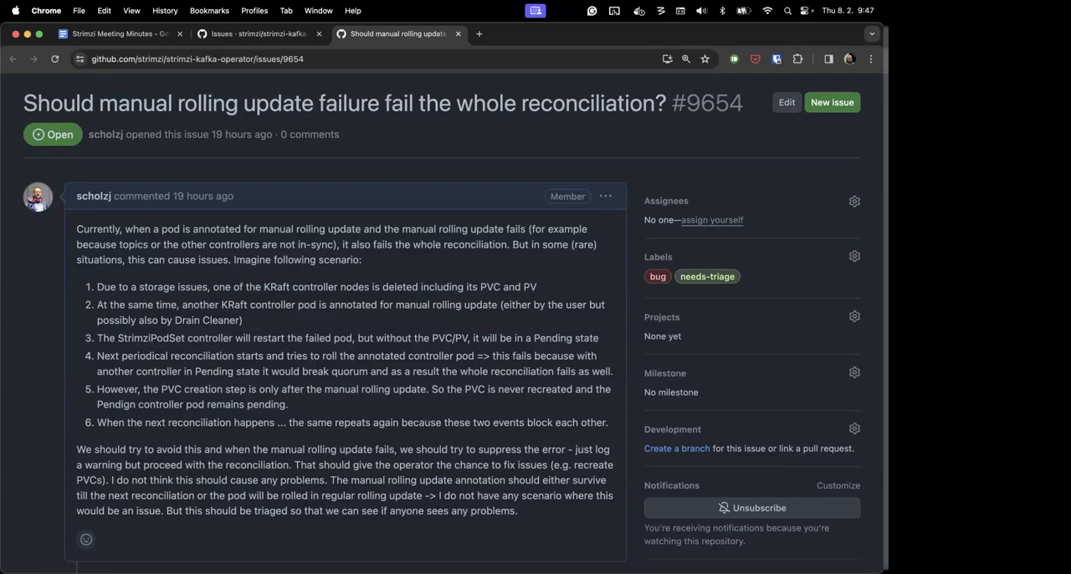
mouse_move(300, 272)
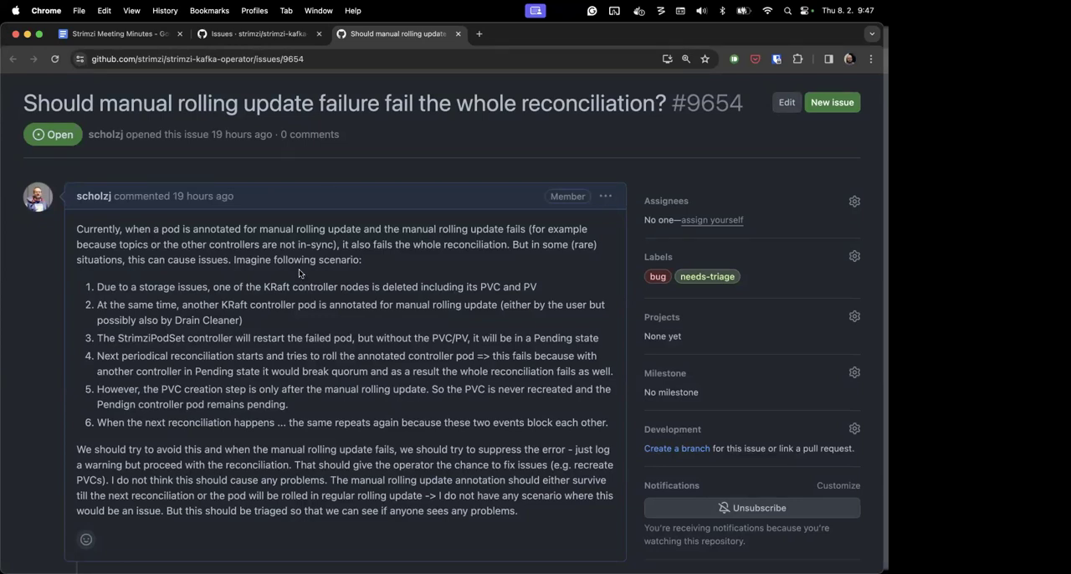
scroll(down, 3)
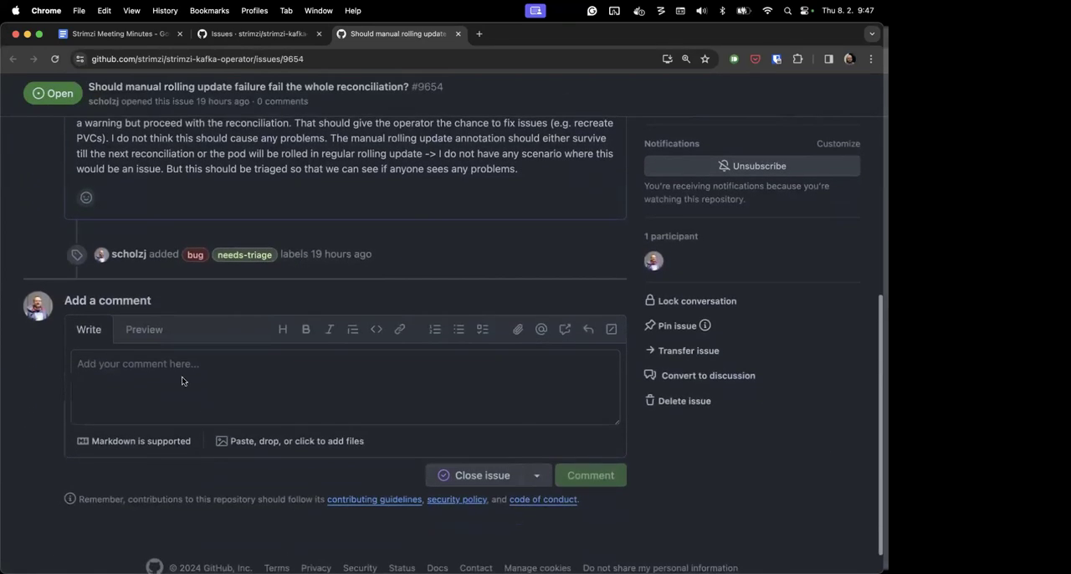
text(Triaged on community call 8.2.2024:)
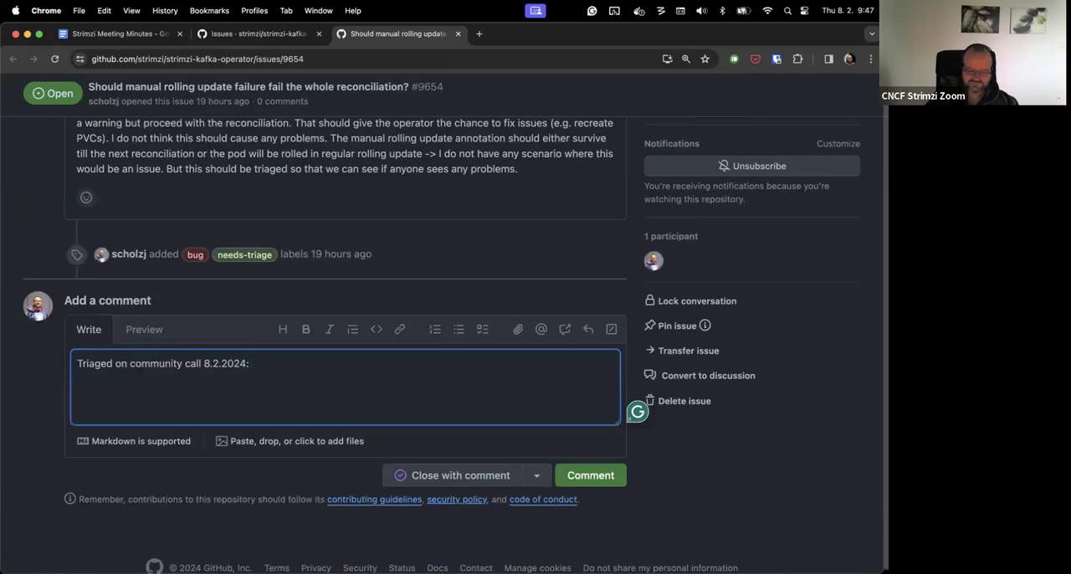
text(@tombentley asked for more tiem to thin)
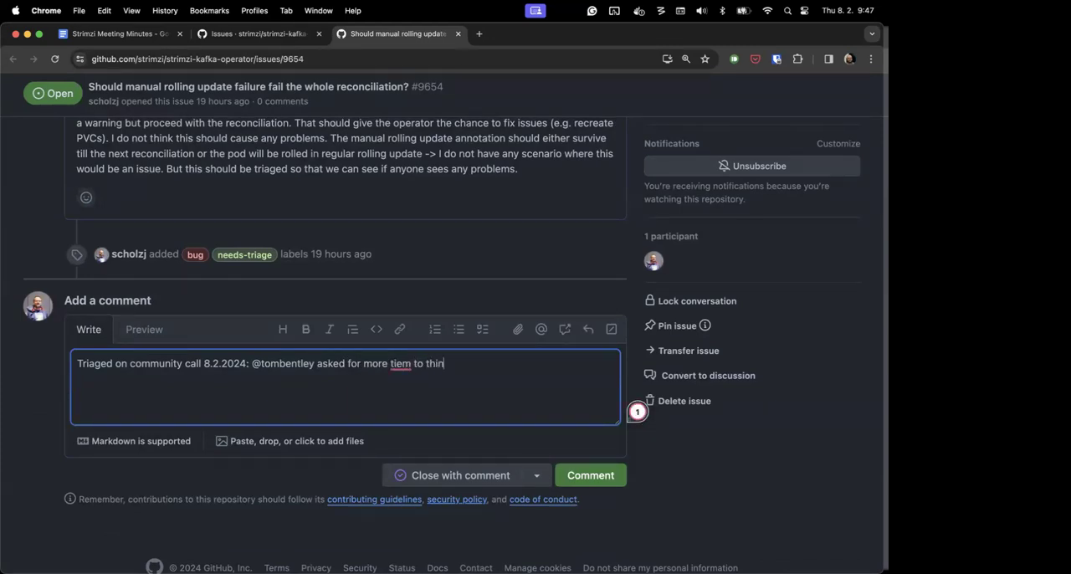
text(g through this. Should be)
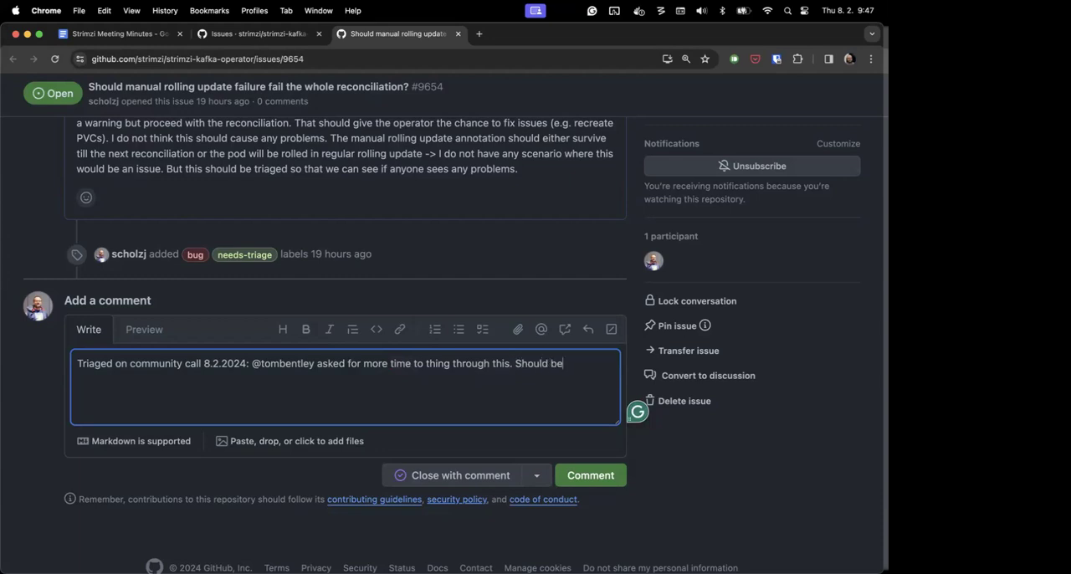
text(rev)
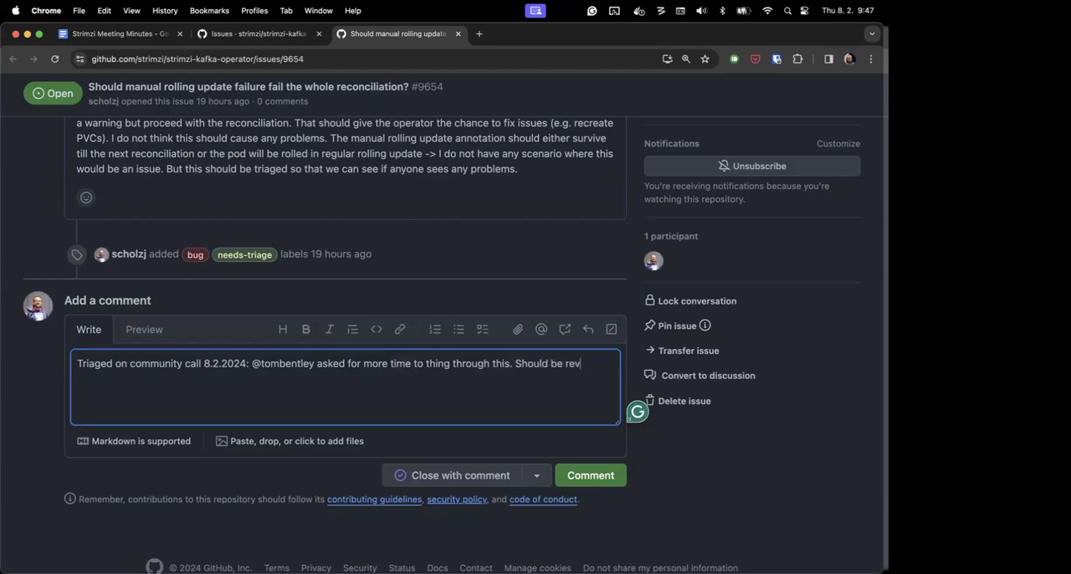
text(isited next time.)
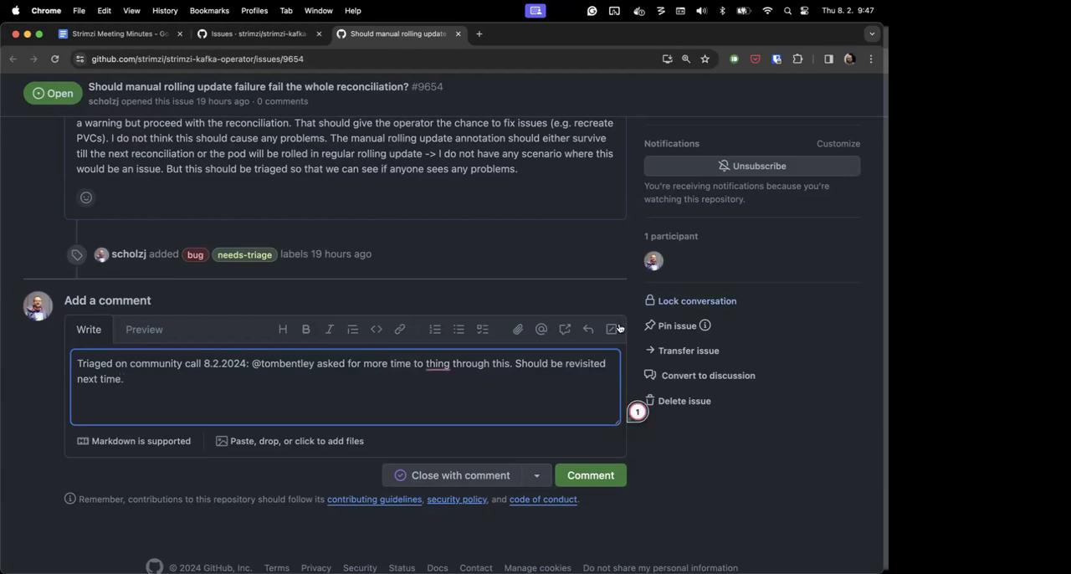
click(437, 363)
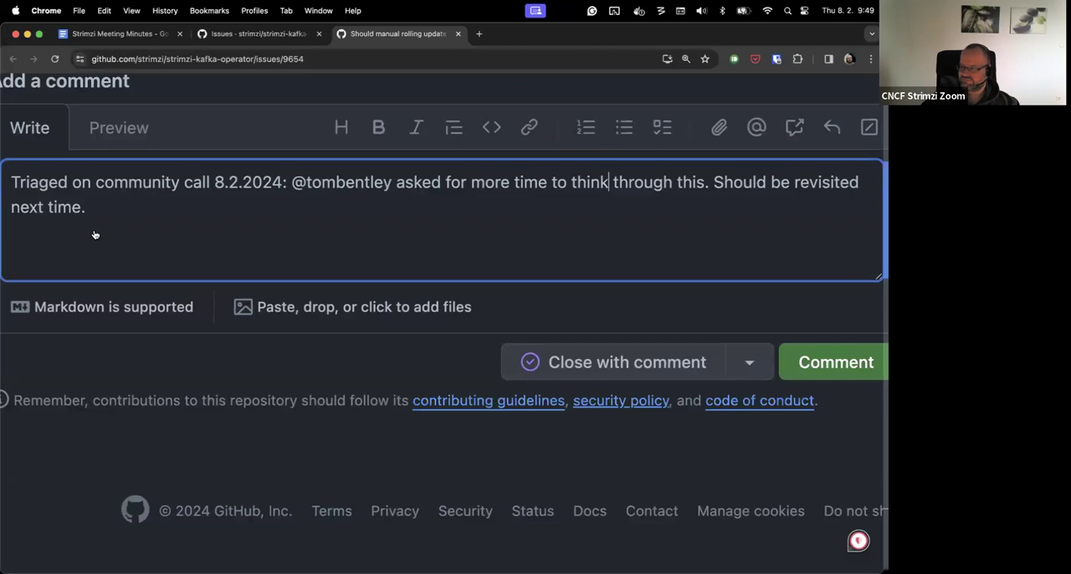
mouse_move(822, 402)
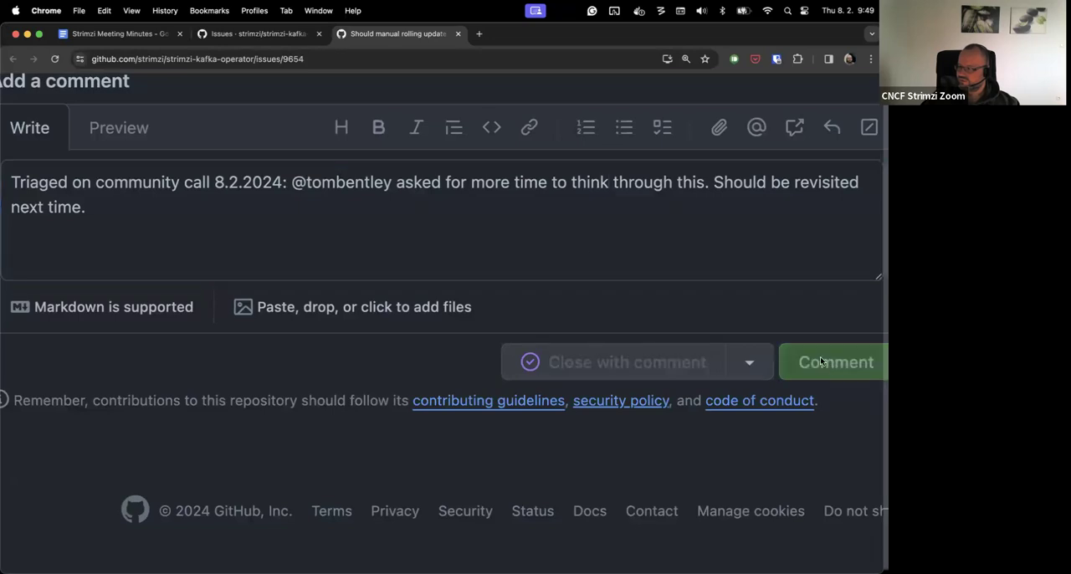
- Post the #9654 comment, reload the needs-triage issue list, and switch to the Strimzi Meeting Minutes doc
click(834, 361)
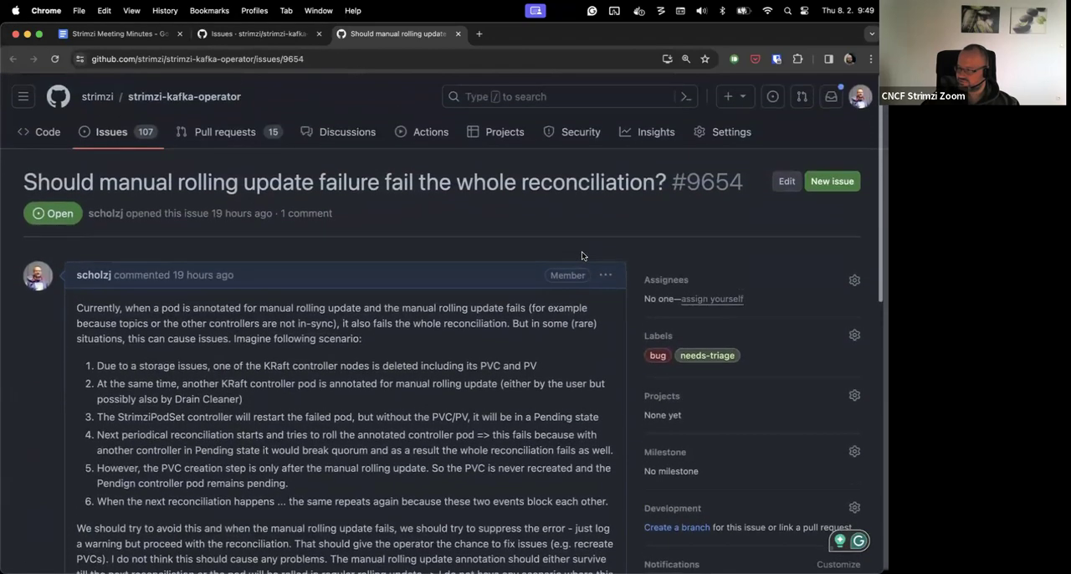
mouse_move(409, 248)
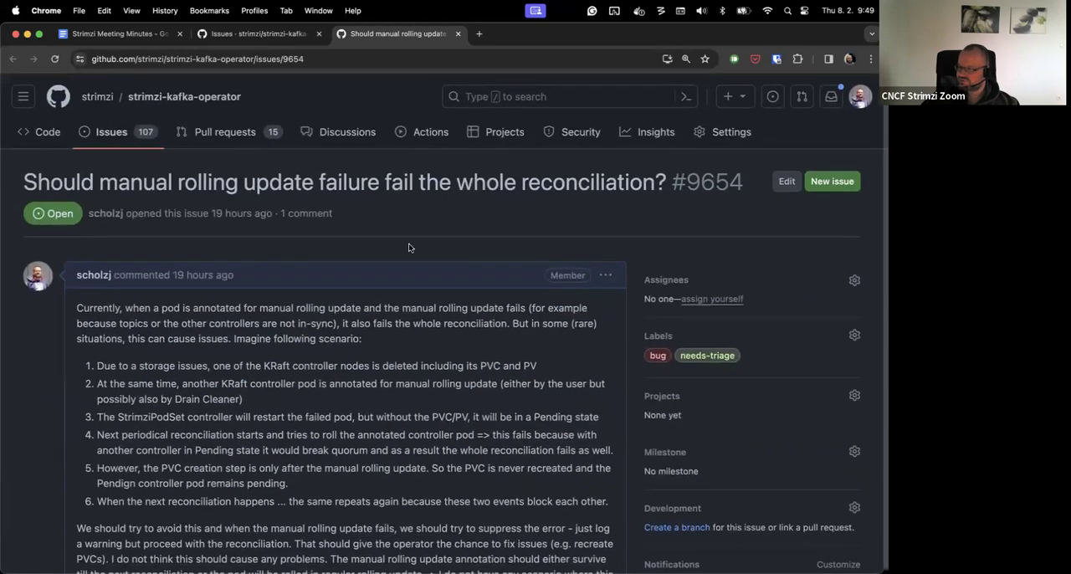
click(12, 58)
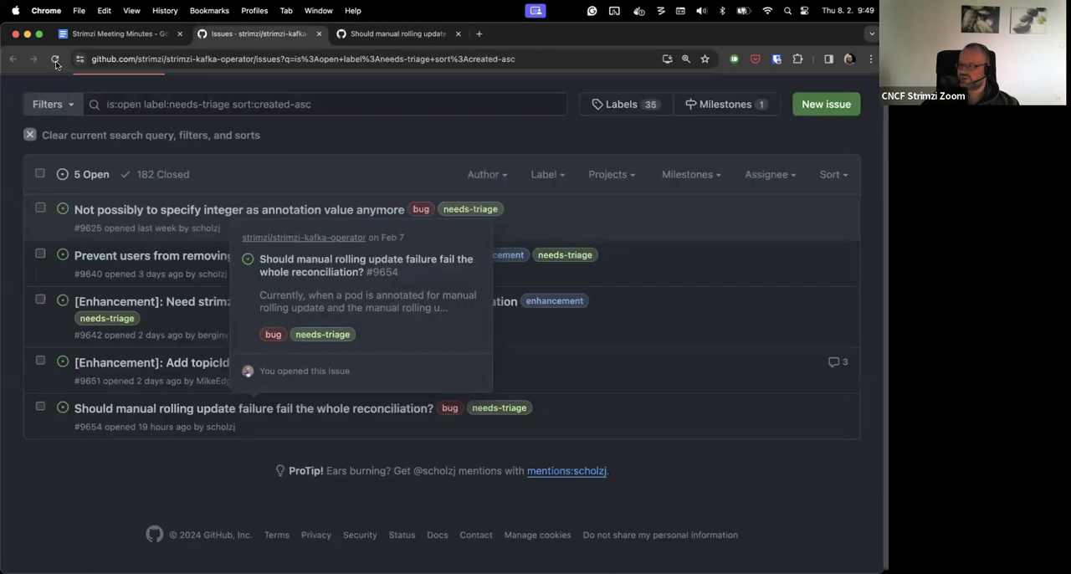
click(55, 59)
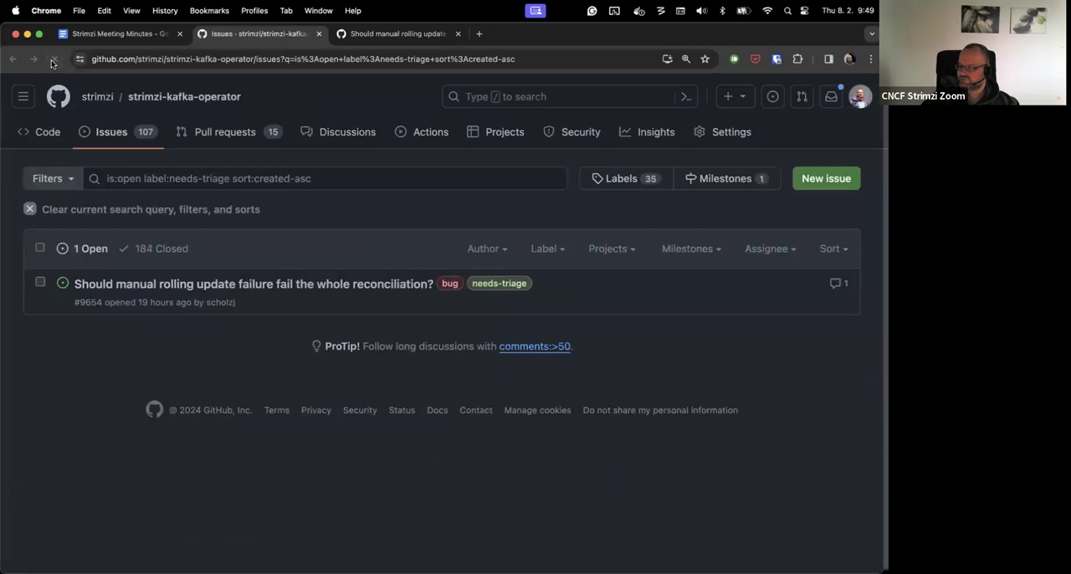
click(117, 34)
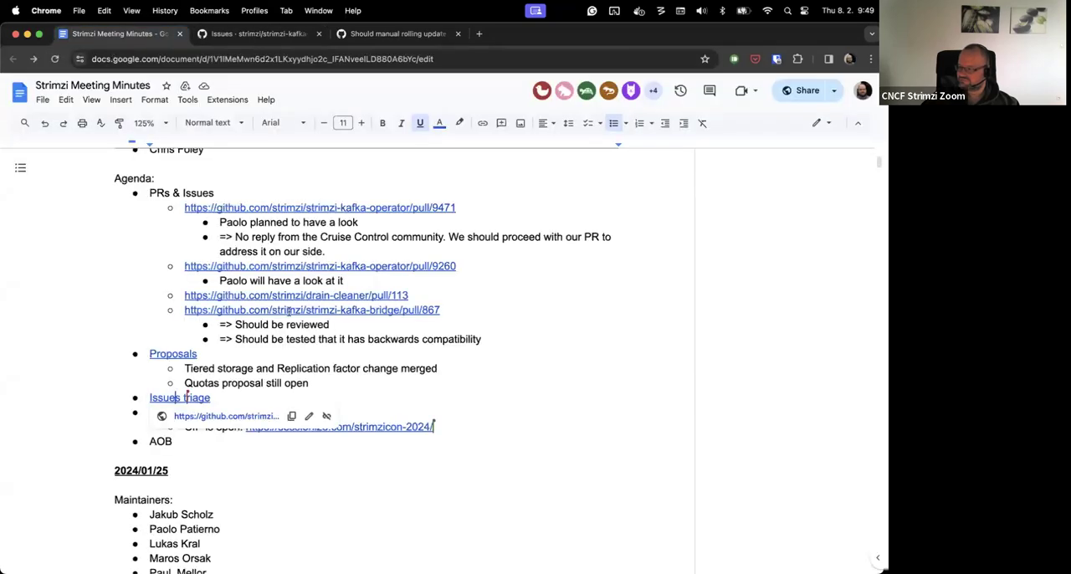
- Add 'StrimziCon 2024' as a top-level agenda bullet above the CfP link
text(StrimziCon 2024)
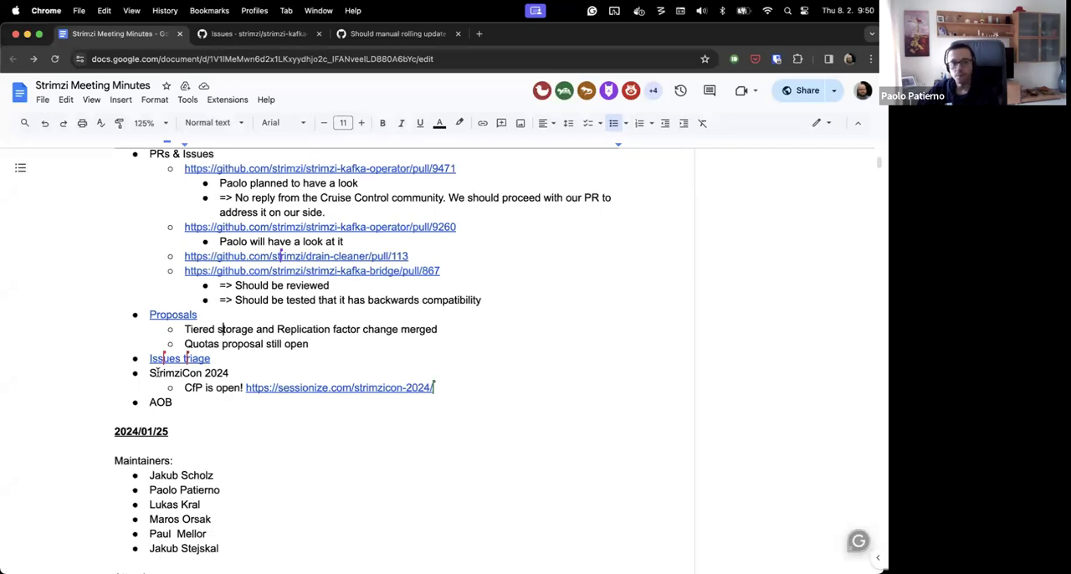
mouse_move(442, 357)
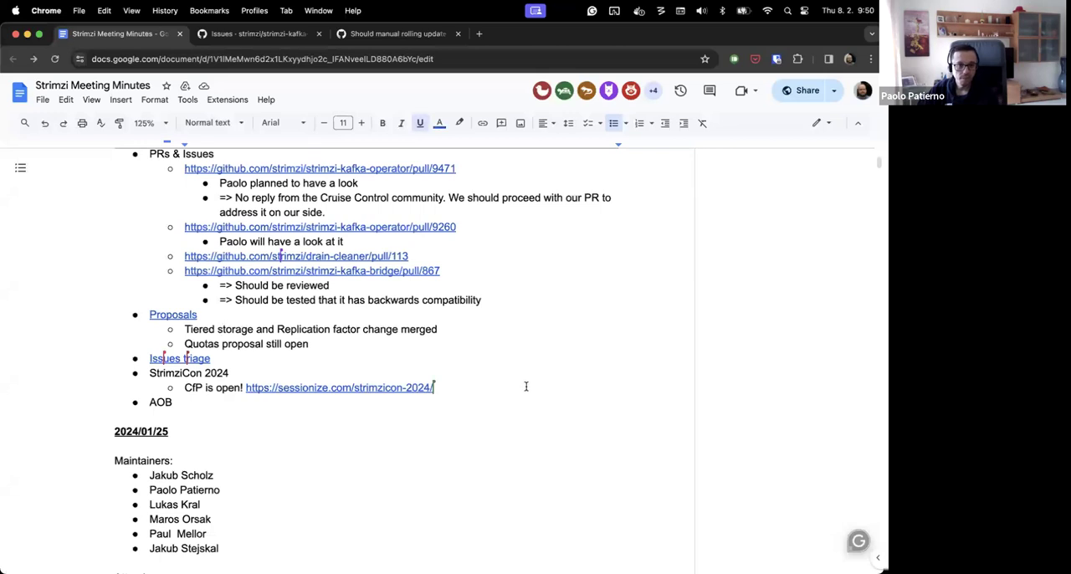
- Add a 'Deadline for proposals is March 10th' sub-point under StrimziCon 2024 and select AOB
key(enter)
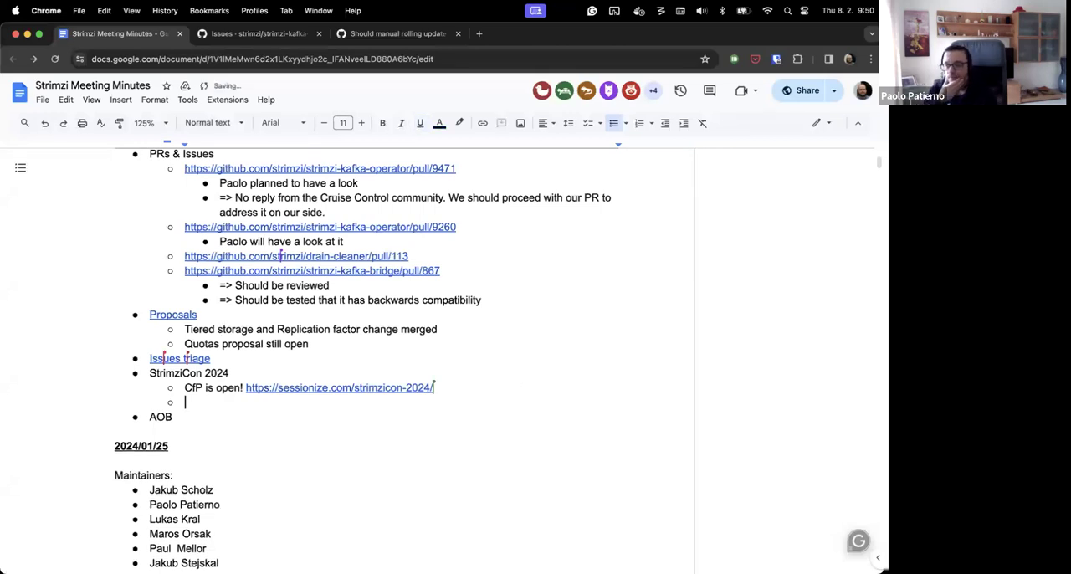
text(Deadline for)
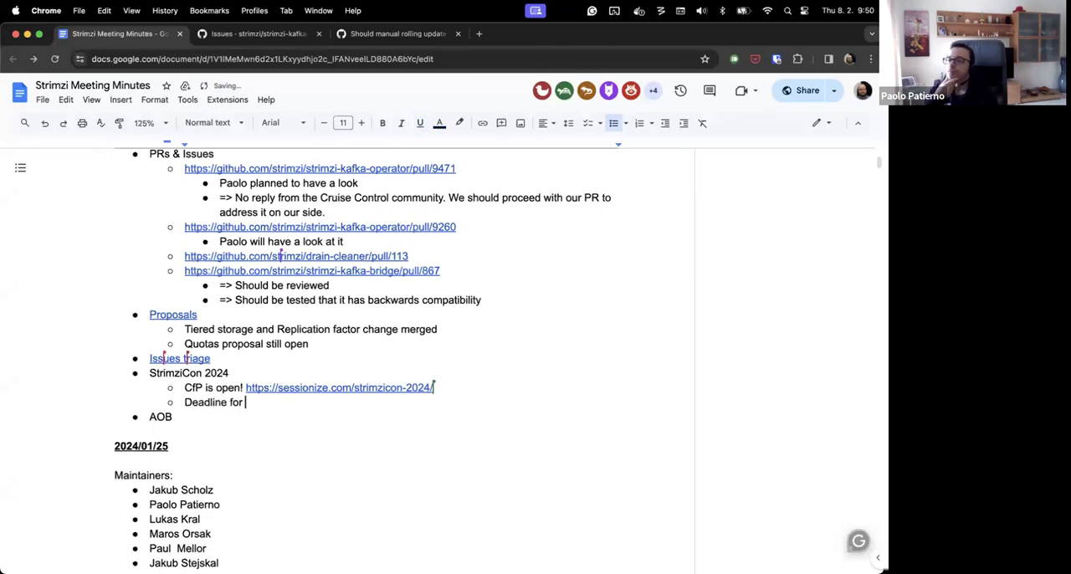
text(proposals is March 10th)
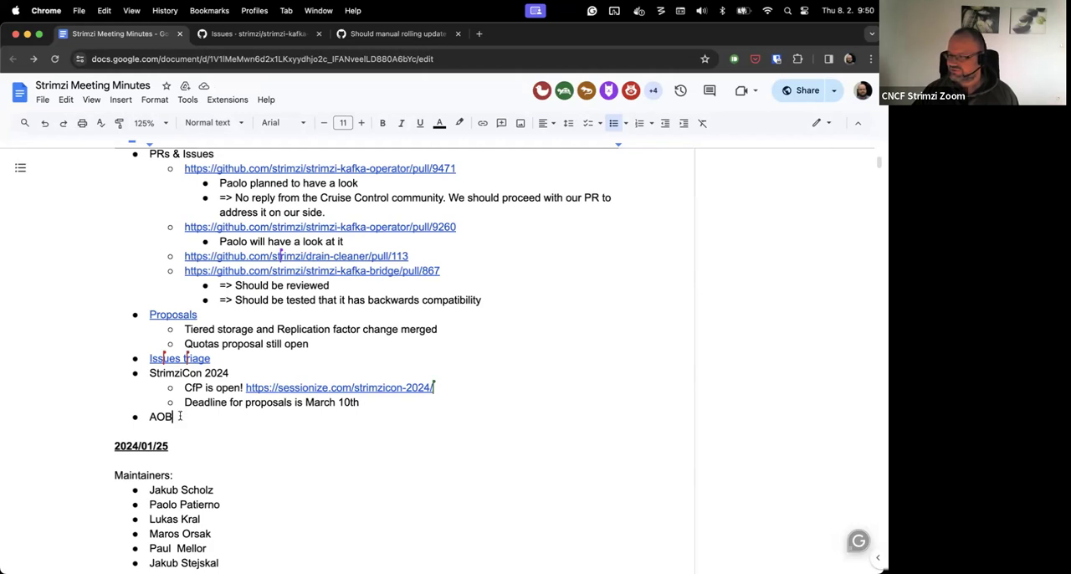
double_click(160, 417)
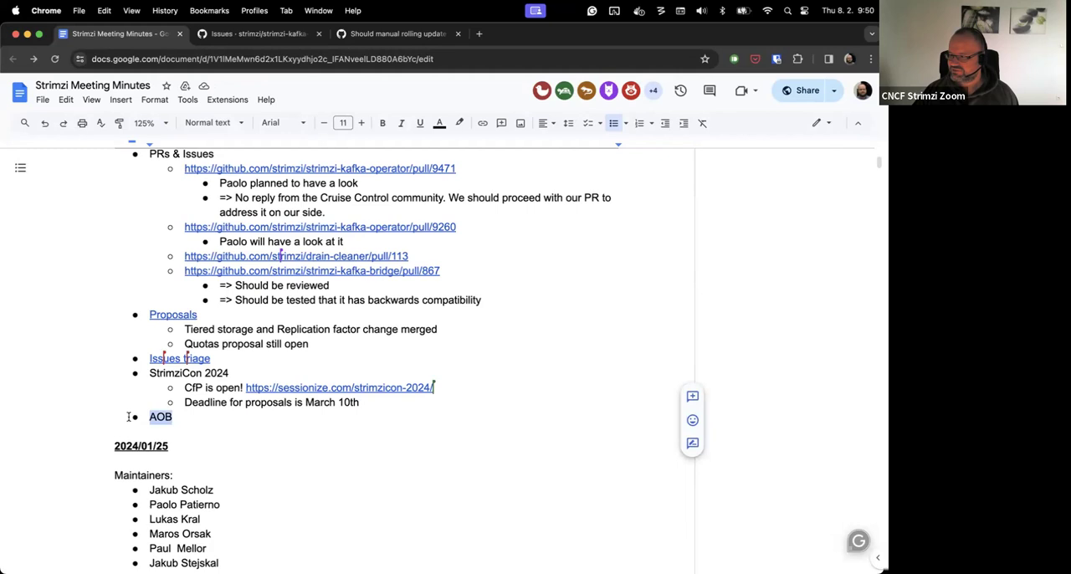